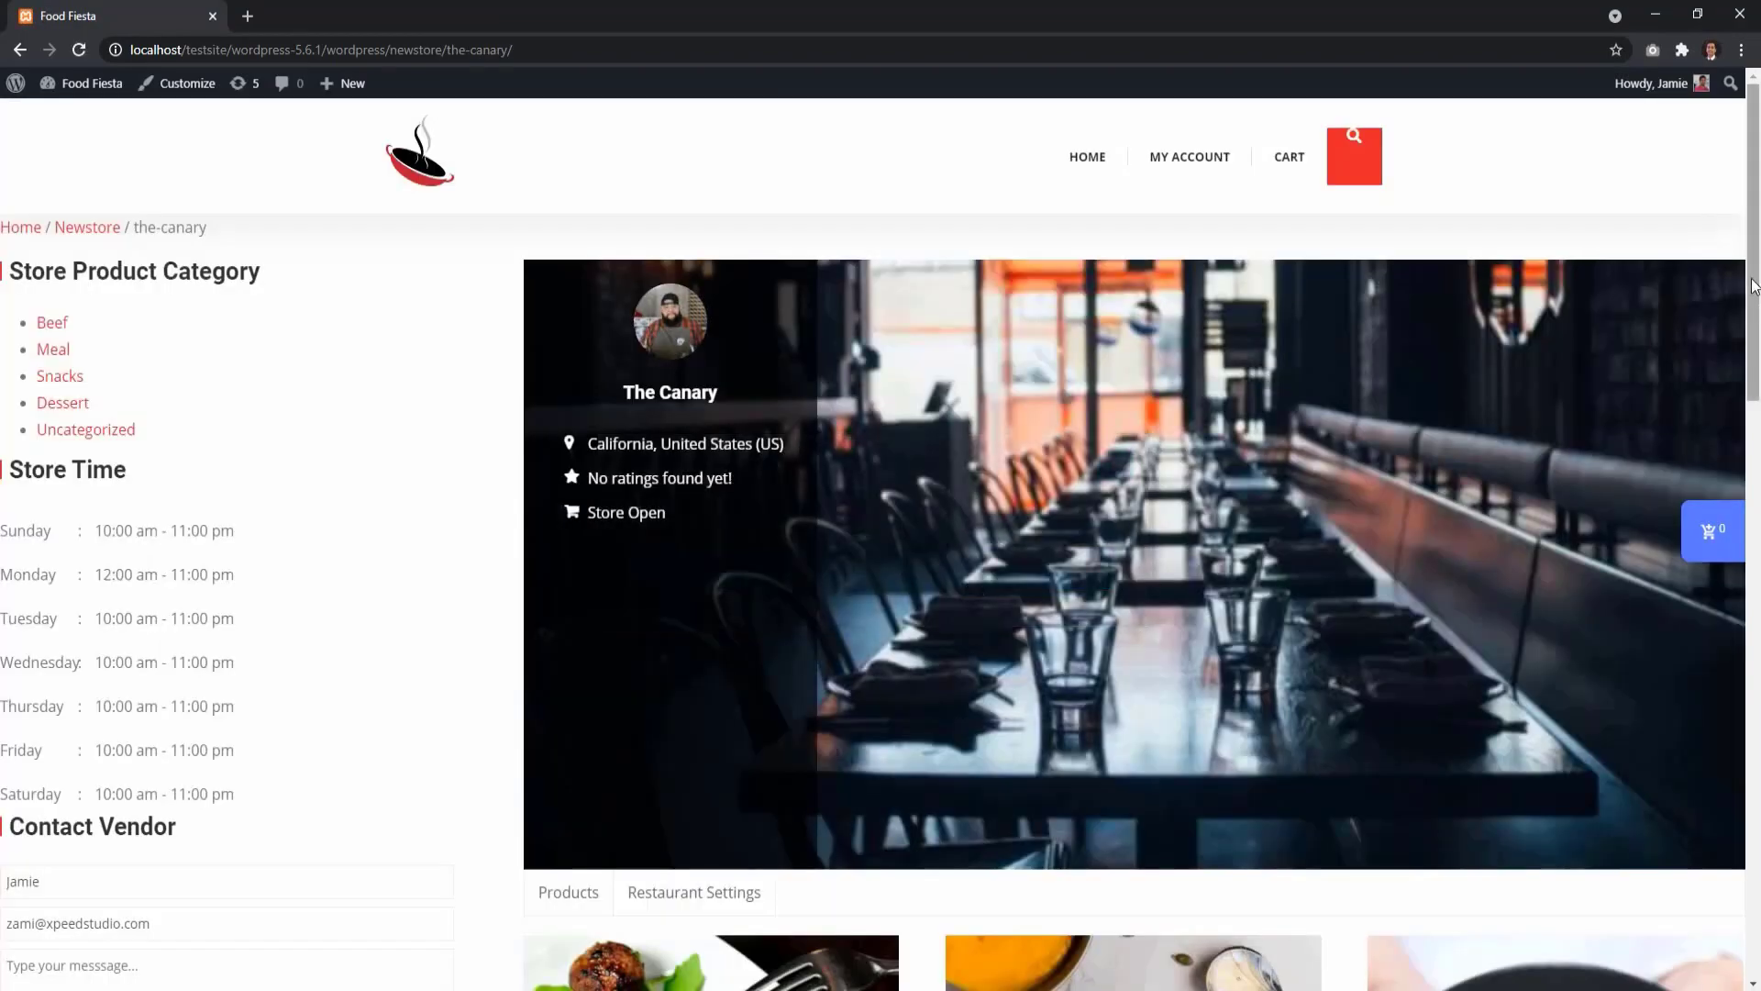
Step: Add the Grilled Burger from The Canary's store and view the full cart
{"action": "scroll", "scroll_direction": "down", "scroll_amount": 3}
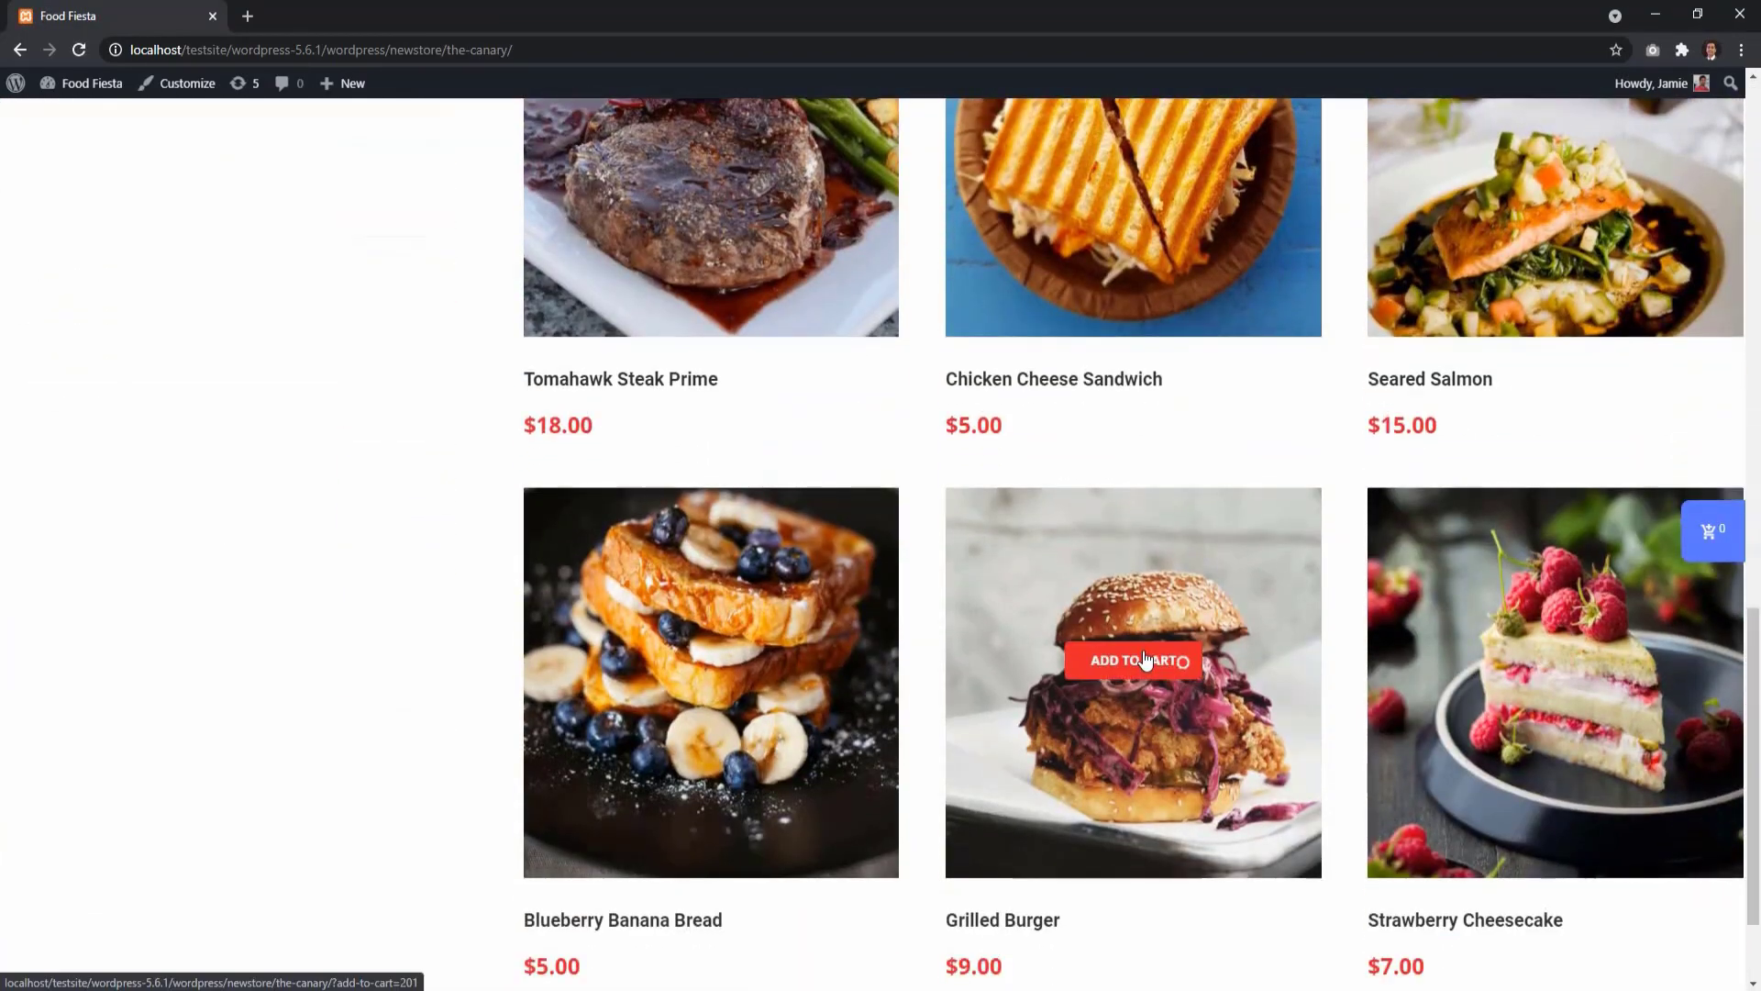
{"action": "left_click", "coordinate": [1134, 661]}
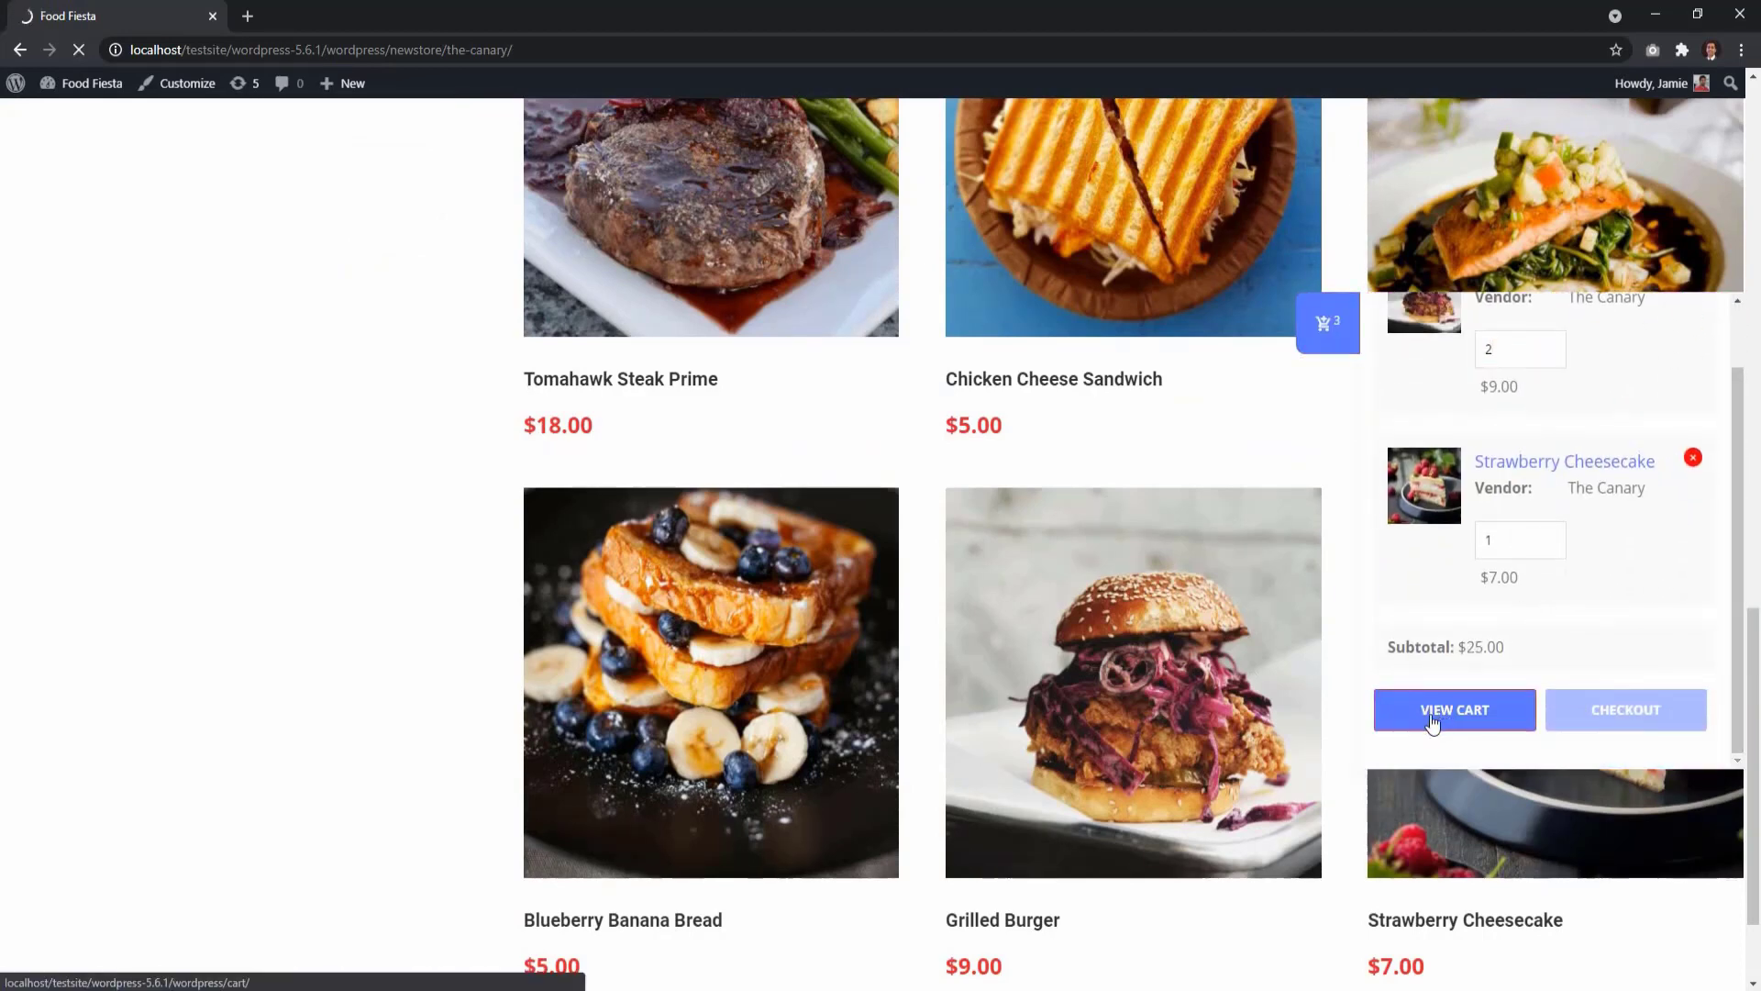
{"action": "left_click", "coordinate": [1455, 708]}
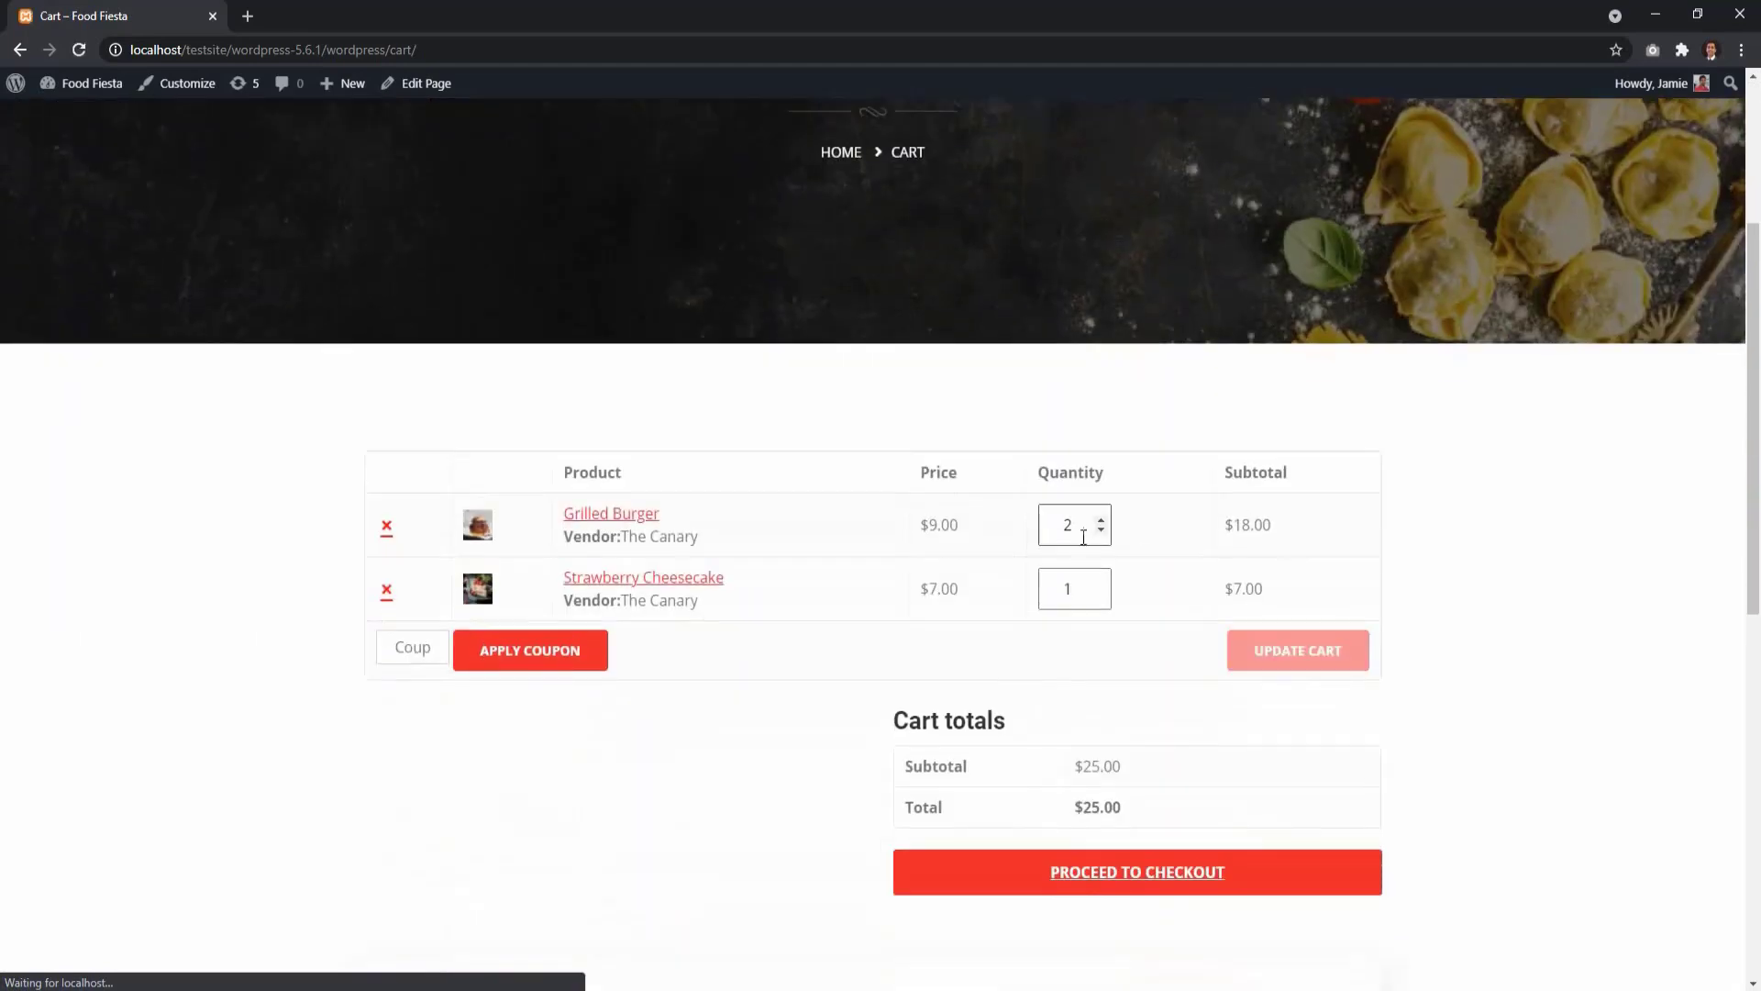
Step: Proceed to checkout with the two Grilled Burgers and Strawberry Cheesecake ($25)
{"action": "left_click", "coordinate": [1138, 871]}
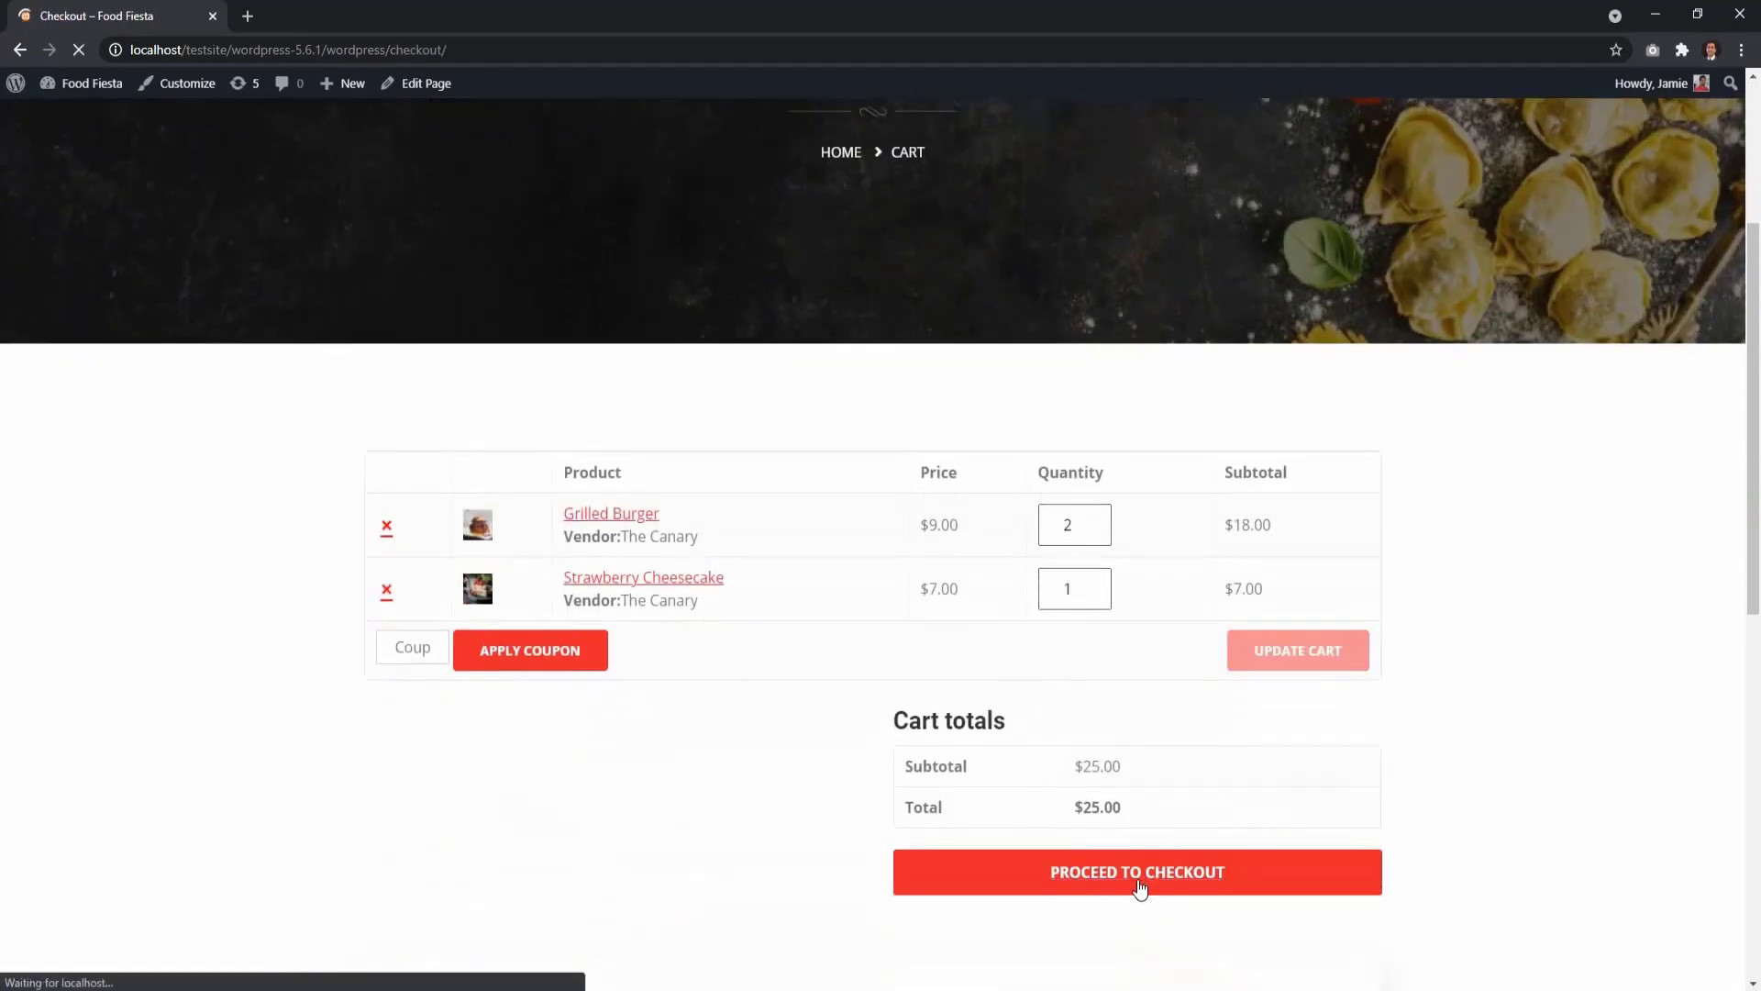
{"action": "left_click", "coordinate": [1137, 871]}
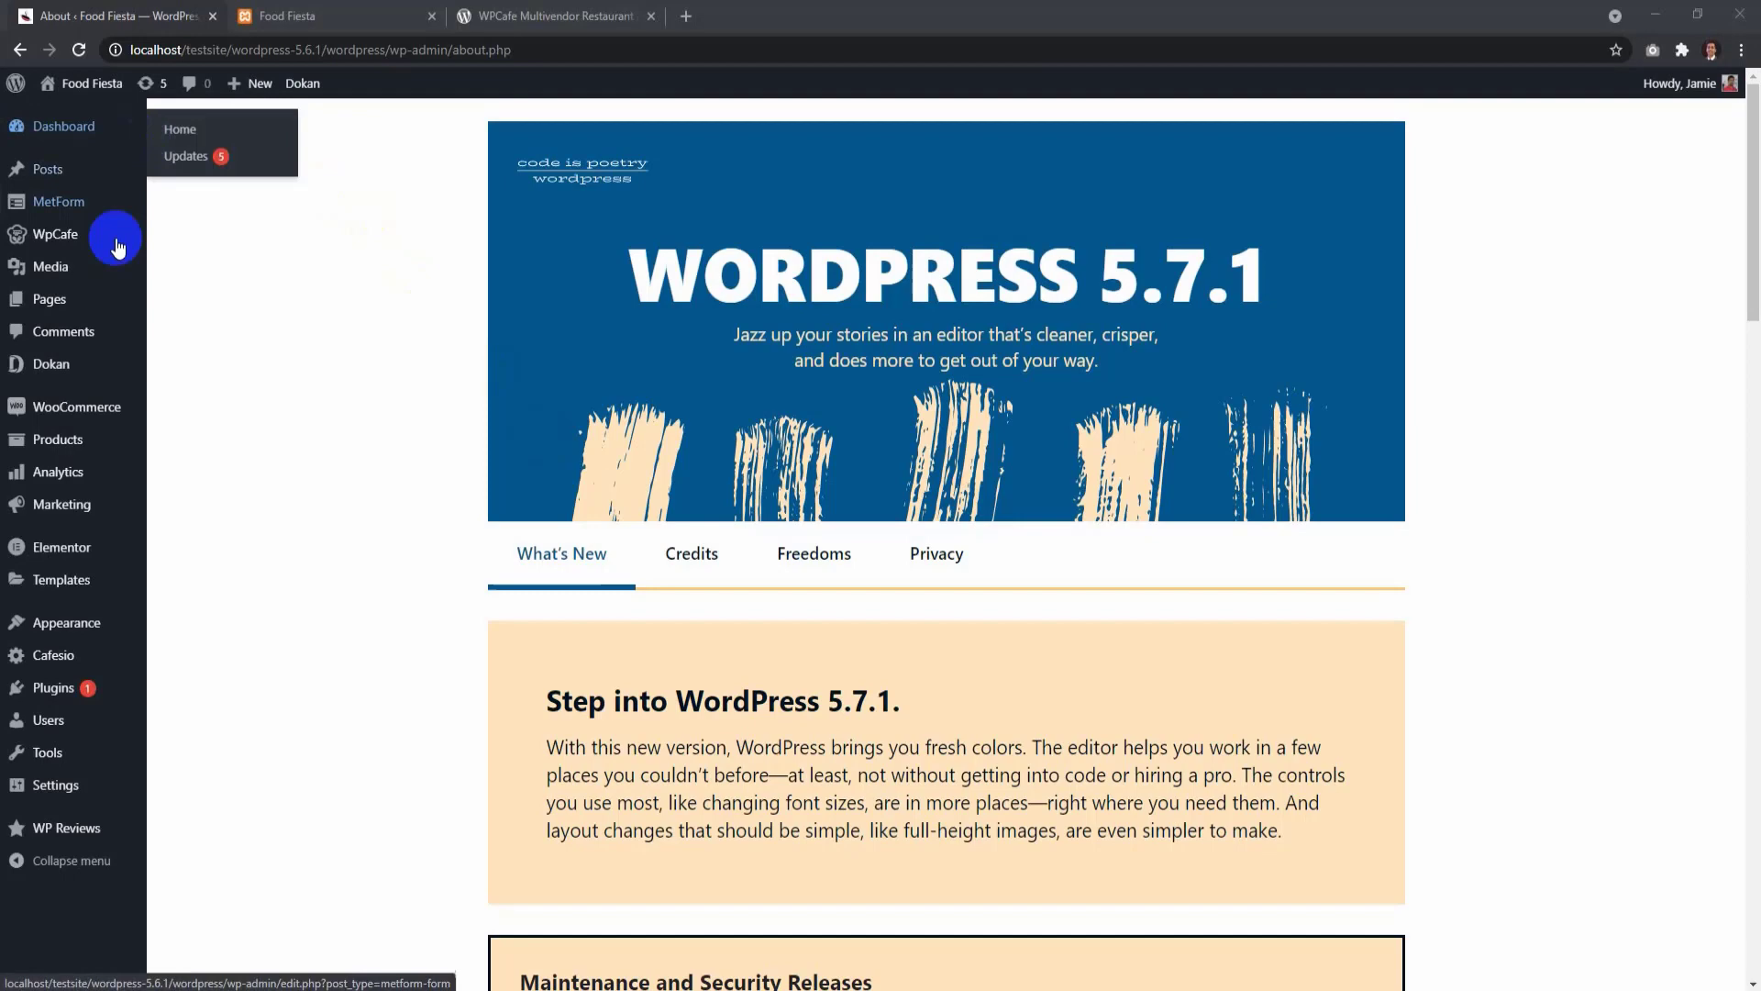
Step: Search the Add Plugins directory for 'dokan' to confirm it is active
{"action": "left_click", "coordinate": [187, 719]}
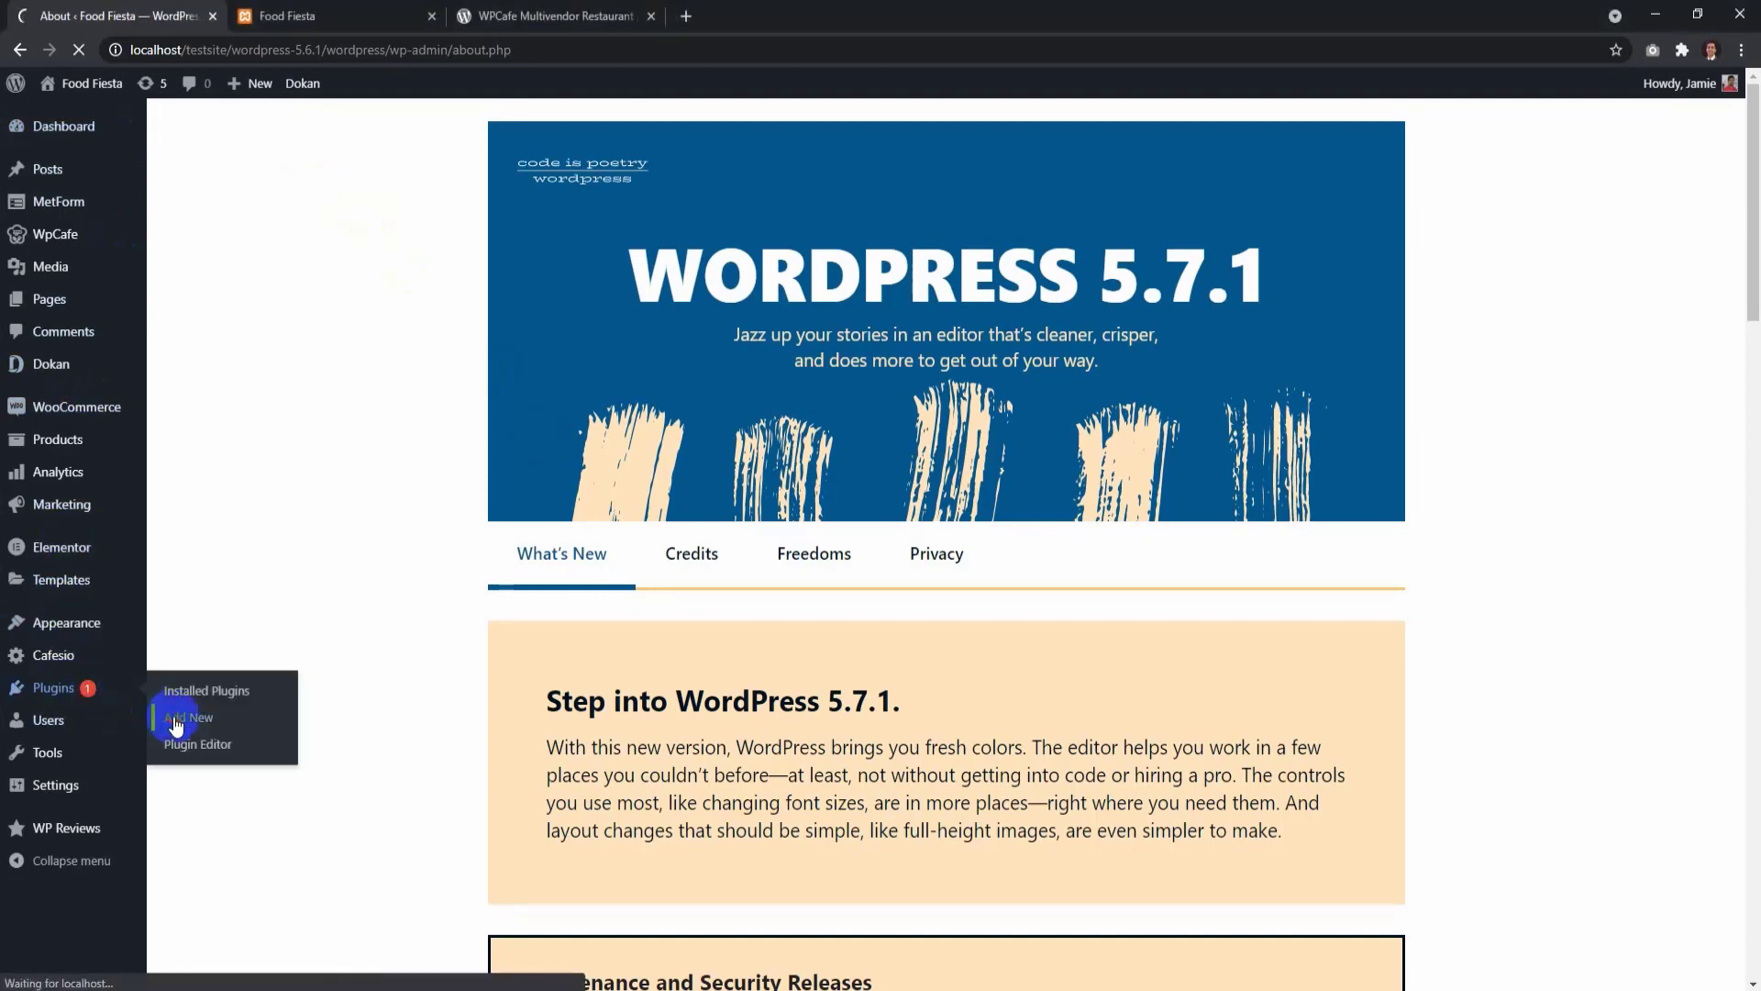
{"action": "left_click", "coordinate": [187, 717]}
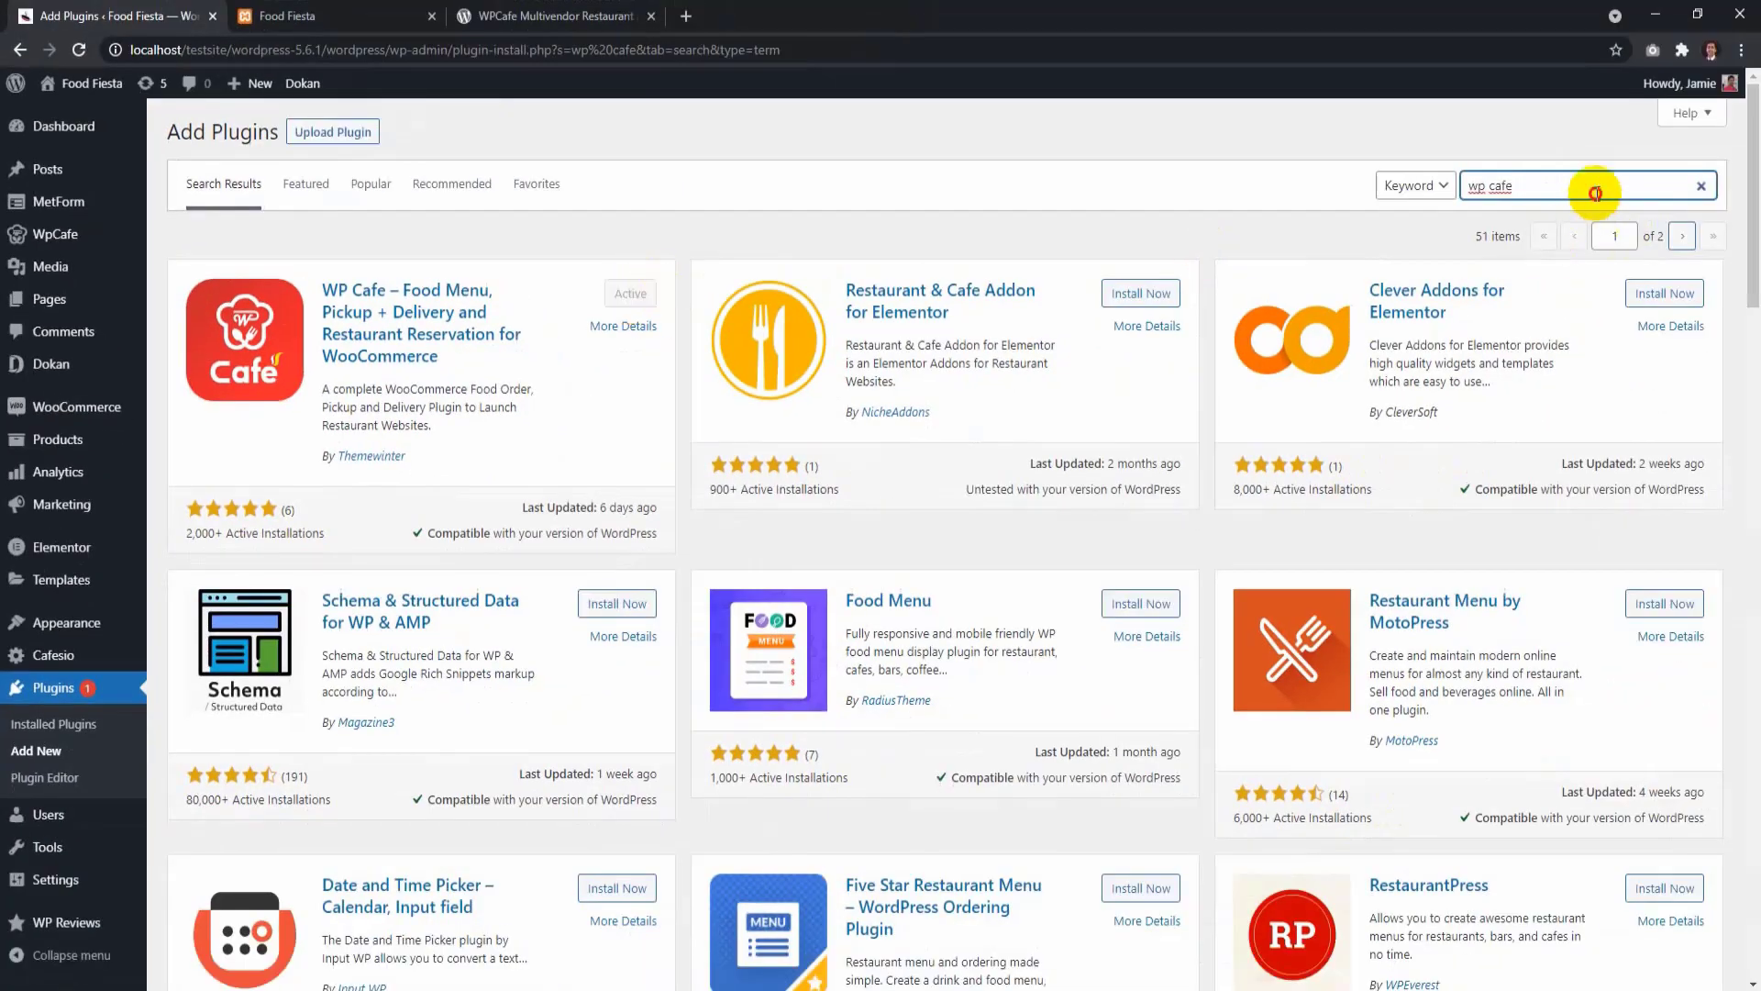
{"action": "type", "text": "dokan"}
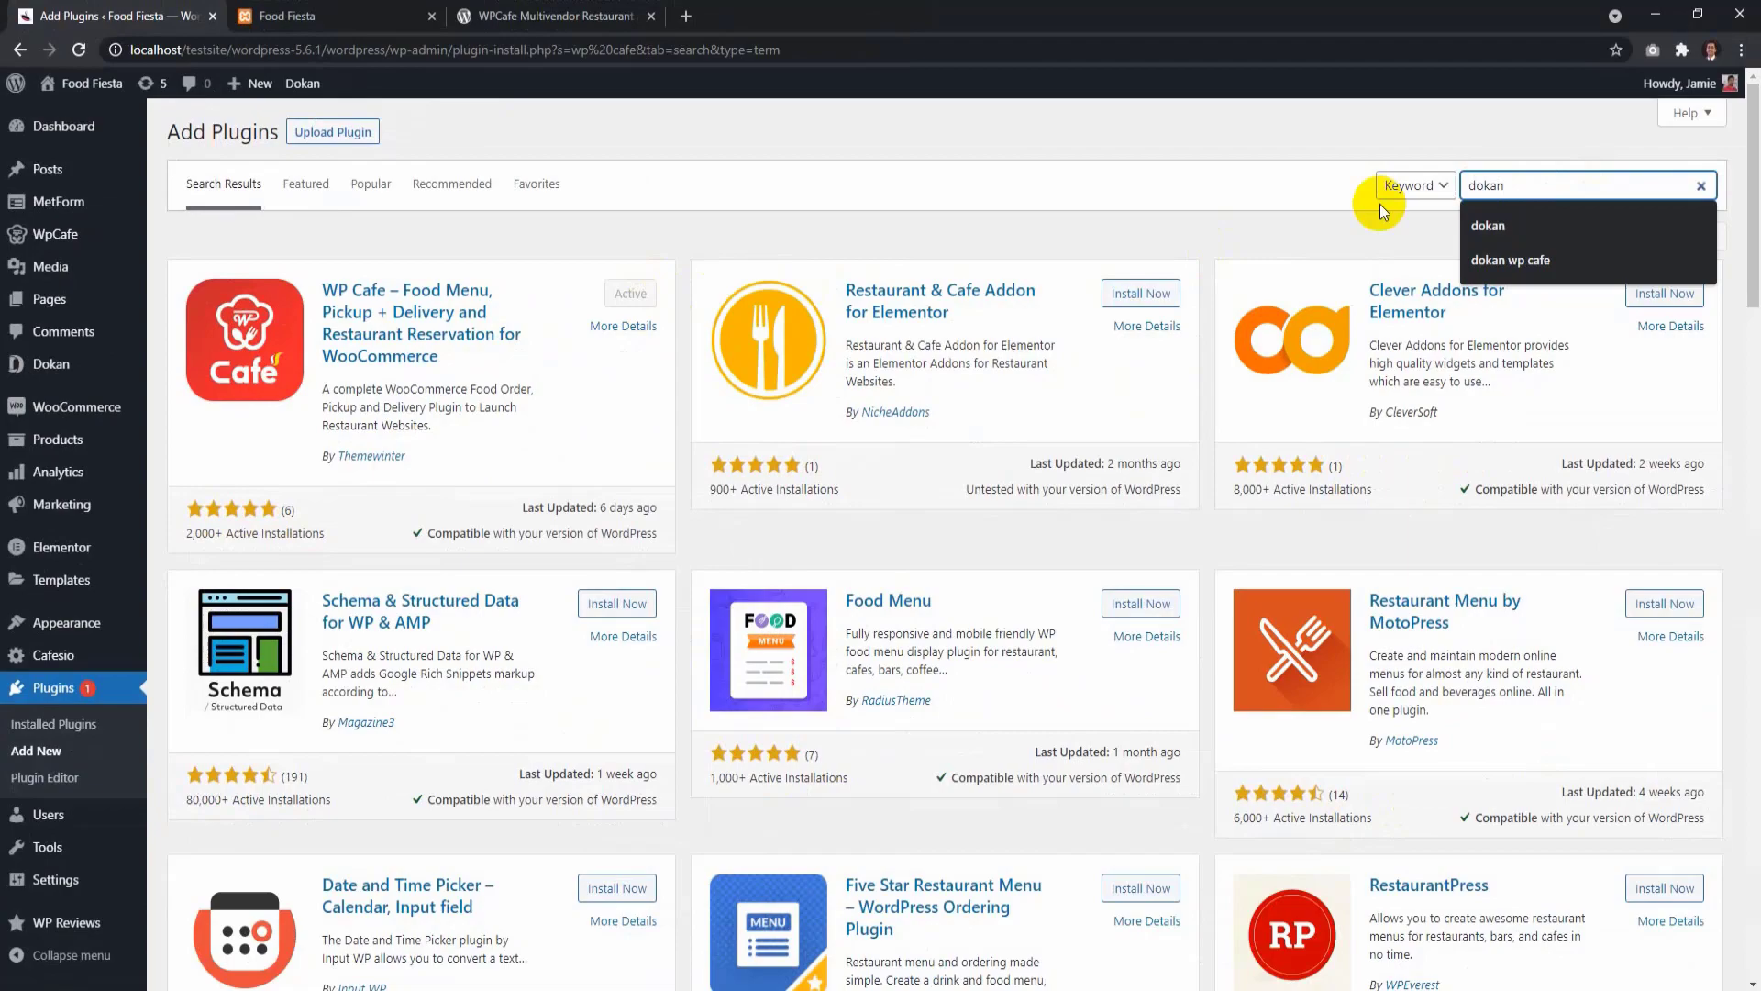
{"action": "left_click", "coordinate": [1488, 225]}
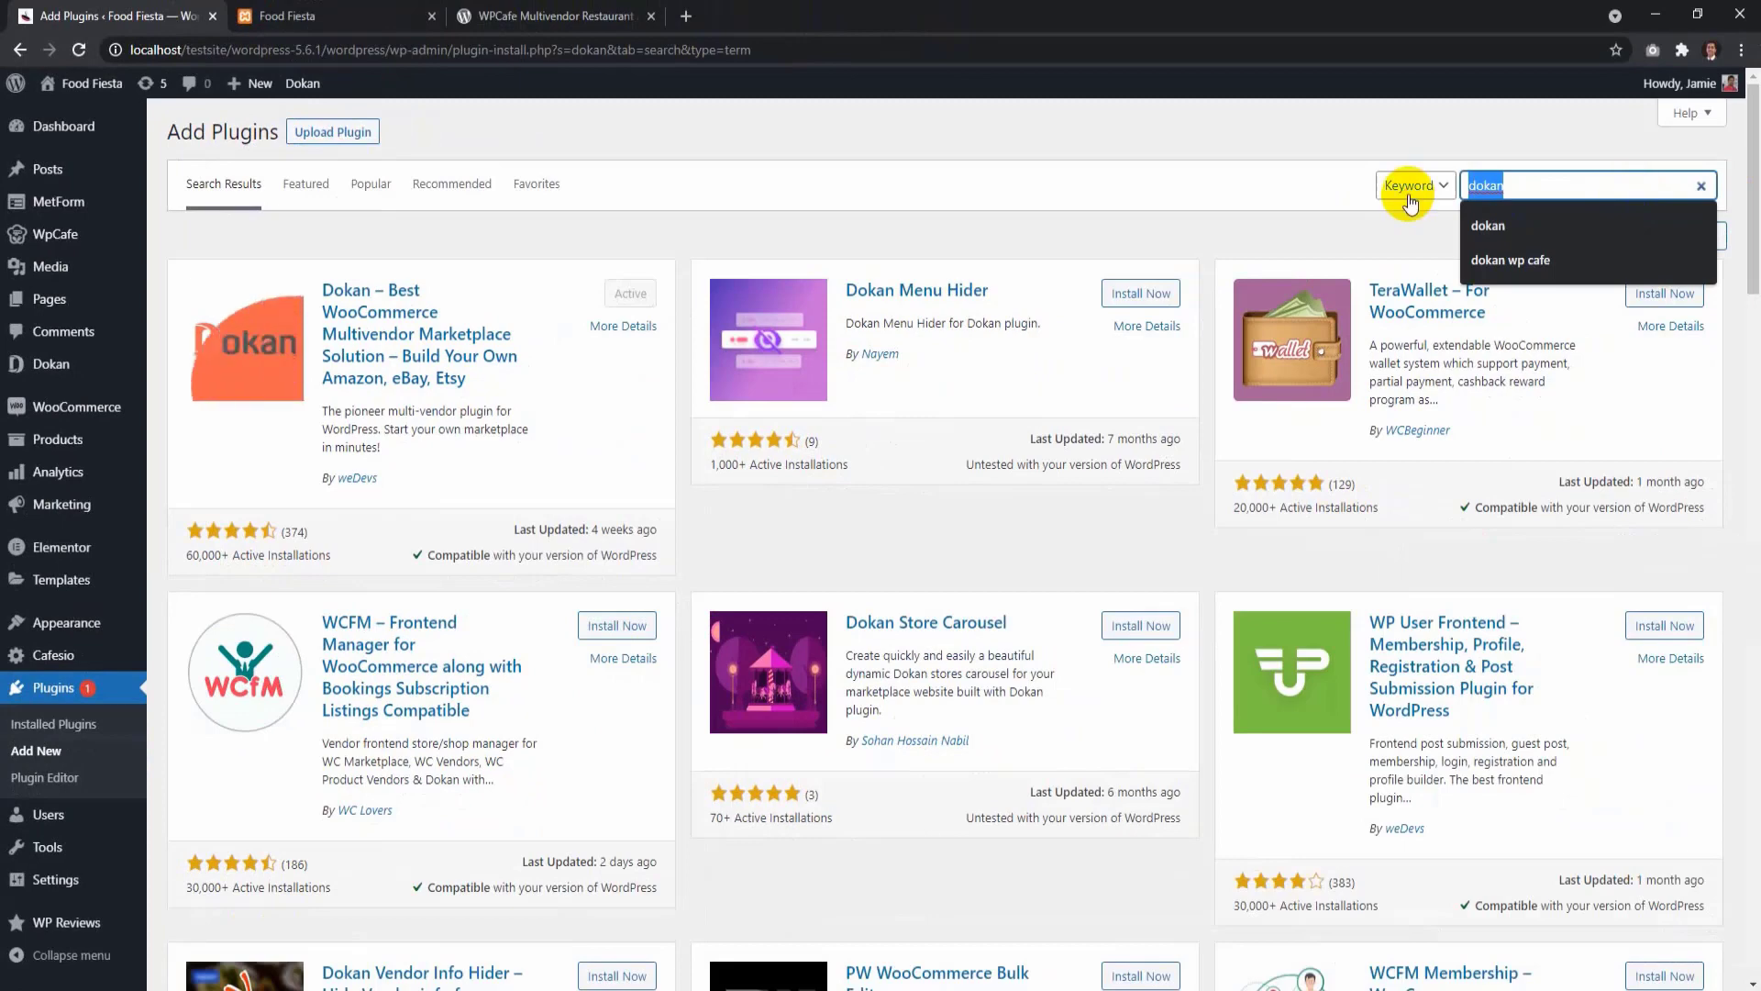
Step: Search the directory for 'woocommerce' and 'wpcafe mult' as well
{"action": "type", "text": "woocommerce"}
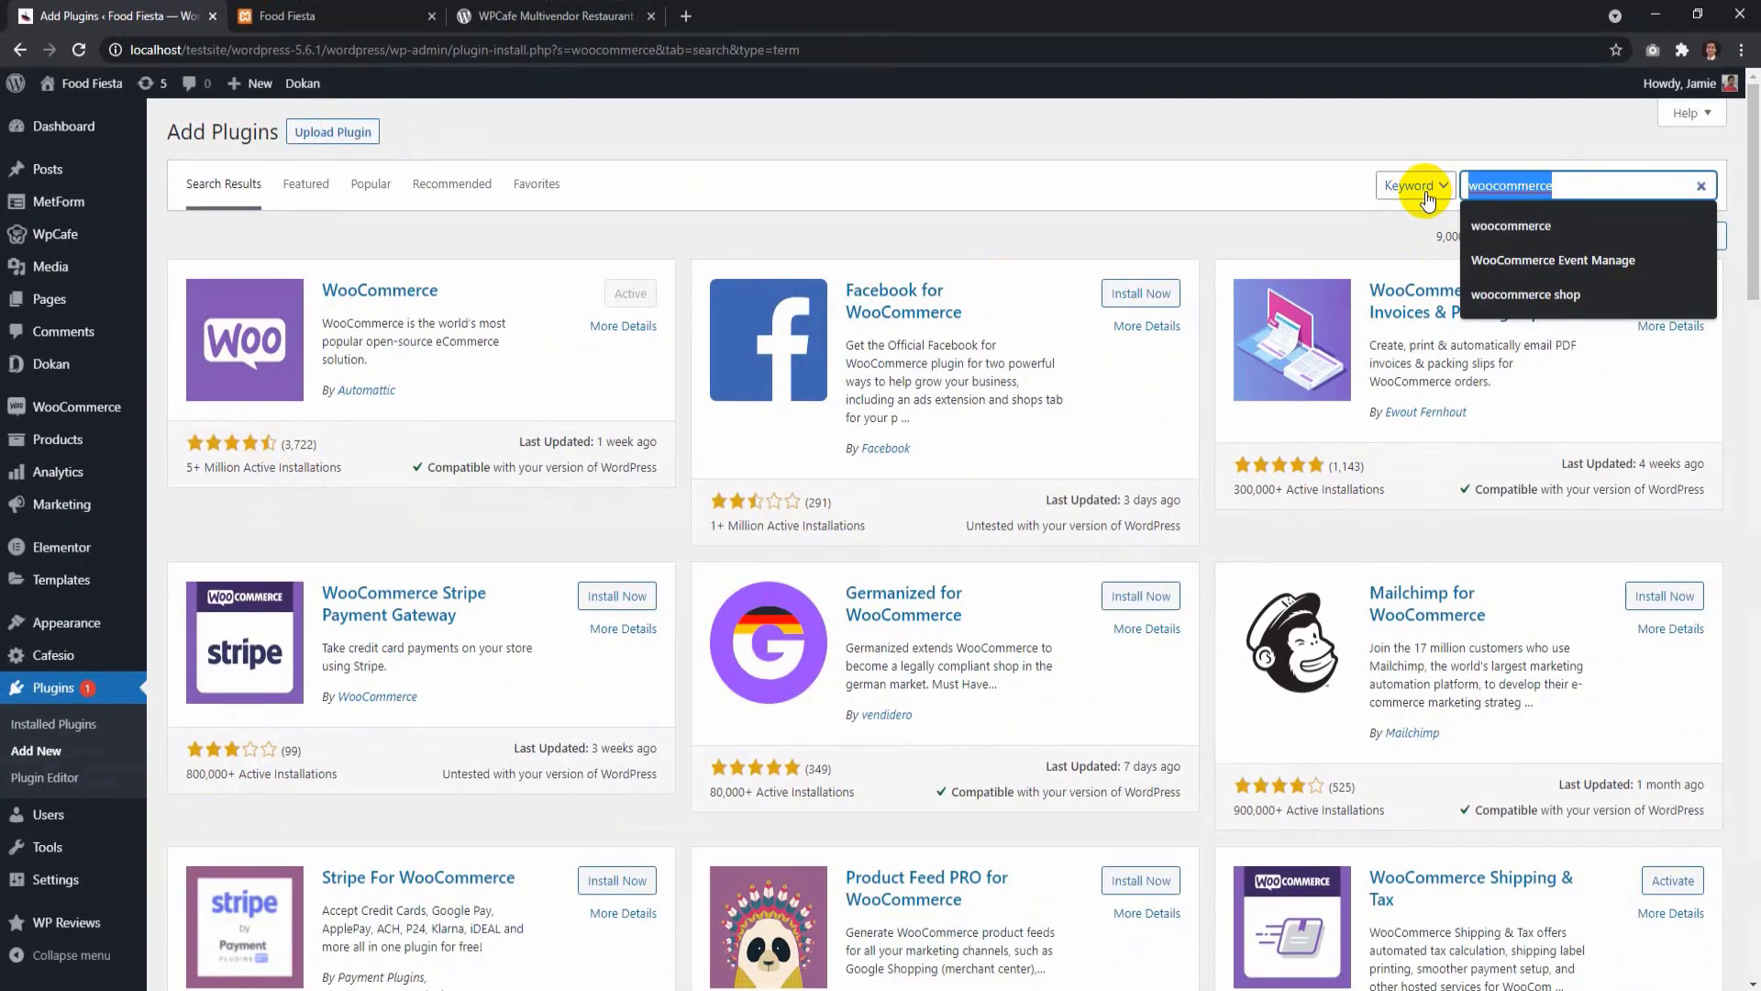
{"action": "type", "text": "wpcafe mult"}
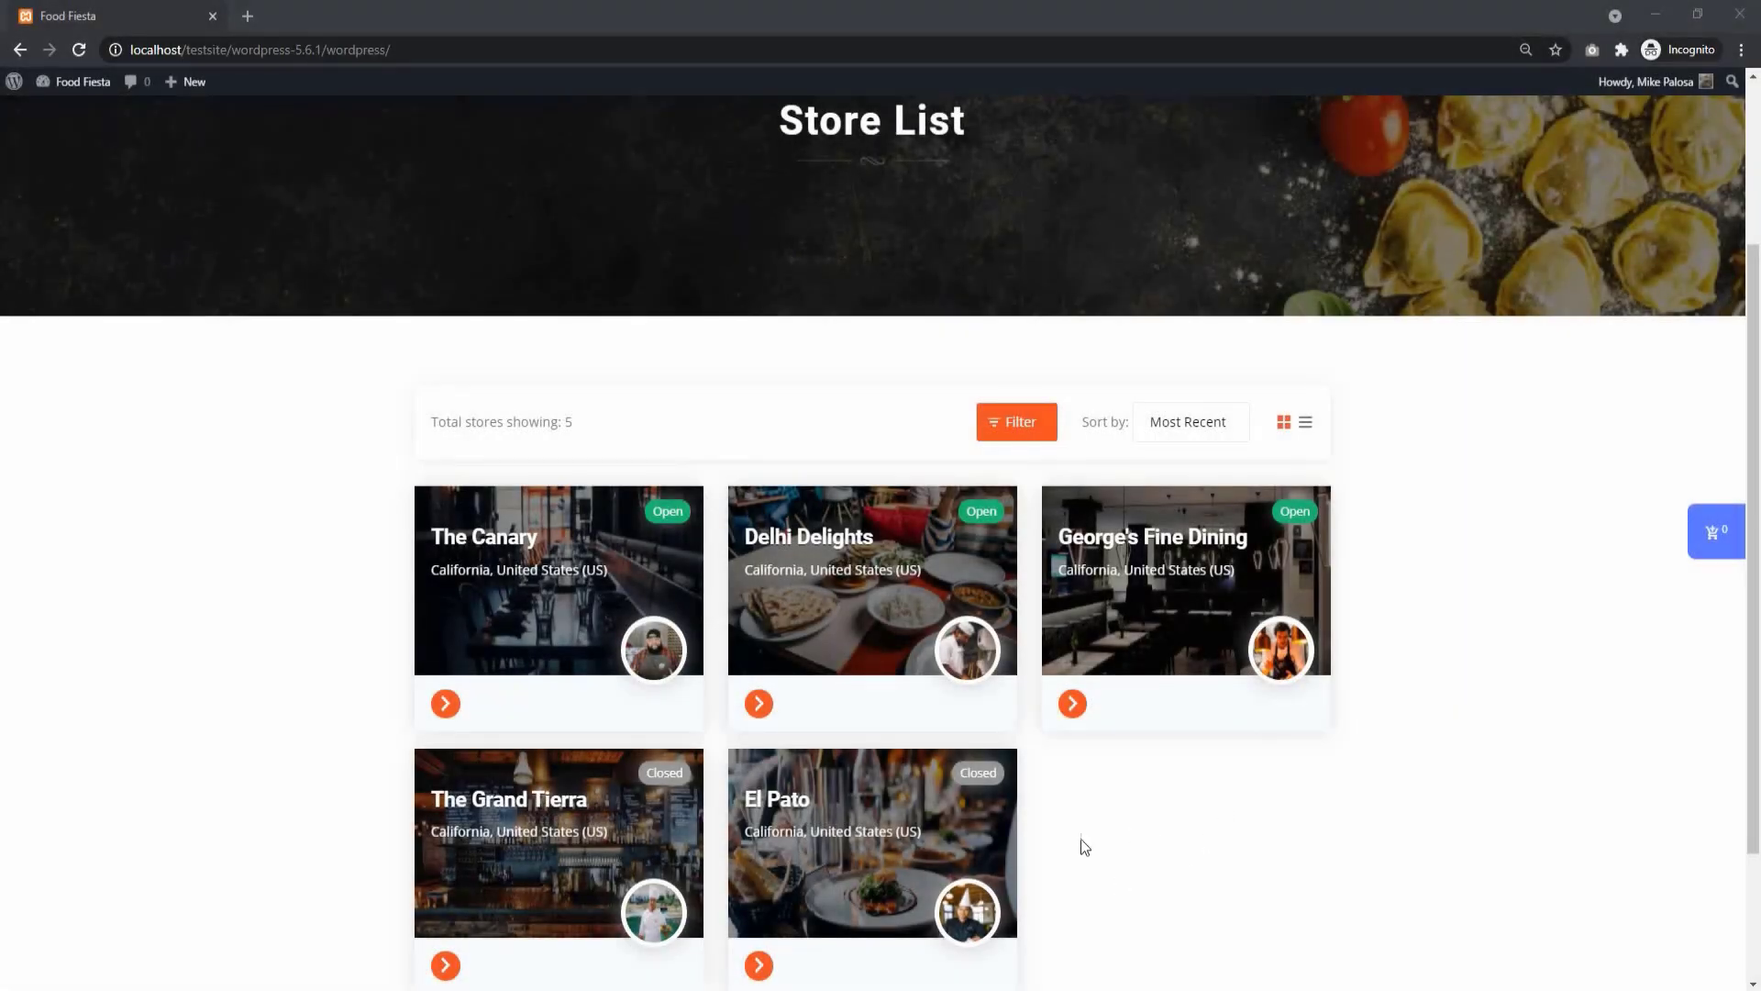
{"action": "mouse_move", "coordinate": [1192, 841]}
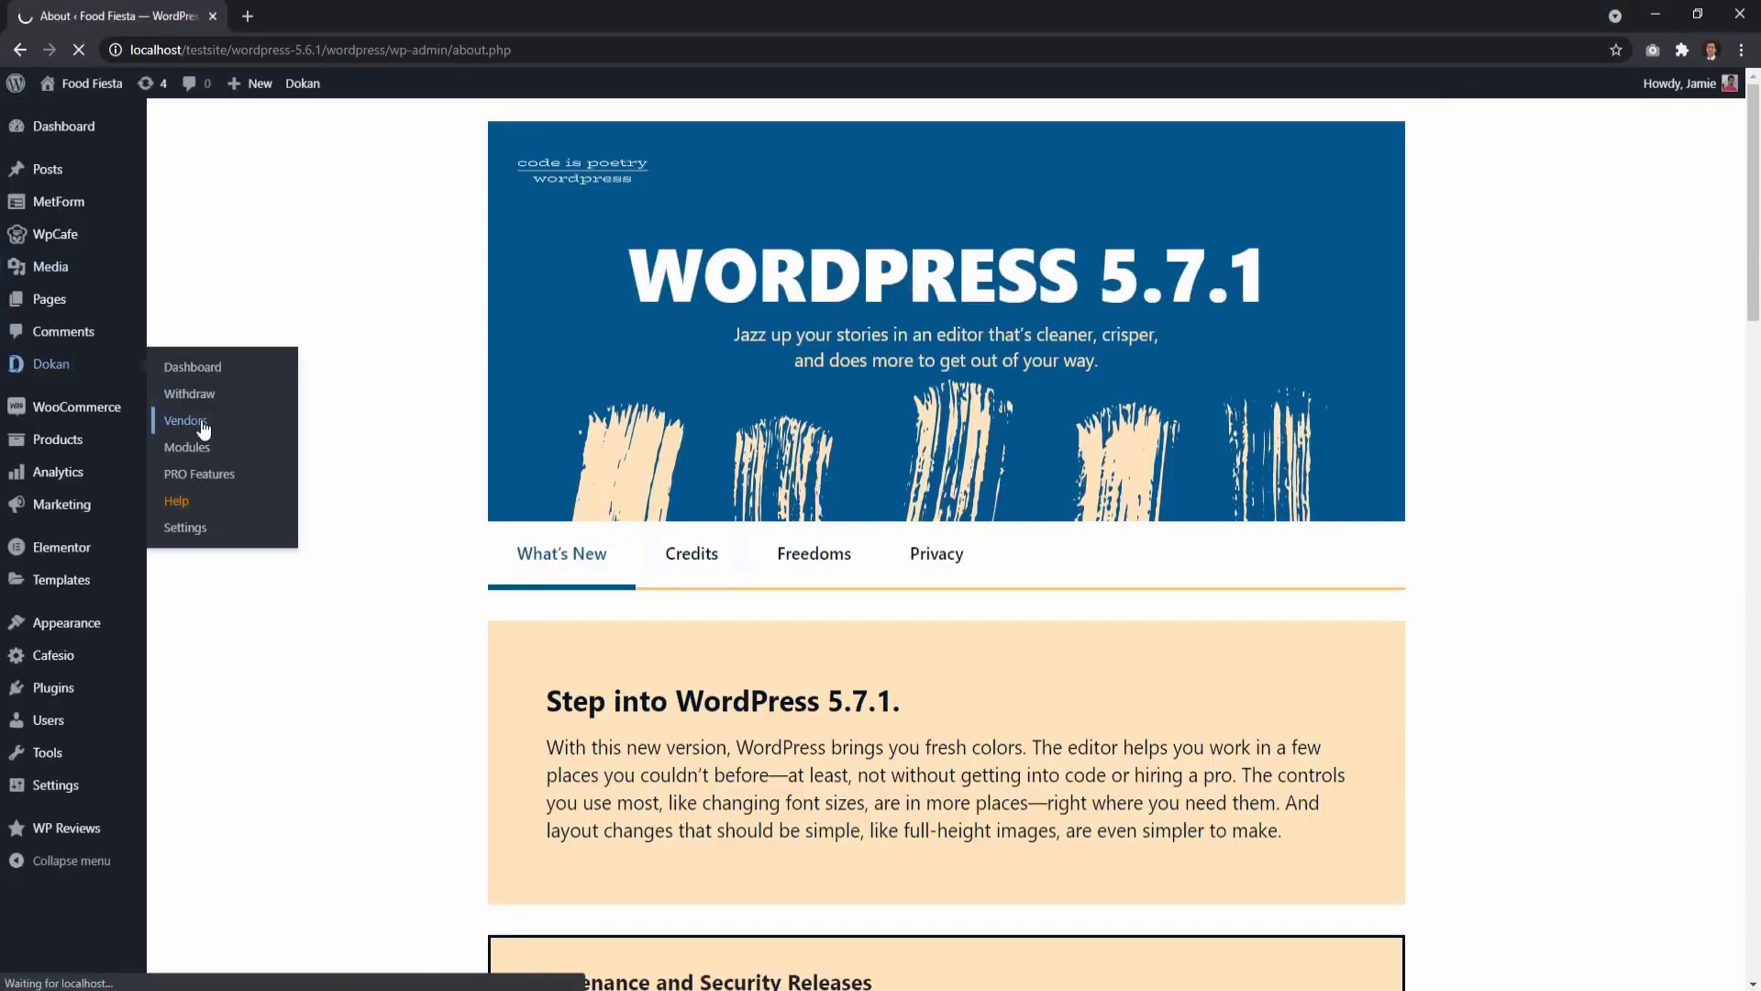
Step: Give the new vendor the chef photo as picture and the cropped restaurant interior as banner
{"action": "left_click", "coordinate": [183, 420]}
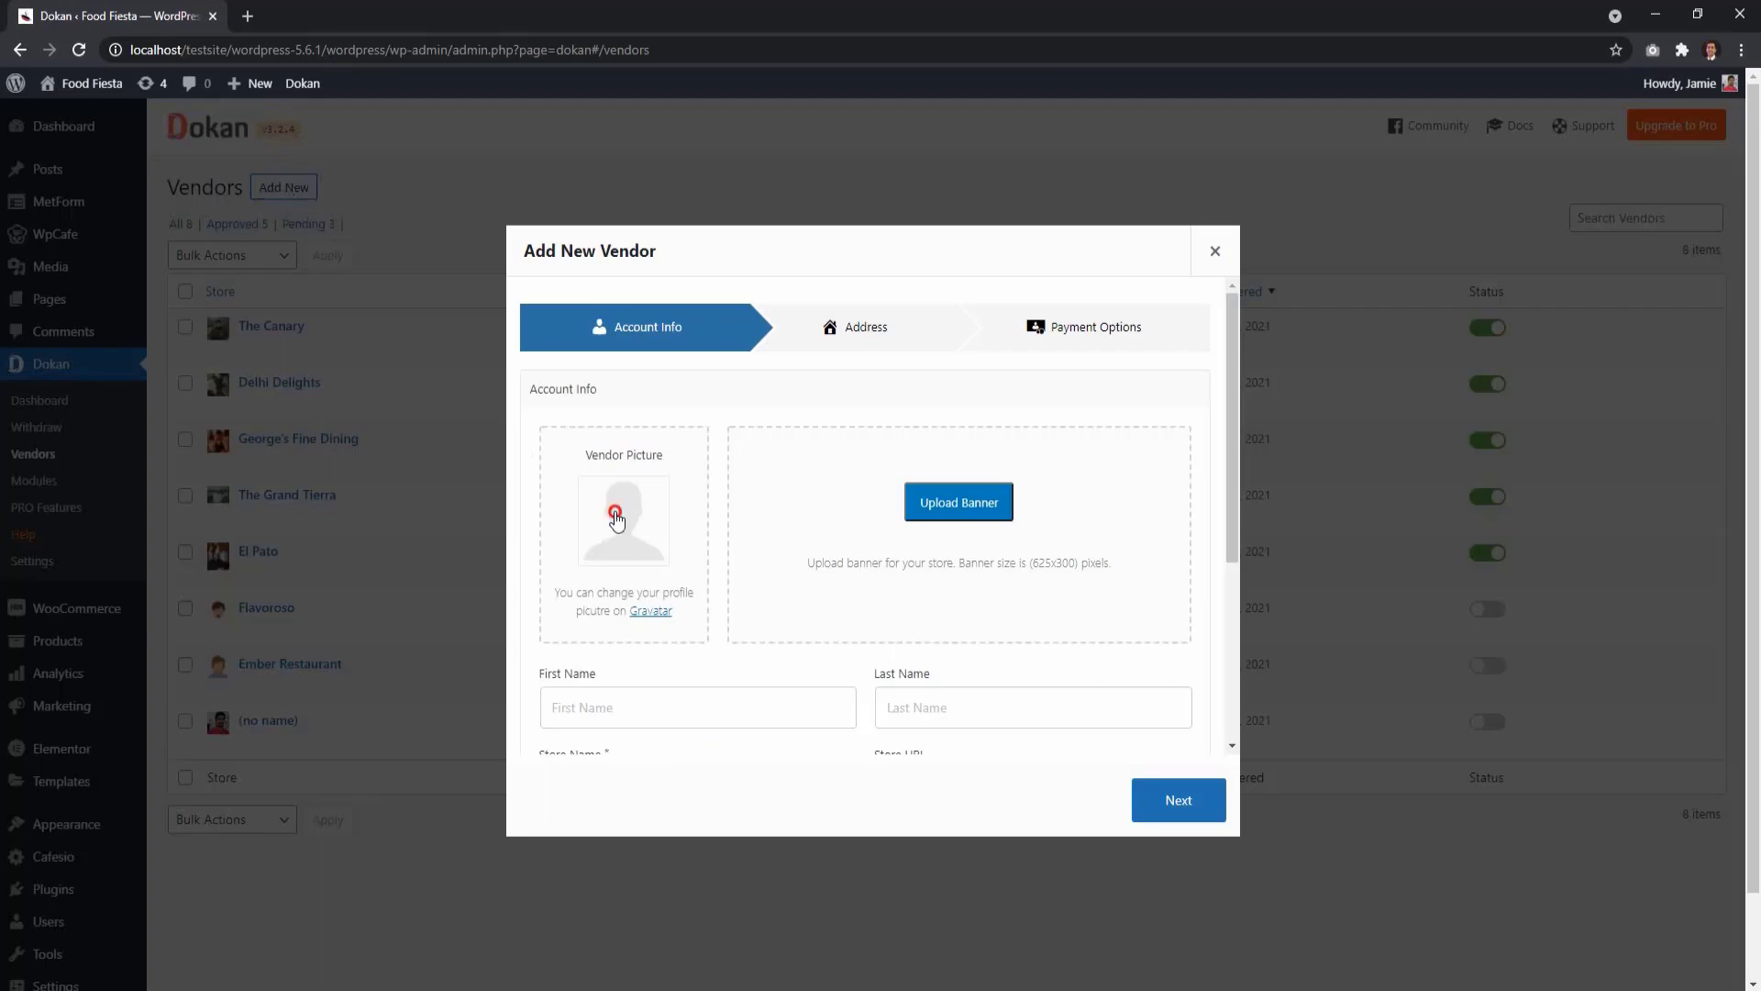
{"action": "left_click", "coordinate": [619, 521]}
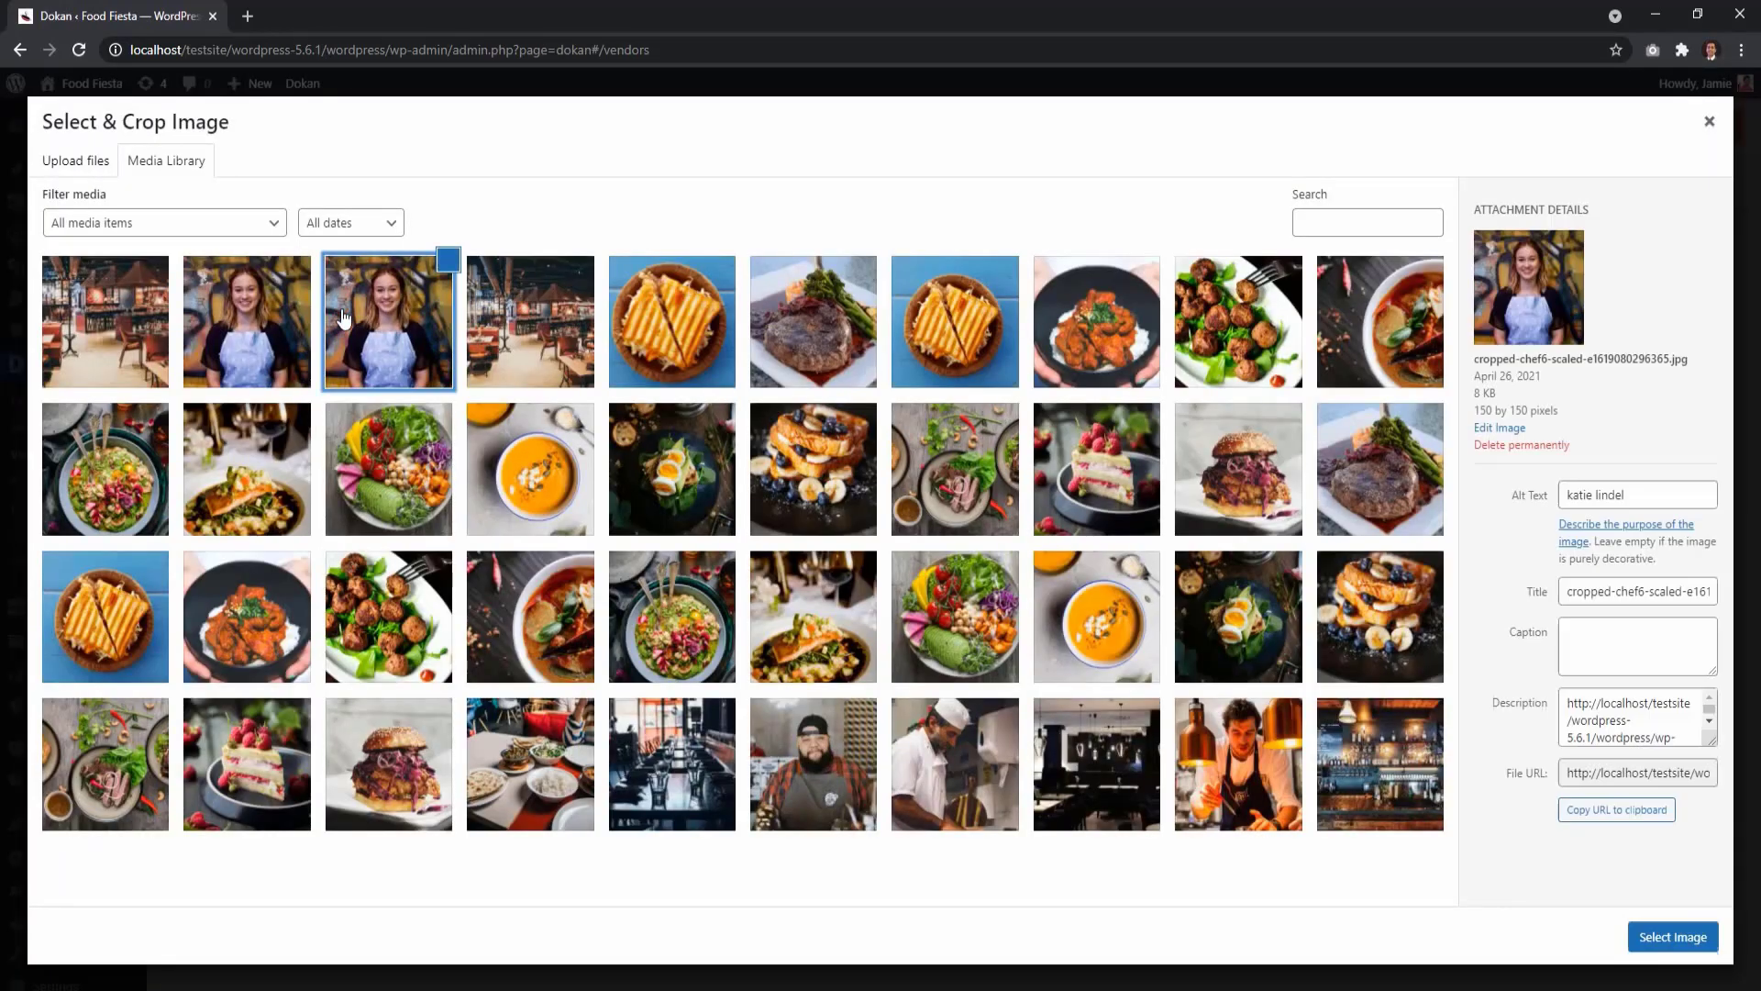
{"action": "left_click", "coordinate": [1670, 935]}
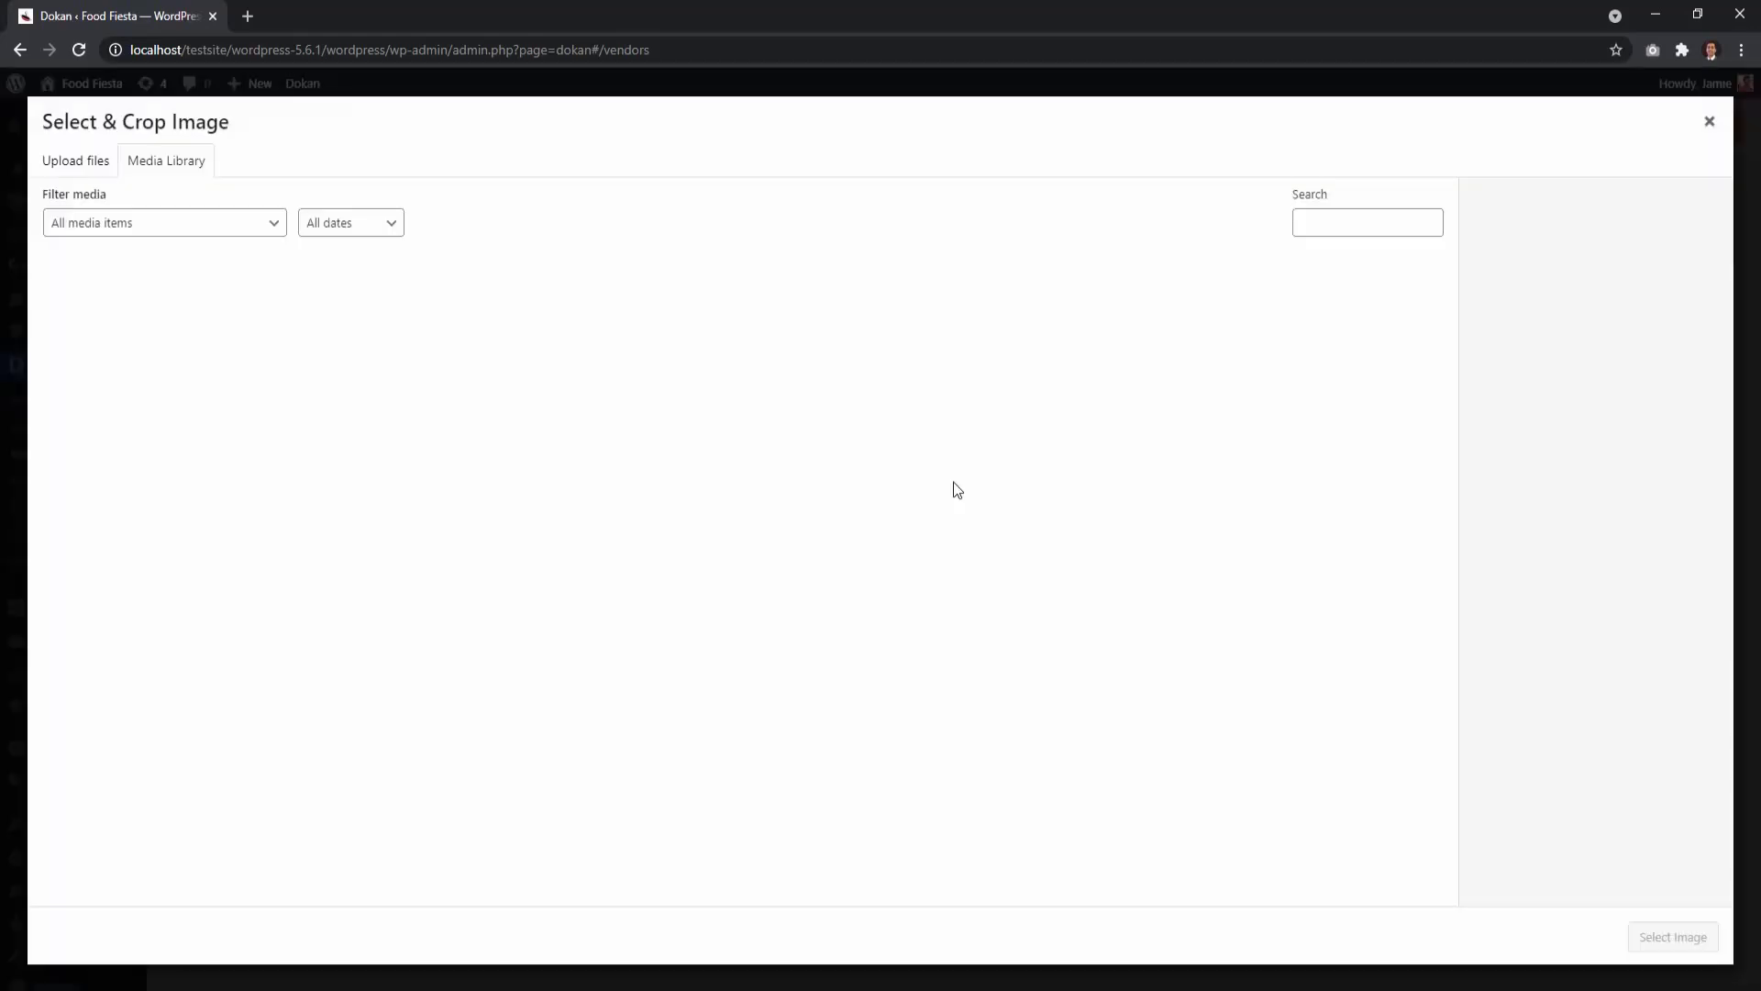
{"action": "left_click", "coordinate": [244, 321]}
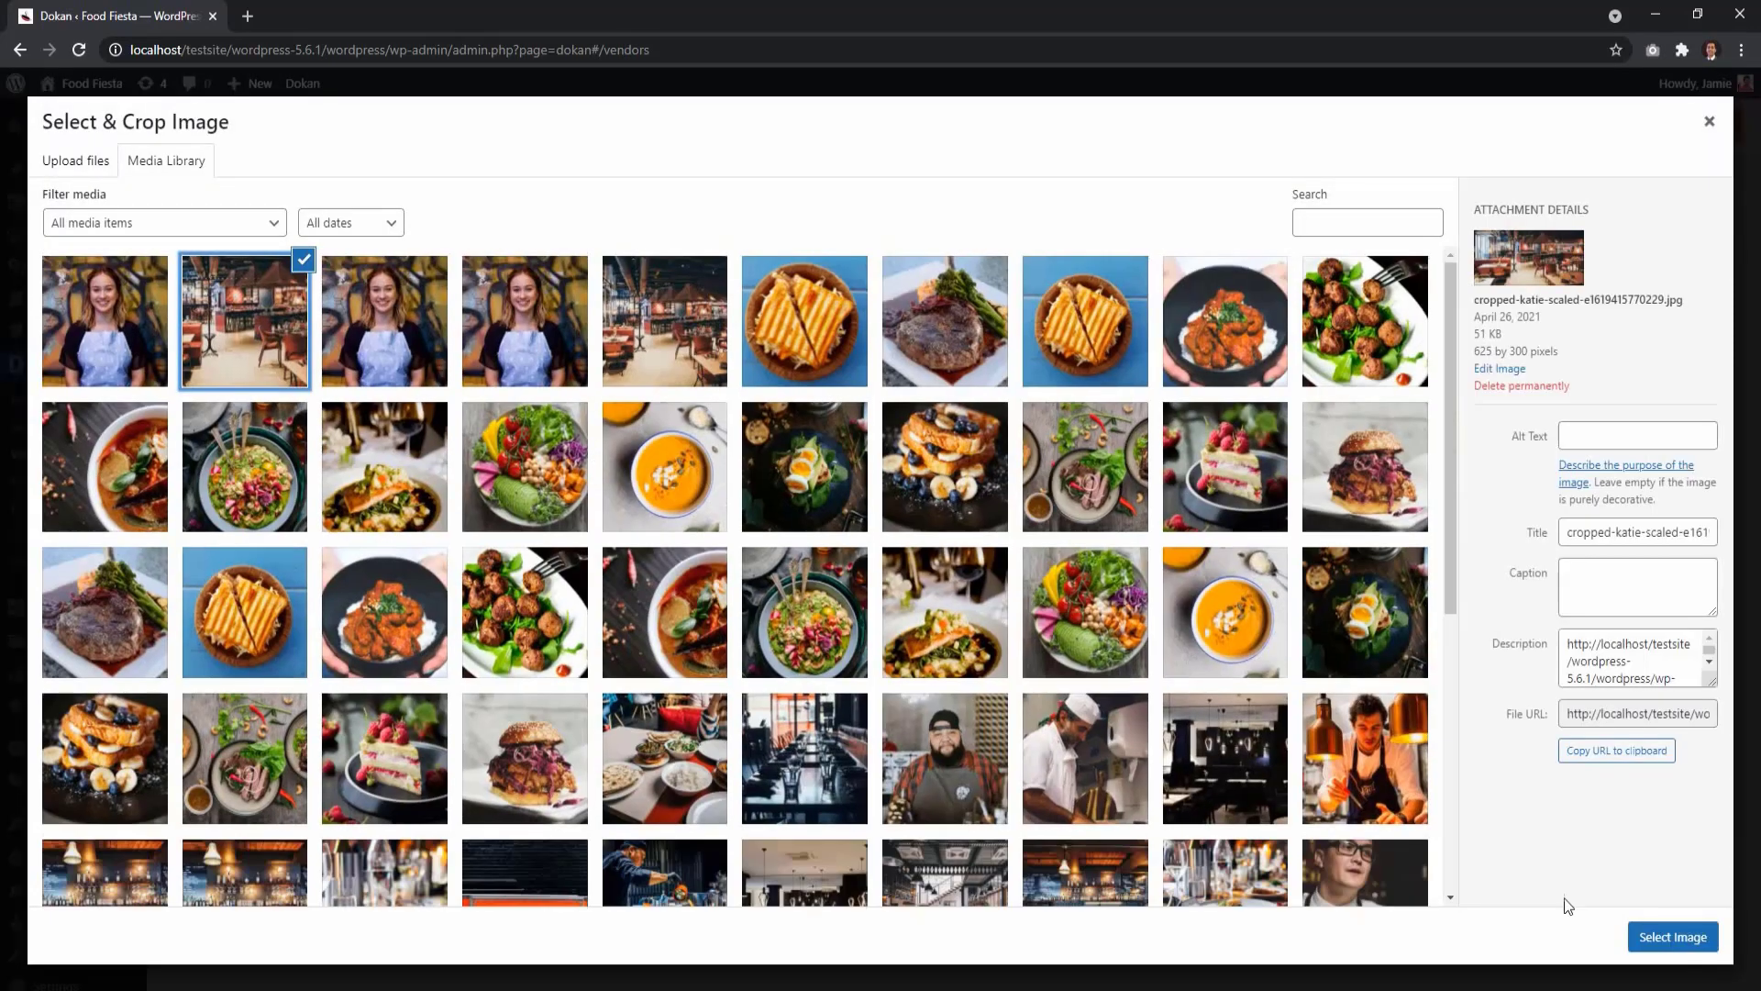
{"action": "left_click", "coordinate": [1673, 935]}
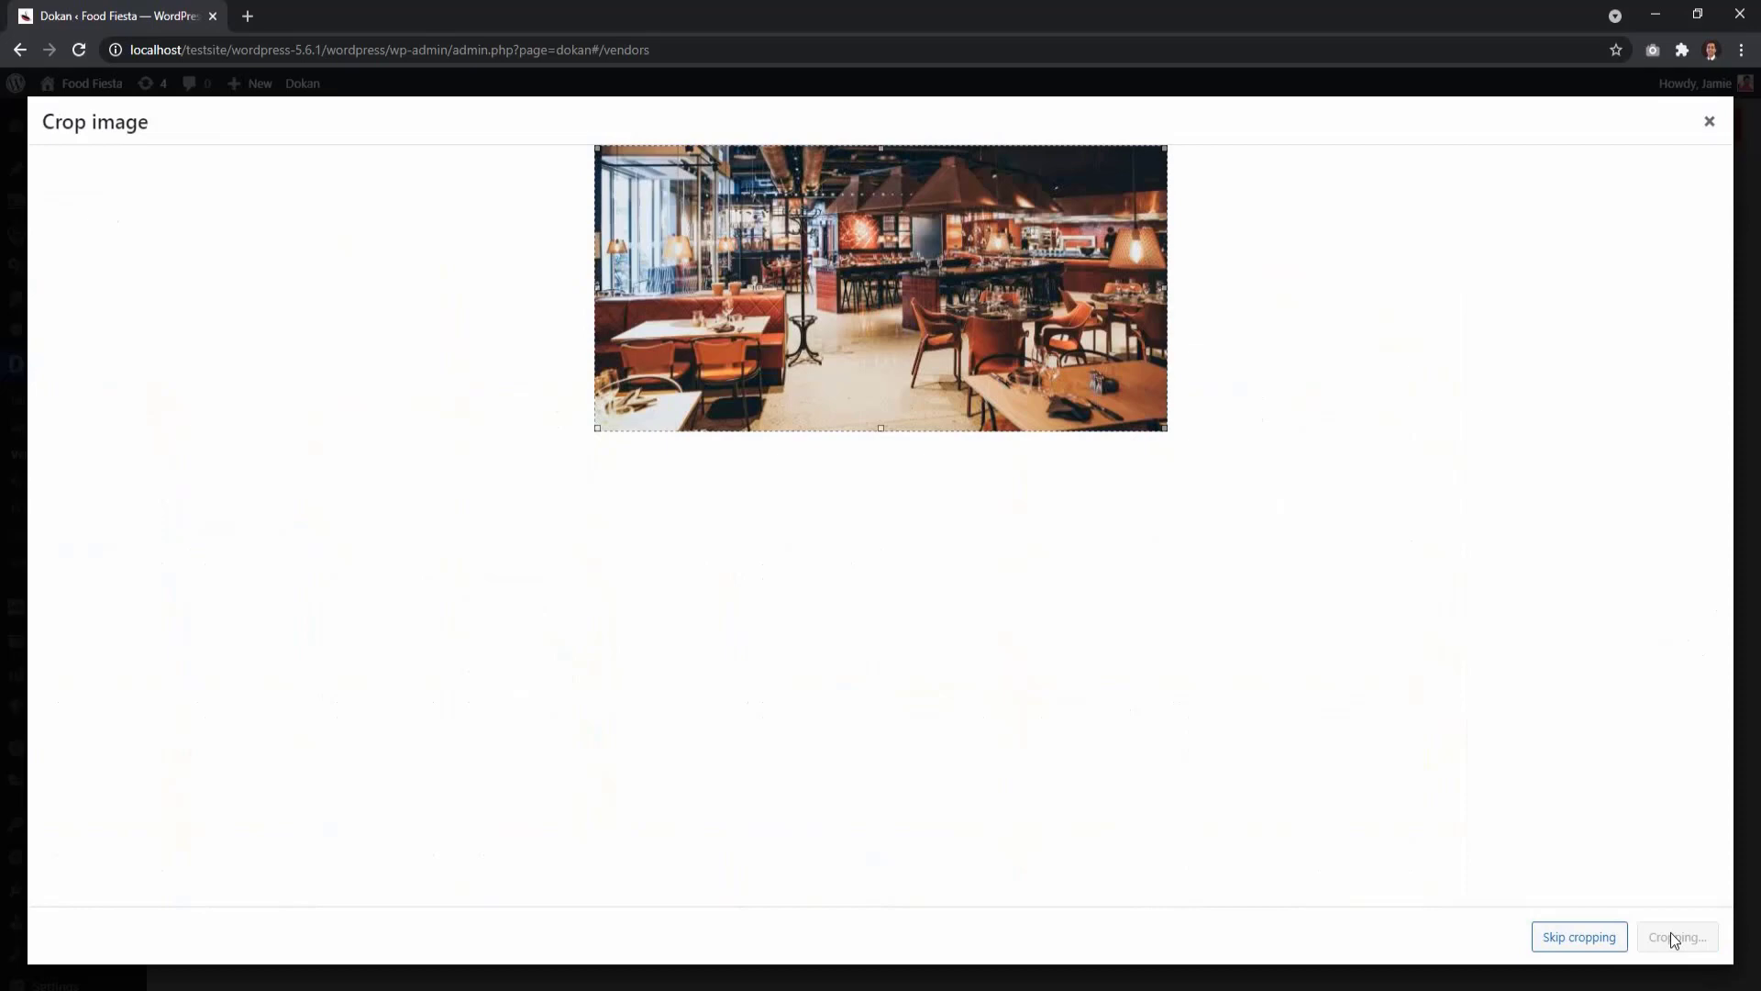
{"action": "left_click", "coordinate": [1676, 936]}
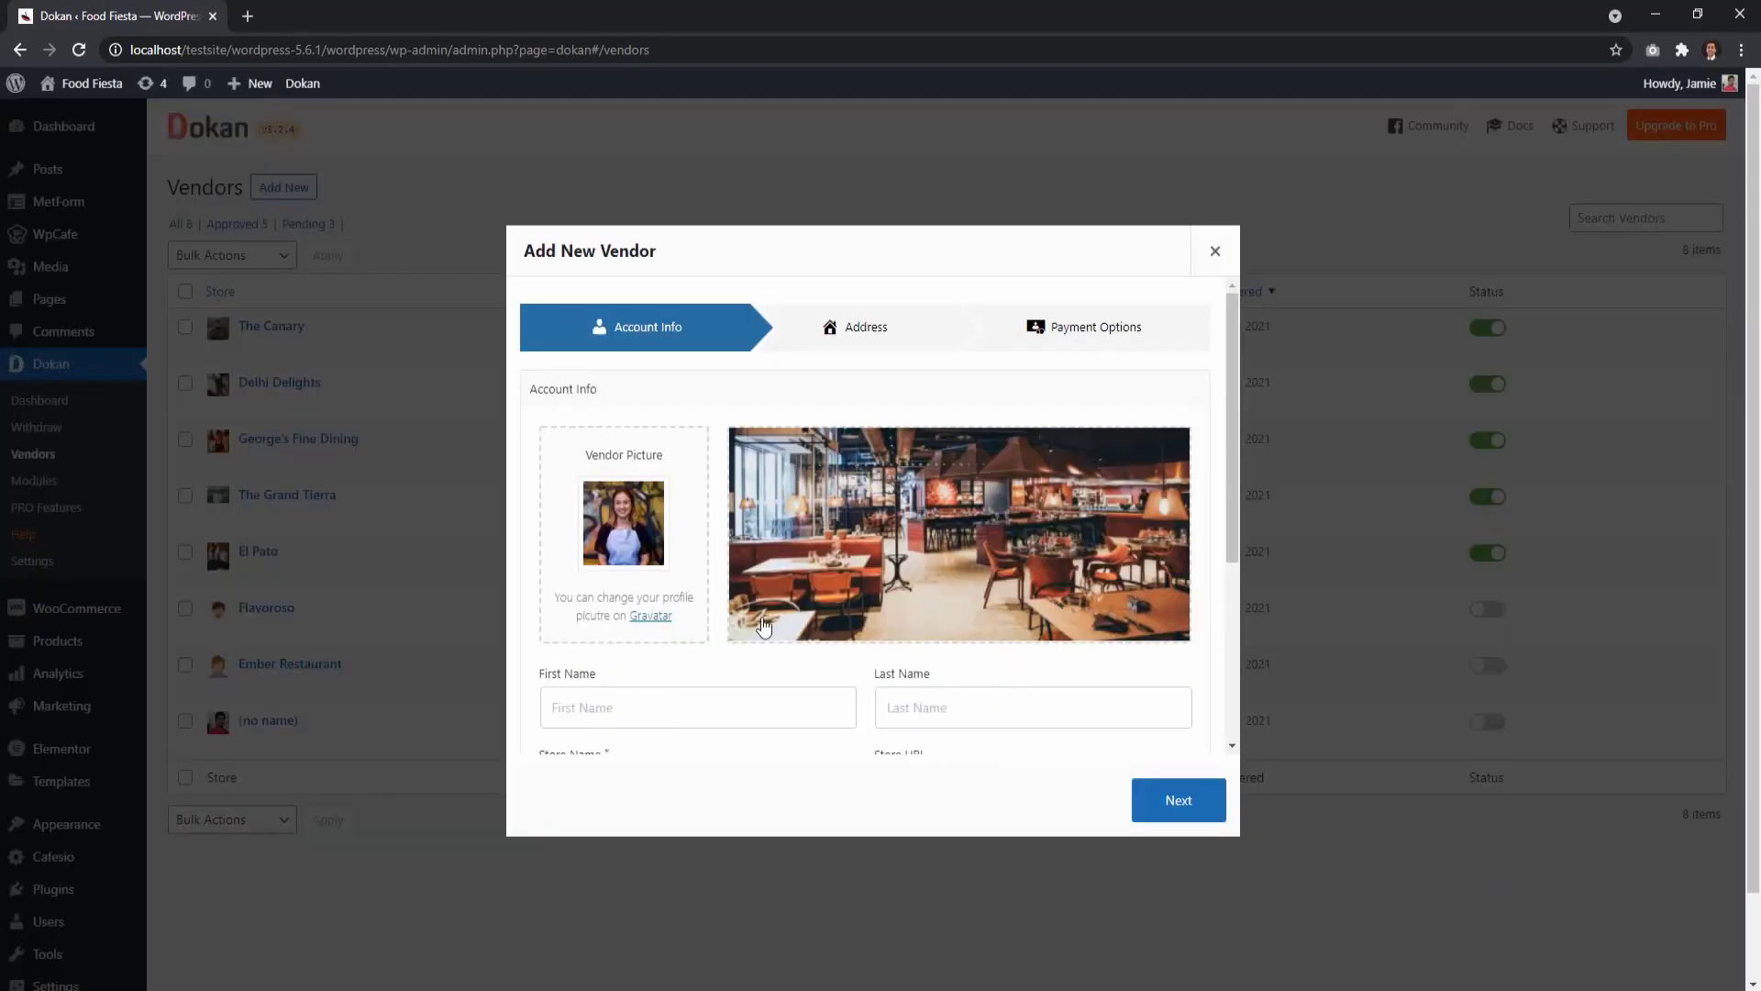
{"action": "scroll", "scroll_direction": "down", "scroll_amount": 3}
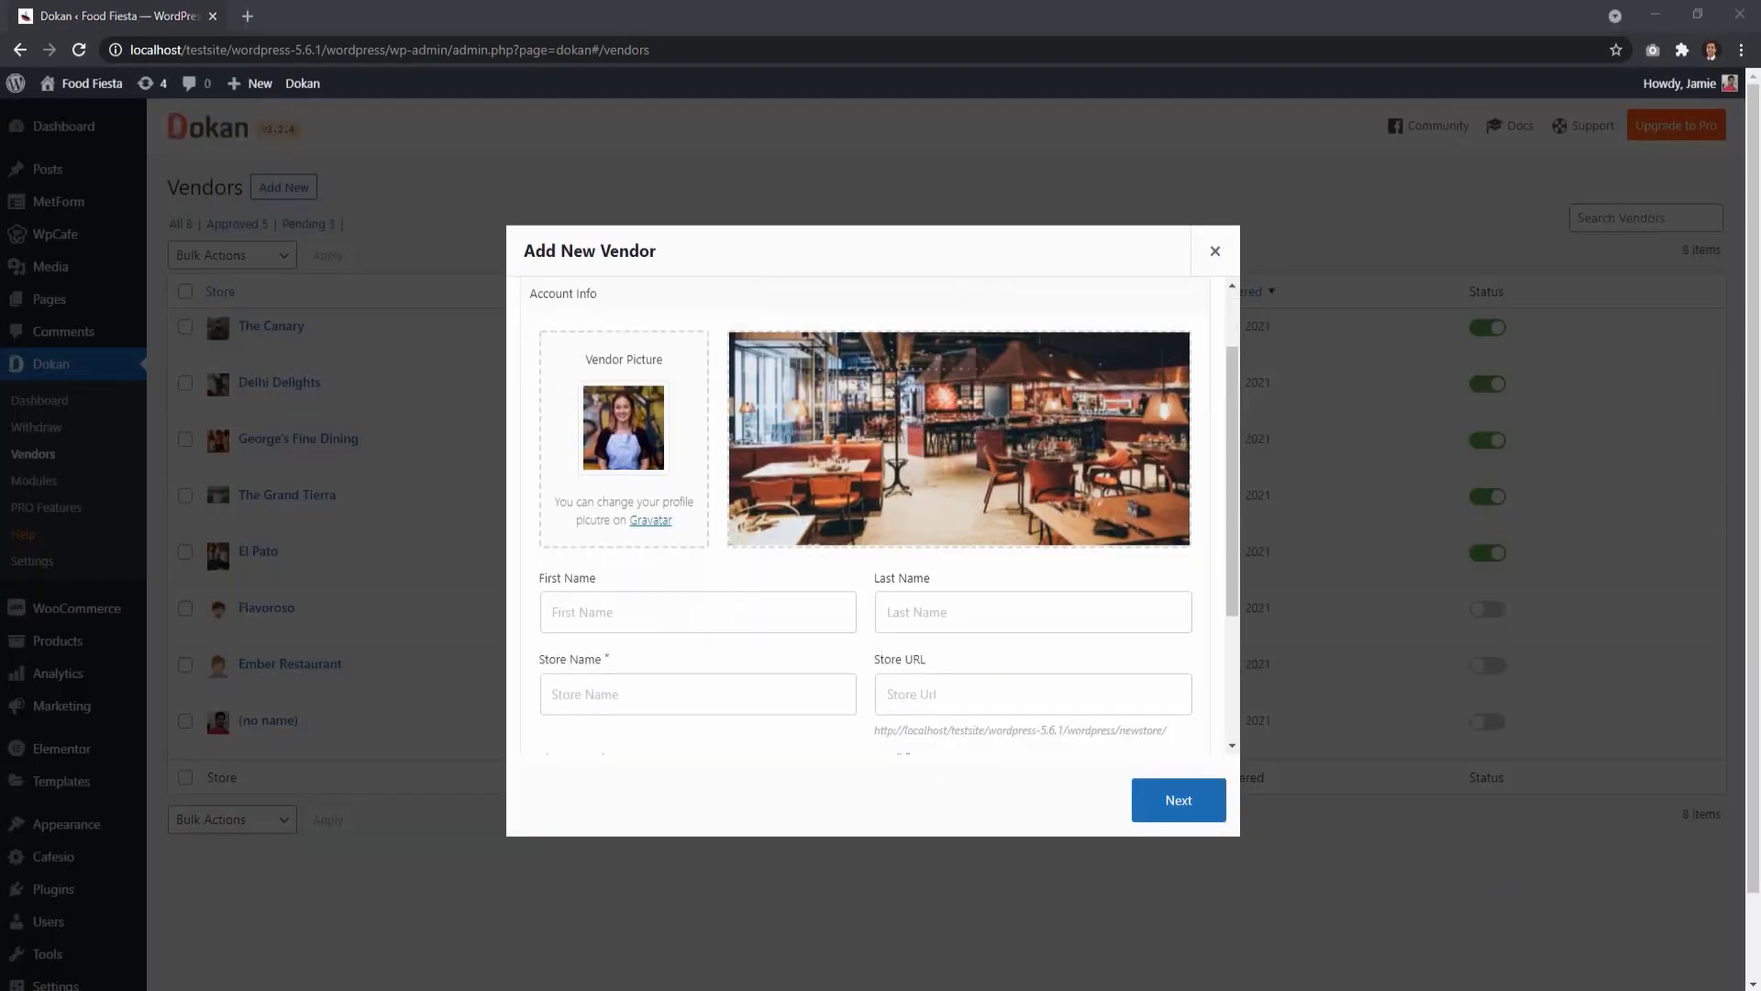
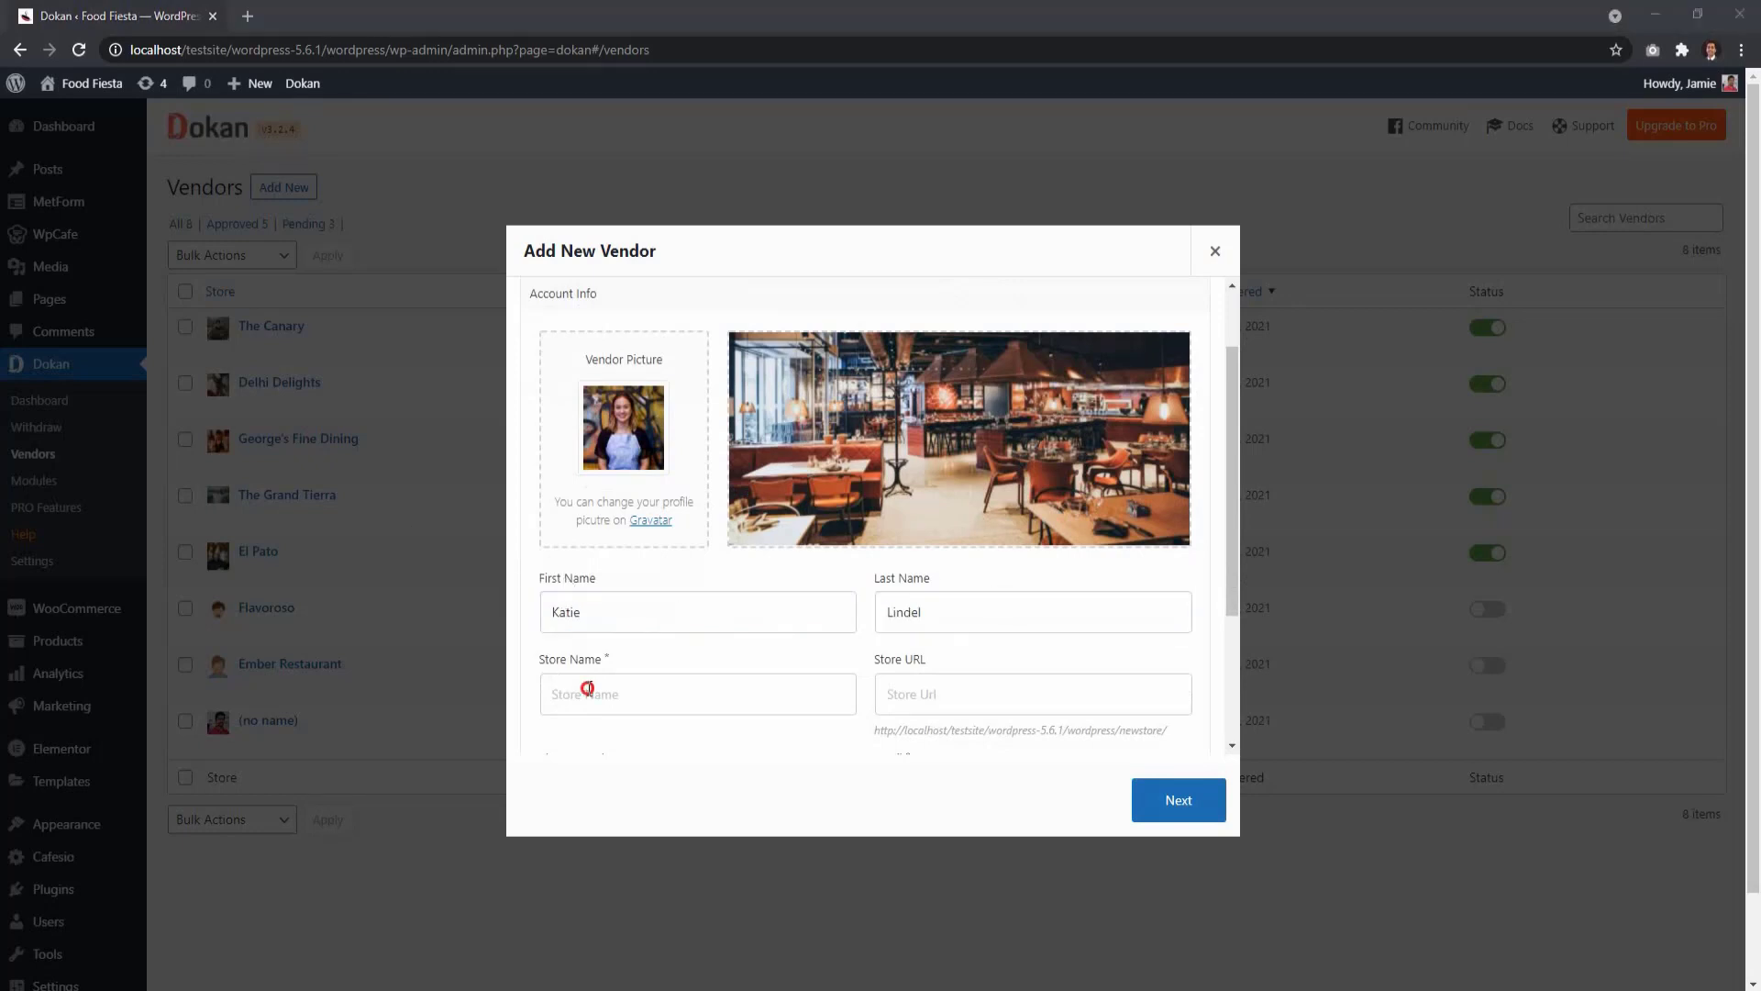
{"action": "type", "text": "The Gourmet Kitchen"}
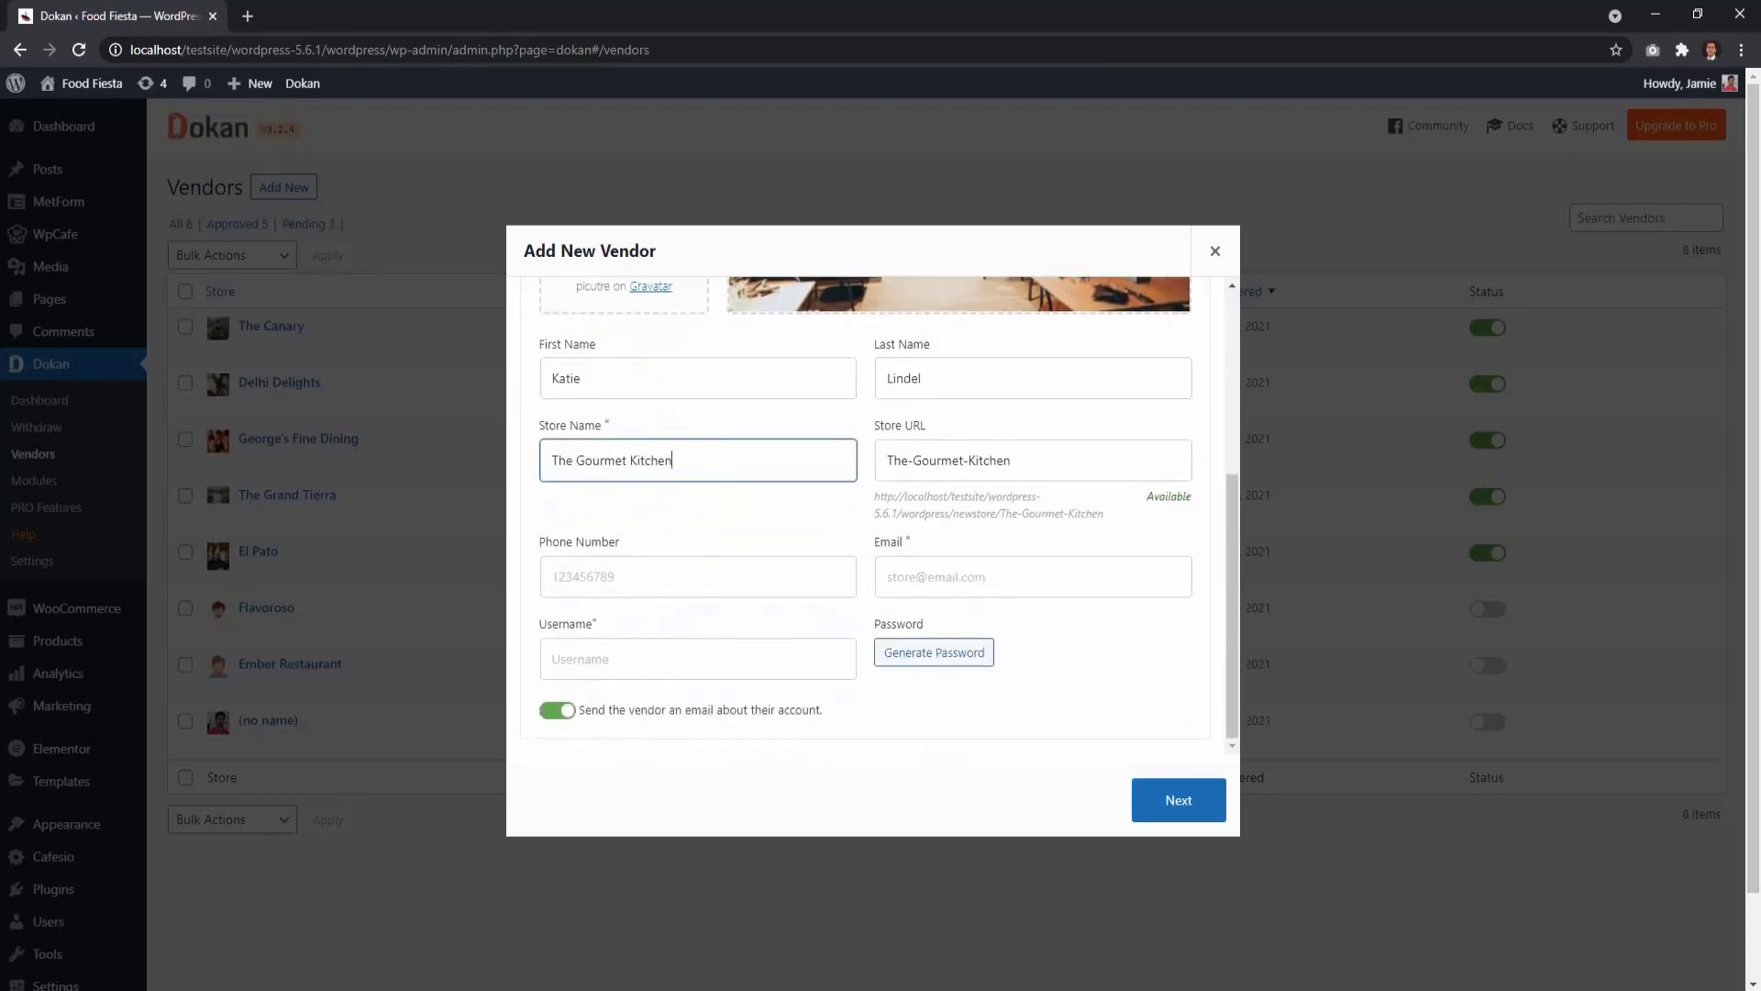
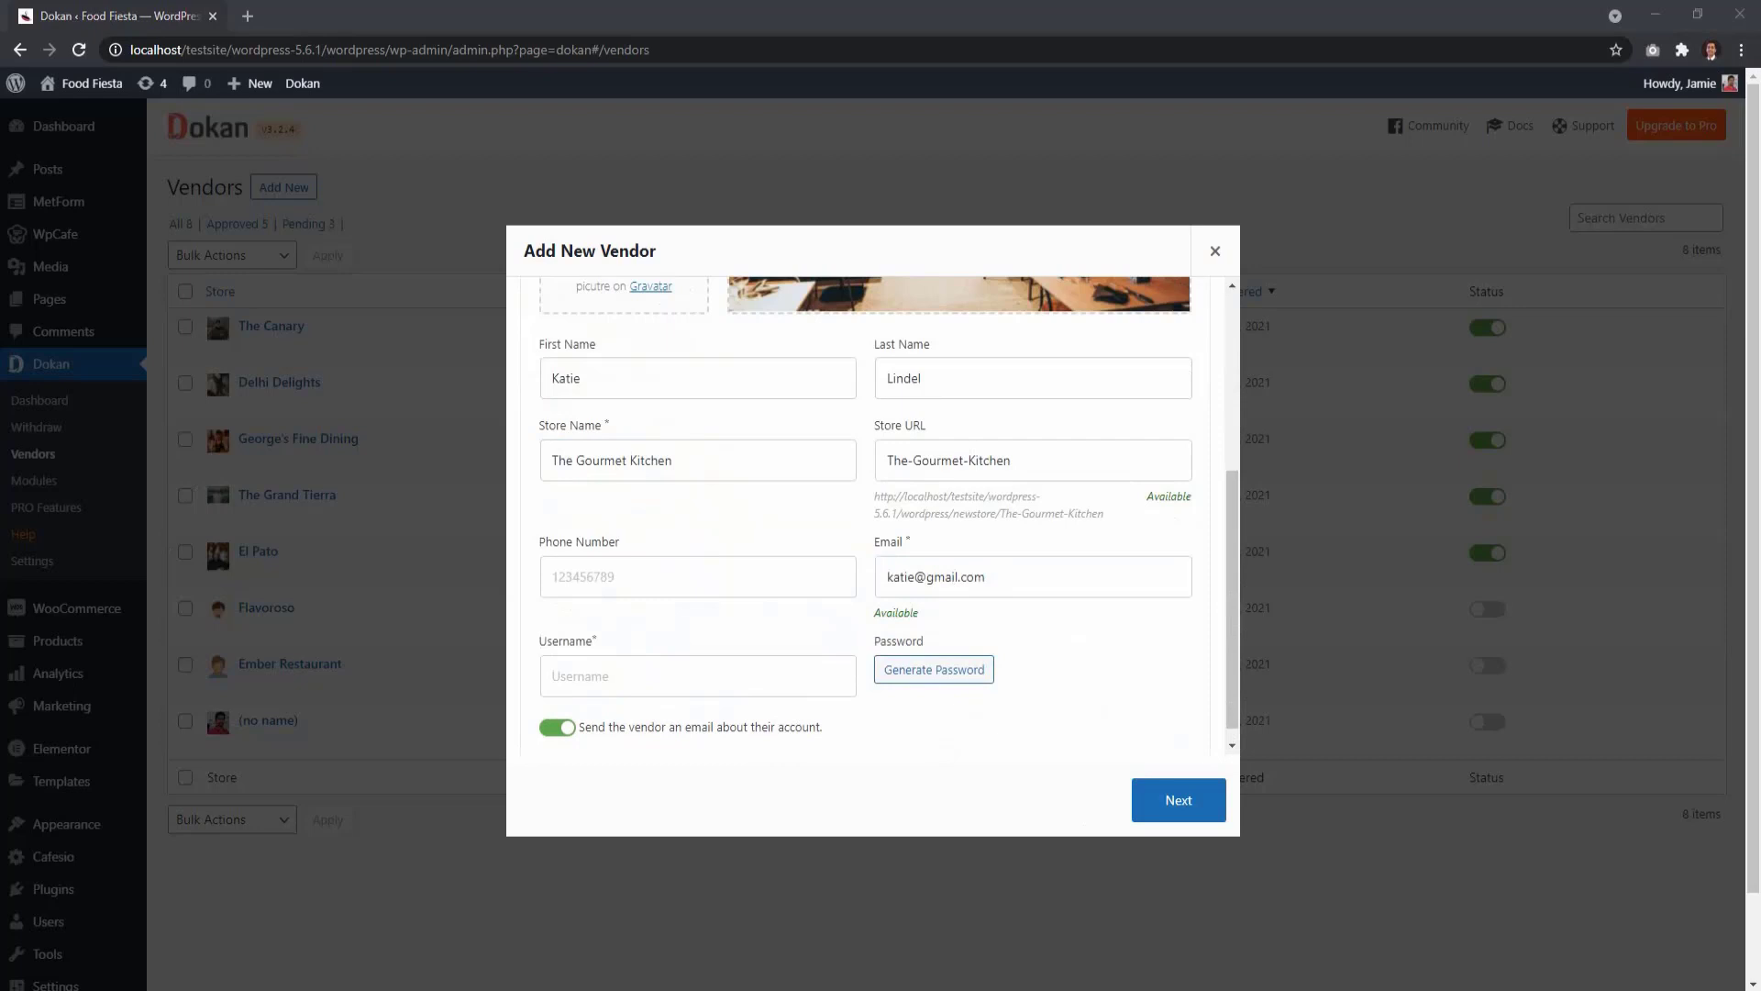
{"action": "type", "text": "katie"}
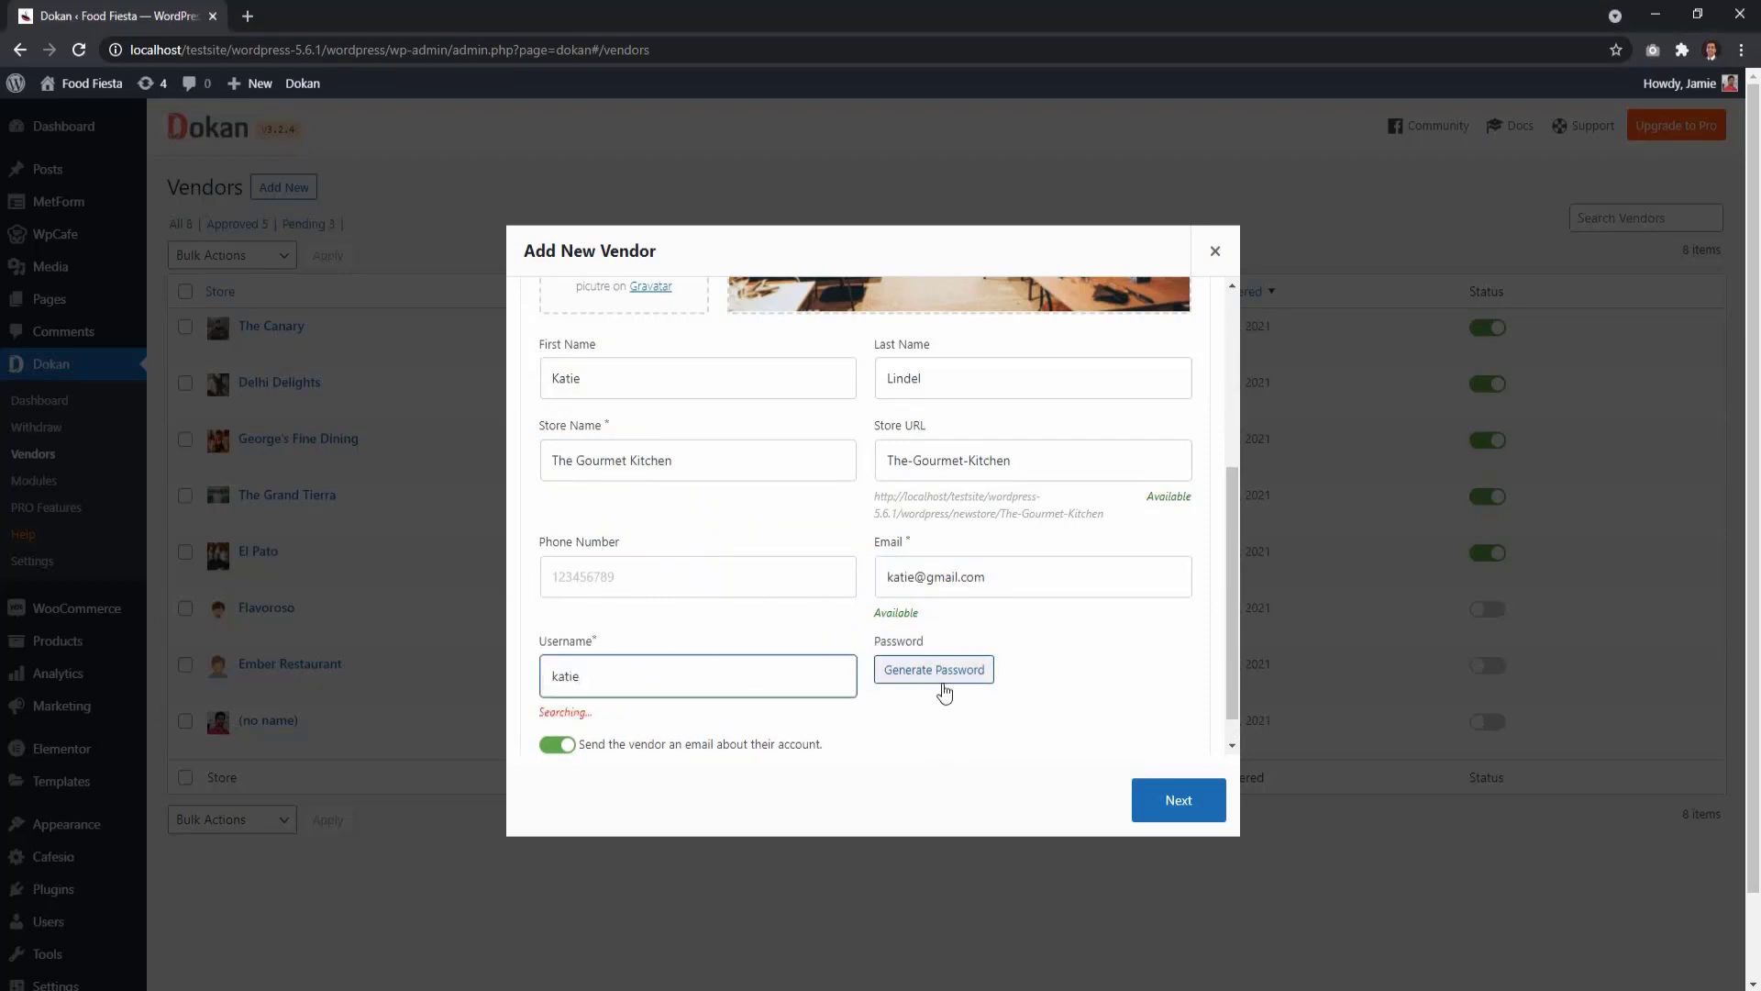
{"action": "left_click", "coordinate": [933, 670]}
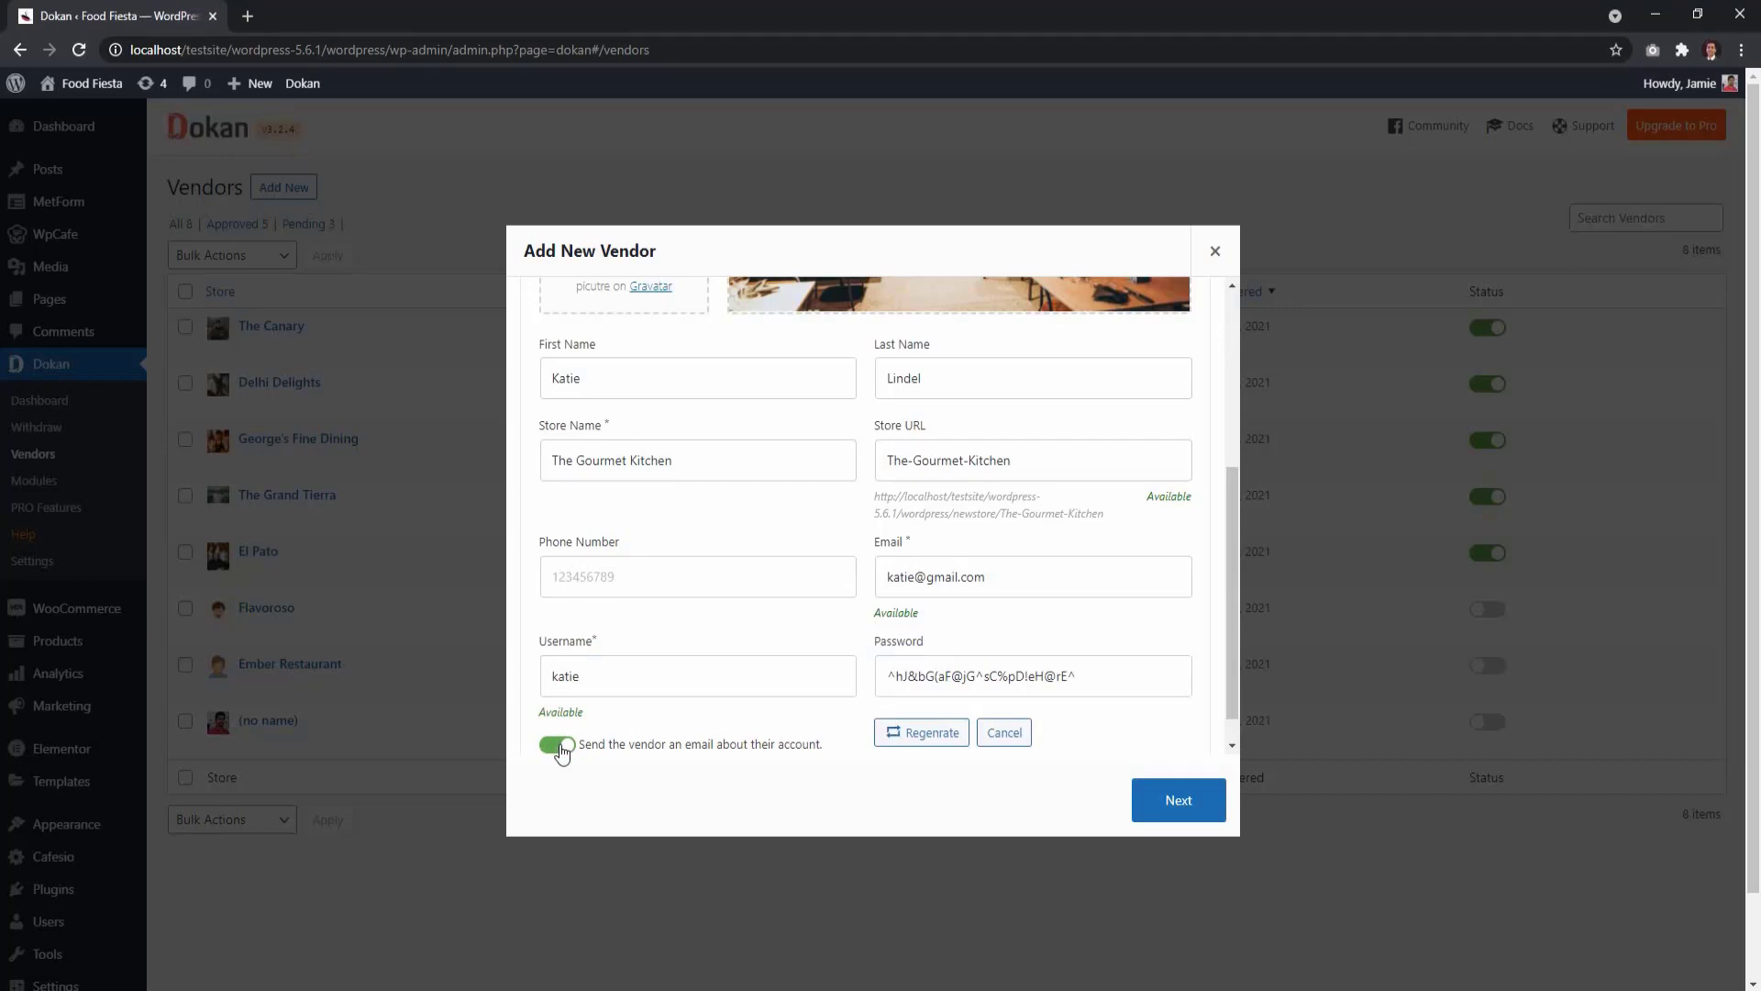
{"action": "mouse_move", "coordinate": [1188, 546]}
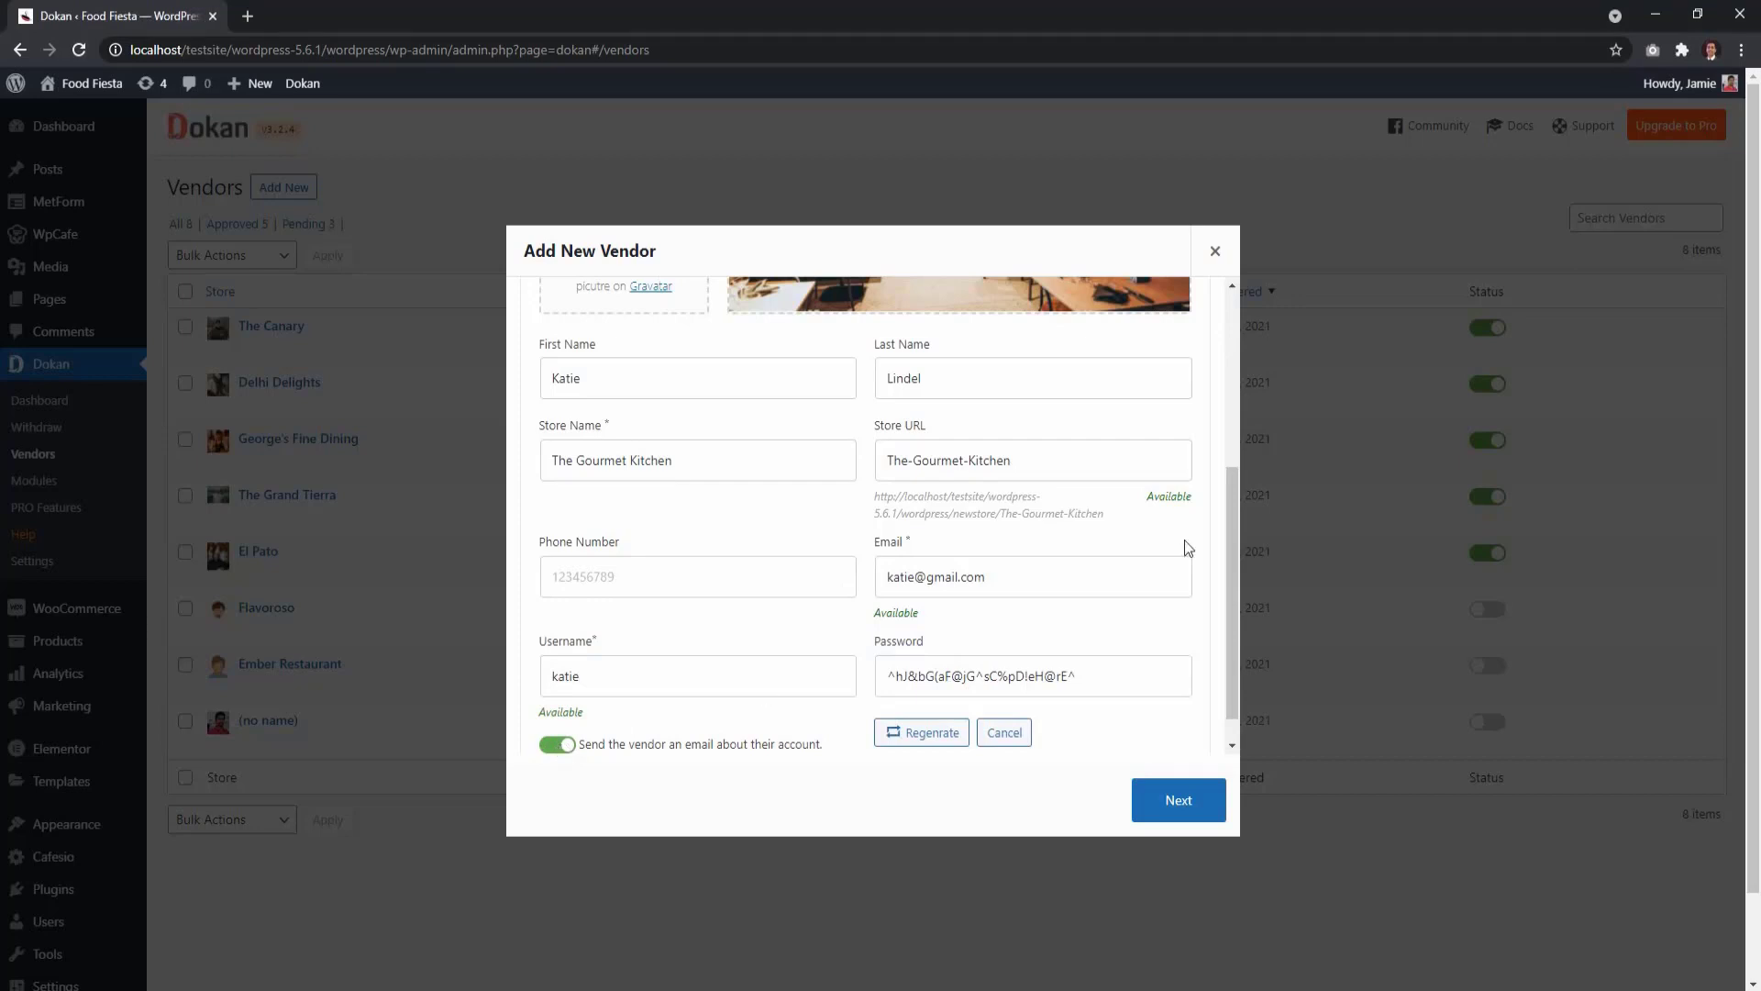
Step: Set the vendor's address to United States, California
{"action": "left_click", "coordinate": [1177, 800]}
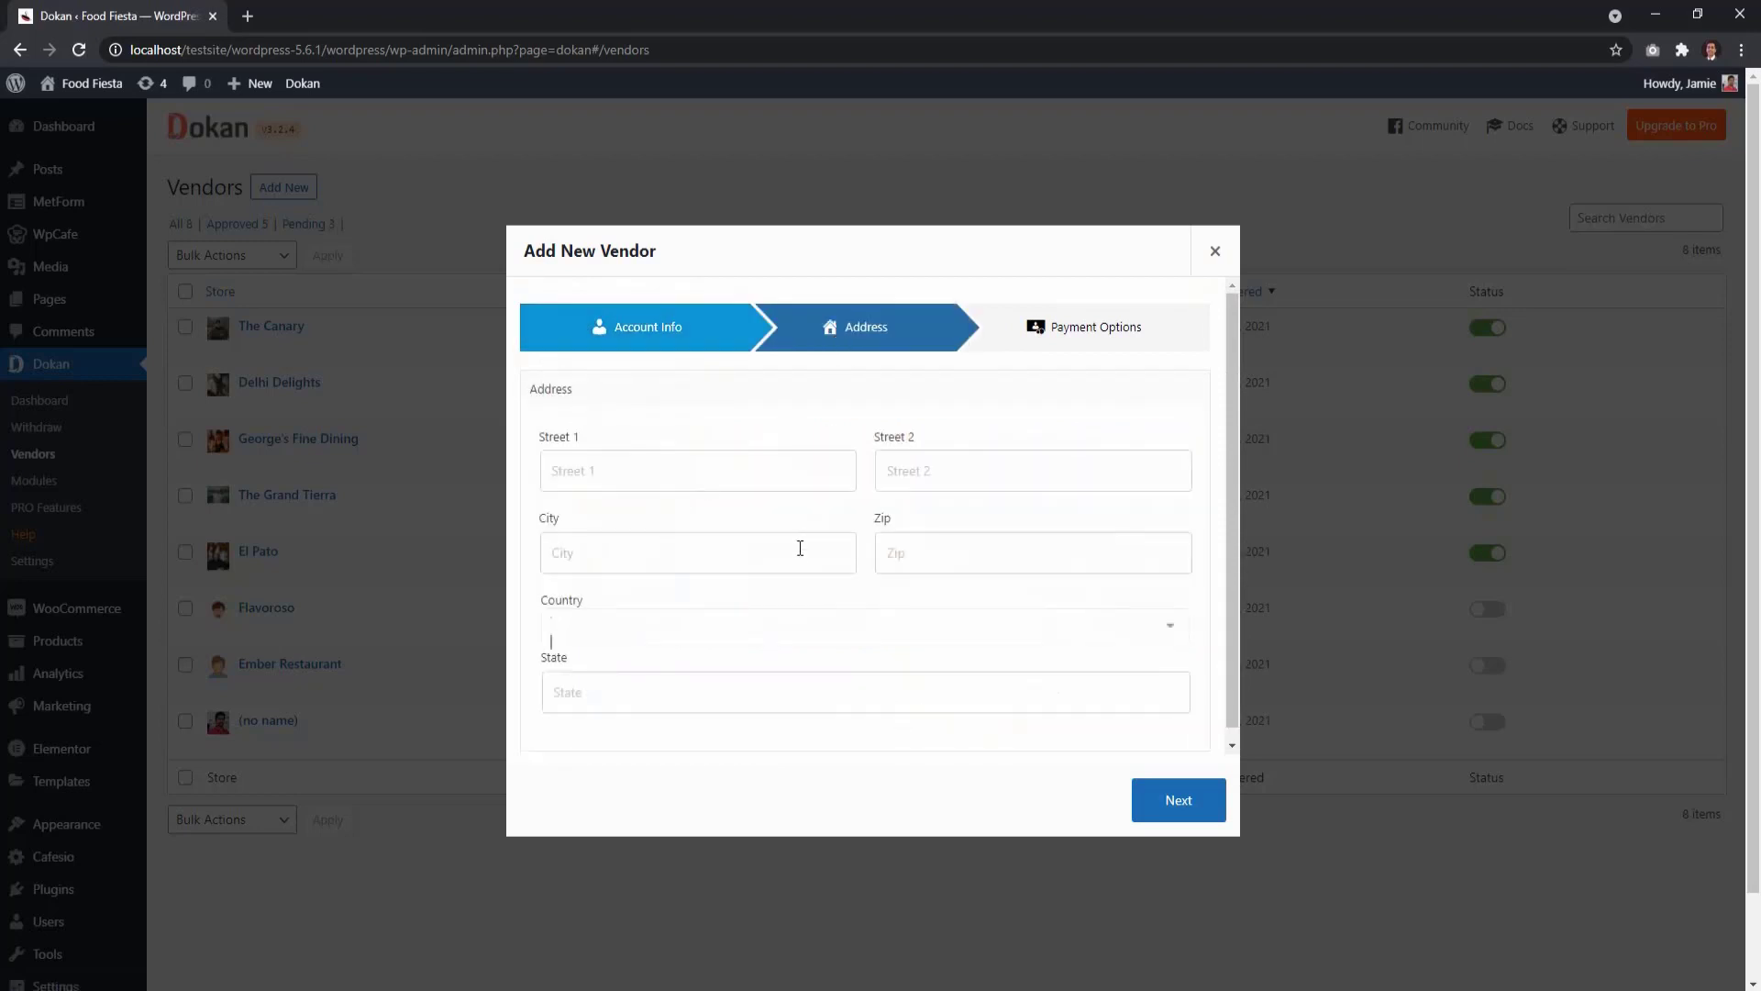
{"action": "type", "text": "un"}
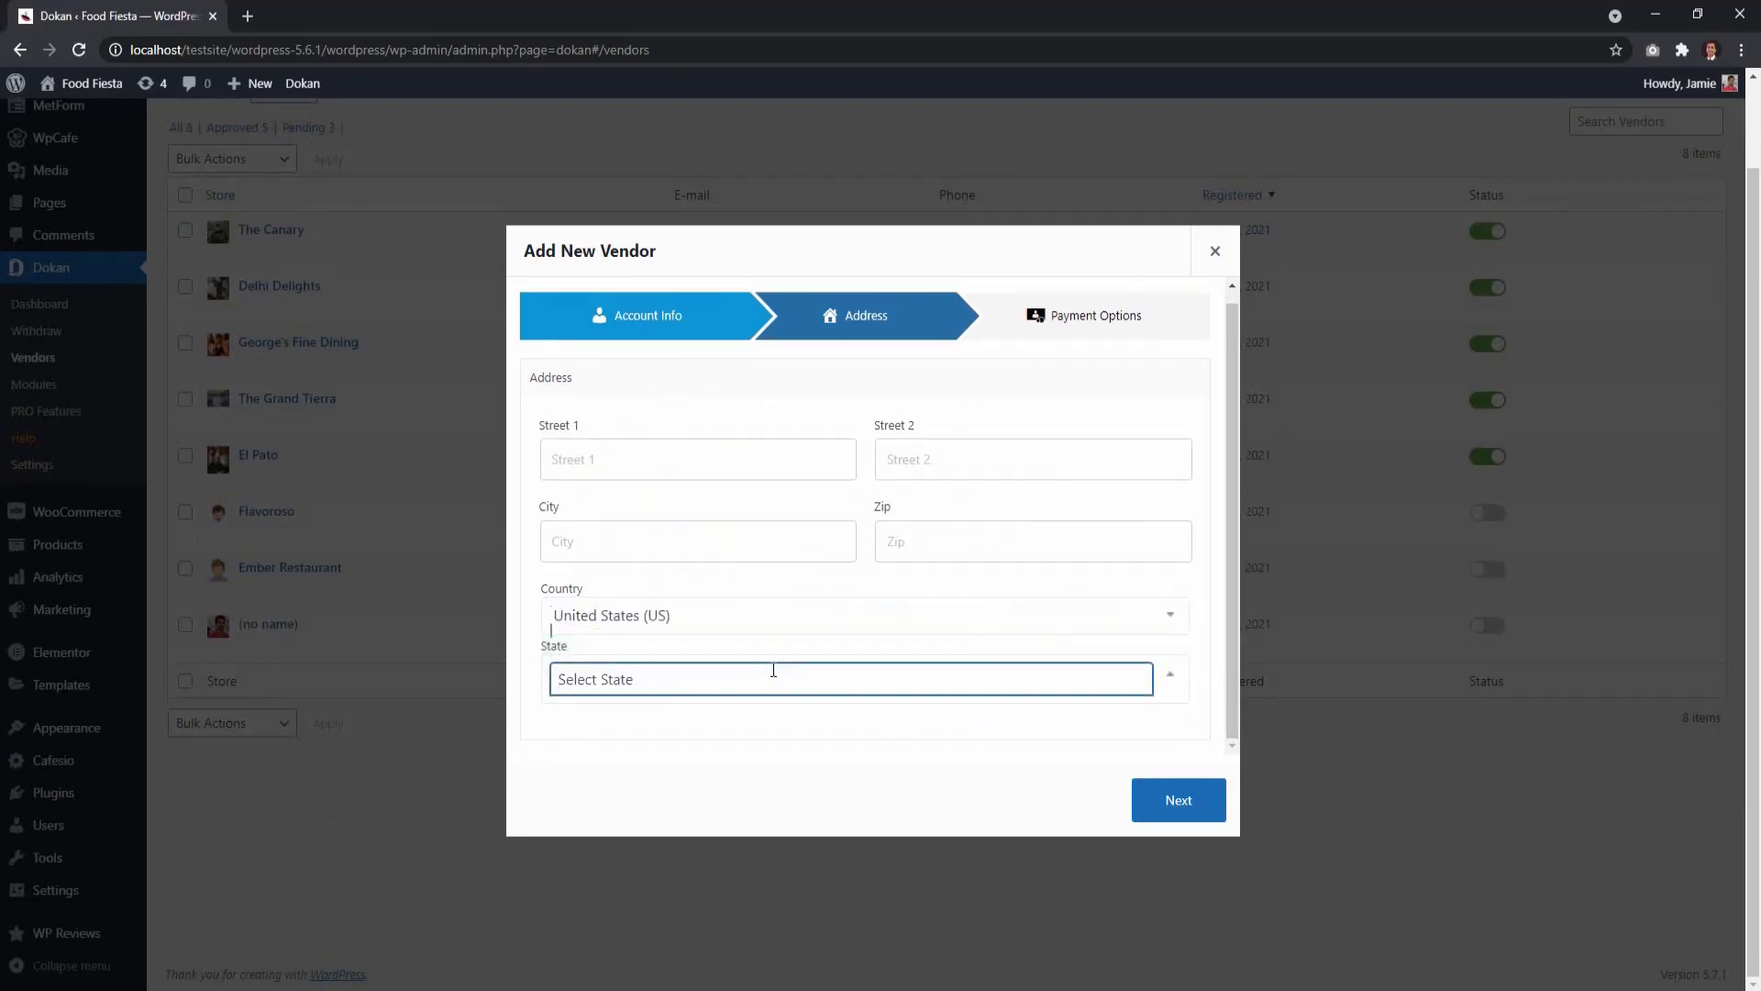
{"action": "type", "text": "california"}
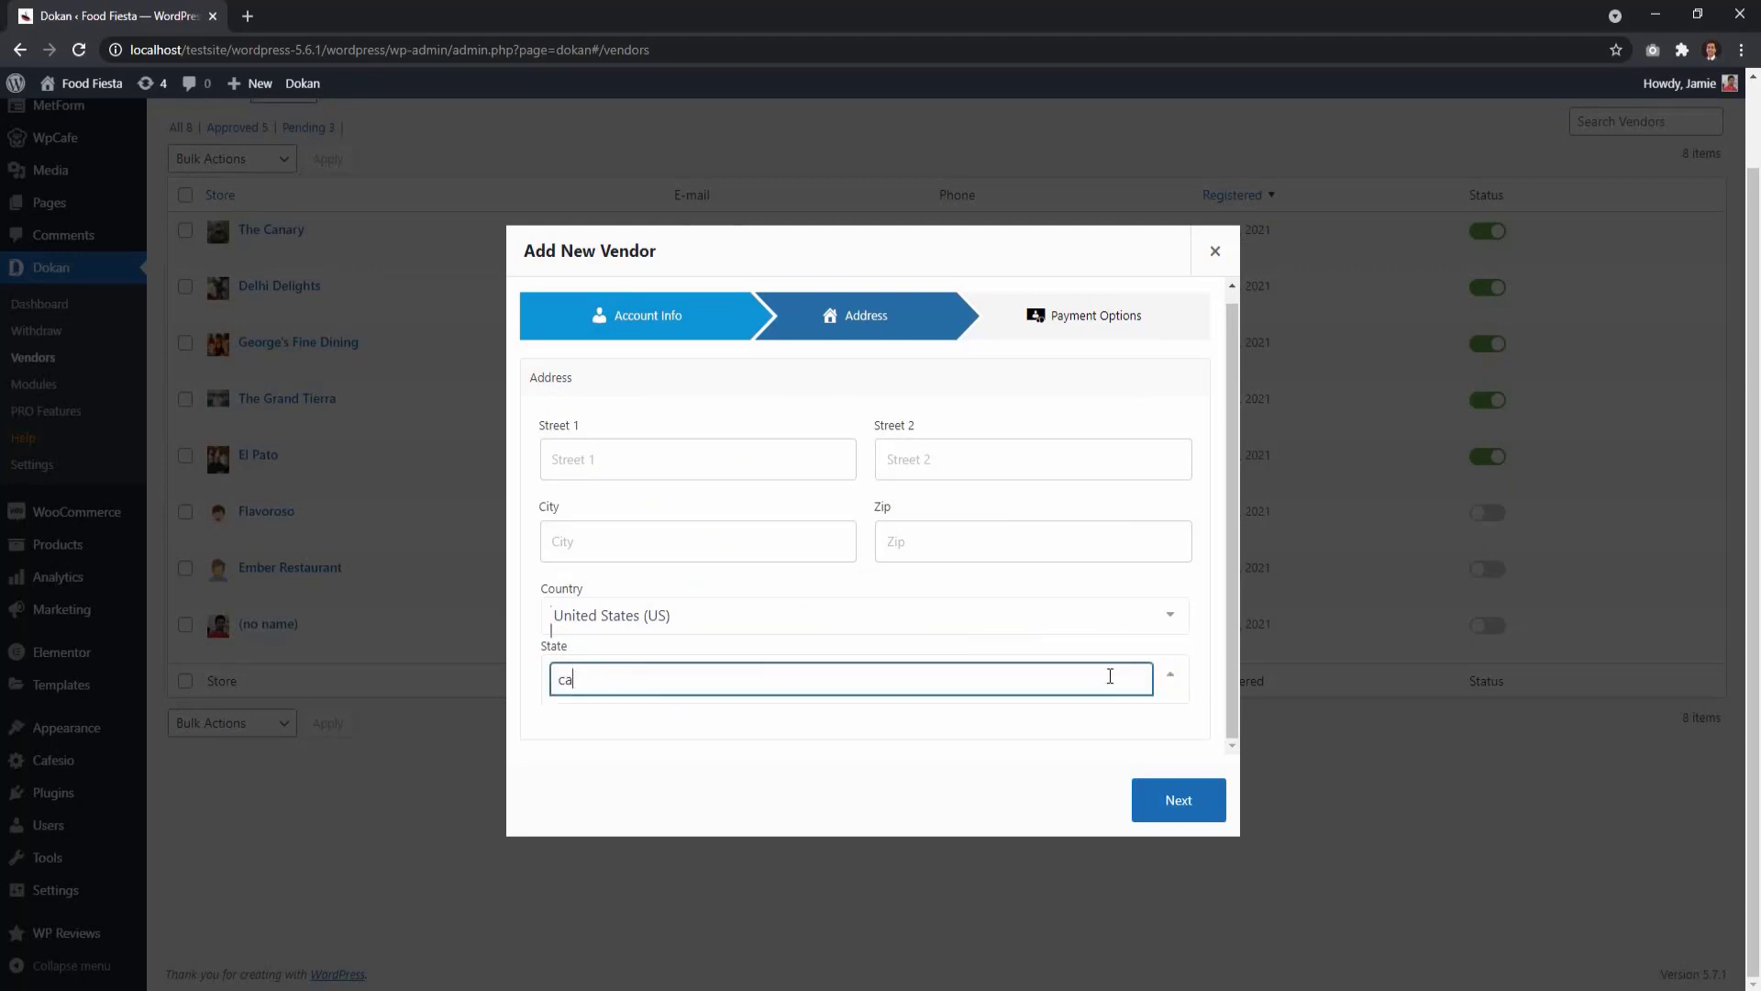
{"action": "left_click", "coordinate": [853, 678]}
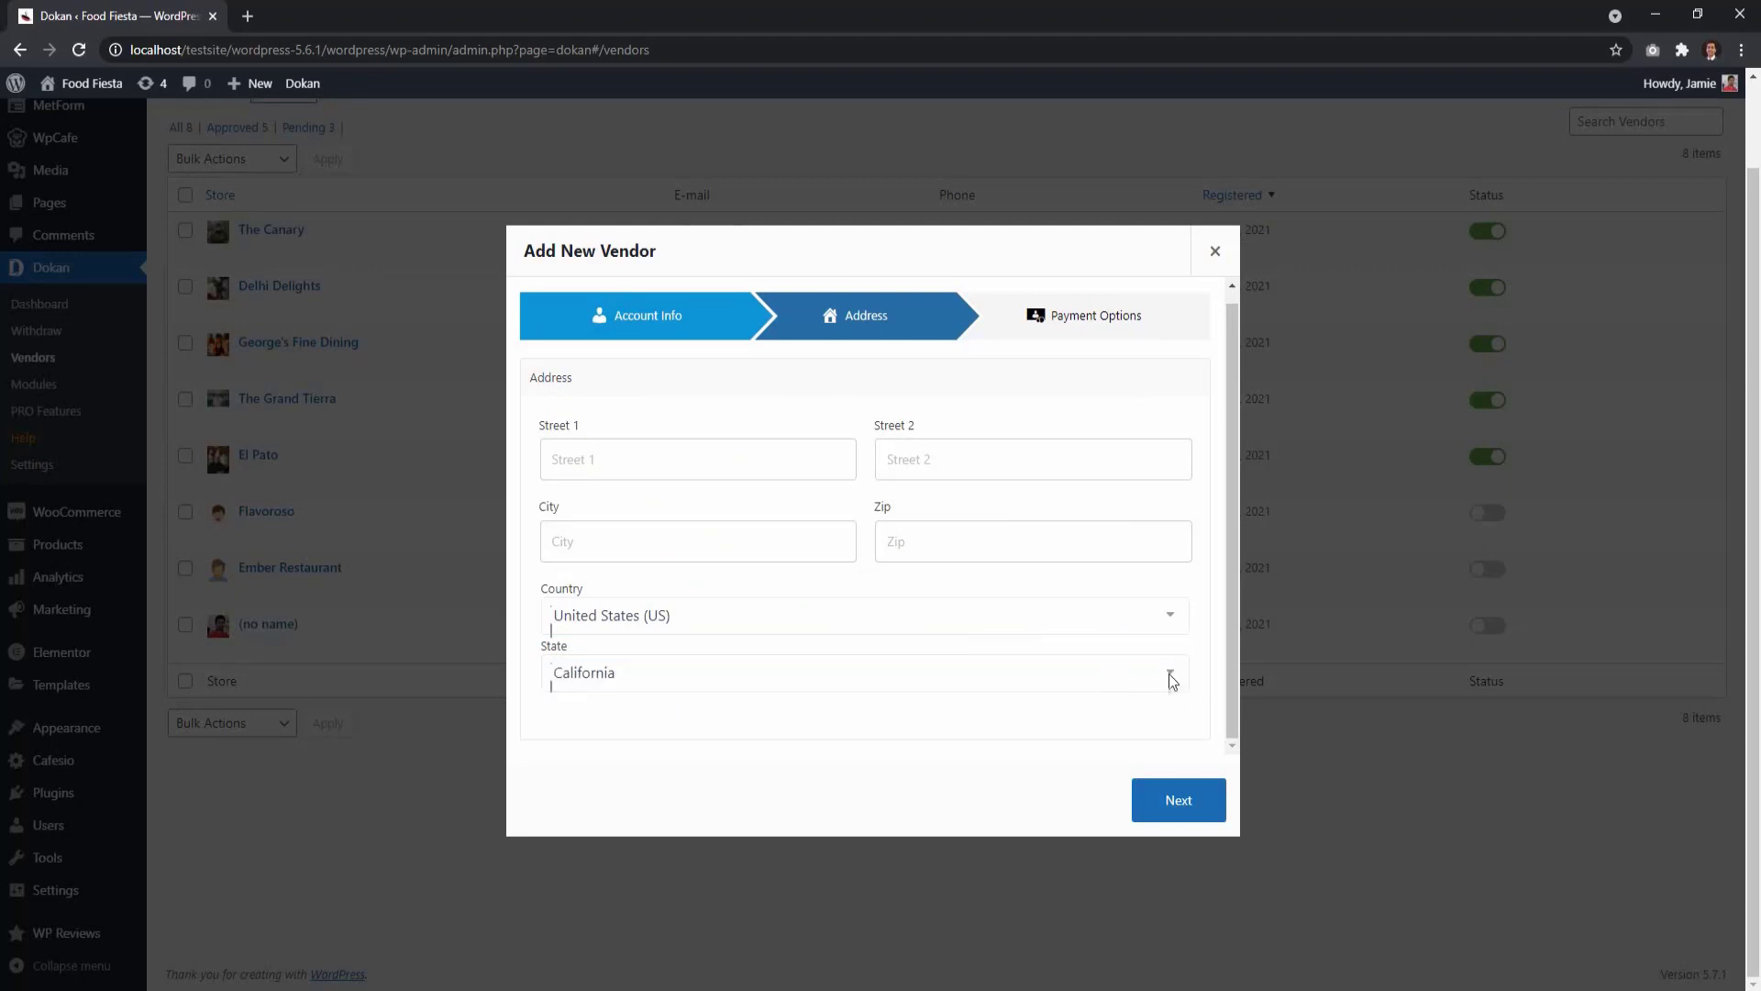
Step: Skip the payment options and create The Gourmet Kitchen vendor
{"action": "left_click", "coordinate": [1177, 800]}
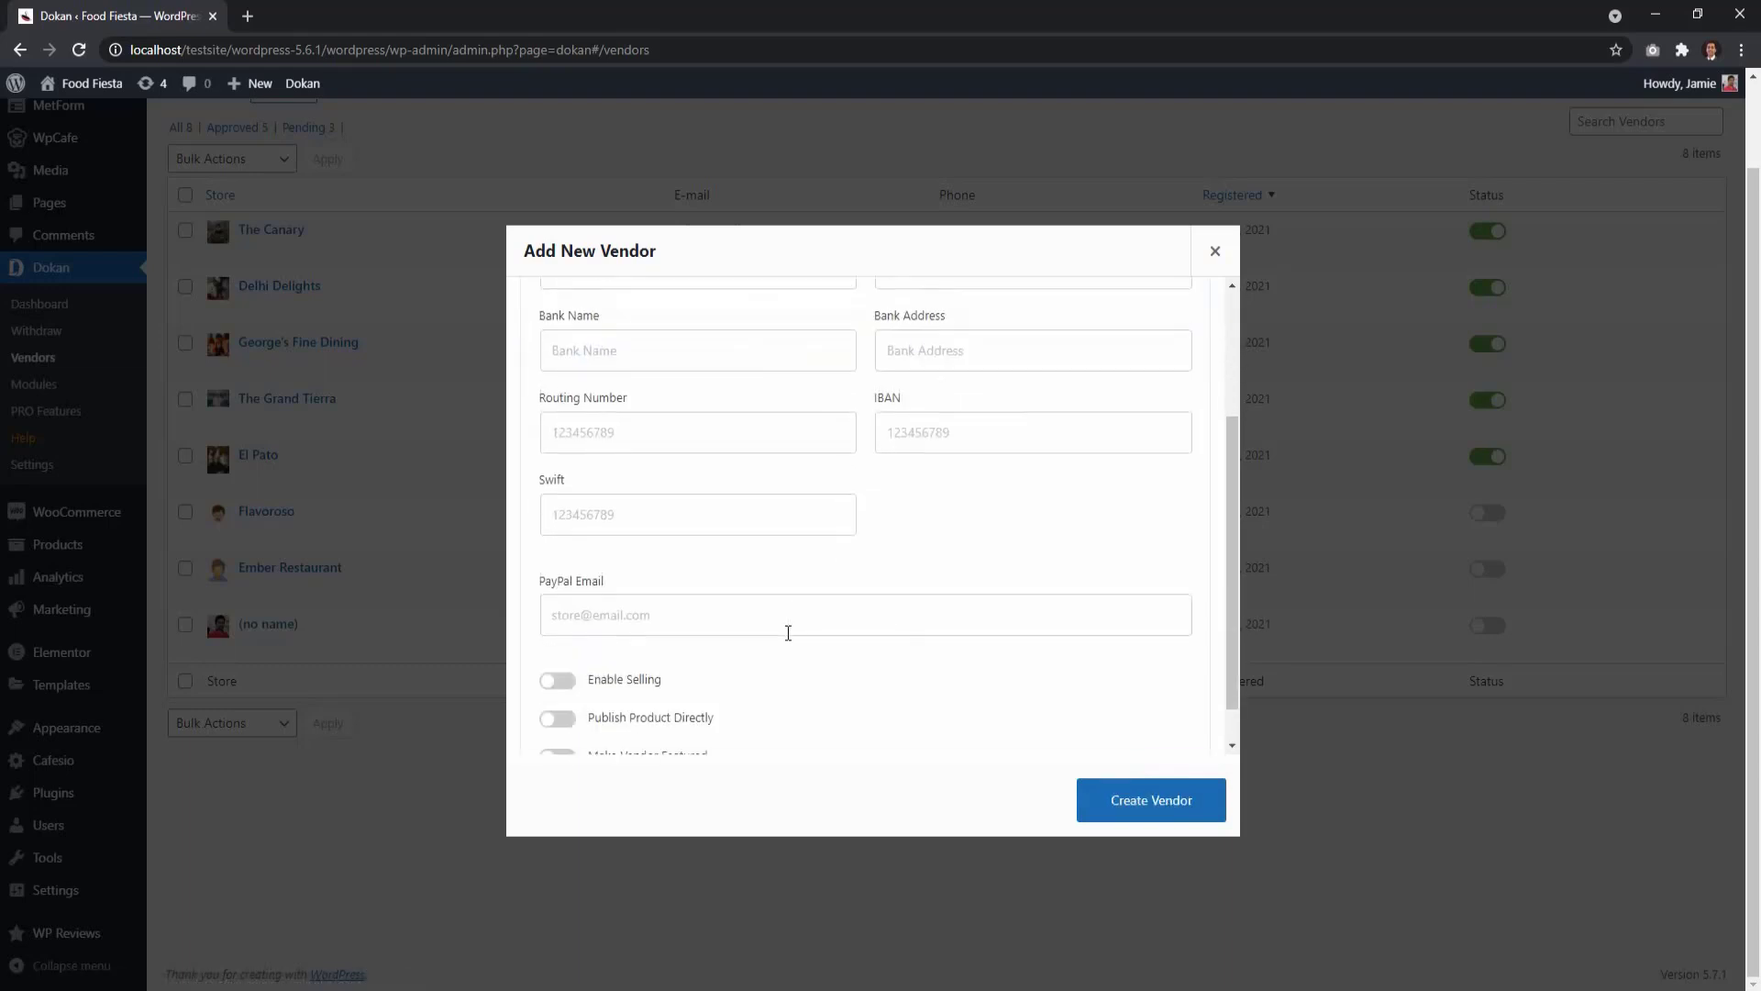
{"action": "left_click", "coordinate": [1152, 800]}
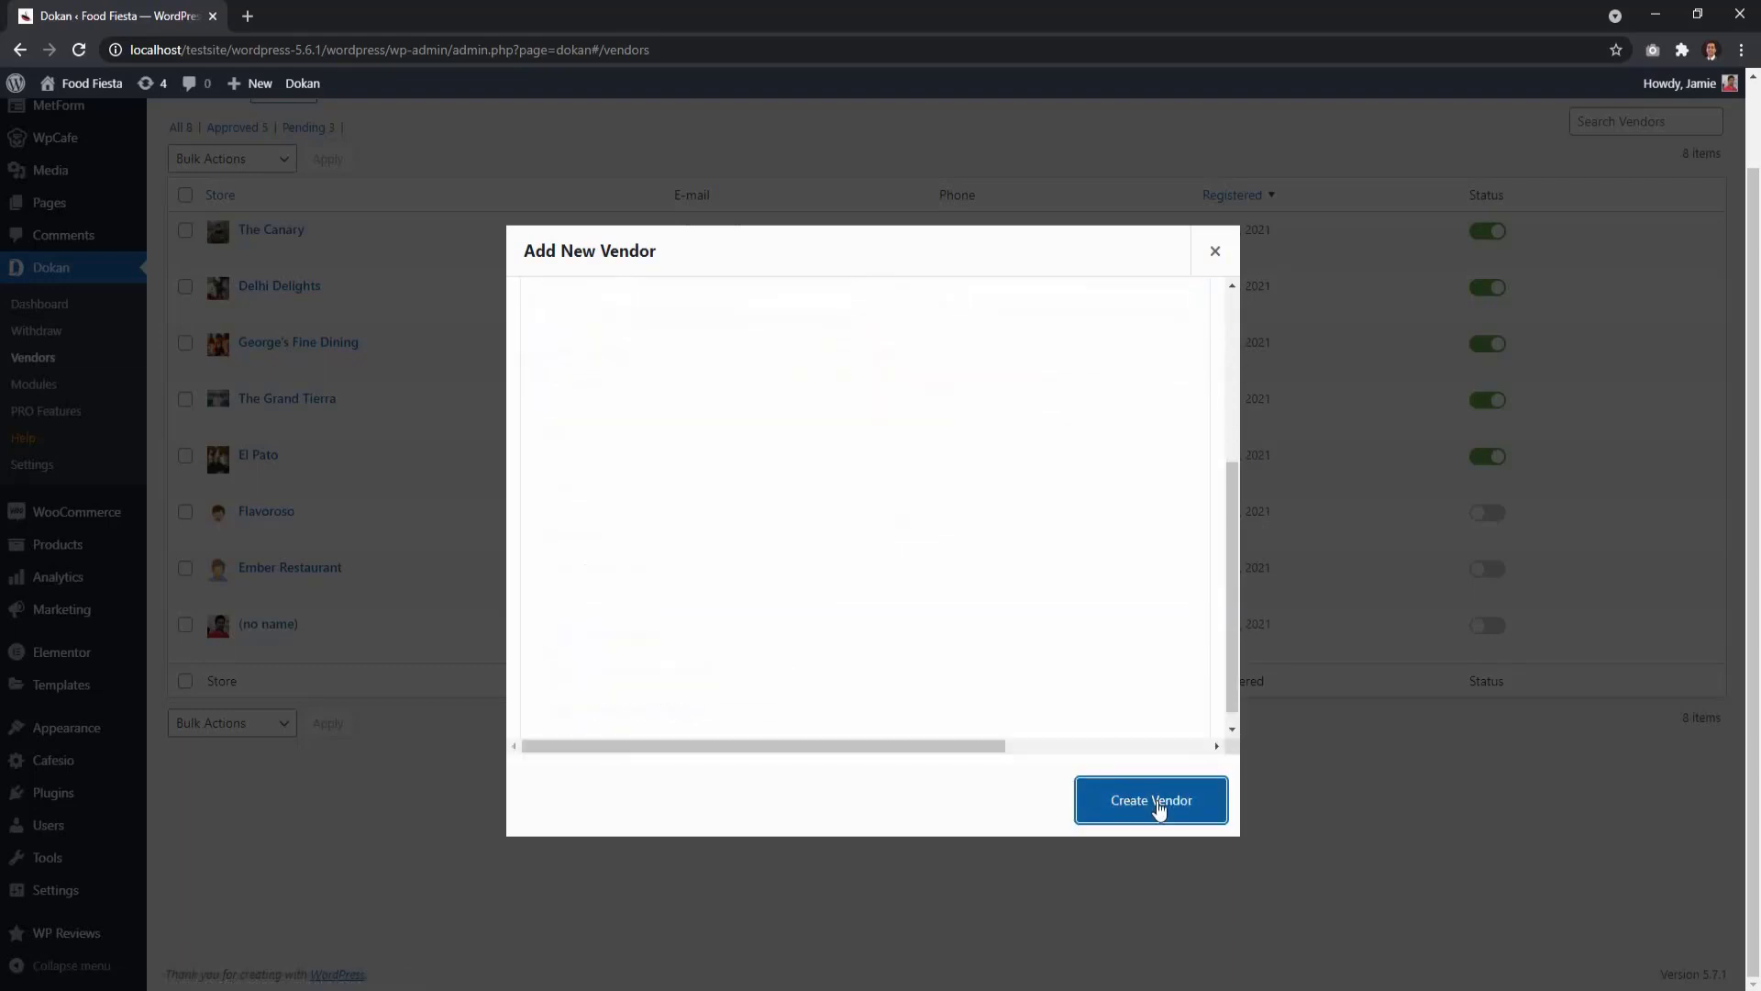
{"action": "left_click", "coordinate": [1152, 800]}
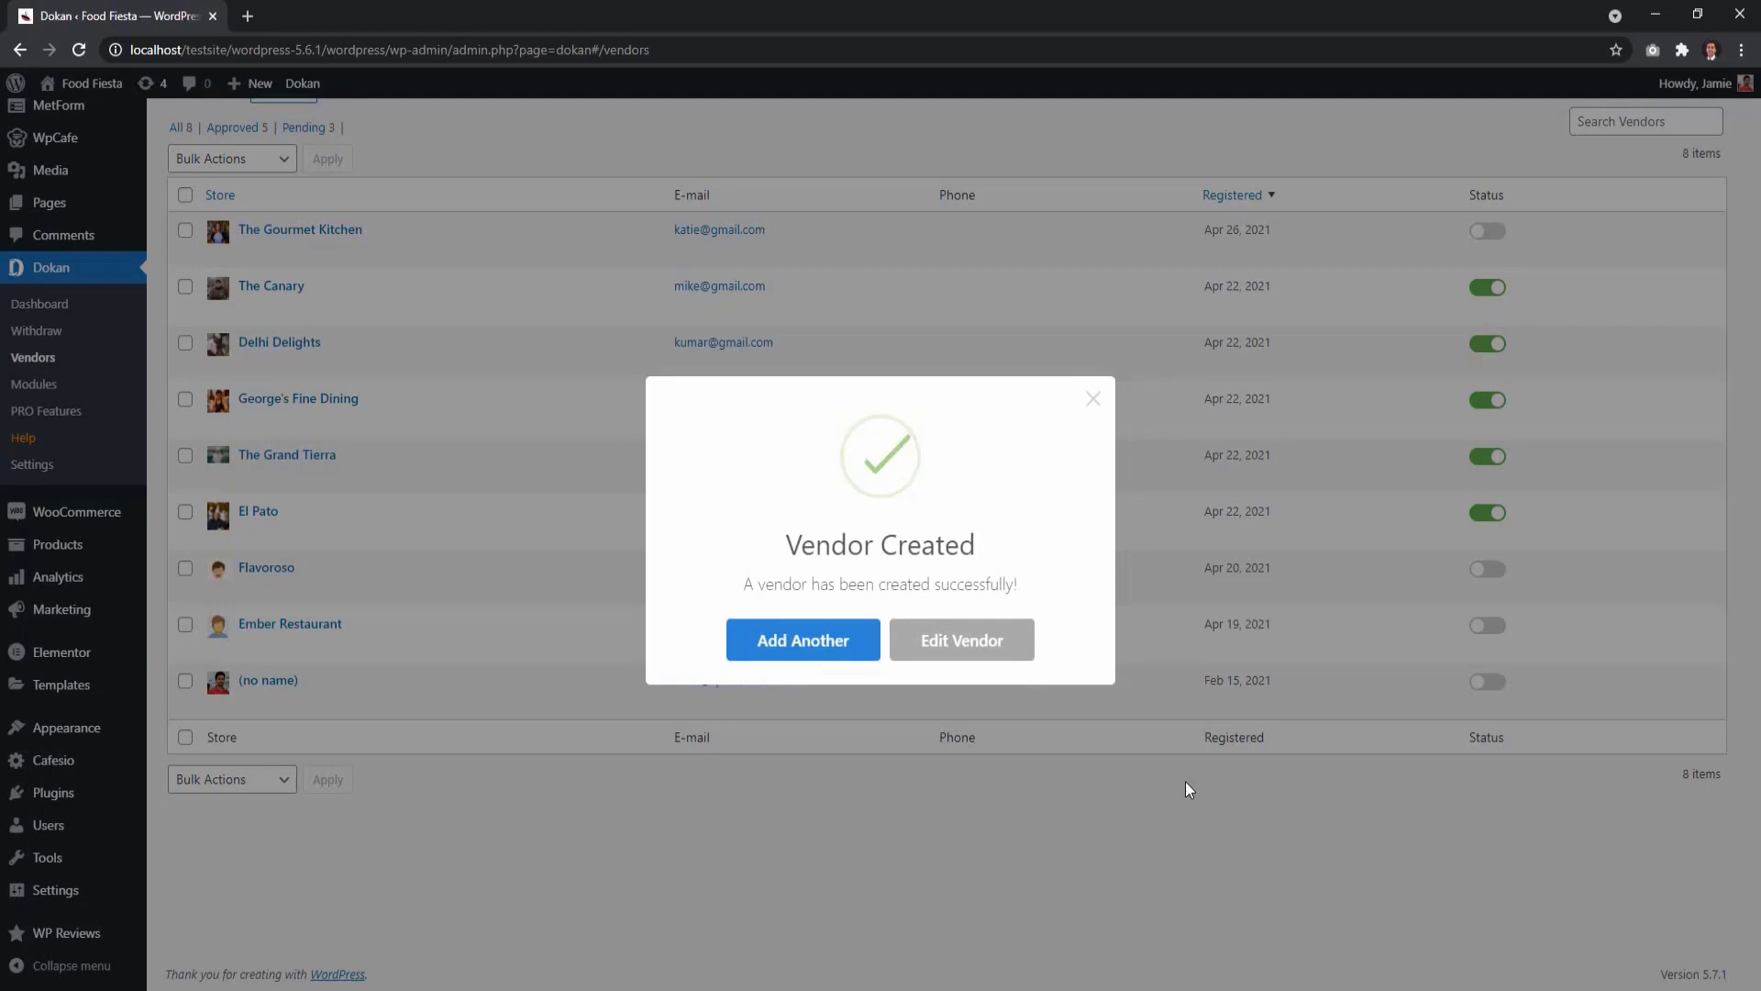
{"action": "mouse_move", "coordinate": [1091, 400]}
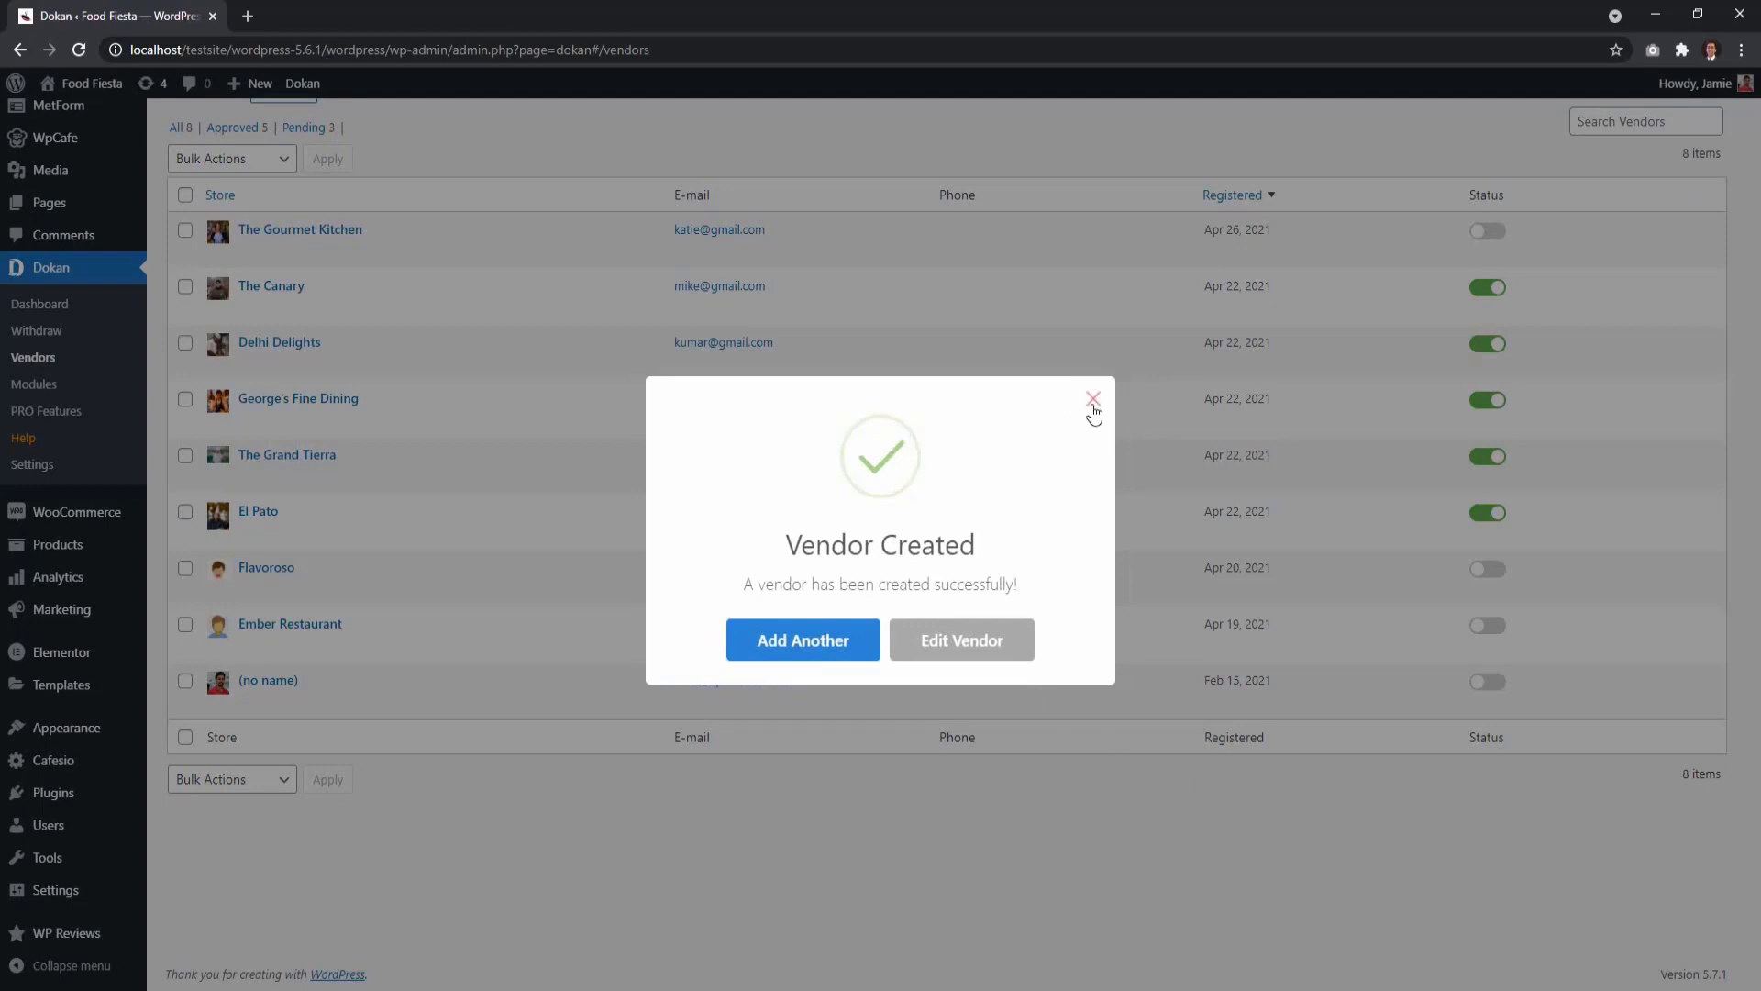
Step: Dismiss the Vendor Created popup, returning to the list topped by The Gourmet Kitchen
{"action": "left_click", "coordinate": [1091, 398]}
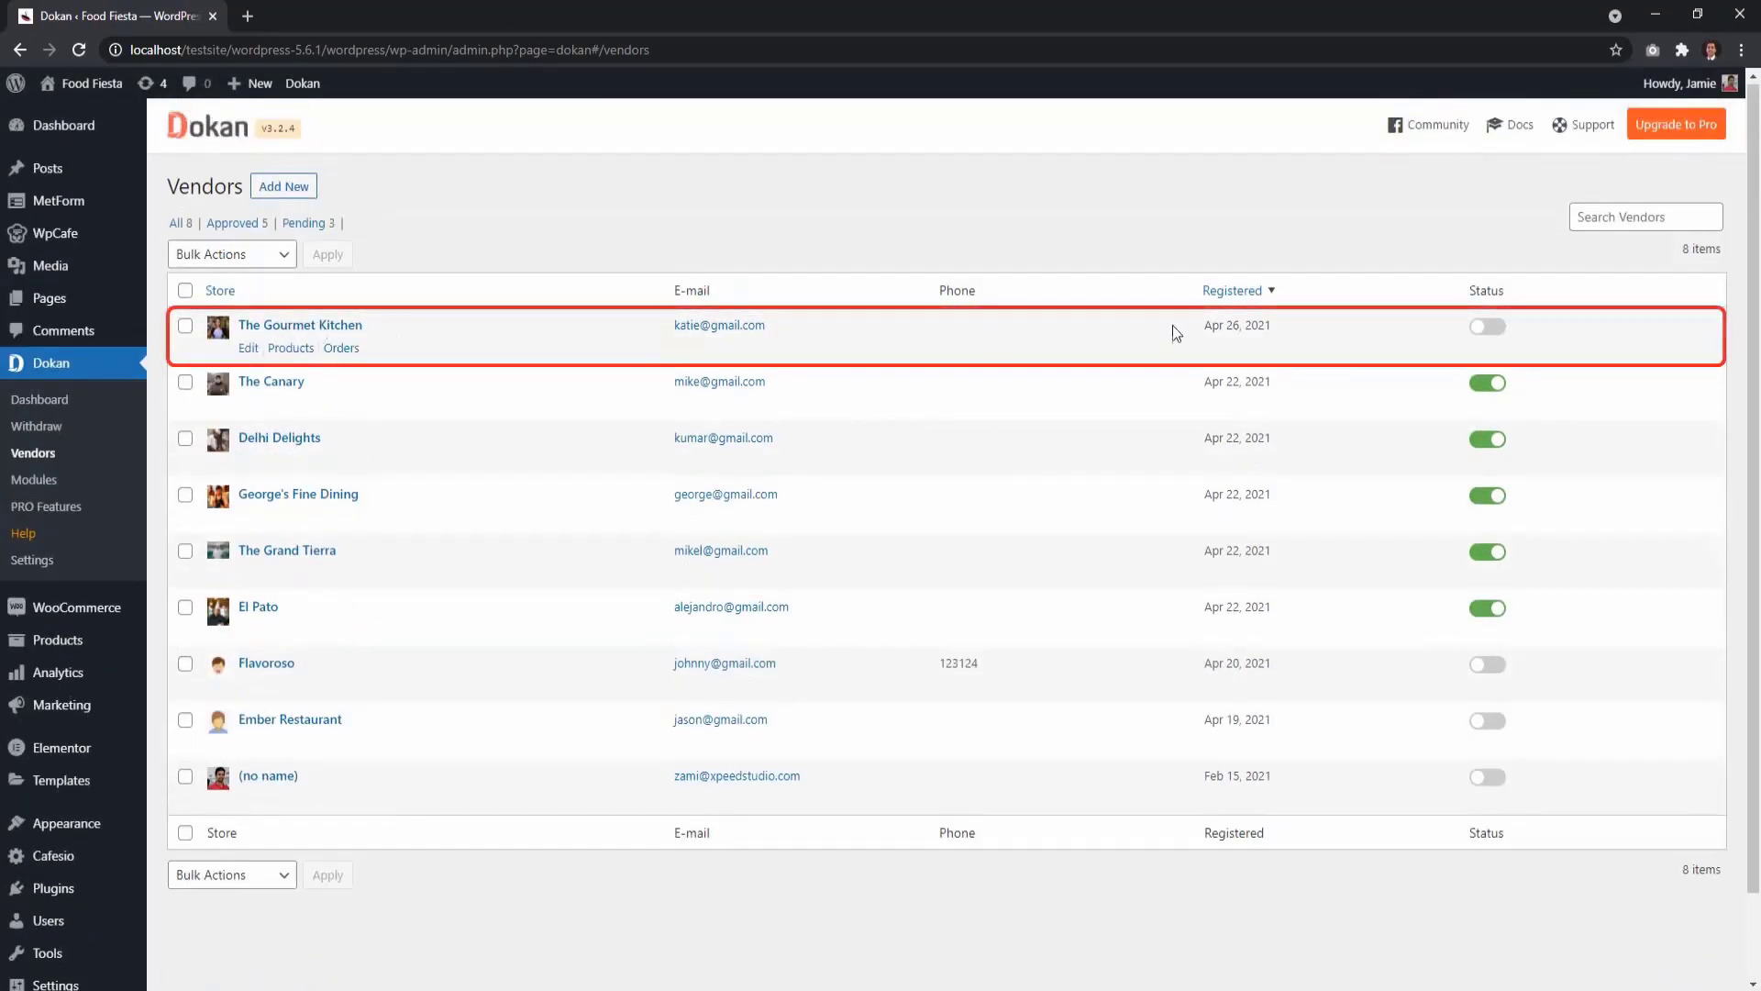
{"action": "left_click", "coordinate": [1486, 327]}
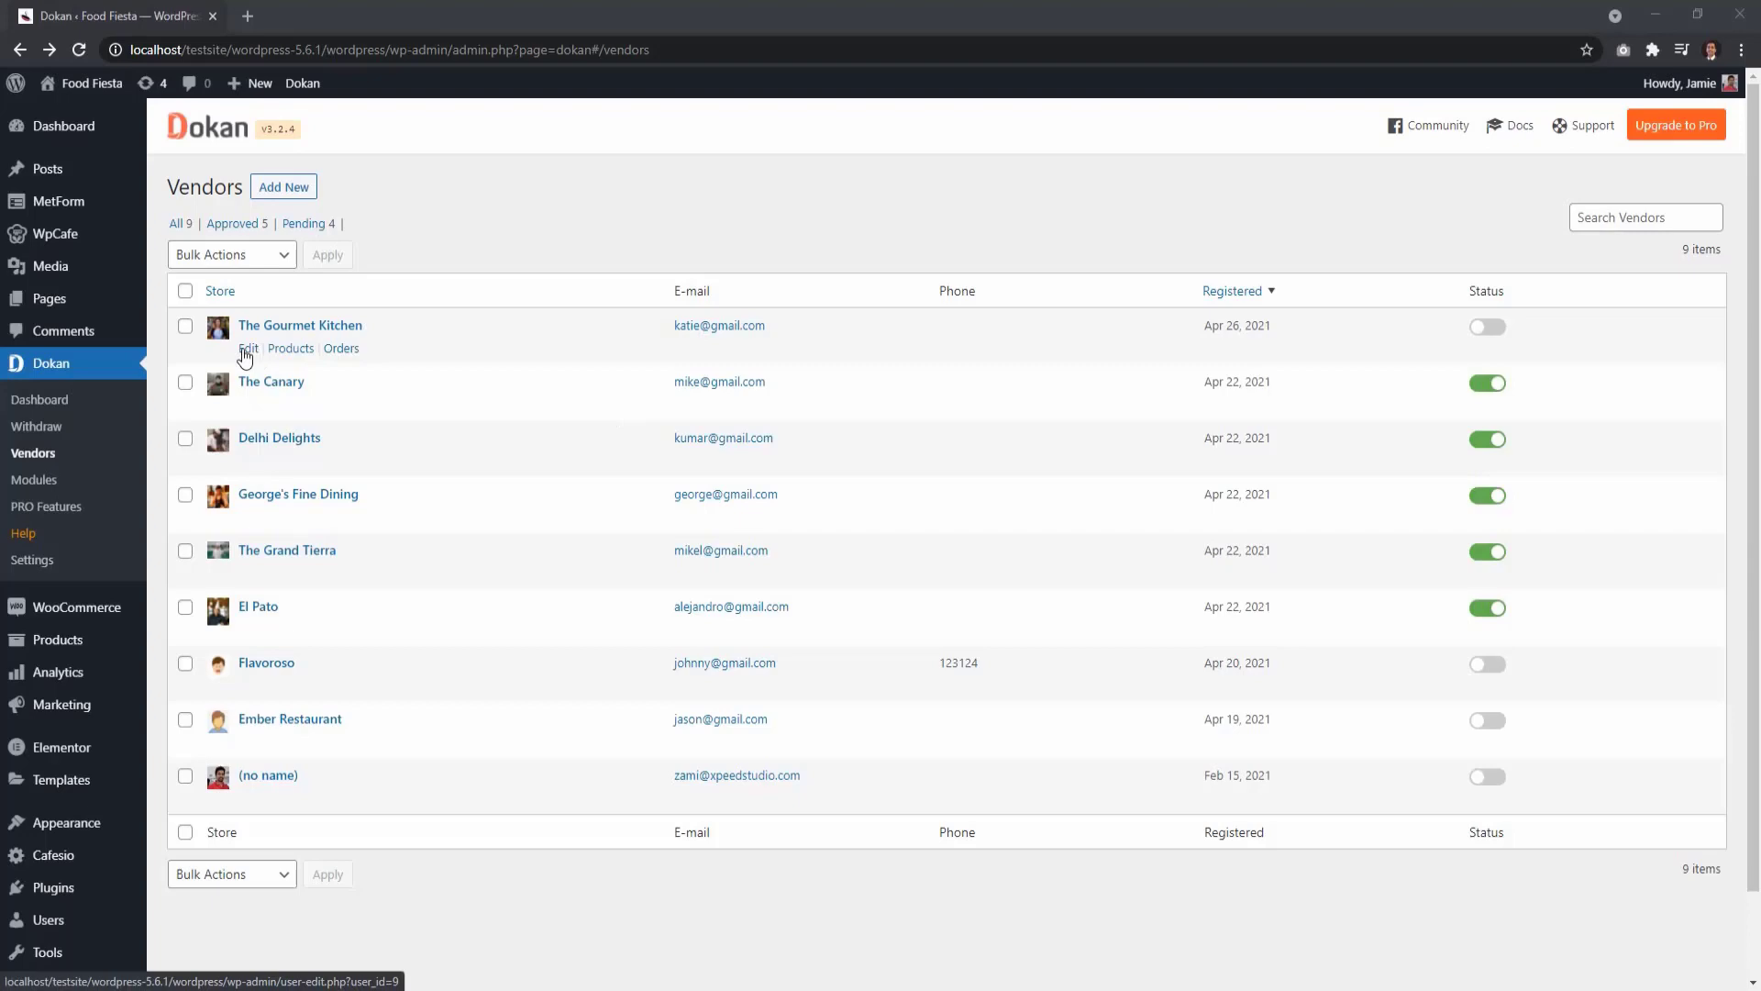
Step: Enable Adding Products and Publish product directly for The Gourmet Kitchen and update the user
{"action": "left_click", "coordinate": [245, 349]}
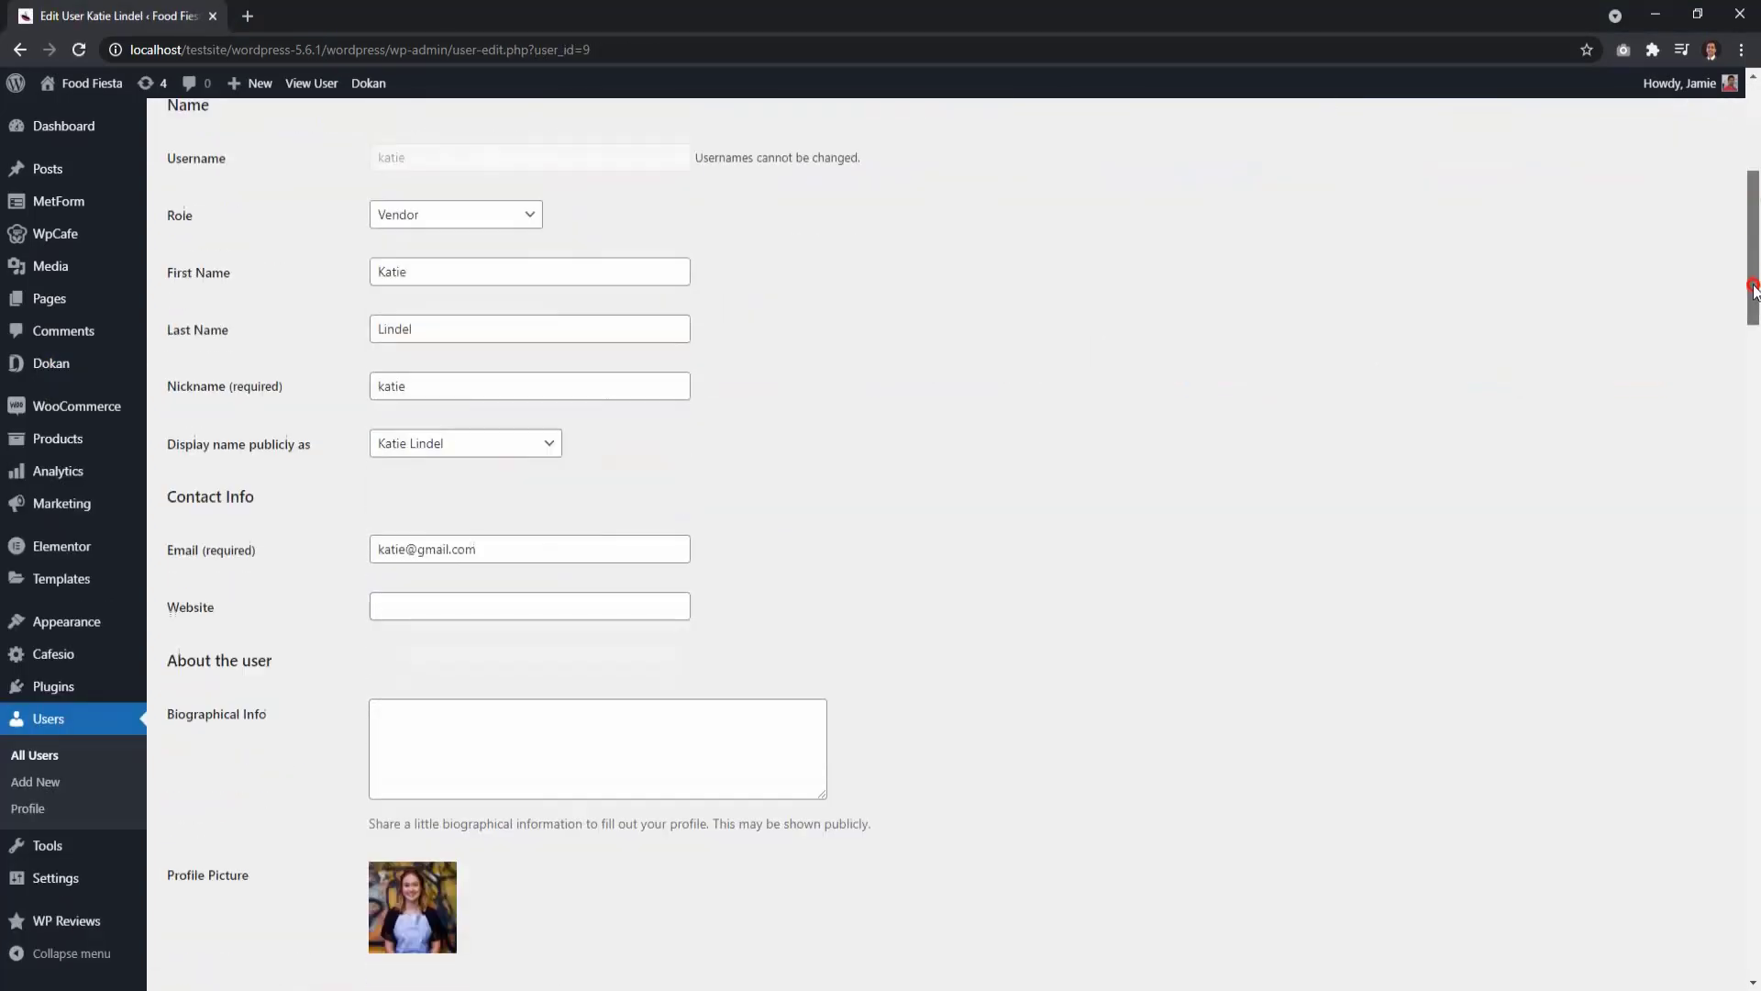
{"action": "scroll", "scroll_direction": "down", "scroll_amount": 3}
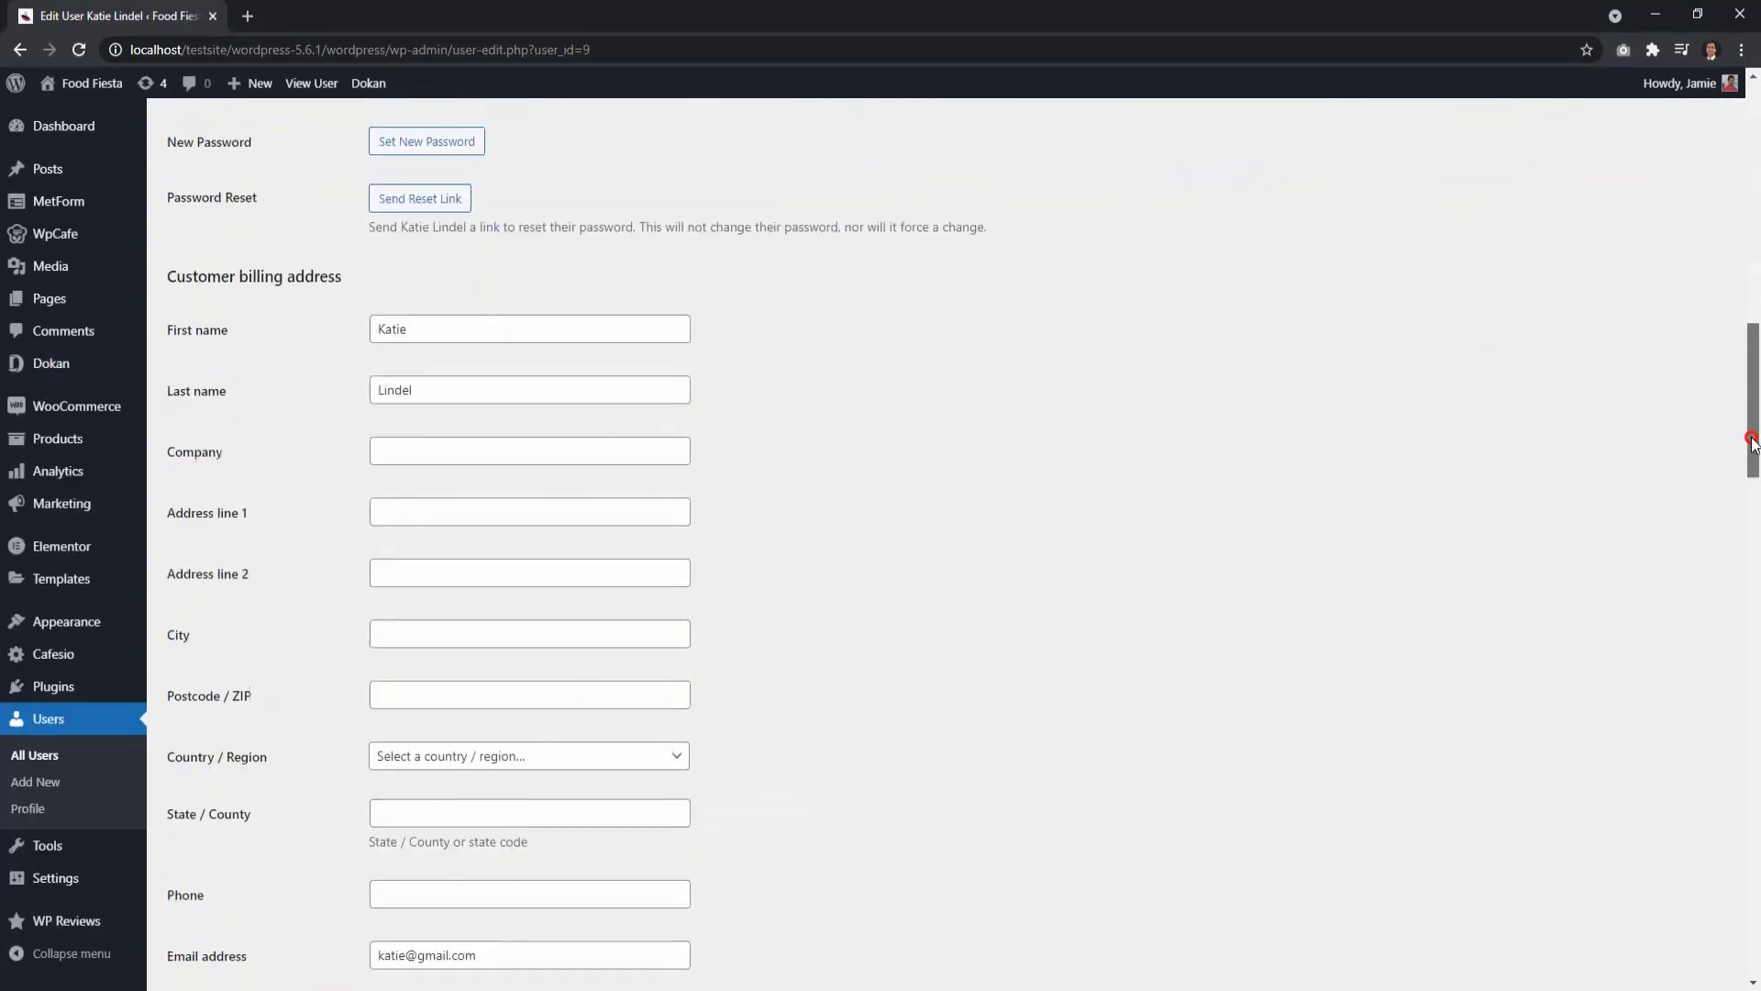
{"action": "scroll", "scroll_direction": "down", "scroll_amount": 3}
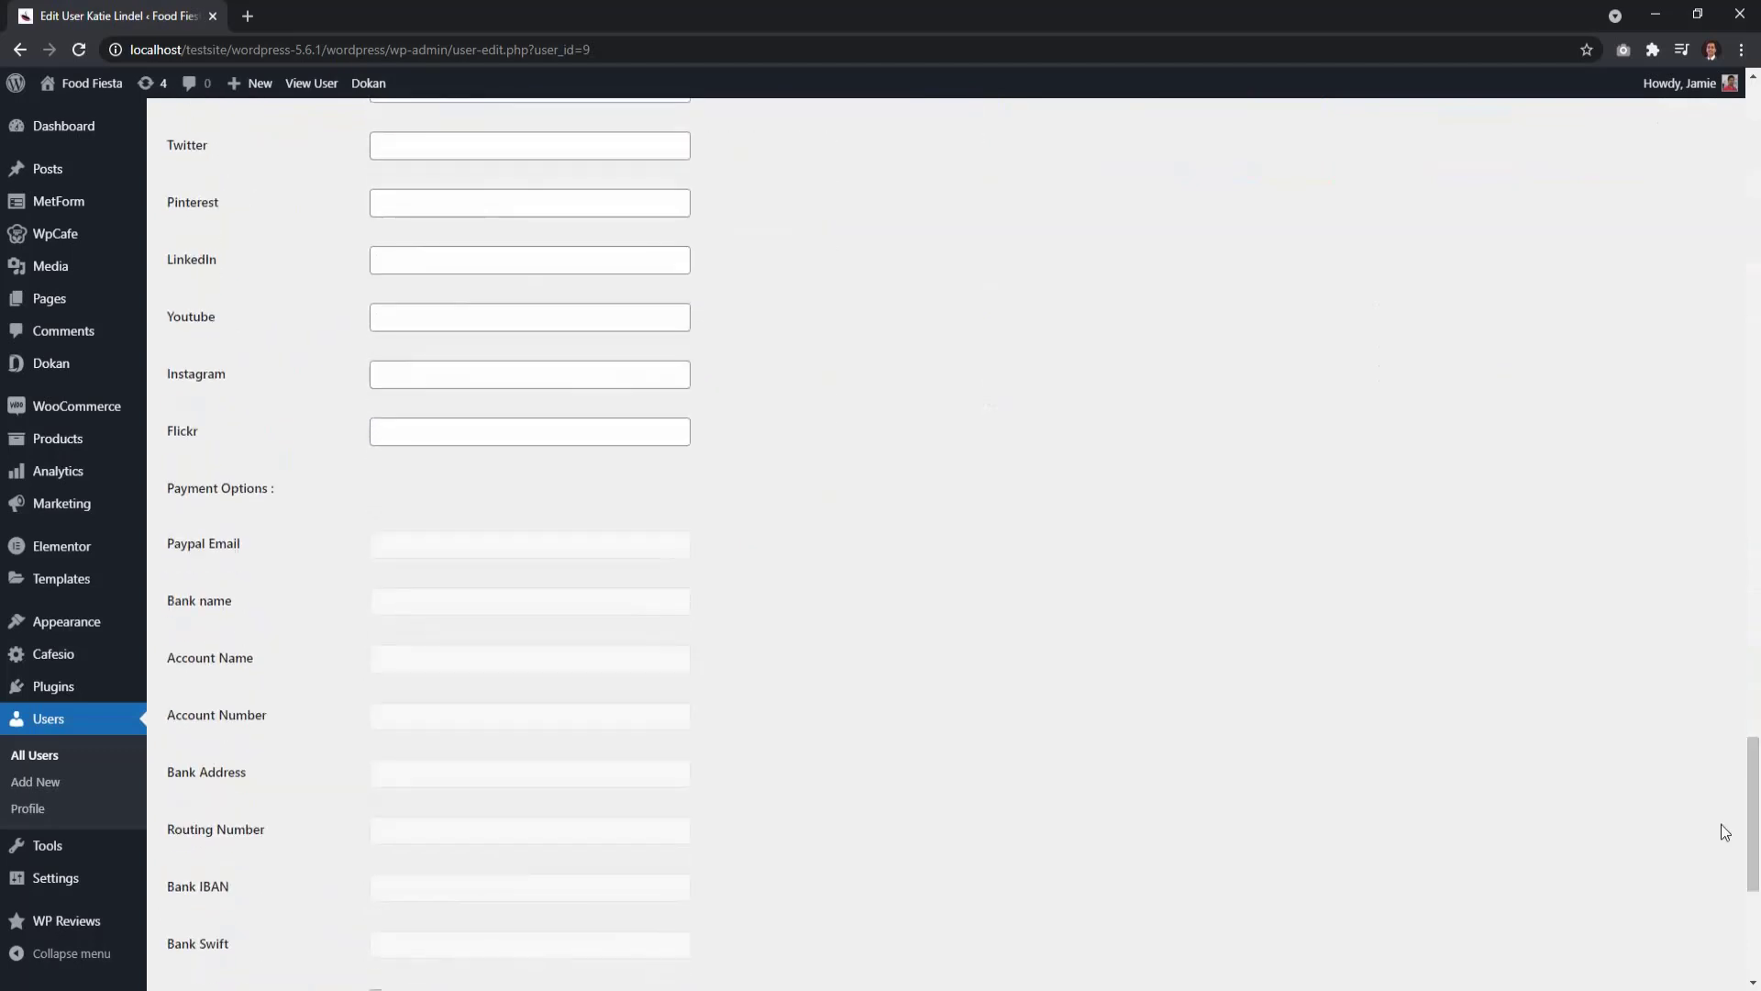
{"action": "scroll", "scroll_direction": "down", "scroll_amount": 3}
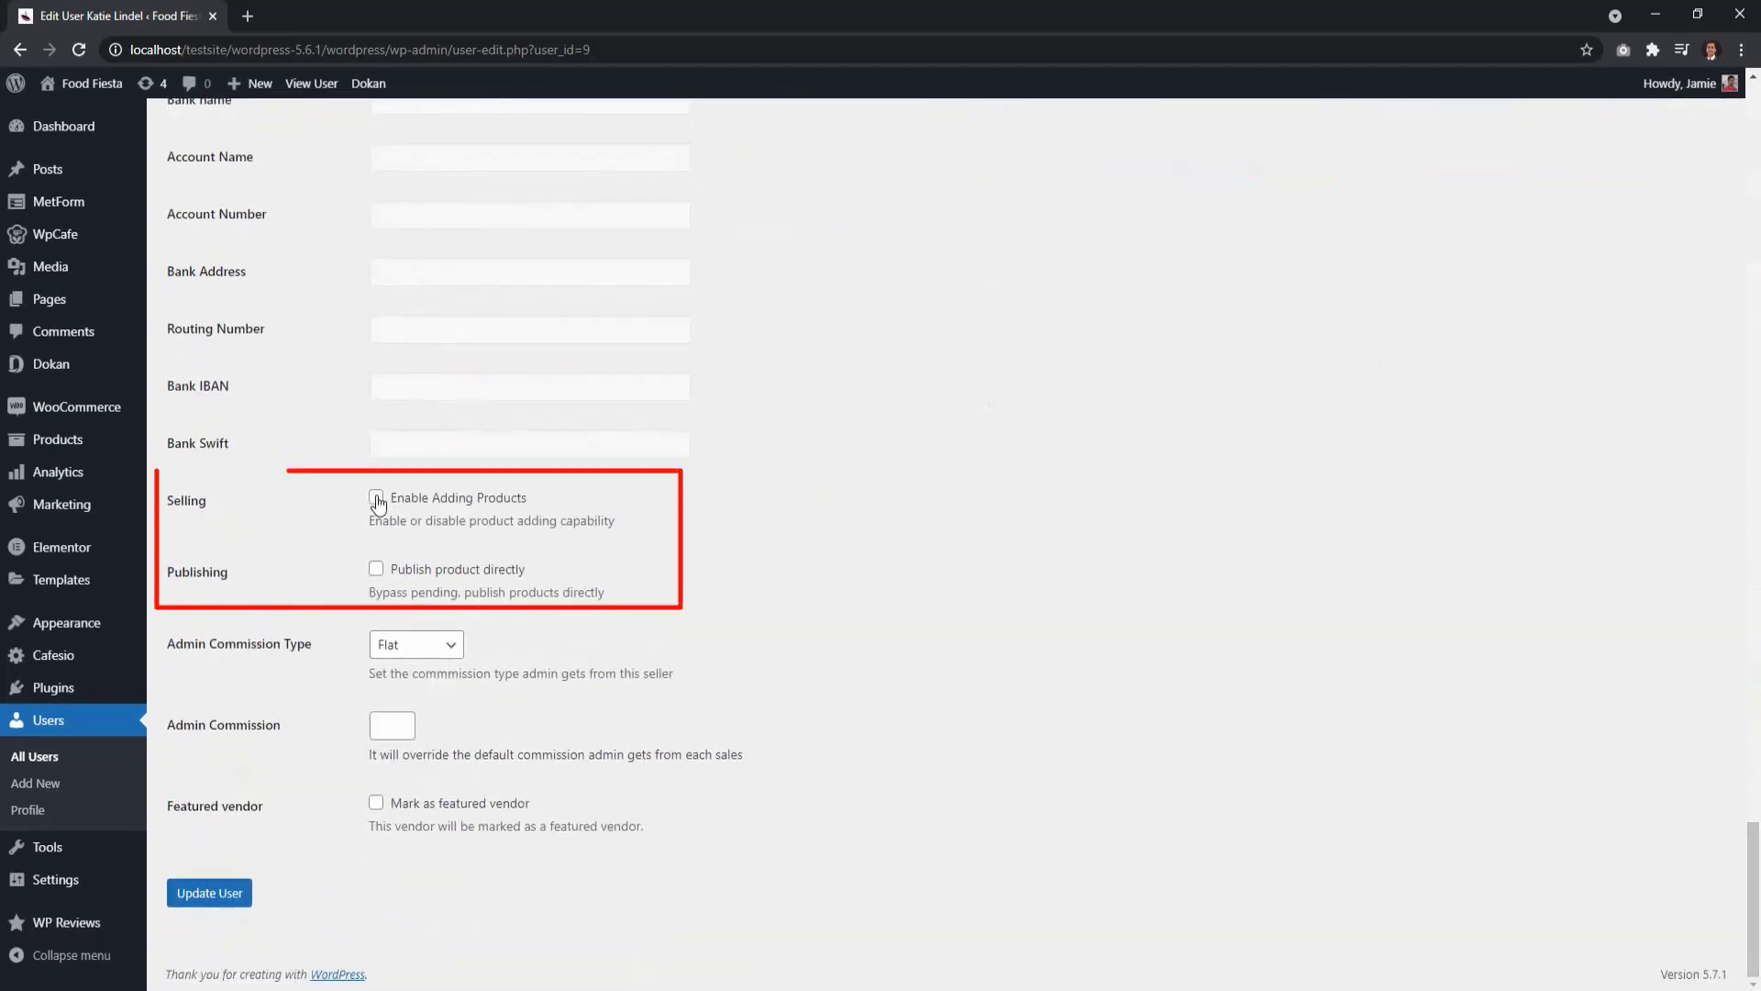
{"action": "left_click", "coordinate": [374, 497]}
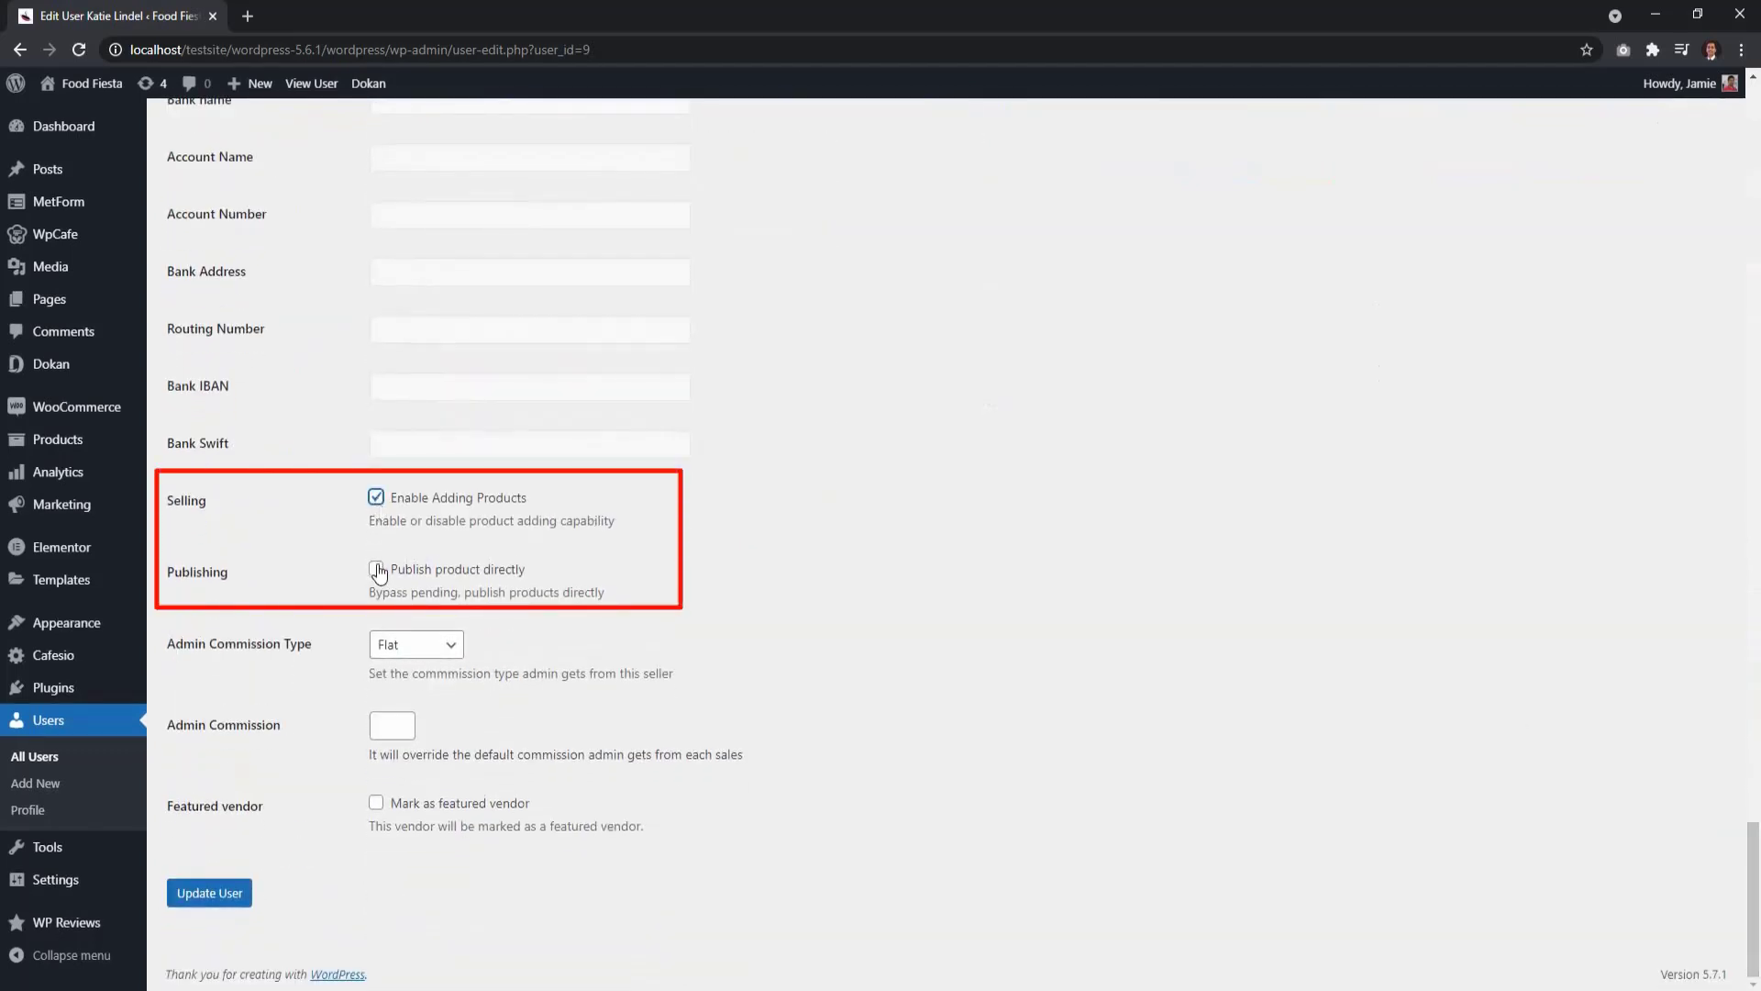
{"action": "left_click", "coordinate": [374, 569]}
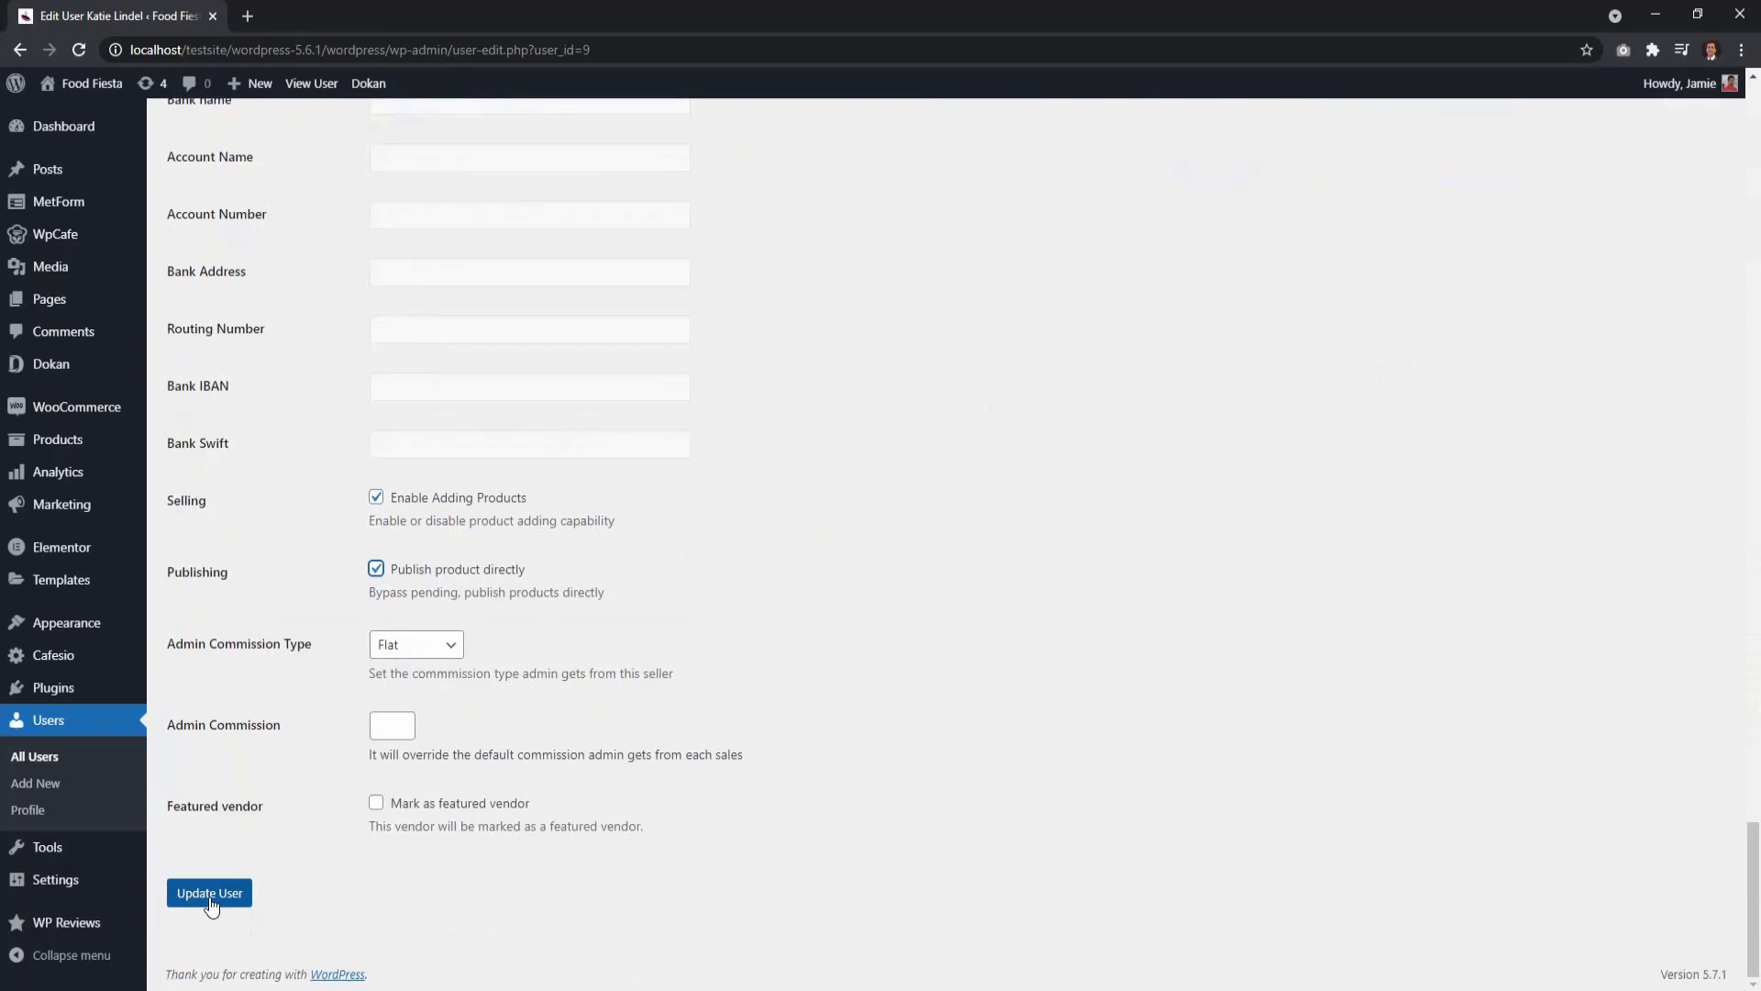
{"action": "left_click", "coordinate": [209, 892]}
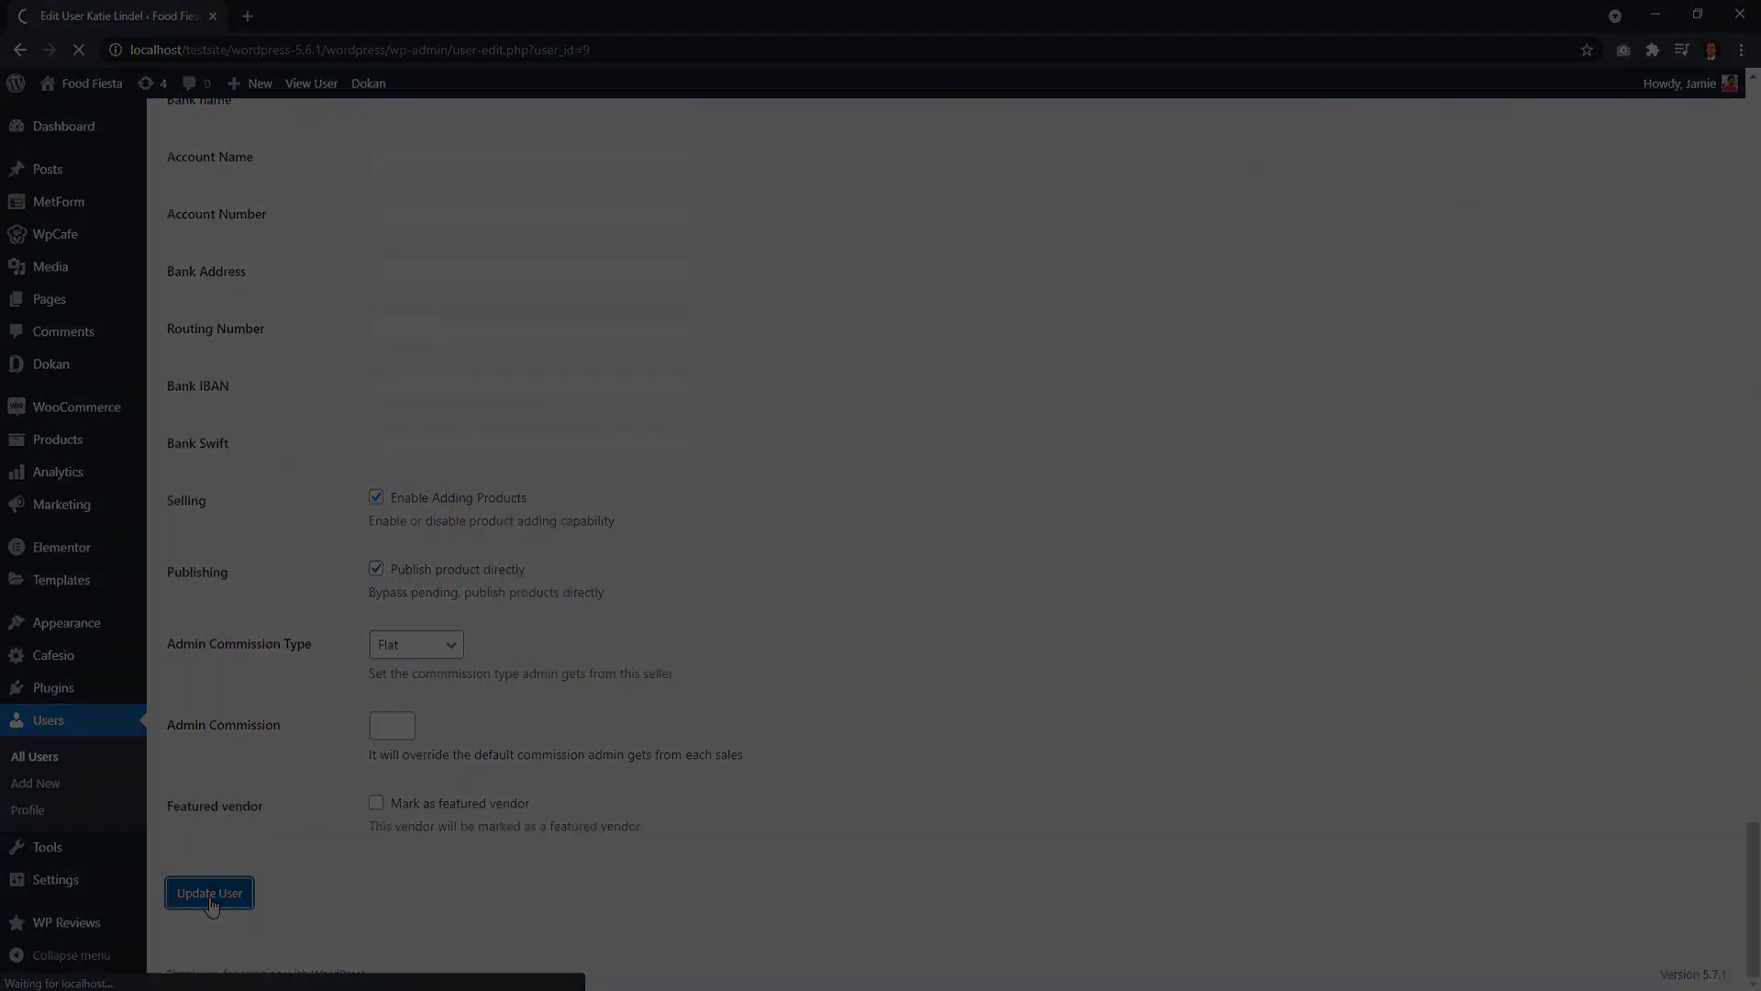
{"action": "left_click", "coordinate": [209, 892]}
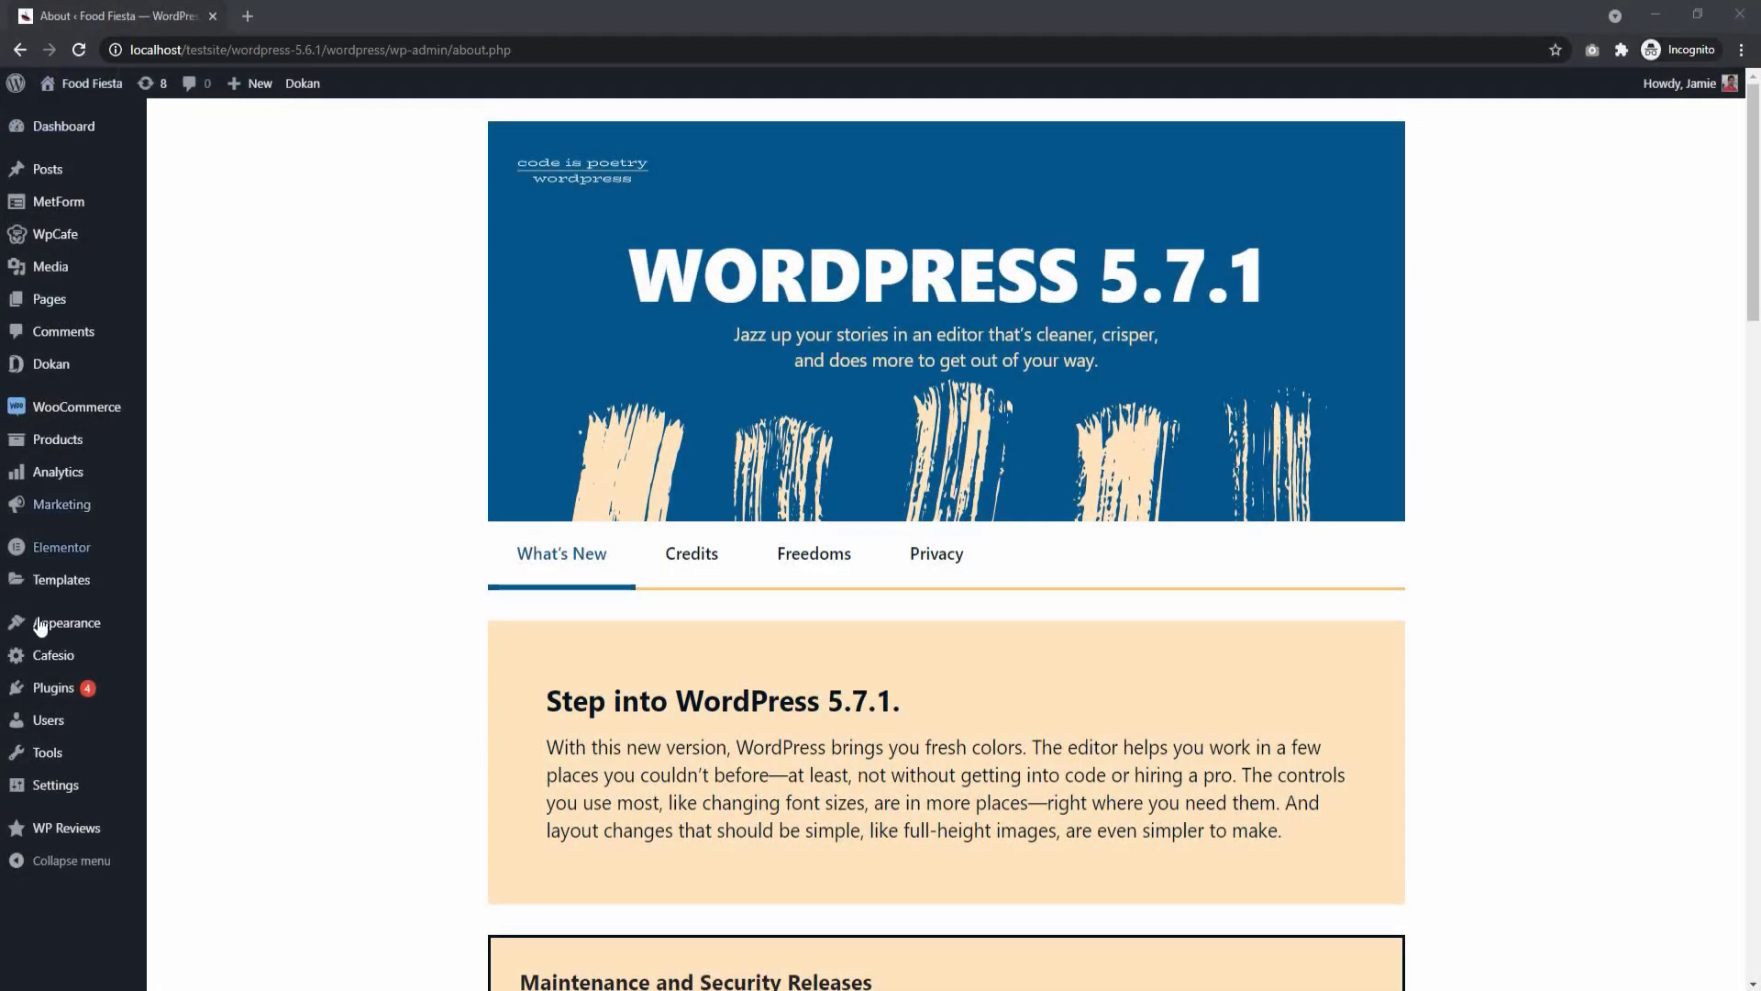
Step: Switch the permalink structure to Day and name and save the changes
{"action": "left_click", "coordinate": [190, 910]}
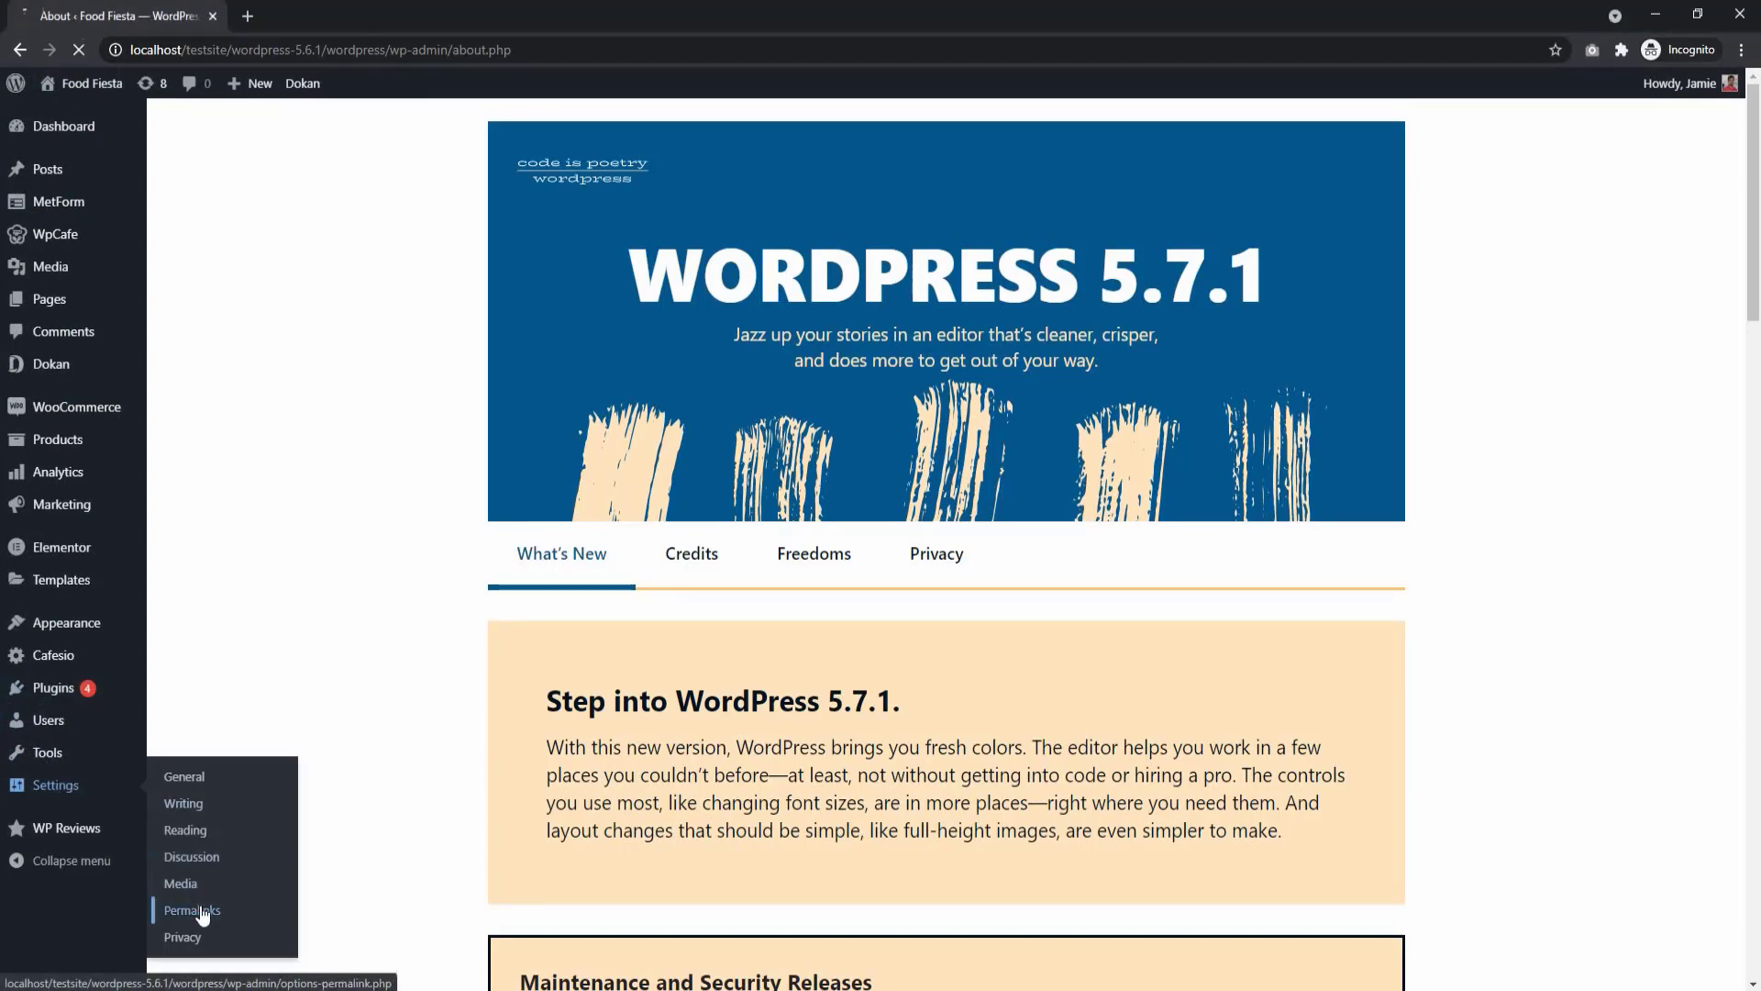
{"action": "left_click", "coordinate": [191, 910]}
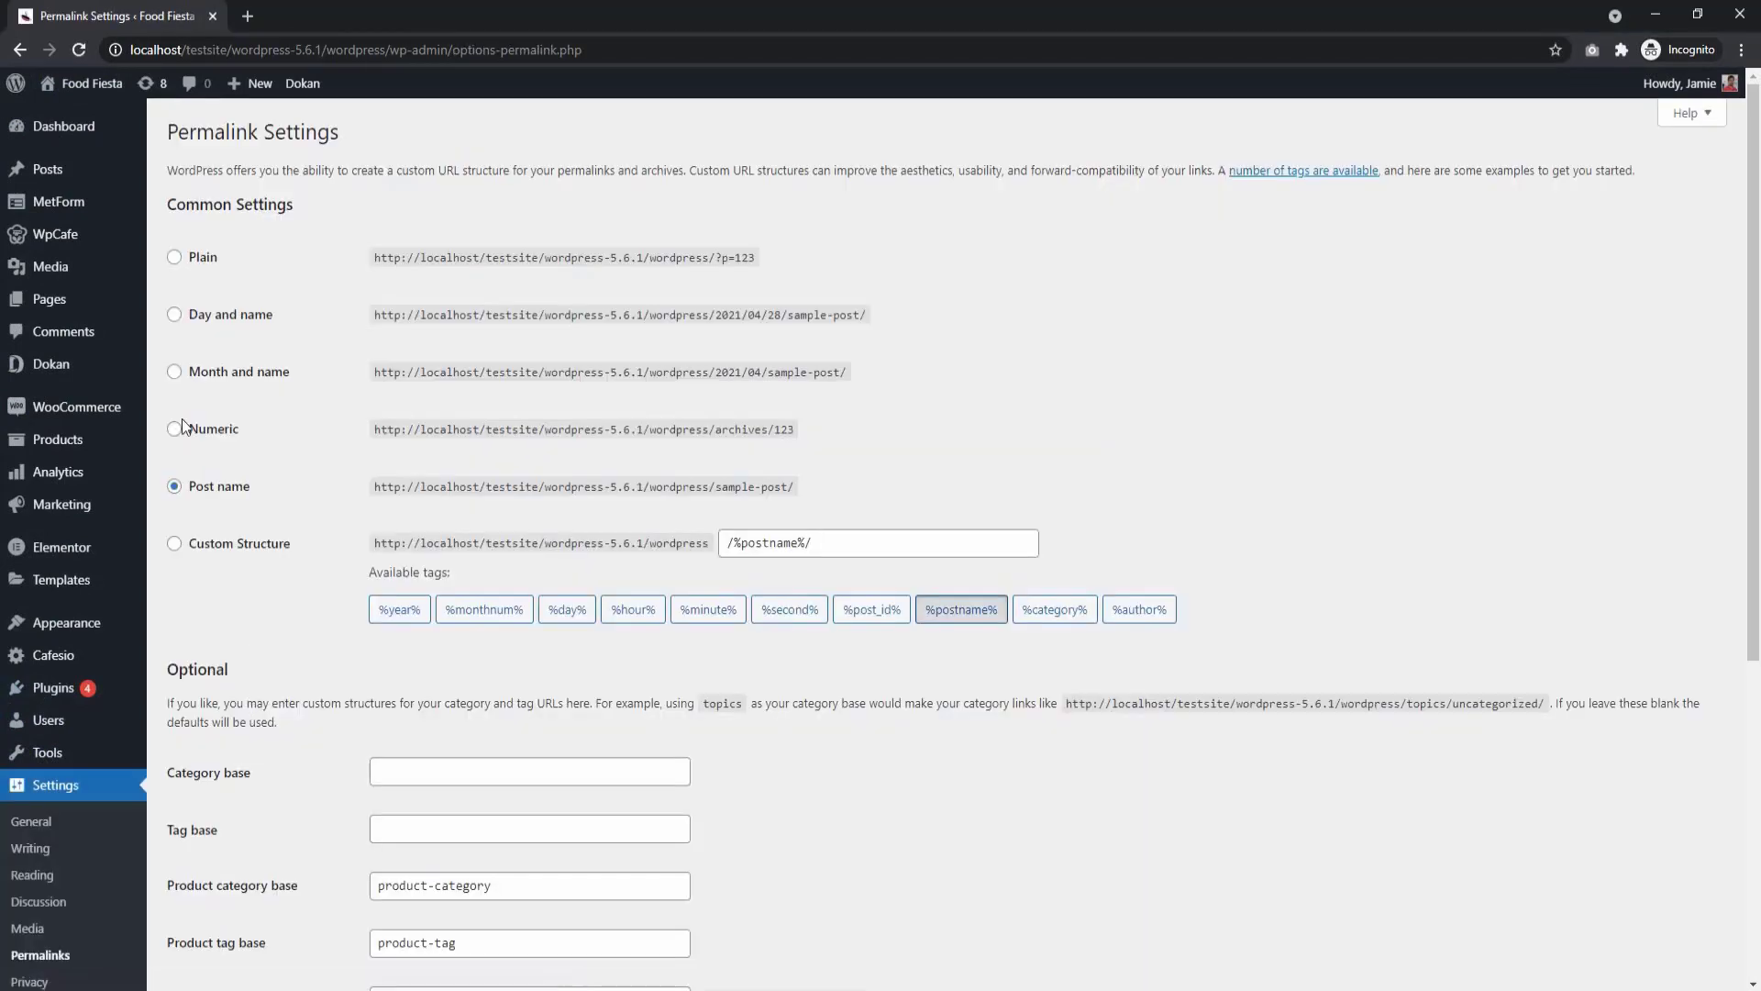
{"action": "left_click", "coordinate": [174, 314]}
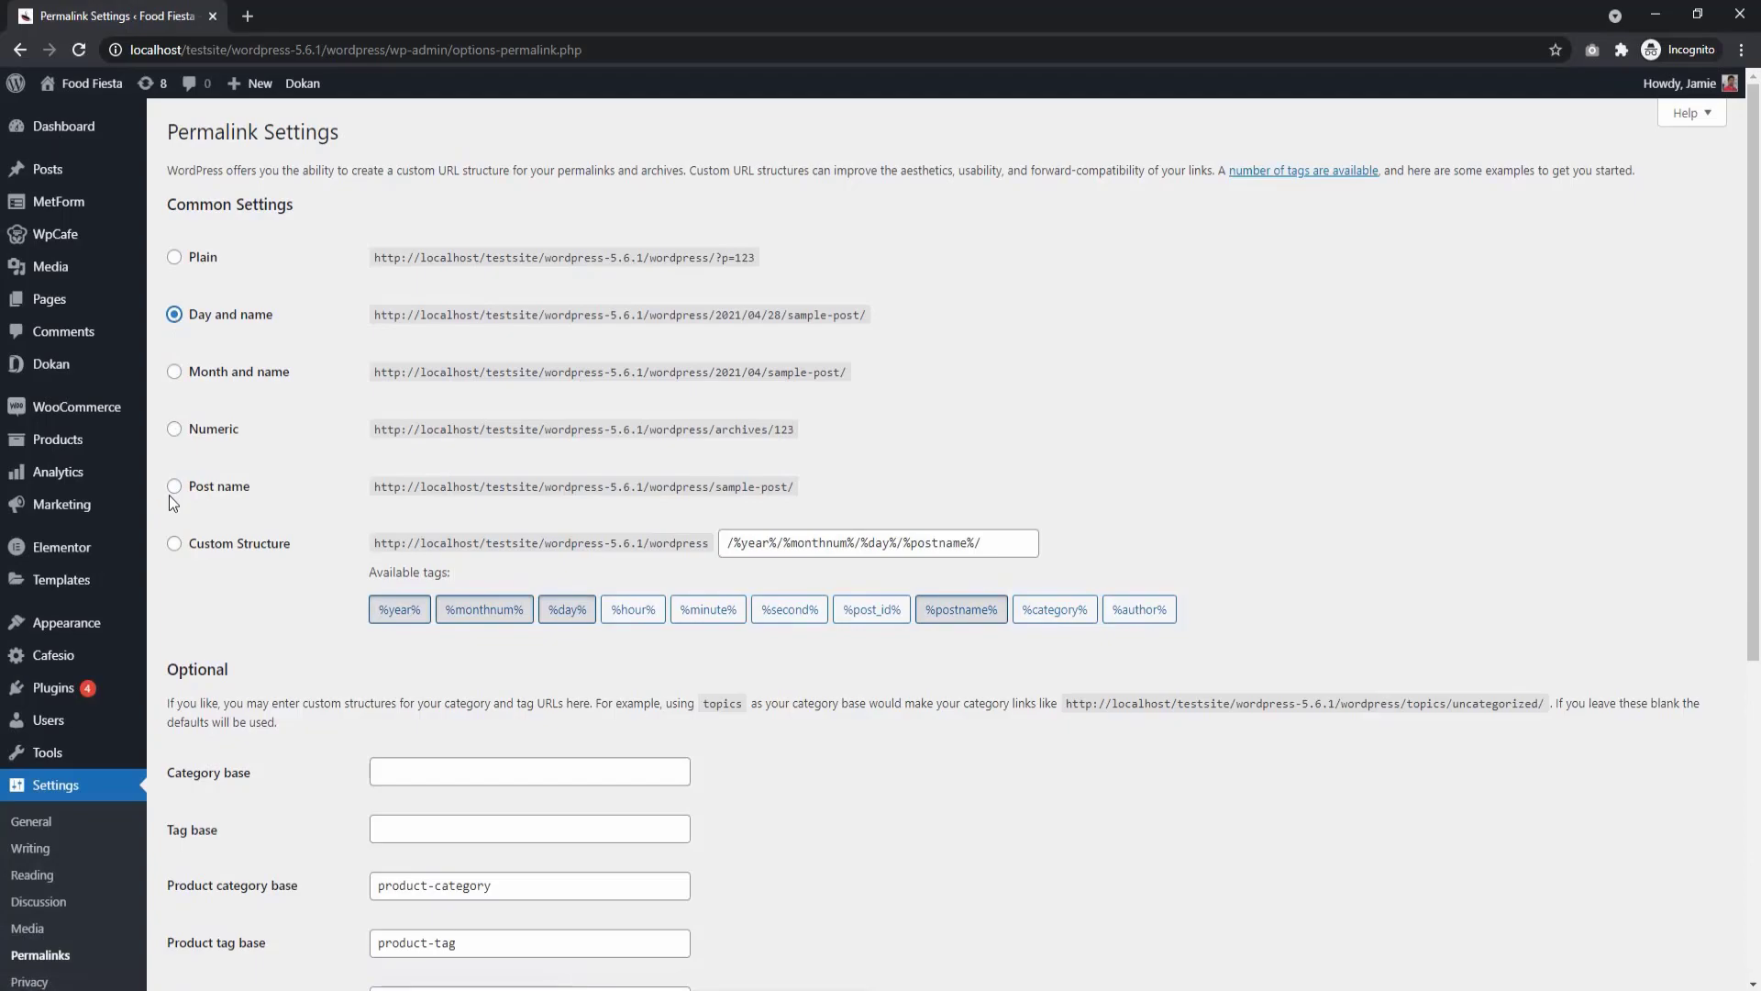
{"action": "left_click", "coordinate": [212, 891]}
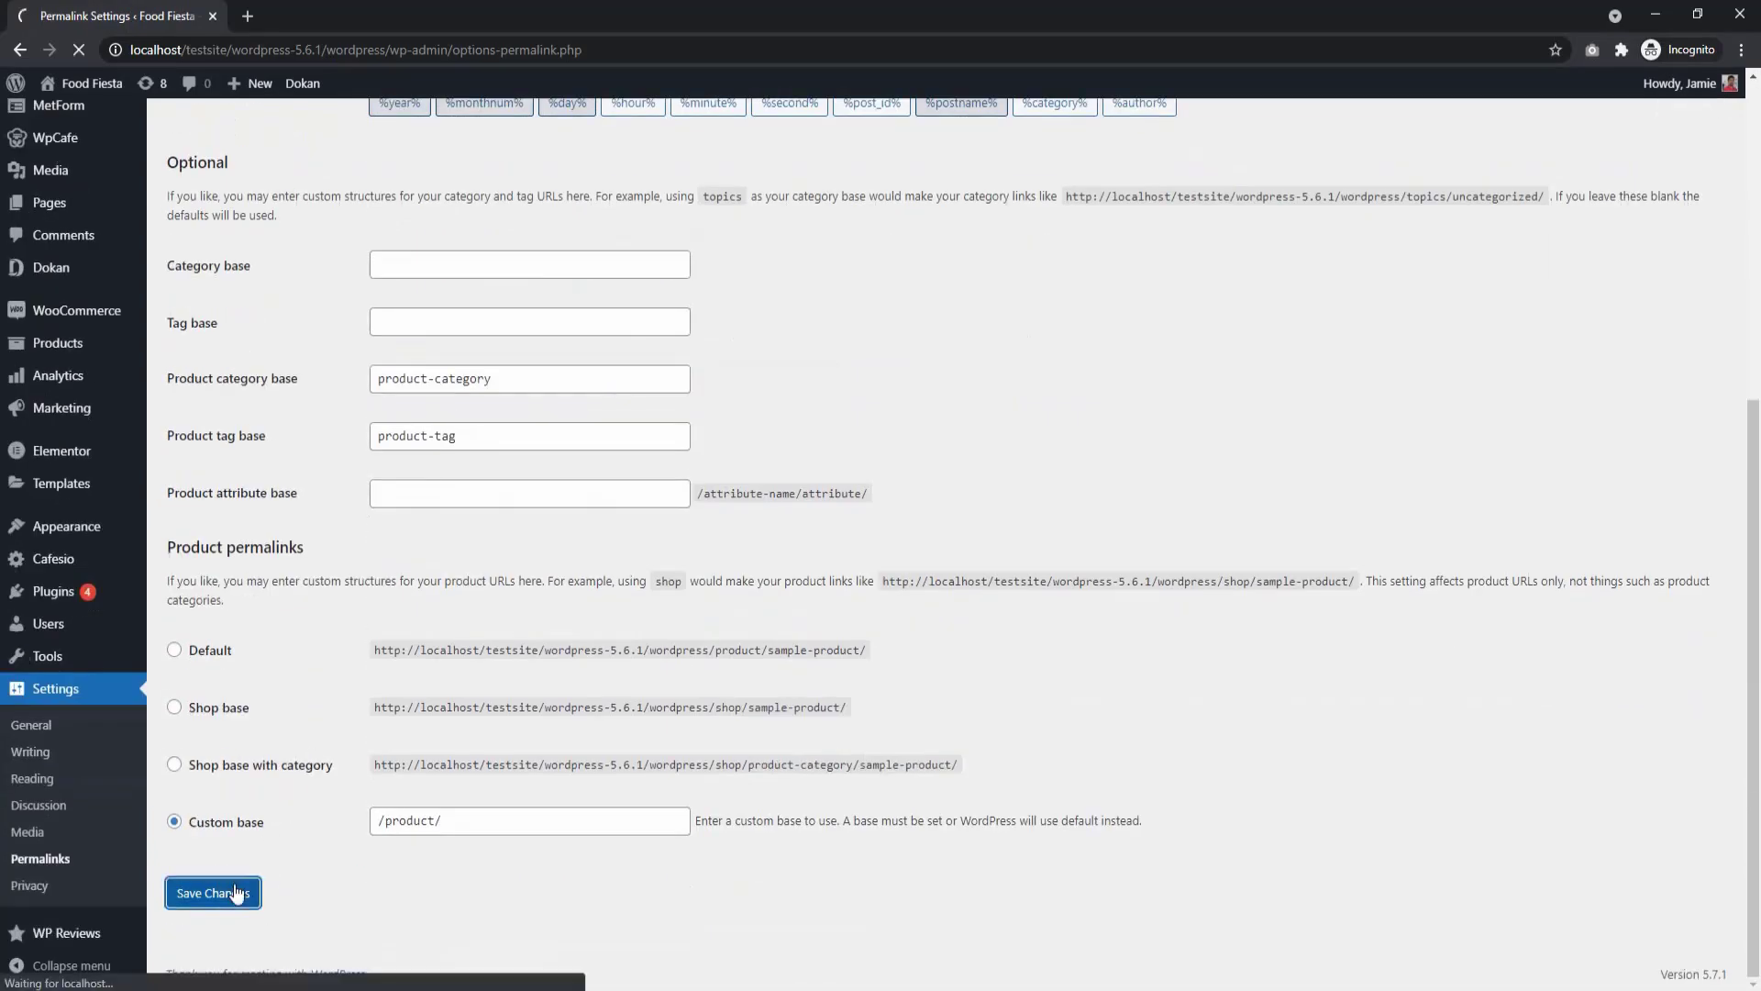
{"action": "left_click", "coordinate": [213, 892]}
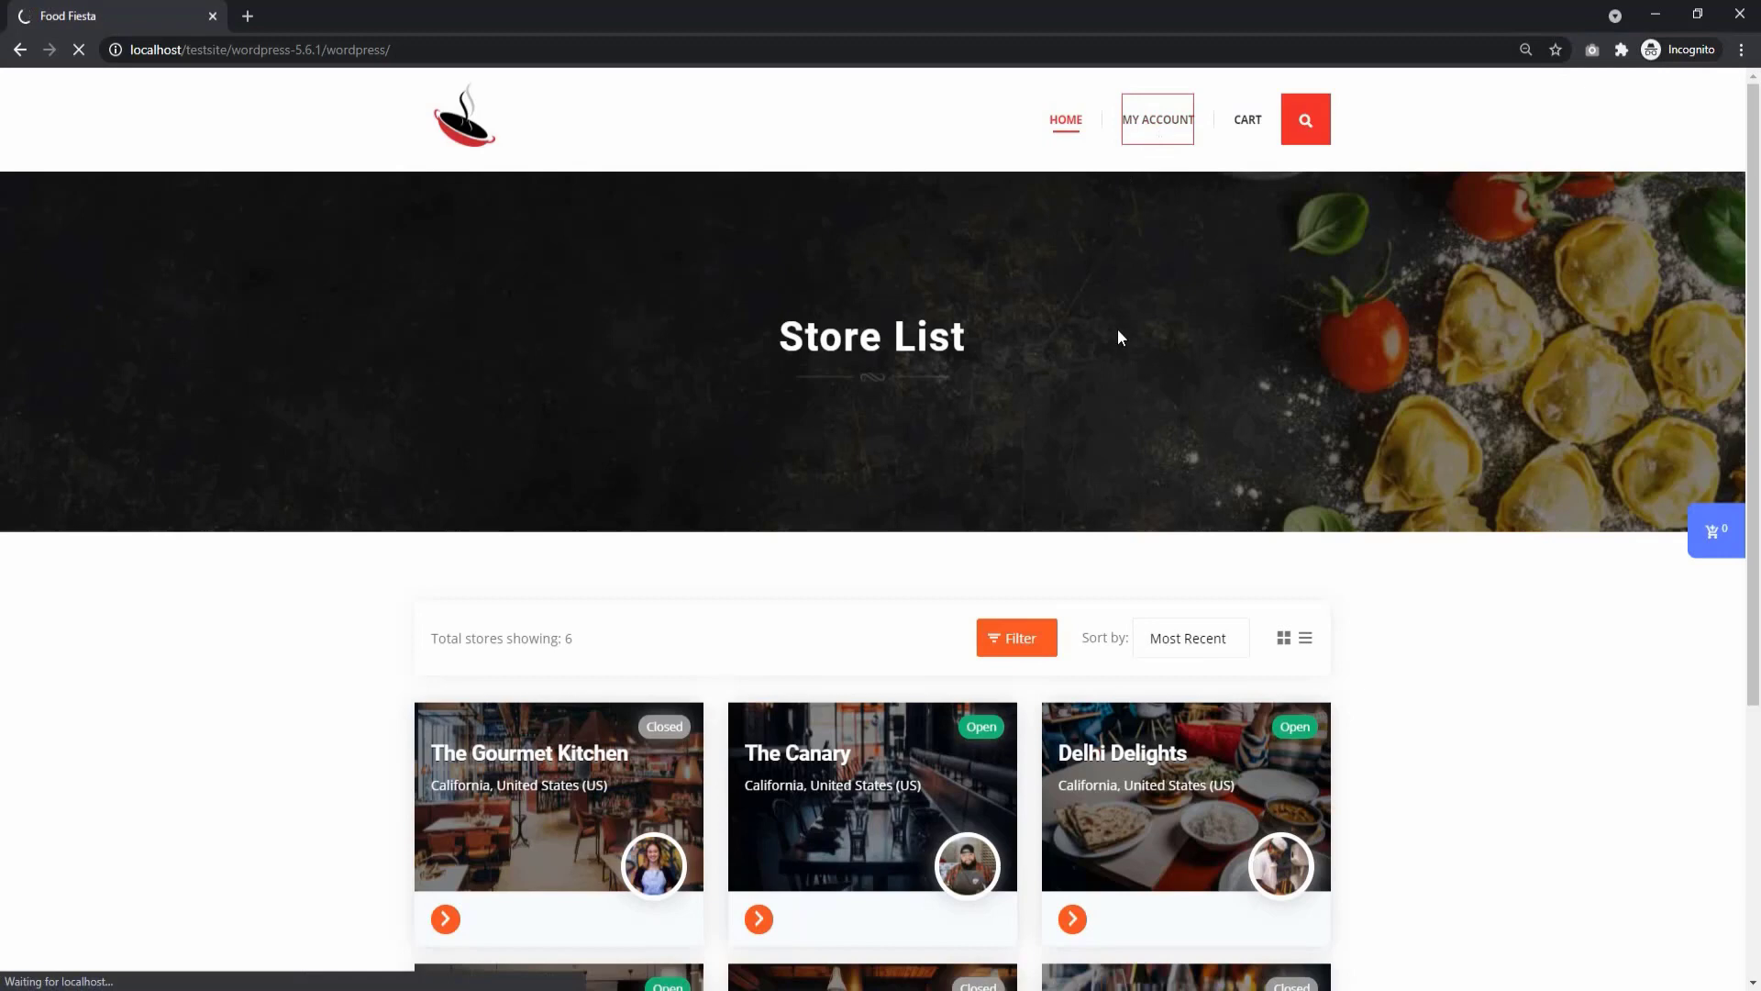
Step: Log into the storefront as vendor katie and view her empty Products list
{"action": "left_click", "coordinate": [1157, 119]}
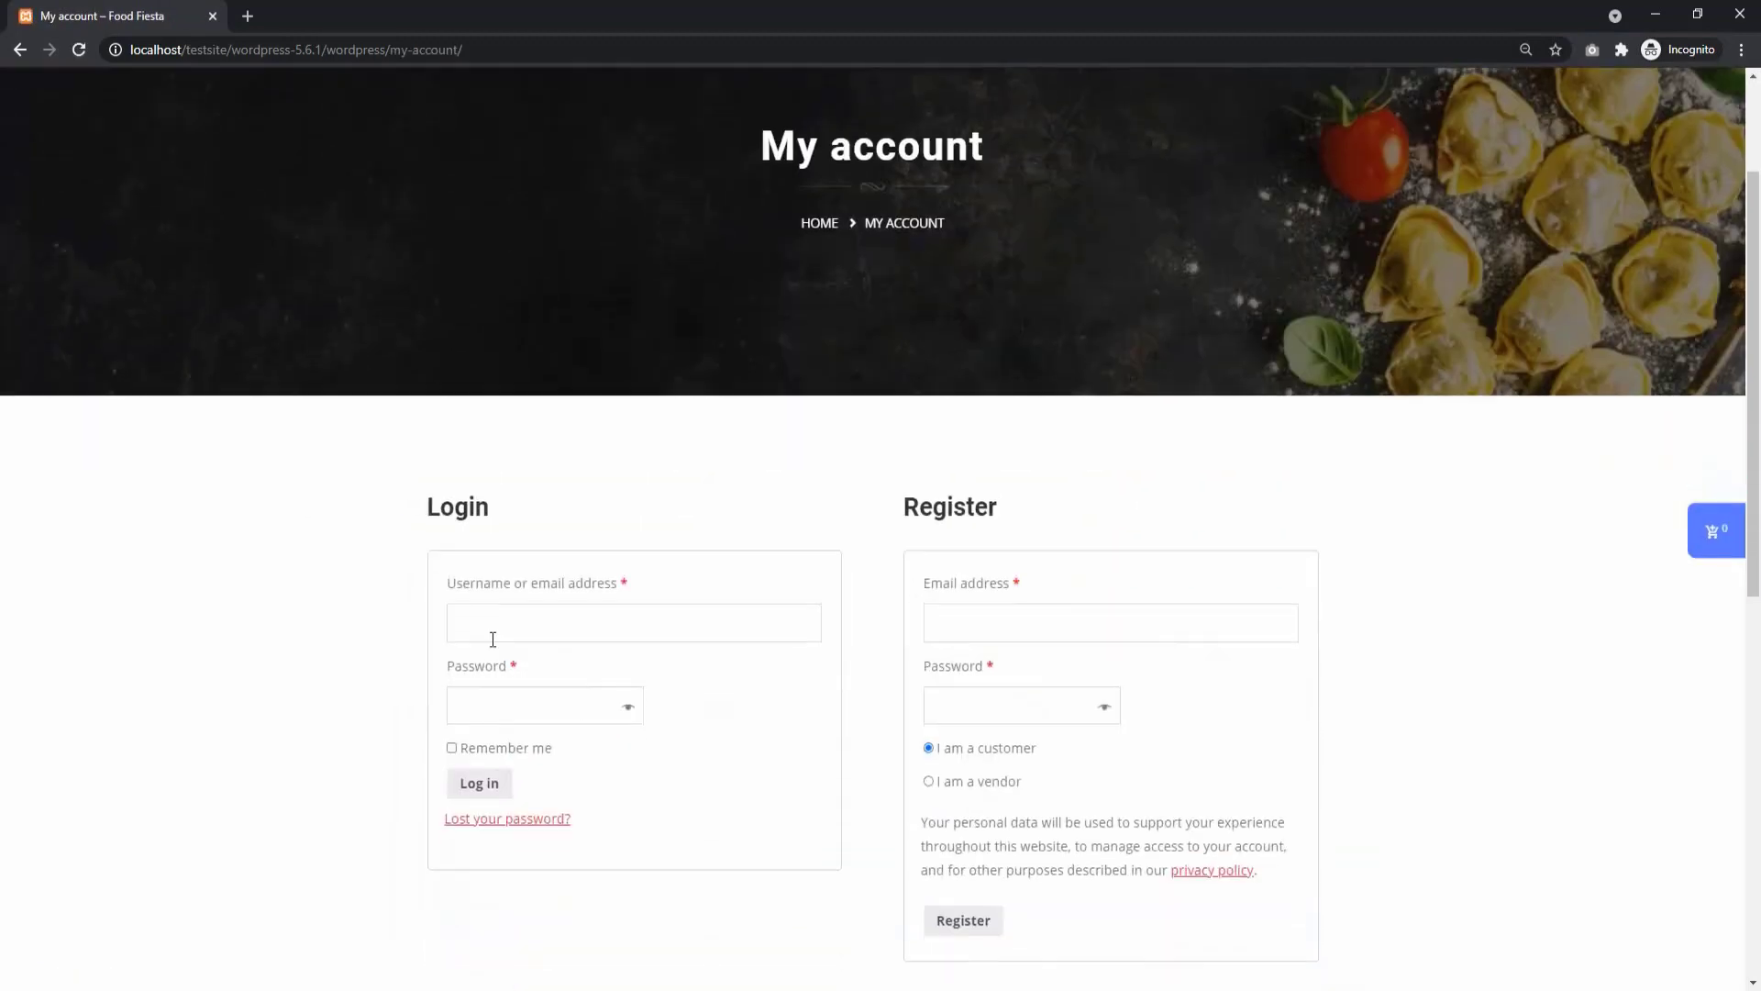
{"action": "type", "text": "katie"}
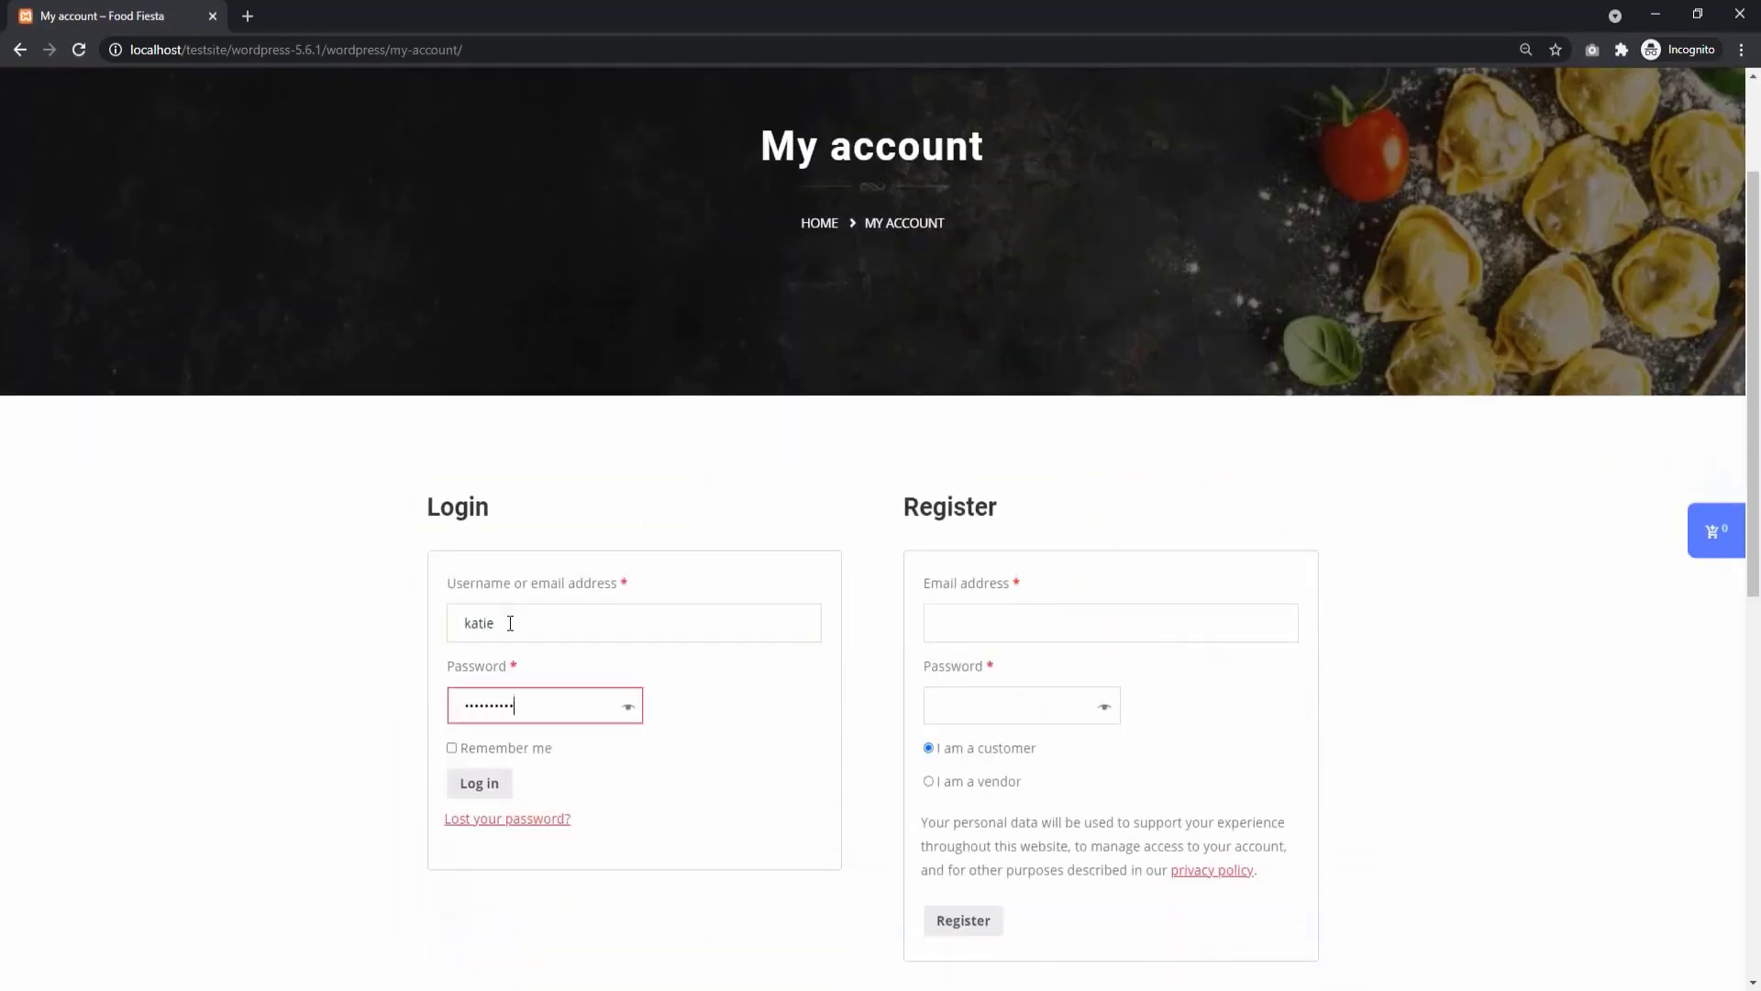
{"action": "left_click", "coordinate": [479, 783]}
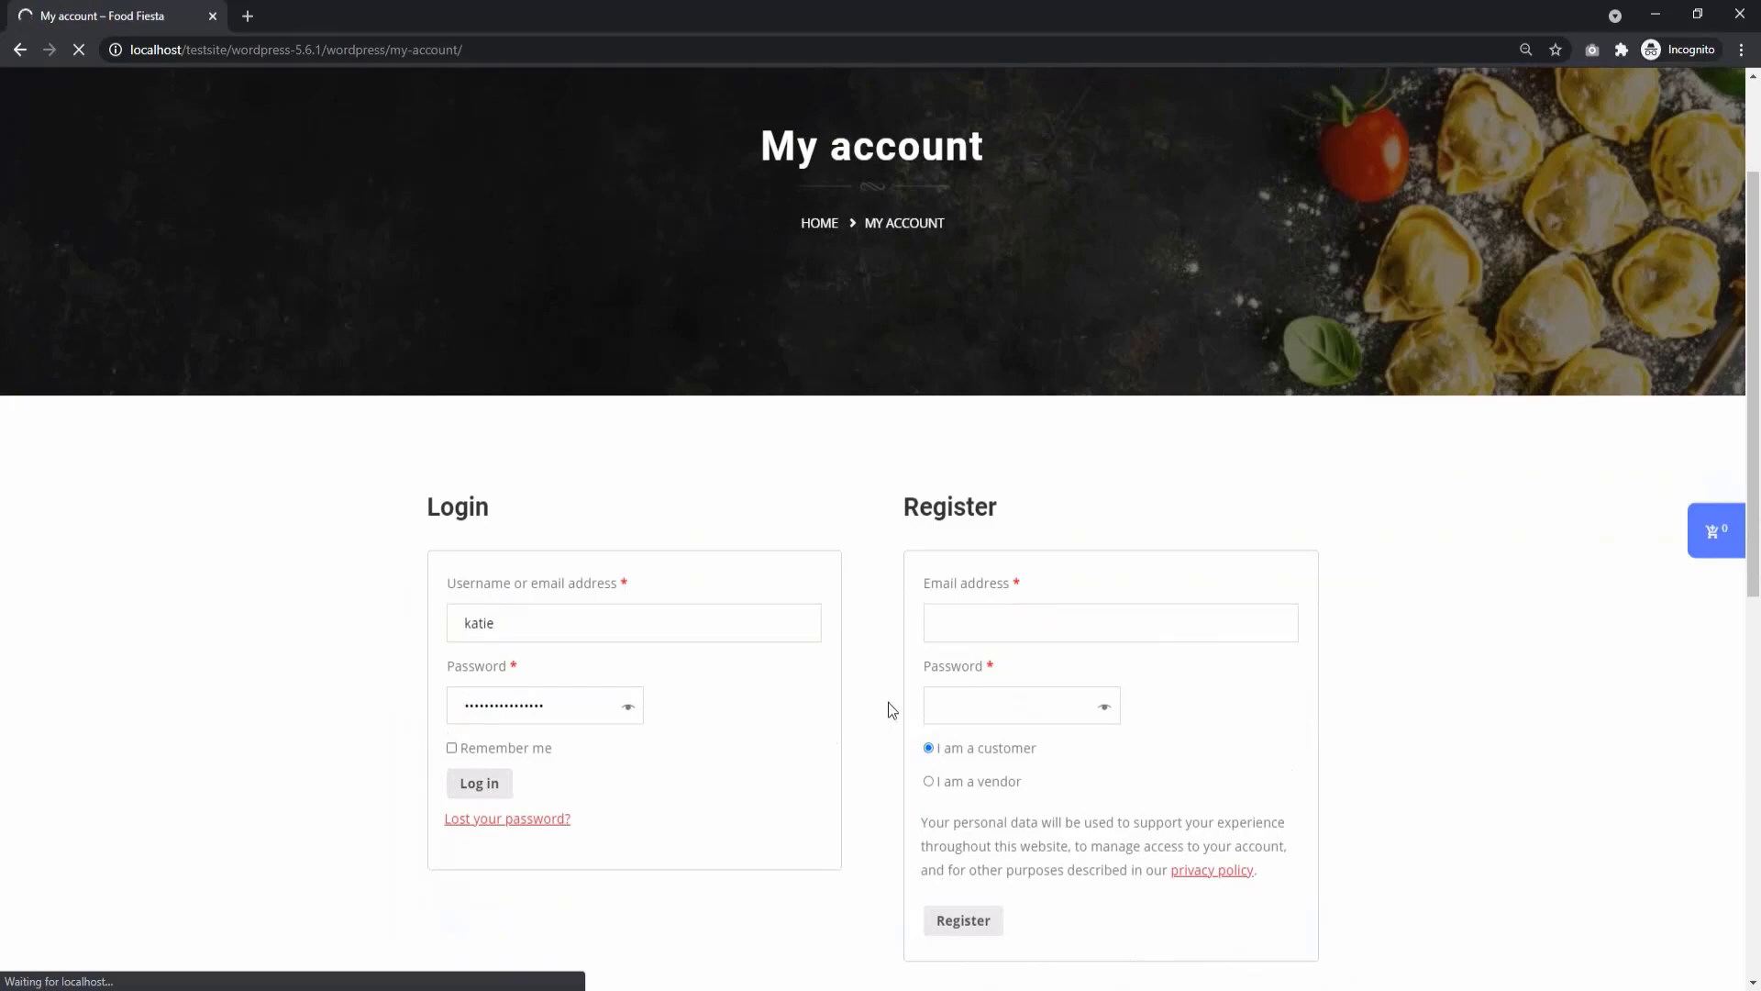
{"action": "left_click", "coordinate": [479, 782]}
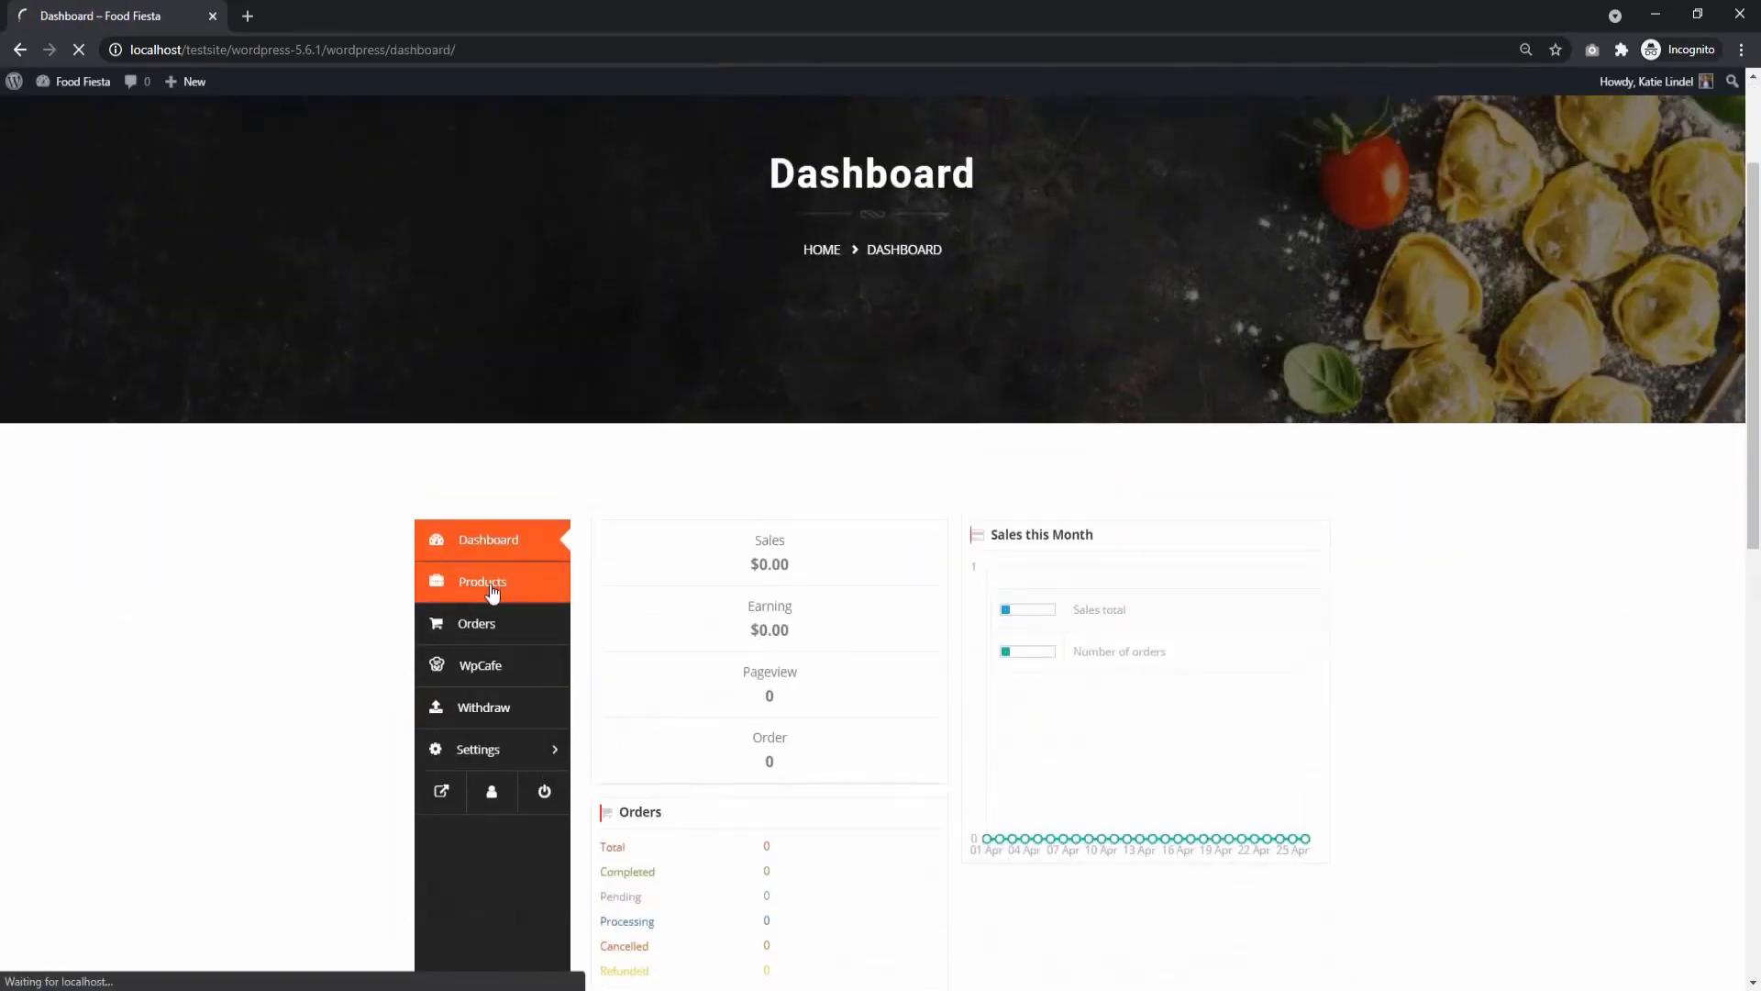
{"action": "left_click", "coordinate": [481, 582]}
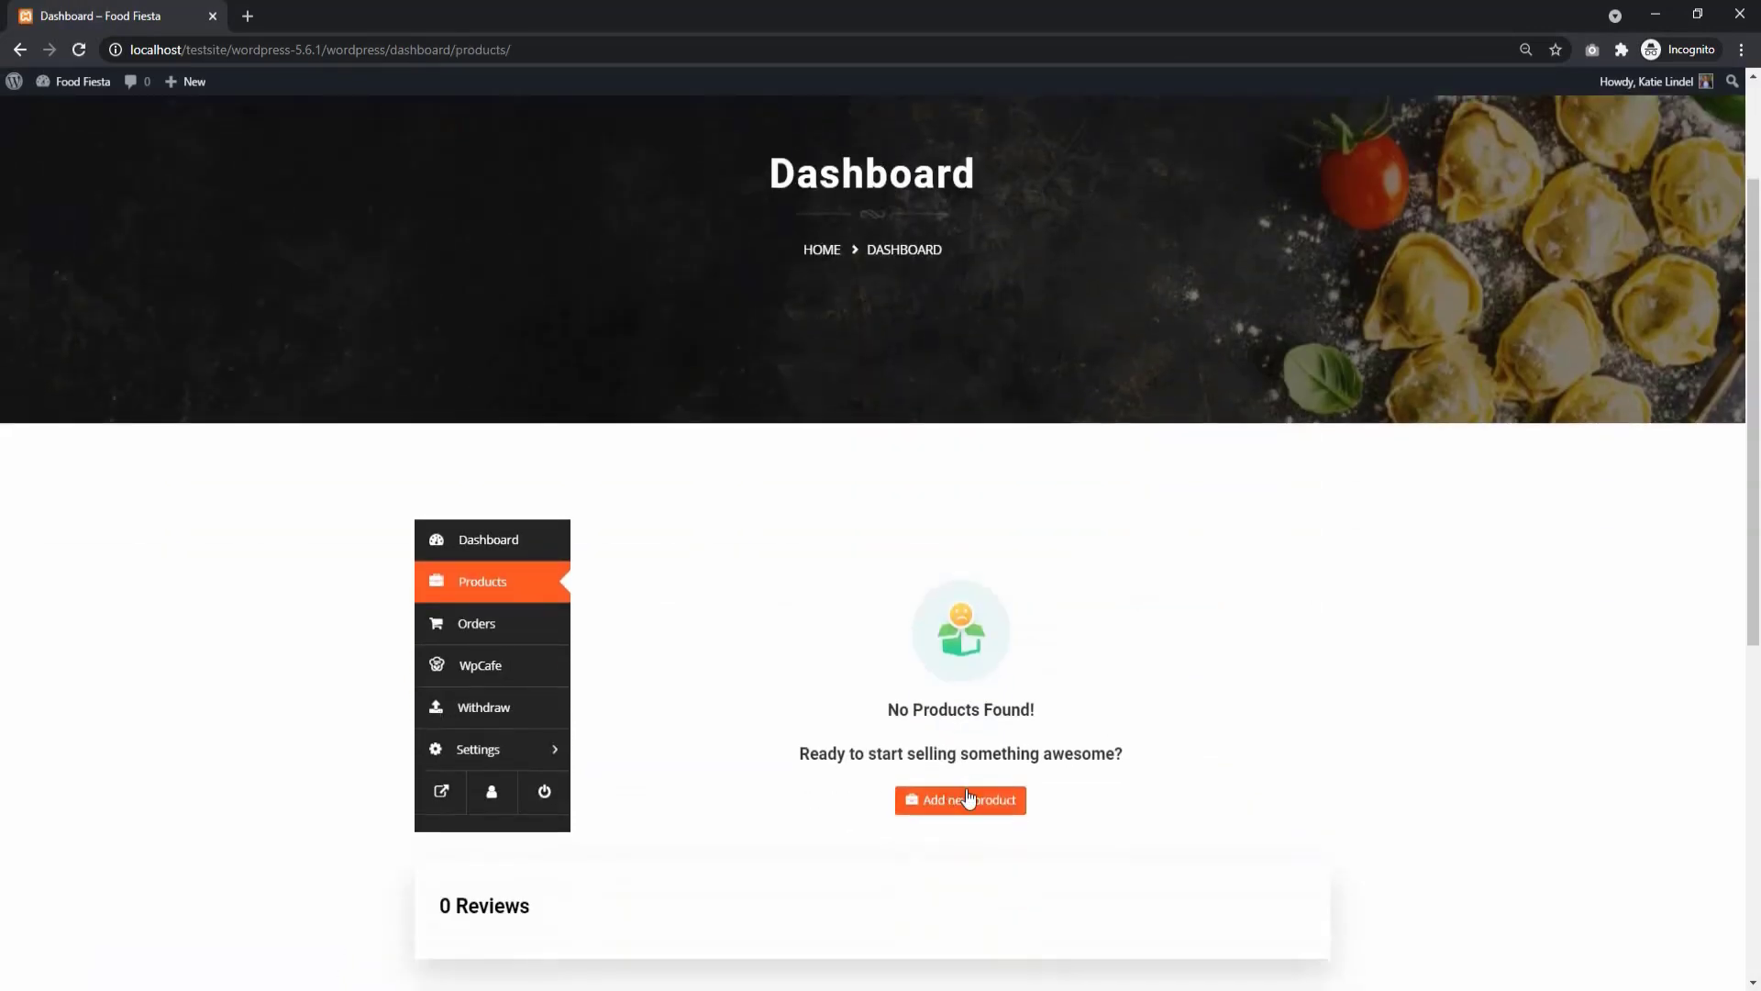
Step: Start a new product named Grilled Burger with the burger photo from the media library
{"action": "left_click", "coordinate": [961, 800]}
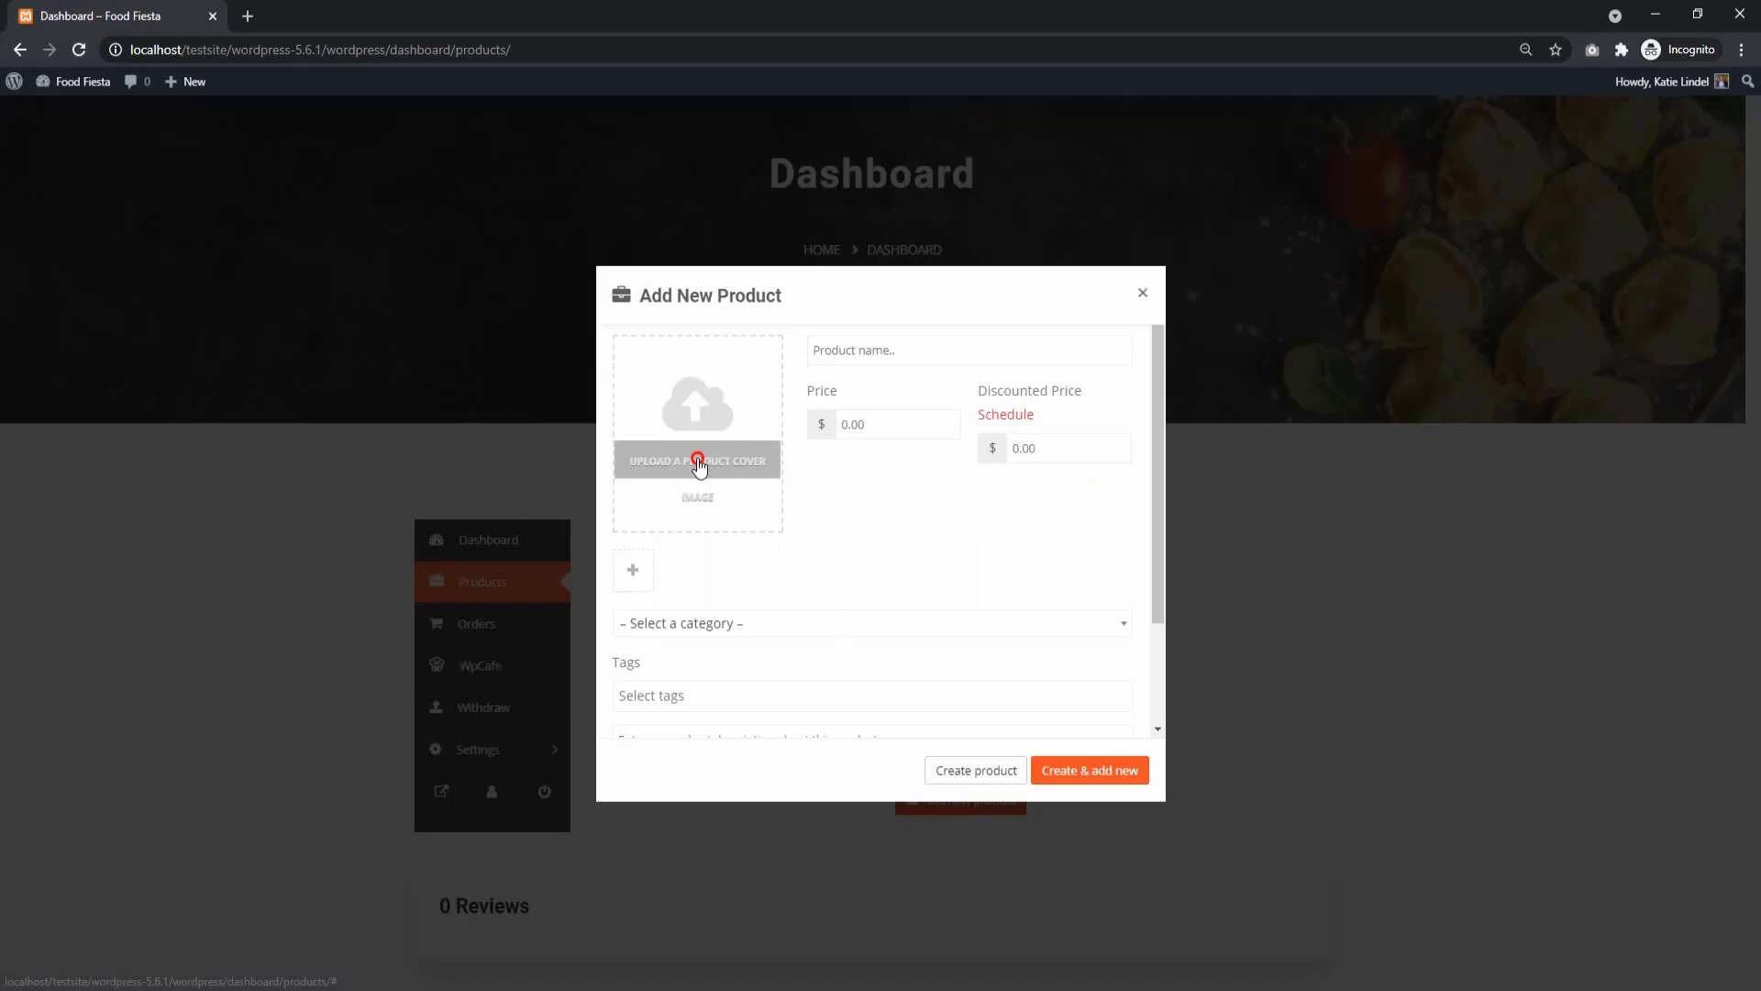
{"action": "left_click", "coordinate": [698, 461]}
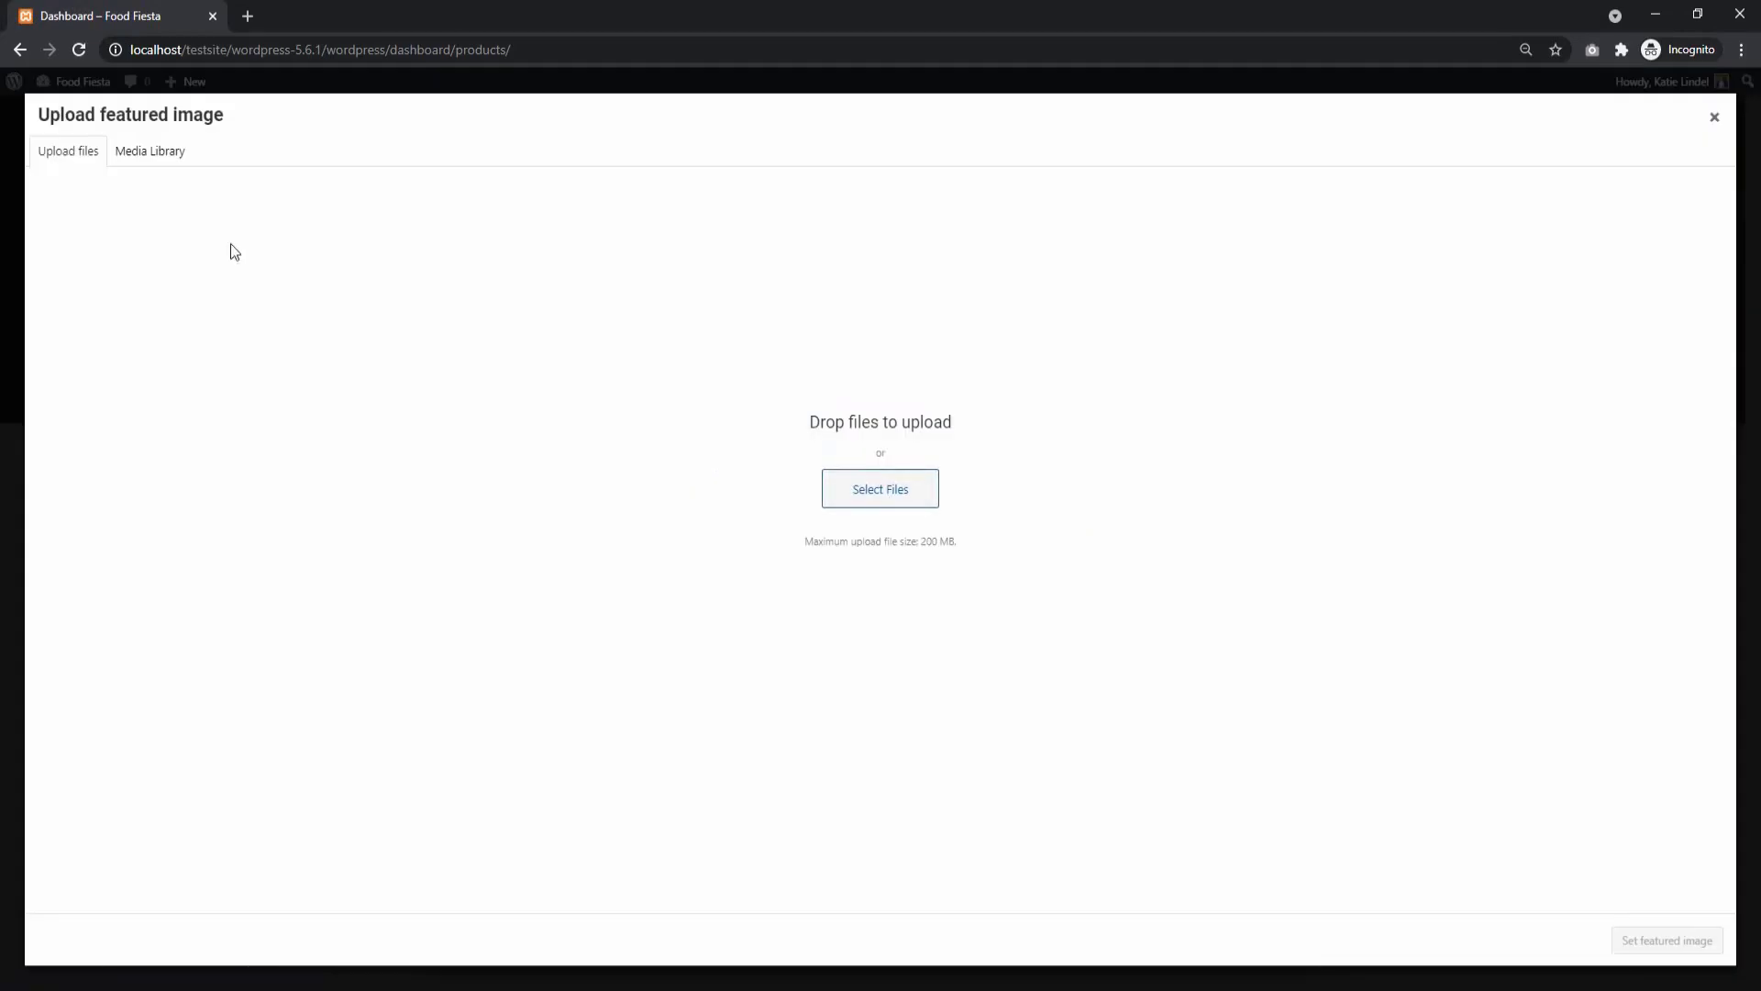
{"action": "left_click", "coordinate": [148, 151]}
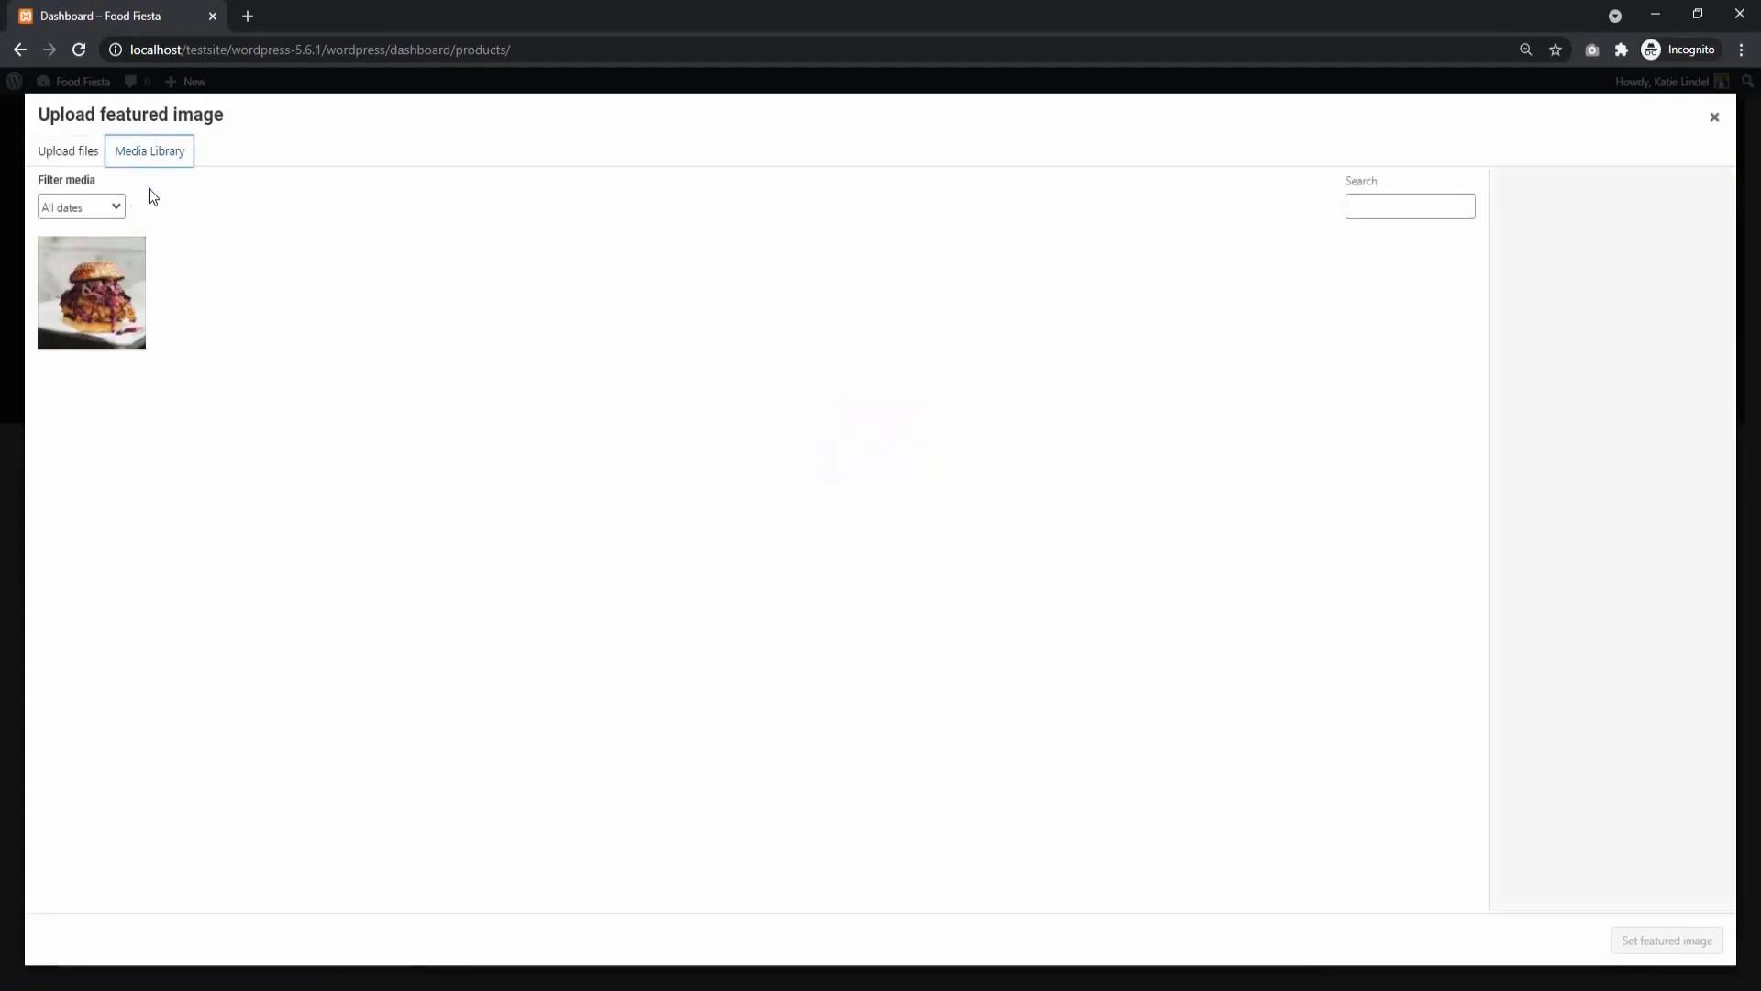
{"action": "left_click", "coordinate": [92, 294]}
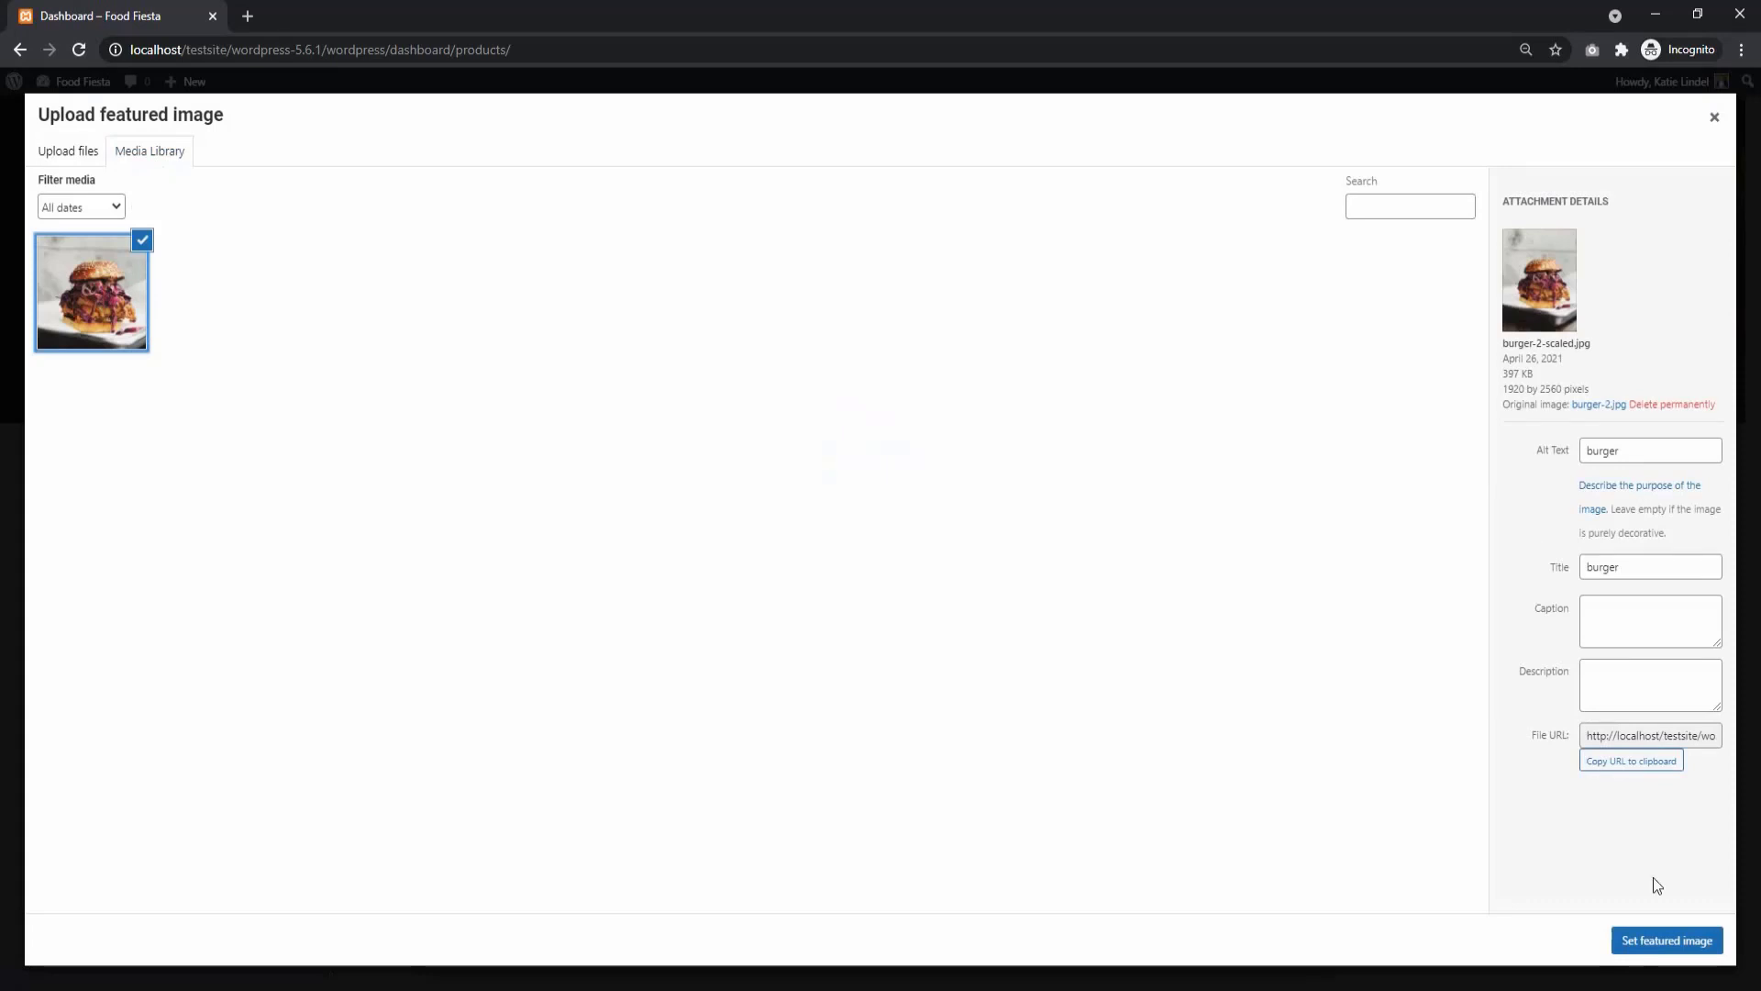
{"action": "left_click", "coordinate": [1666, 939]}
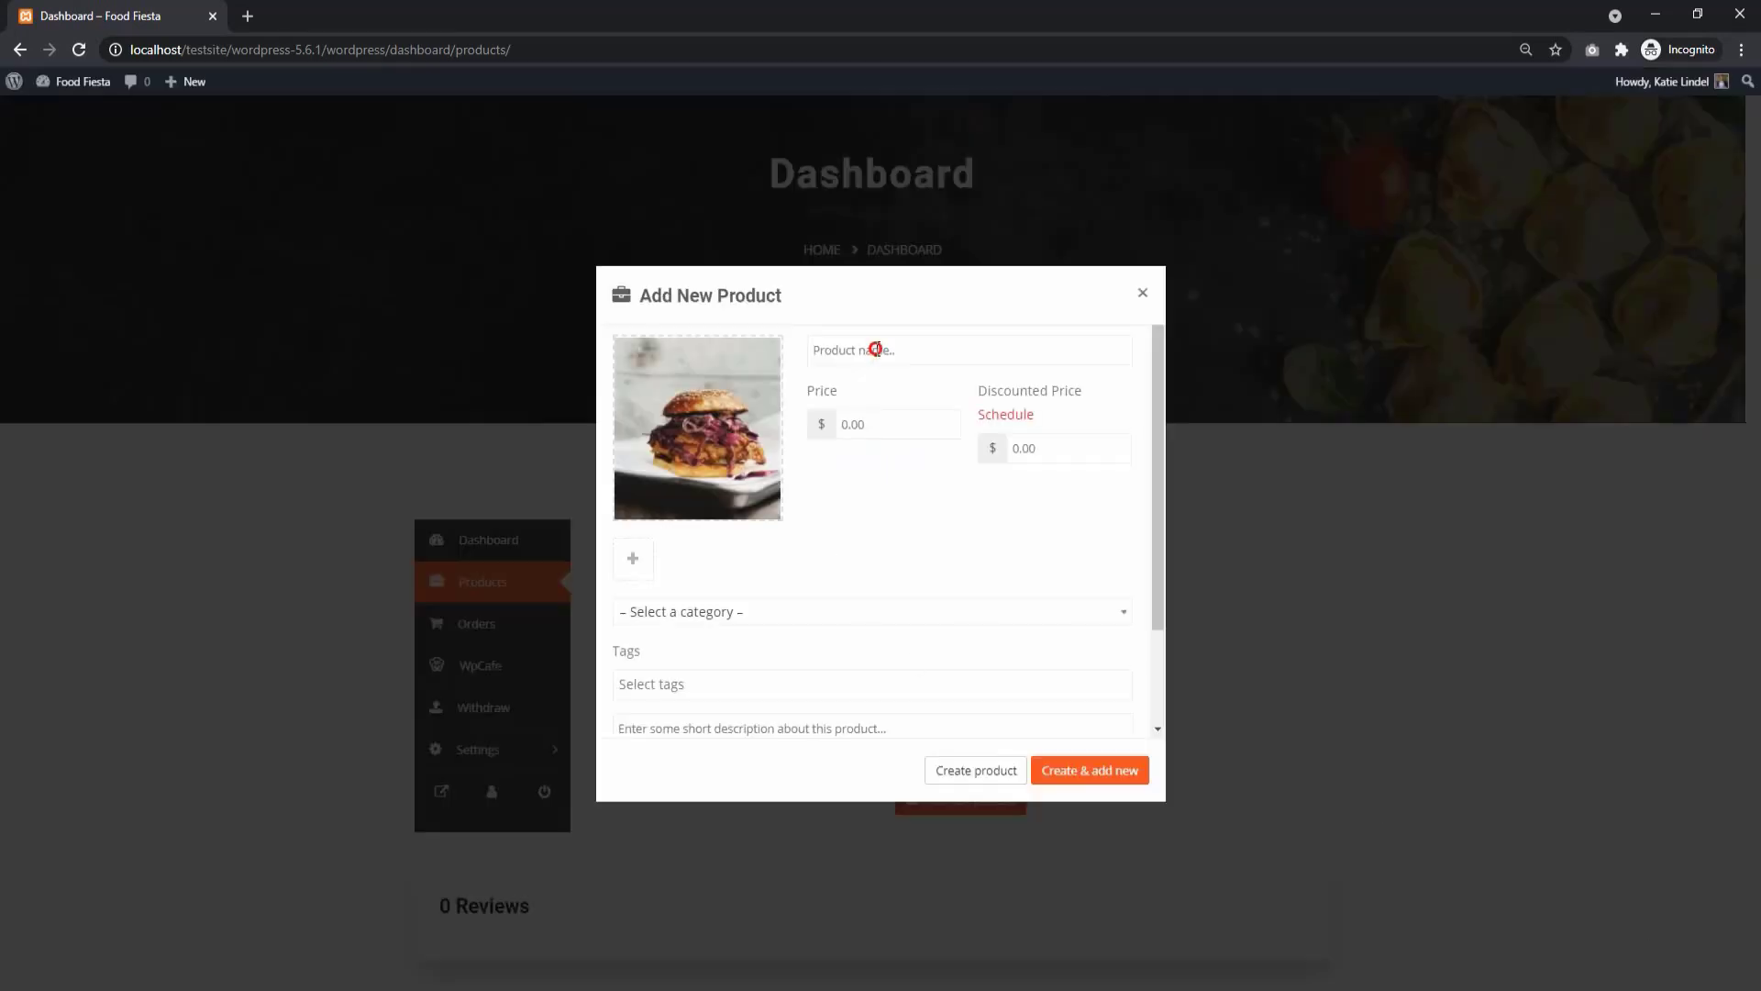
{"action": "type", "text": "Grilled Bu"}
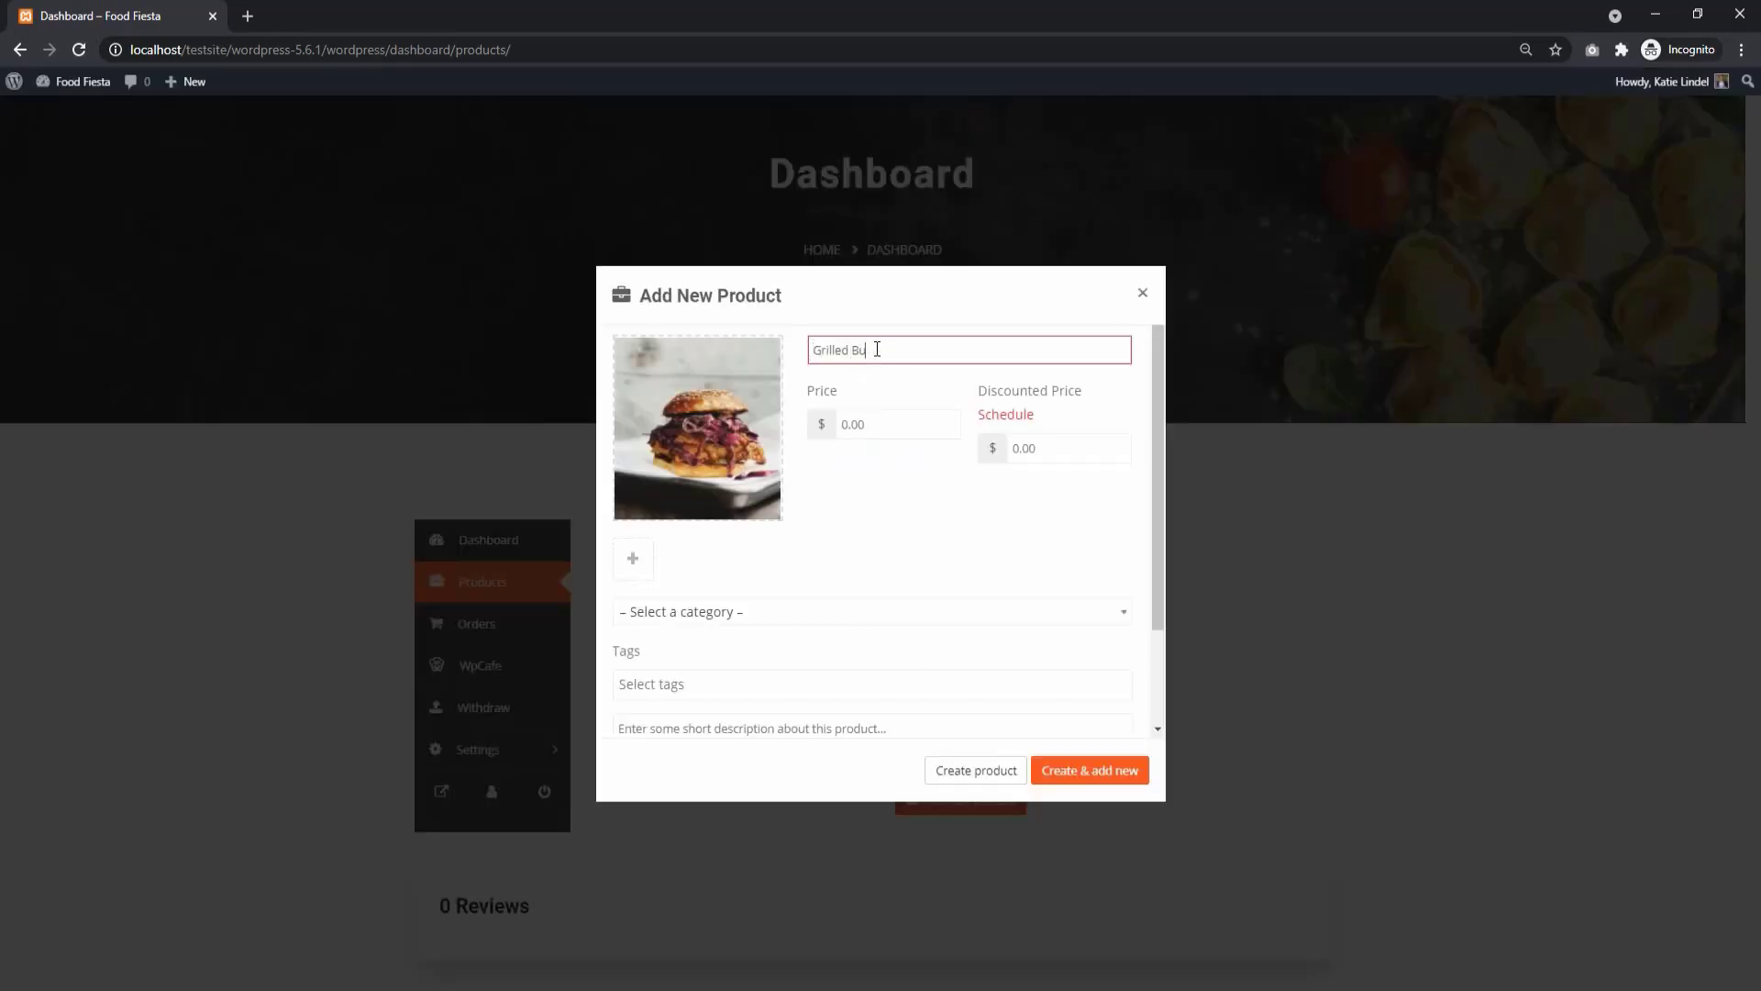
Step: Set price 7 with discount 5.50, assign the Beef category and create the product
{"action": "left_click", "coordinate": [899, 424]}
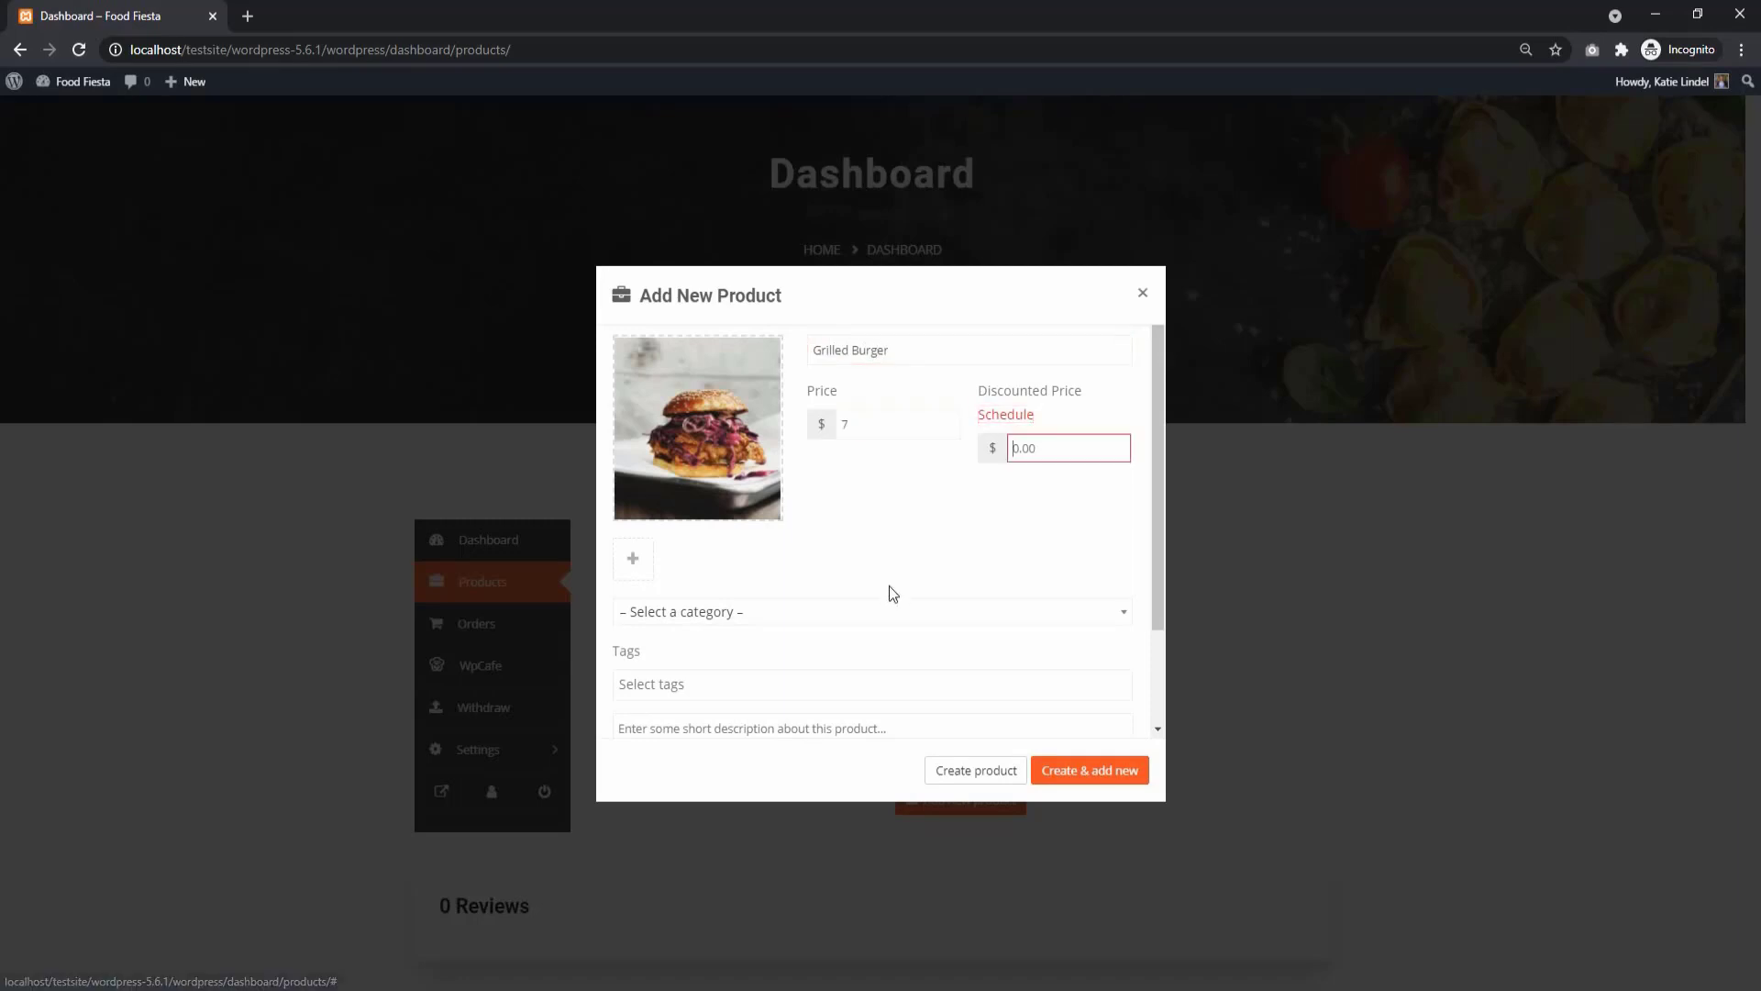
{"action": "type", "text": "5.5"}
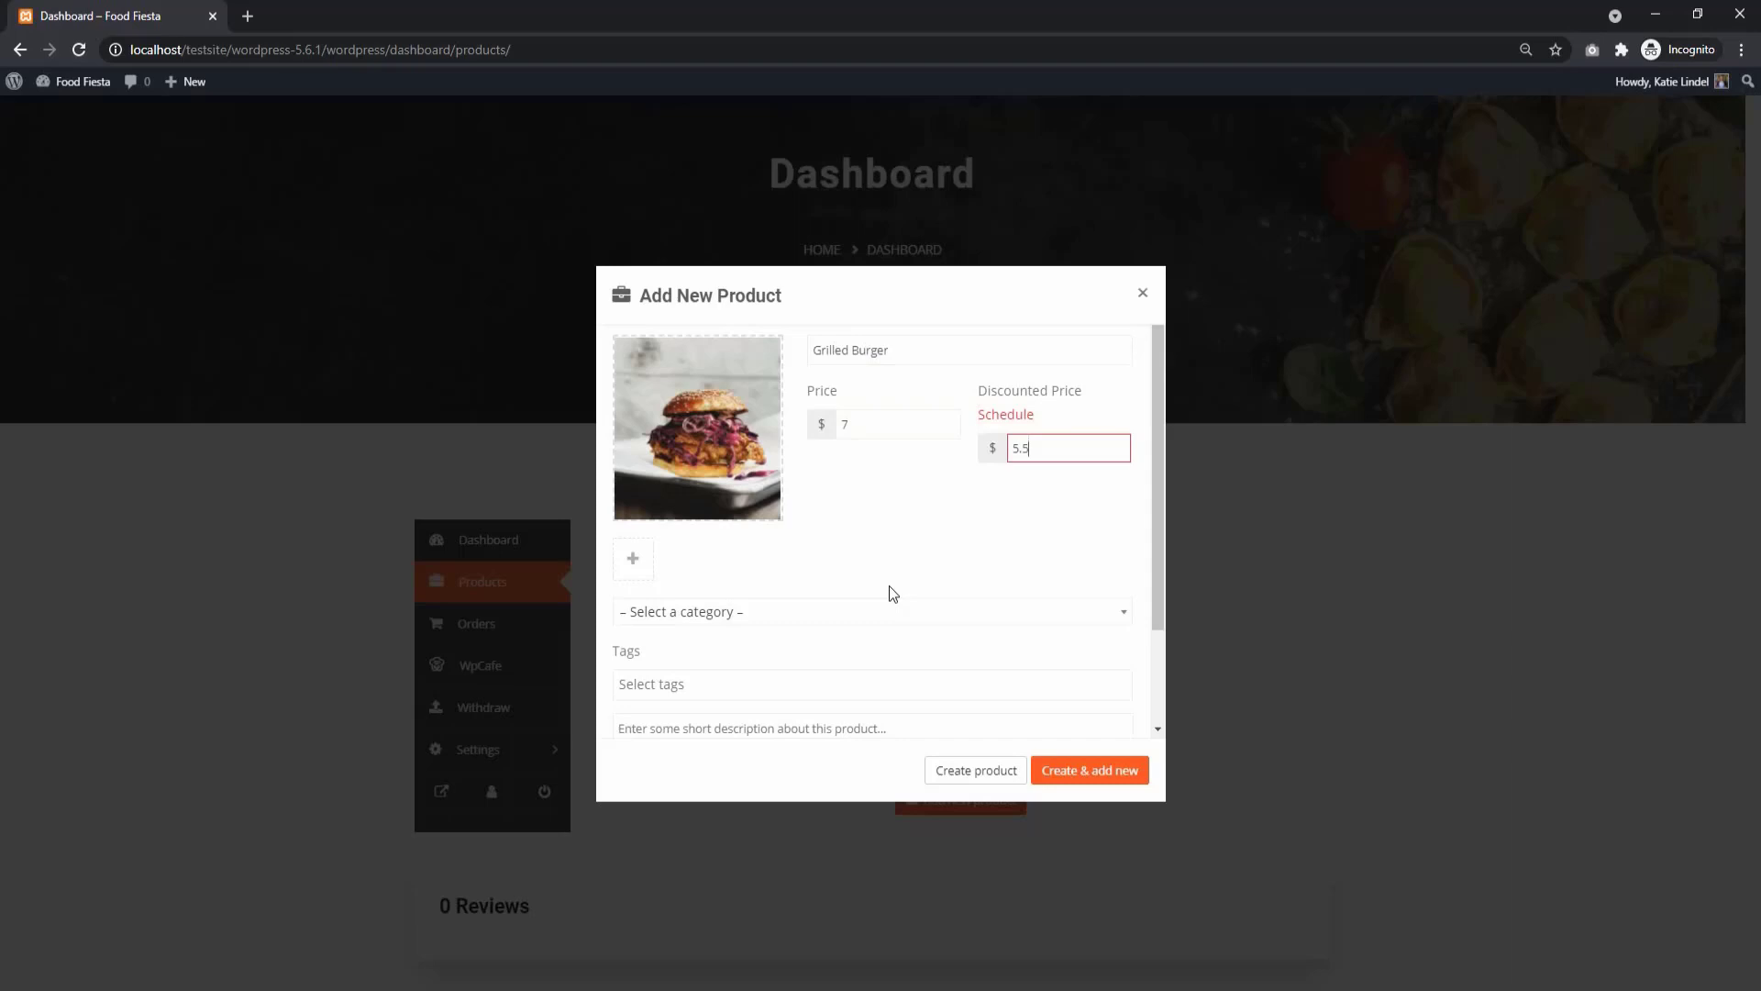
{"action": "left_click", "coordinate": [873, 613]}
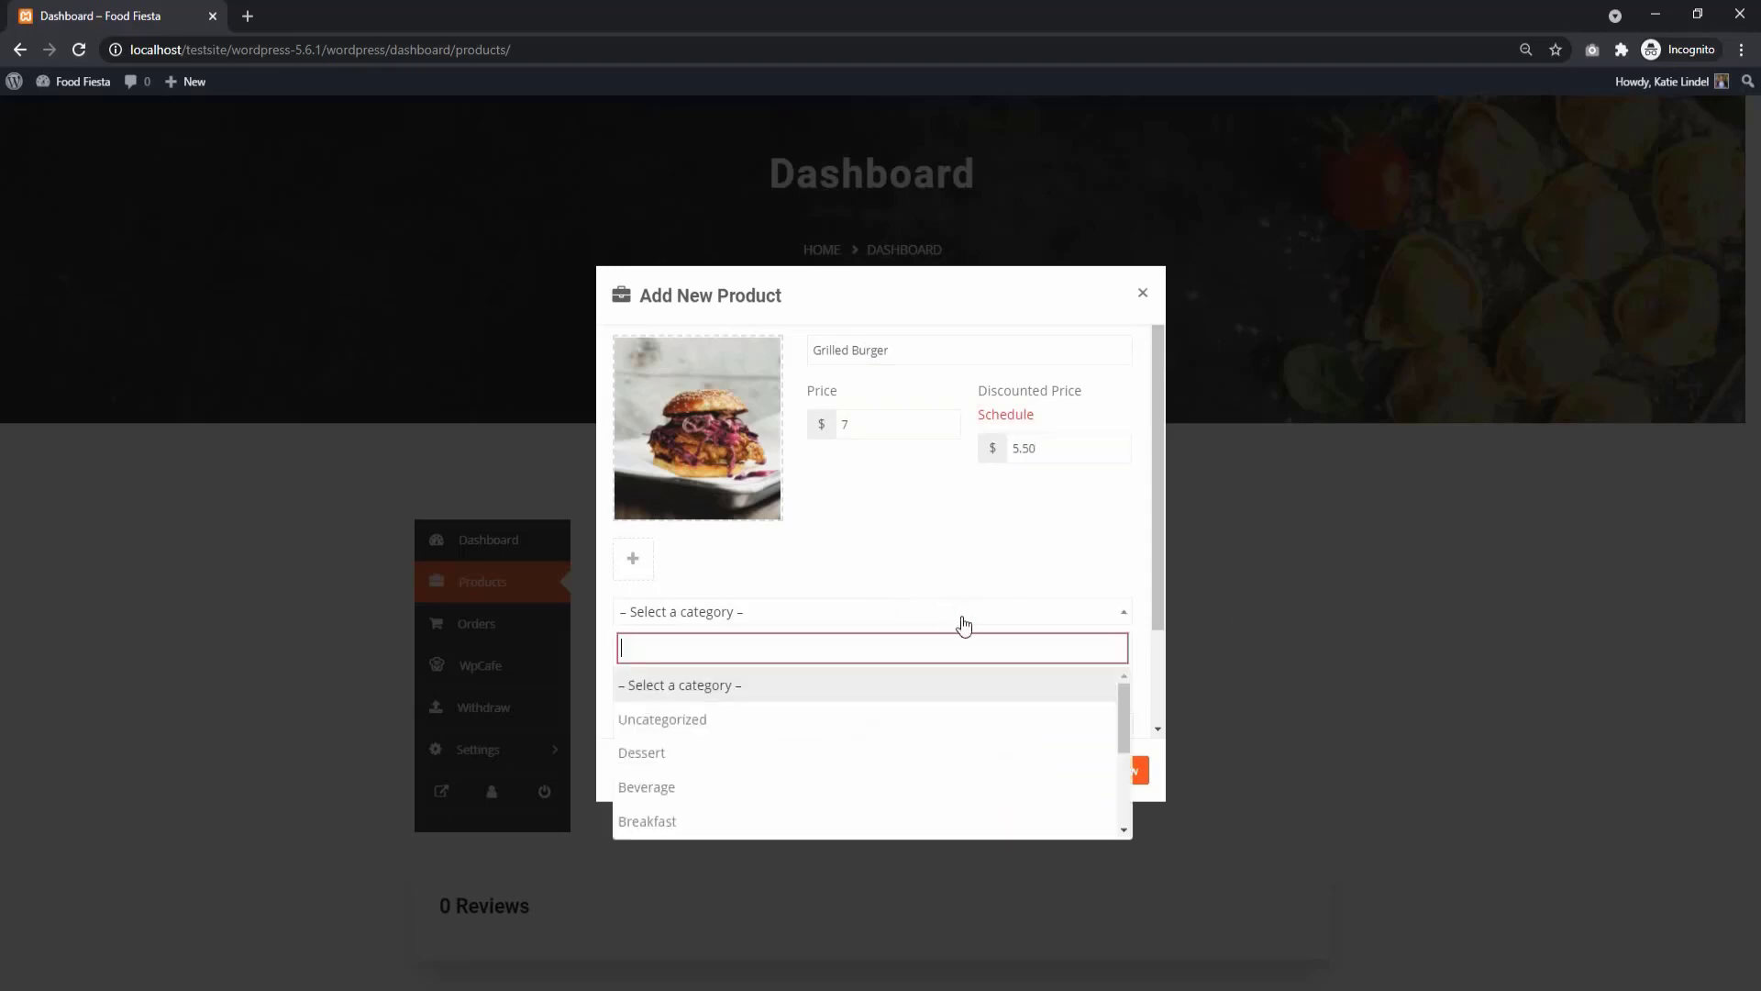
{"action": "scroll", "scroll_direction": "down", "scroll_amount": 3}
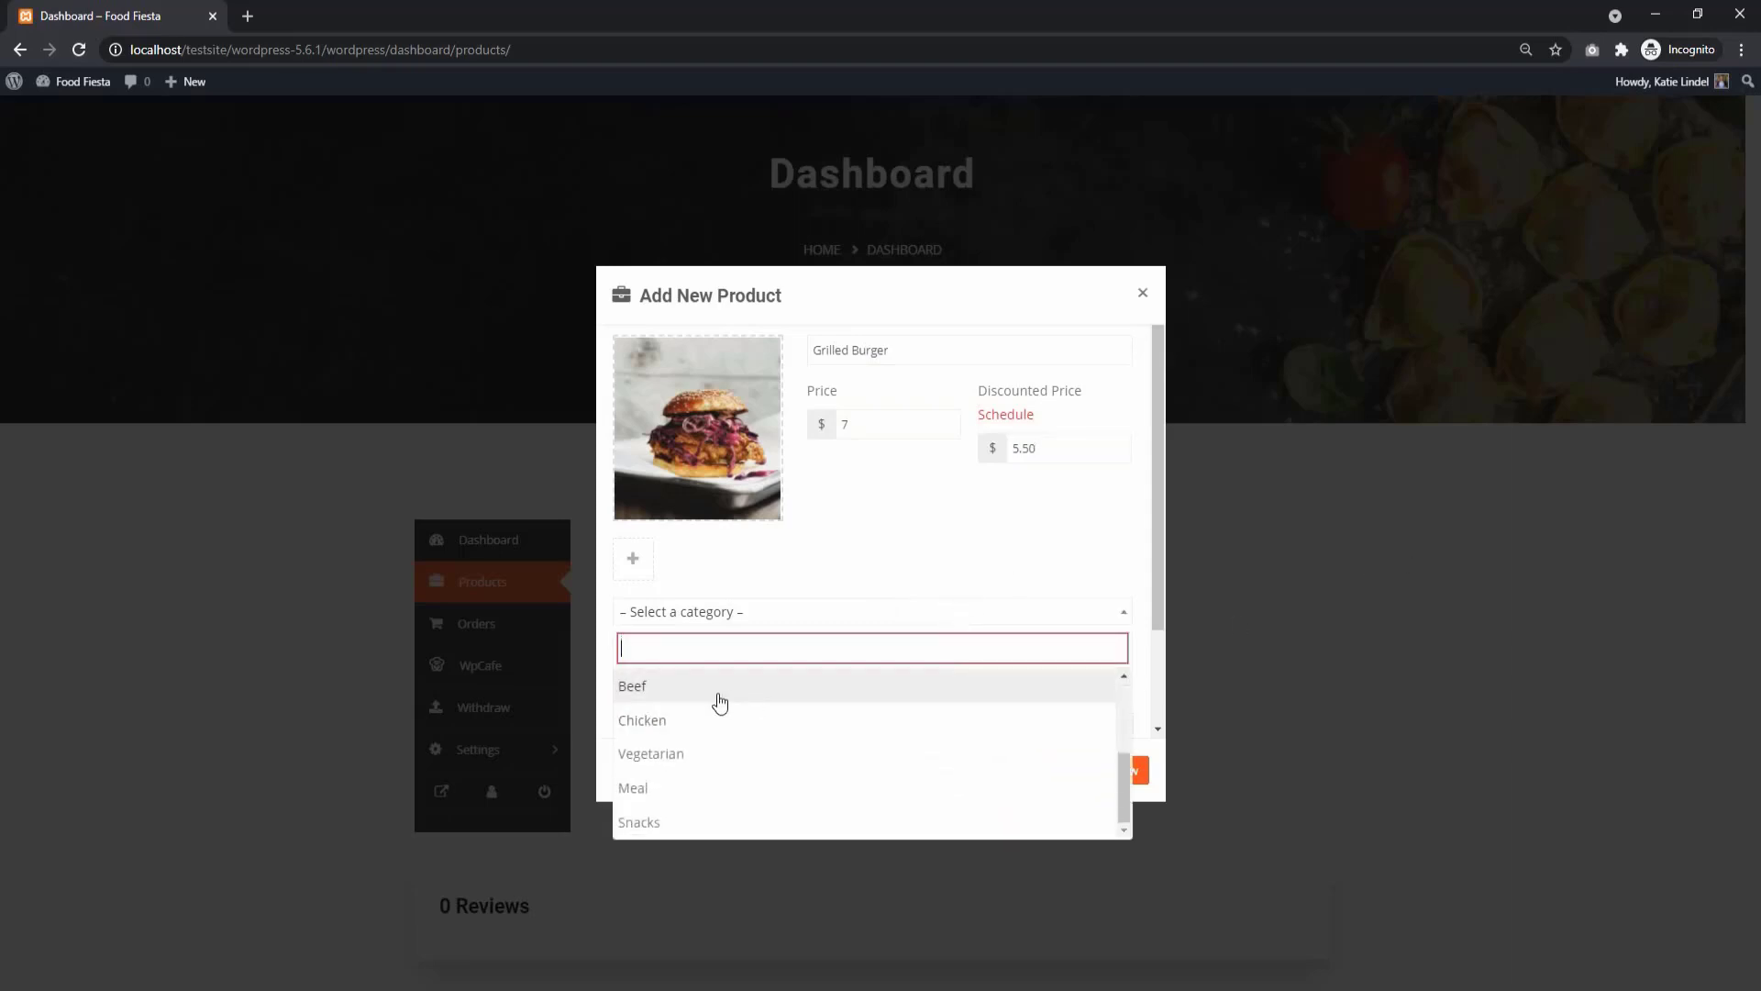
{"action": "left_click", "coordinate": [631, 686]}
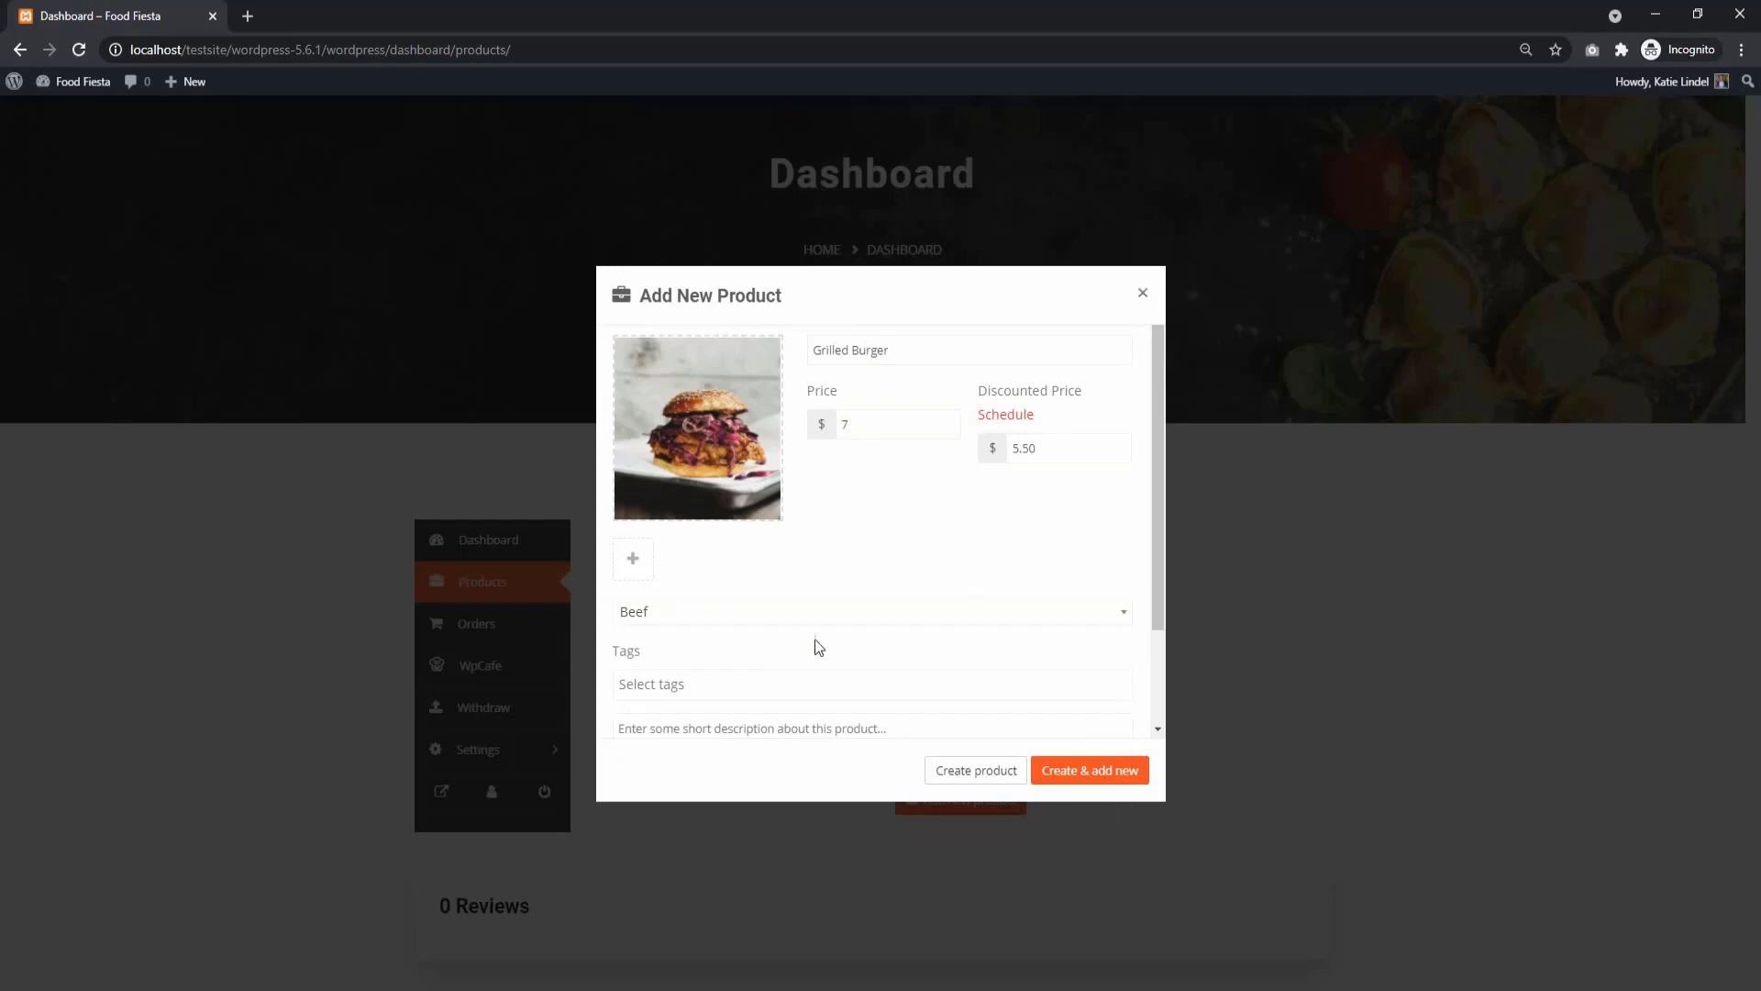
{"action": "scroll", "scroll_direction": "down", "scroll_amount": 3}
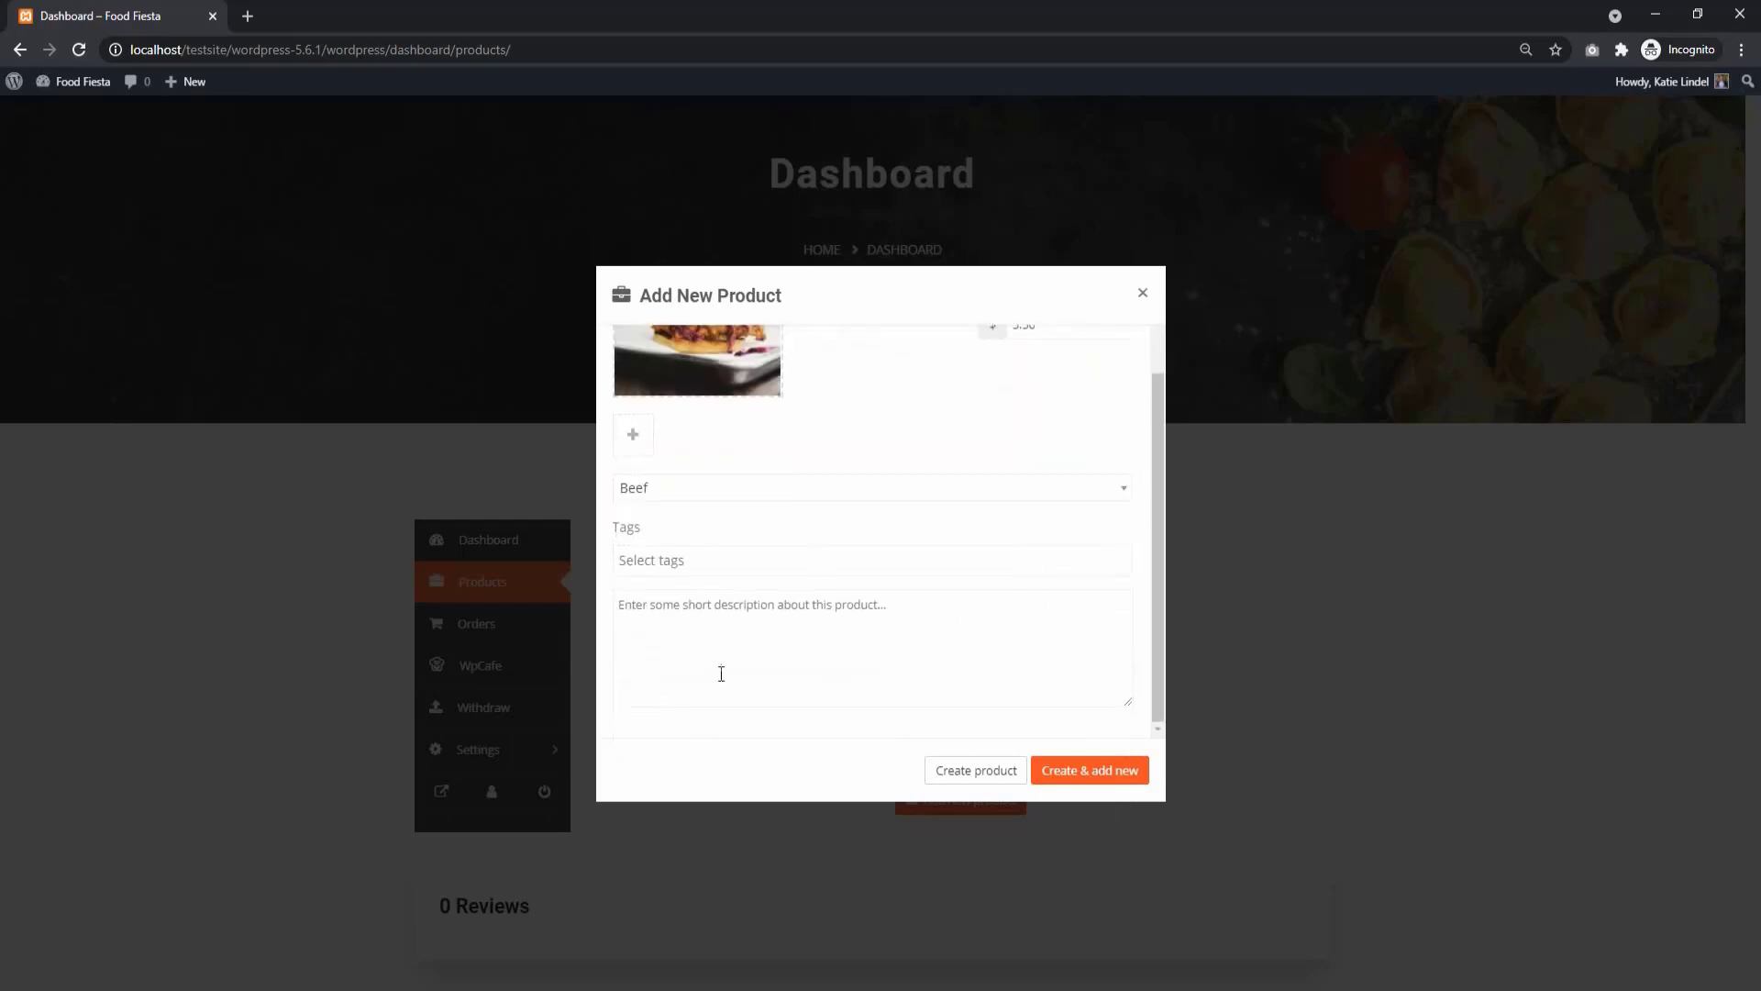
{"action": "left_click", "coordinate": [976, 768]}
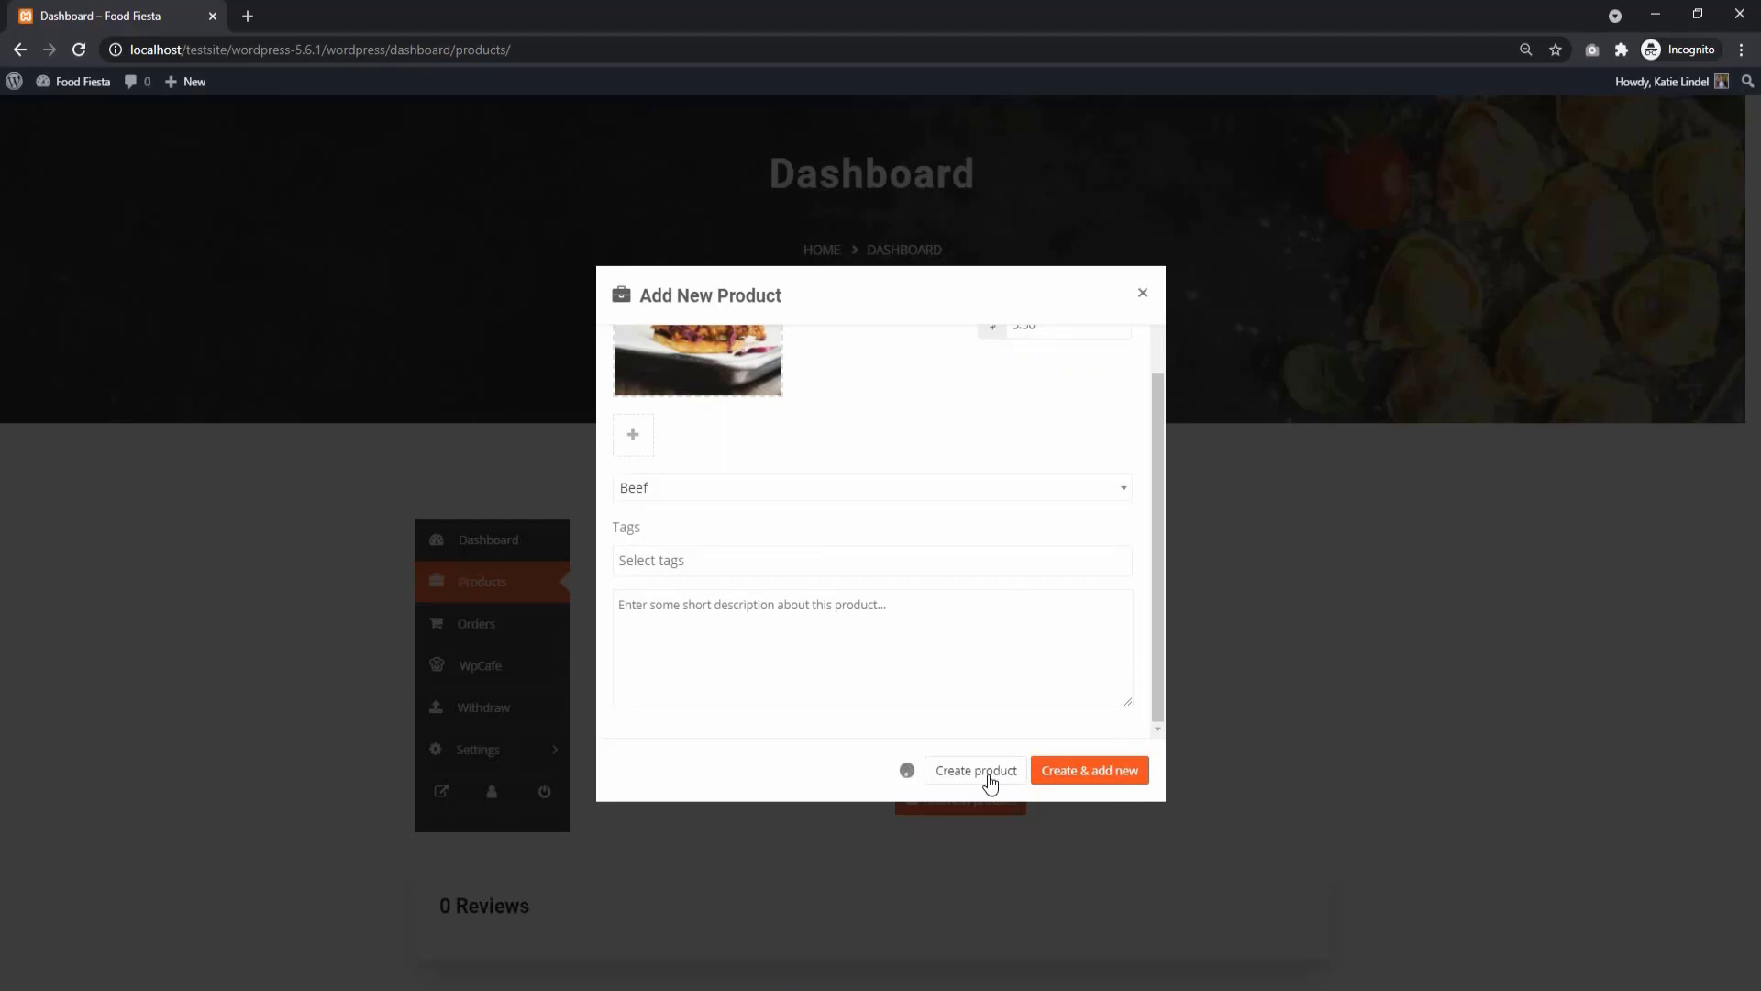
{"action": "left_click", "coordinate": [976, 769]}
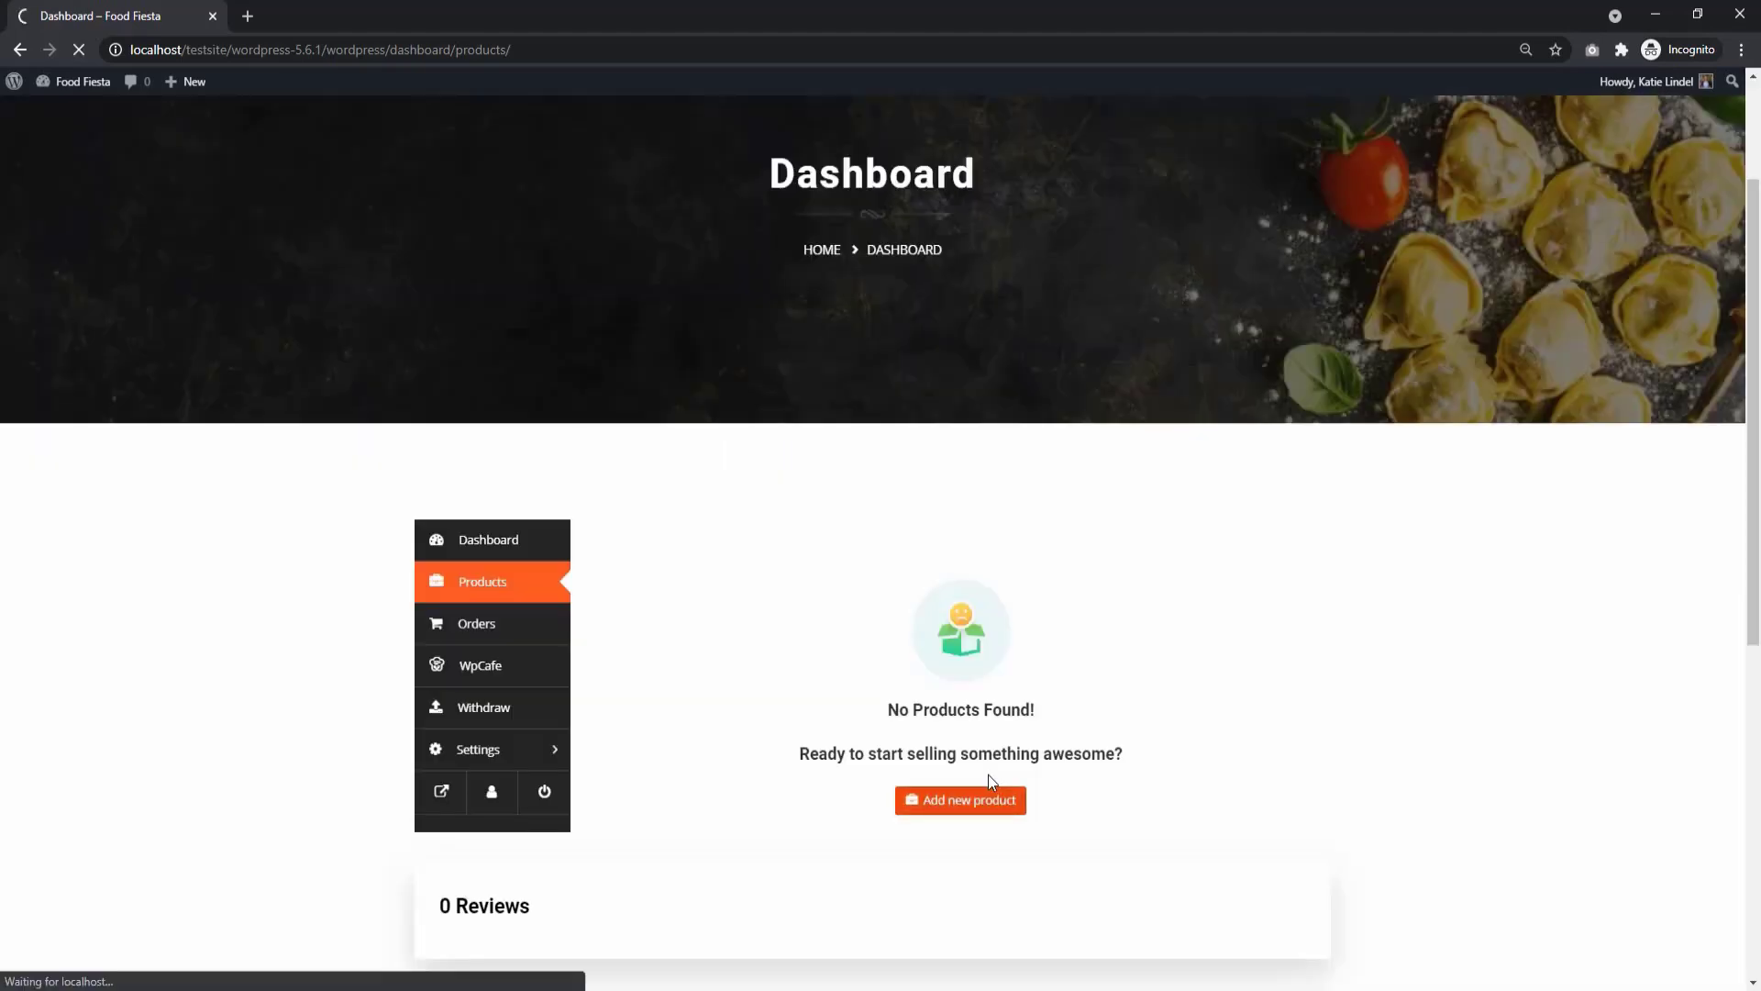
Step: Open The Gourmet Kitchen store card from the Store List page
{"action": "left_click", "coordinate": [961, 800]}
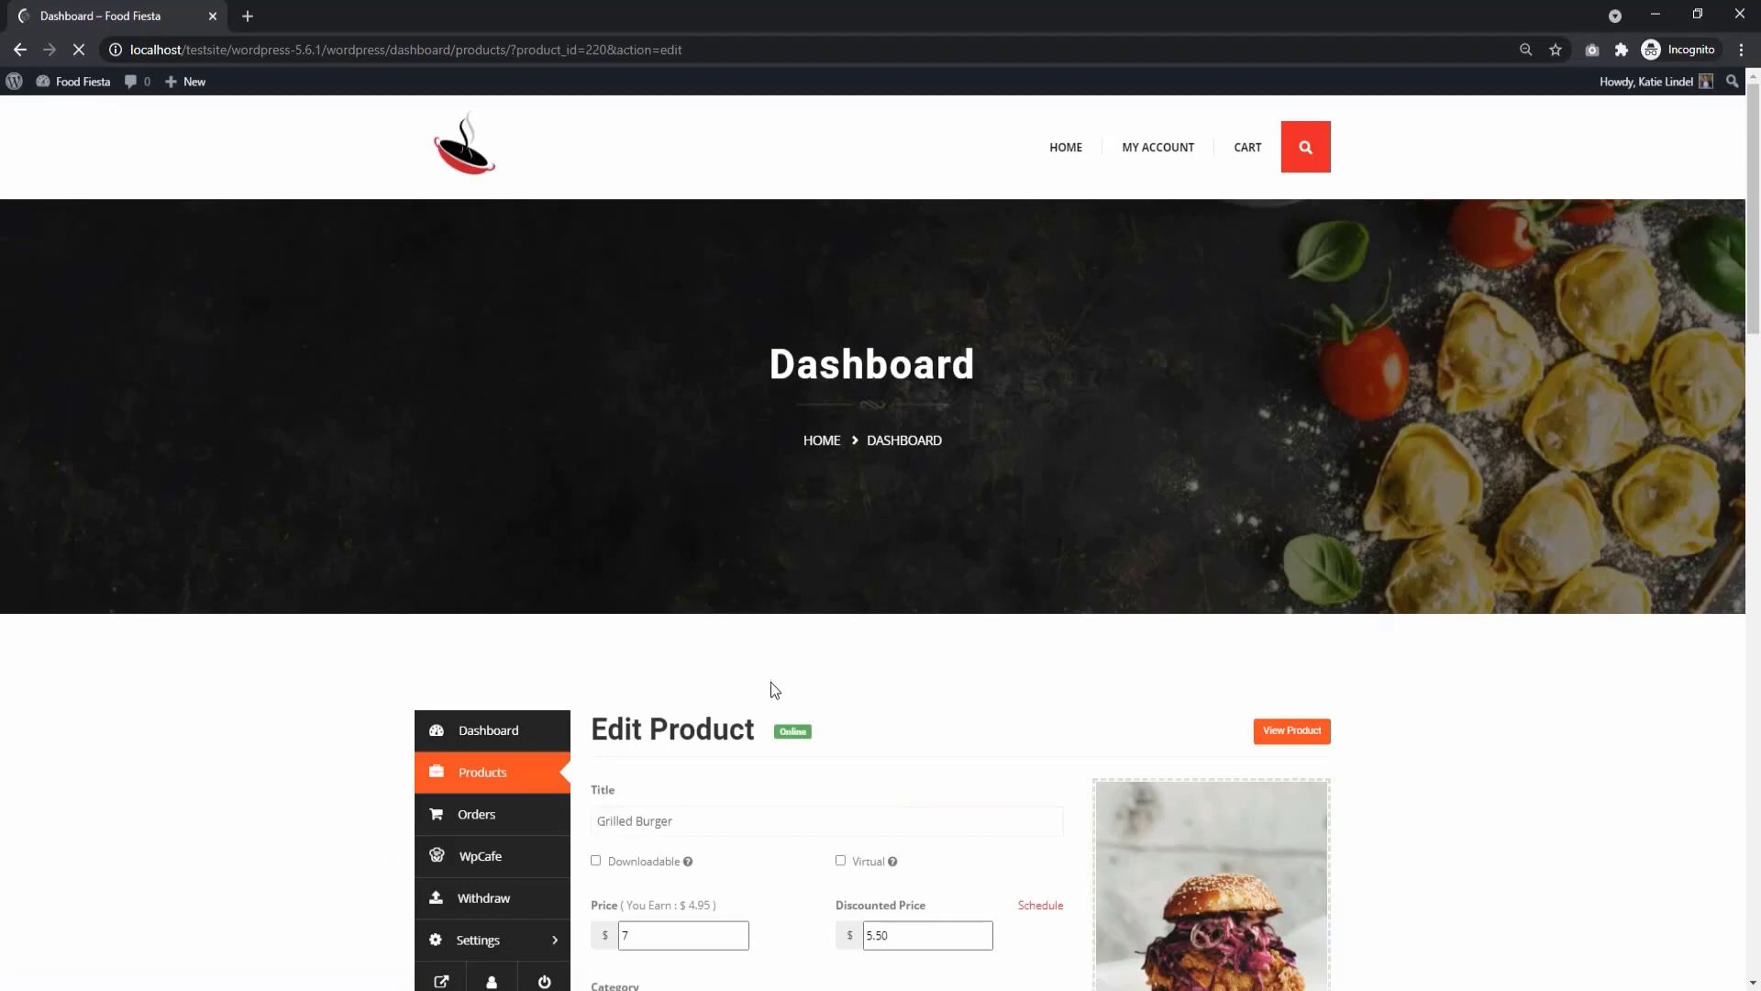
{"action": "scroll", "scroll_direction": "down", "scroll_amount": 3}
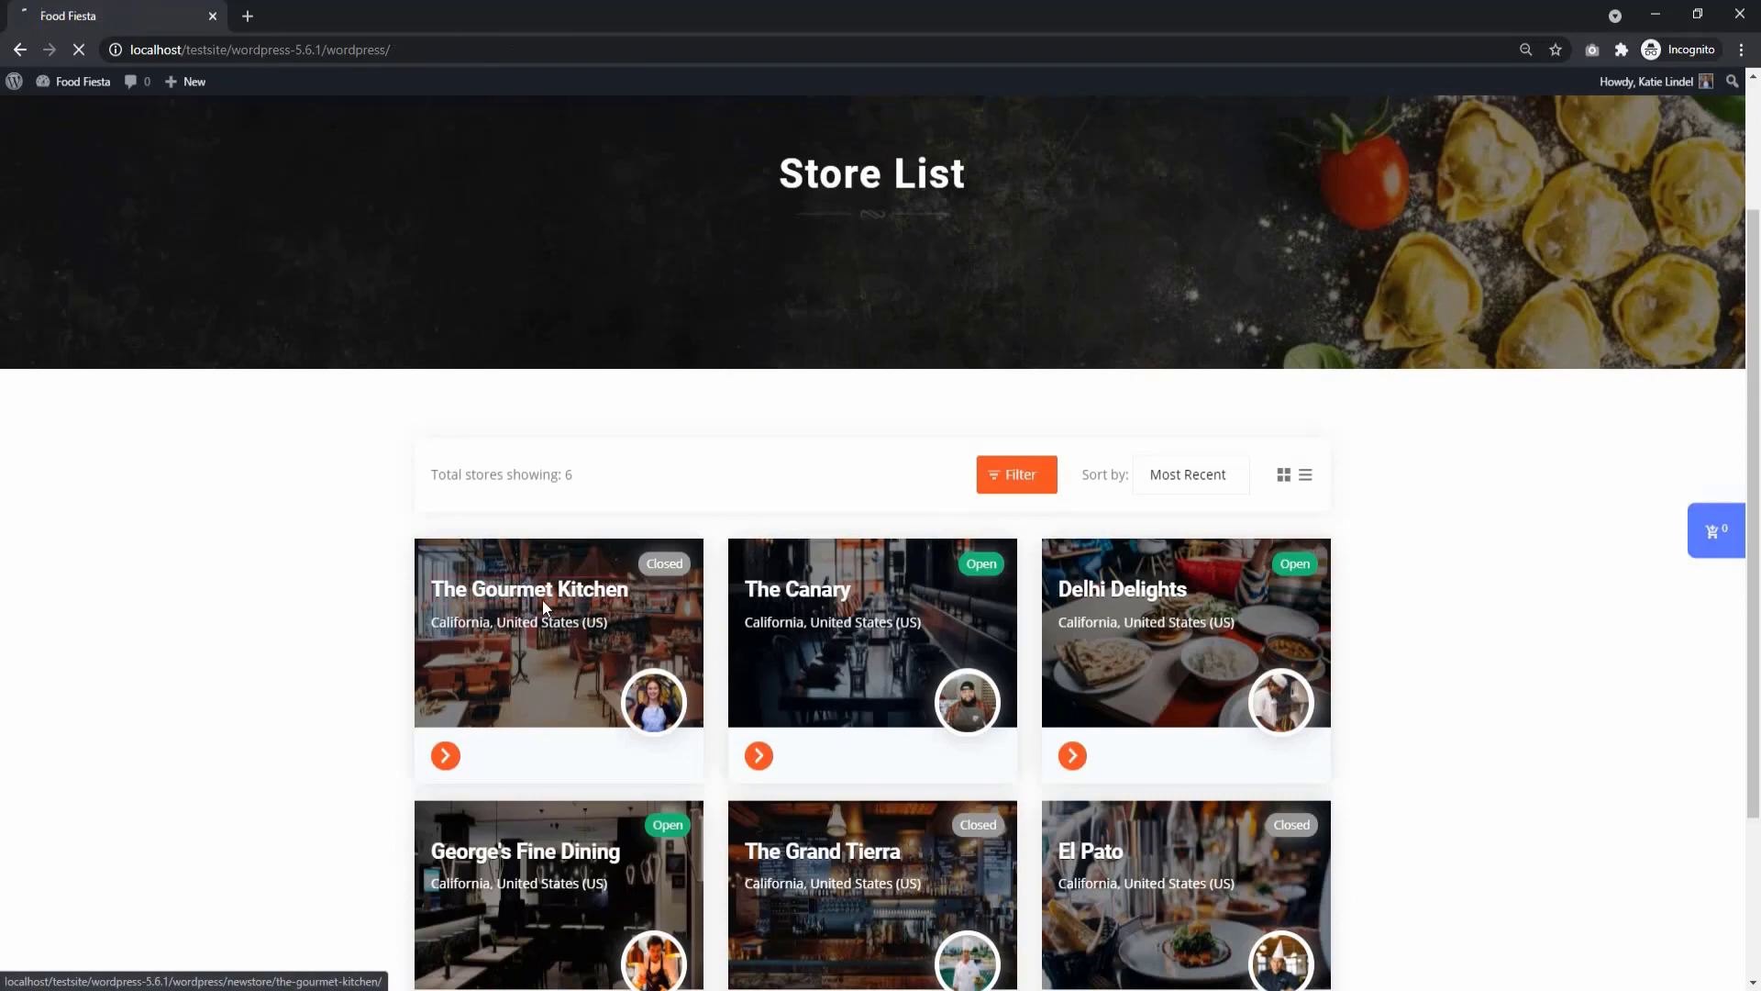
{"action": "left_click", "coordinate": [543, 609]}
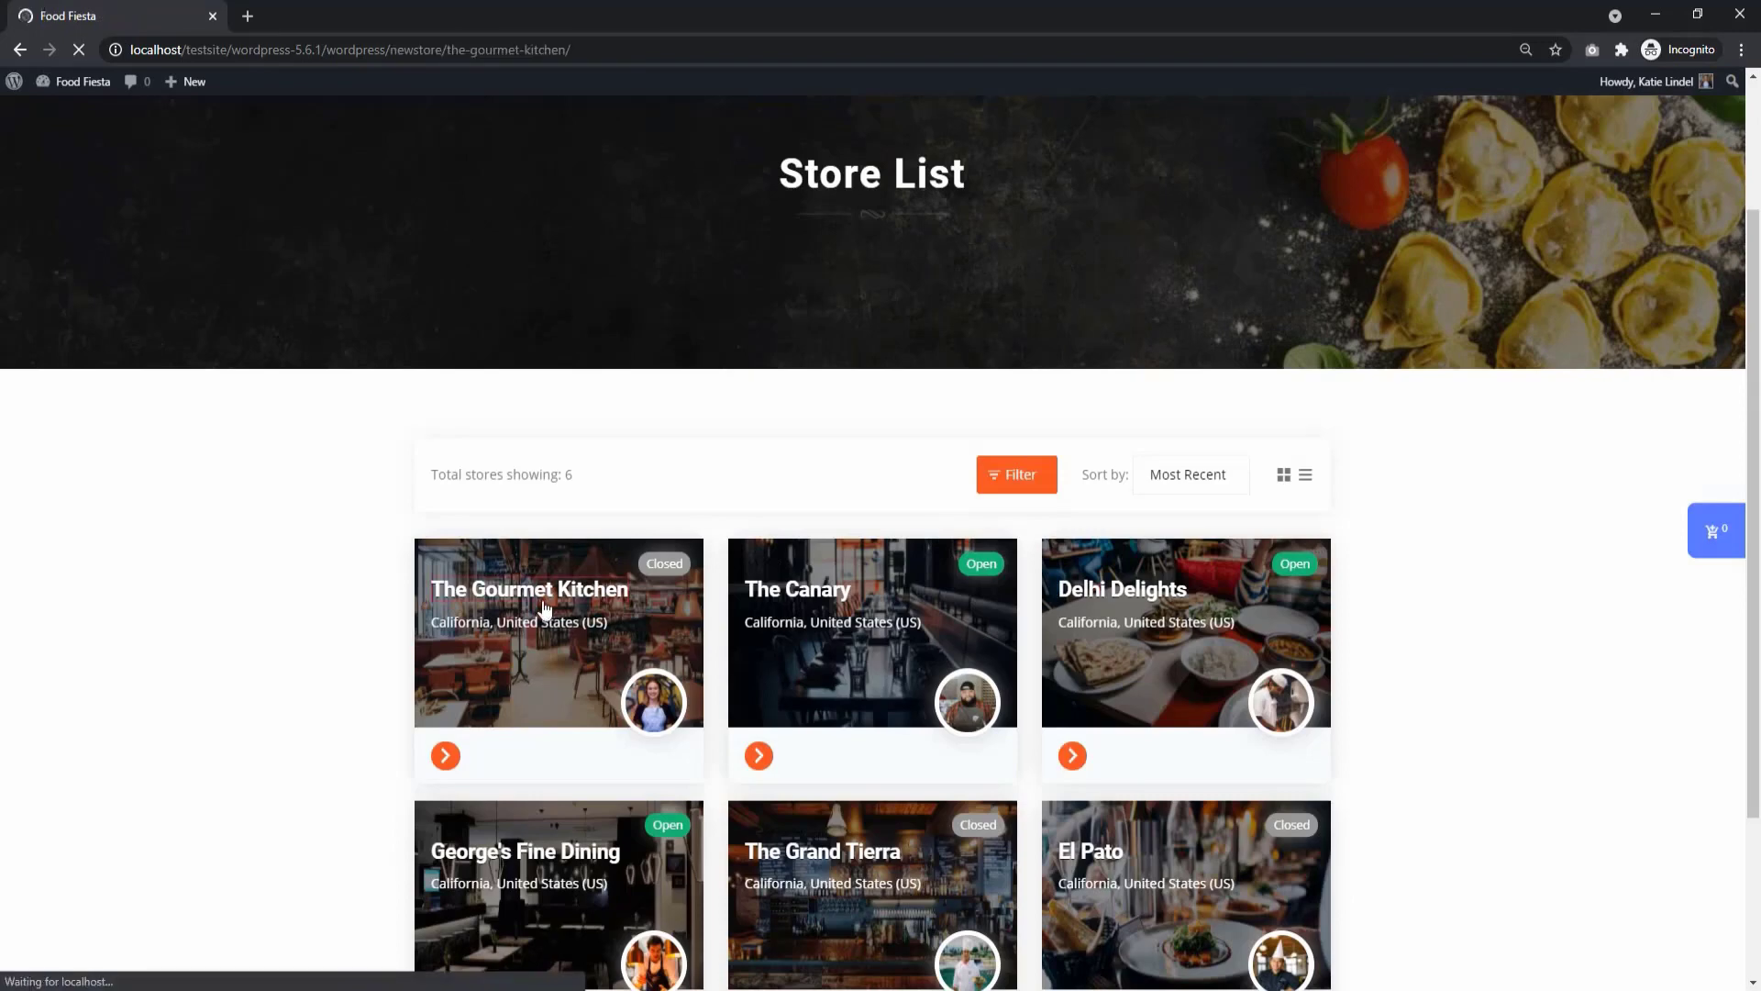
{"action": "left_click", "coordinate": [528, 589]}
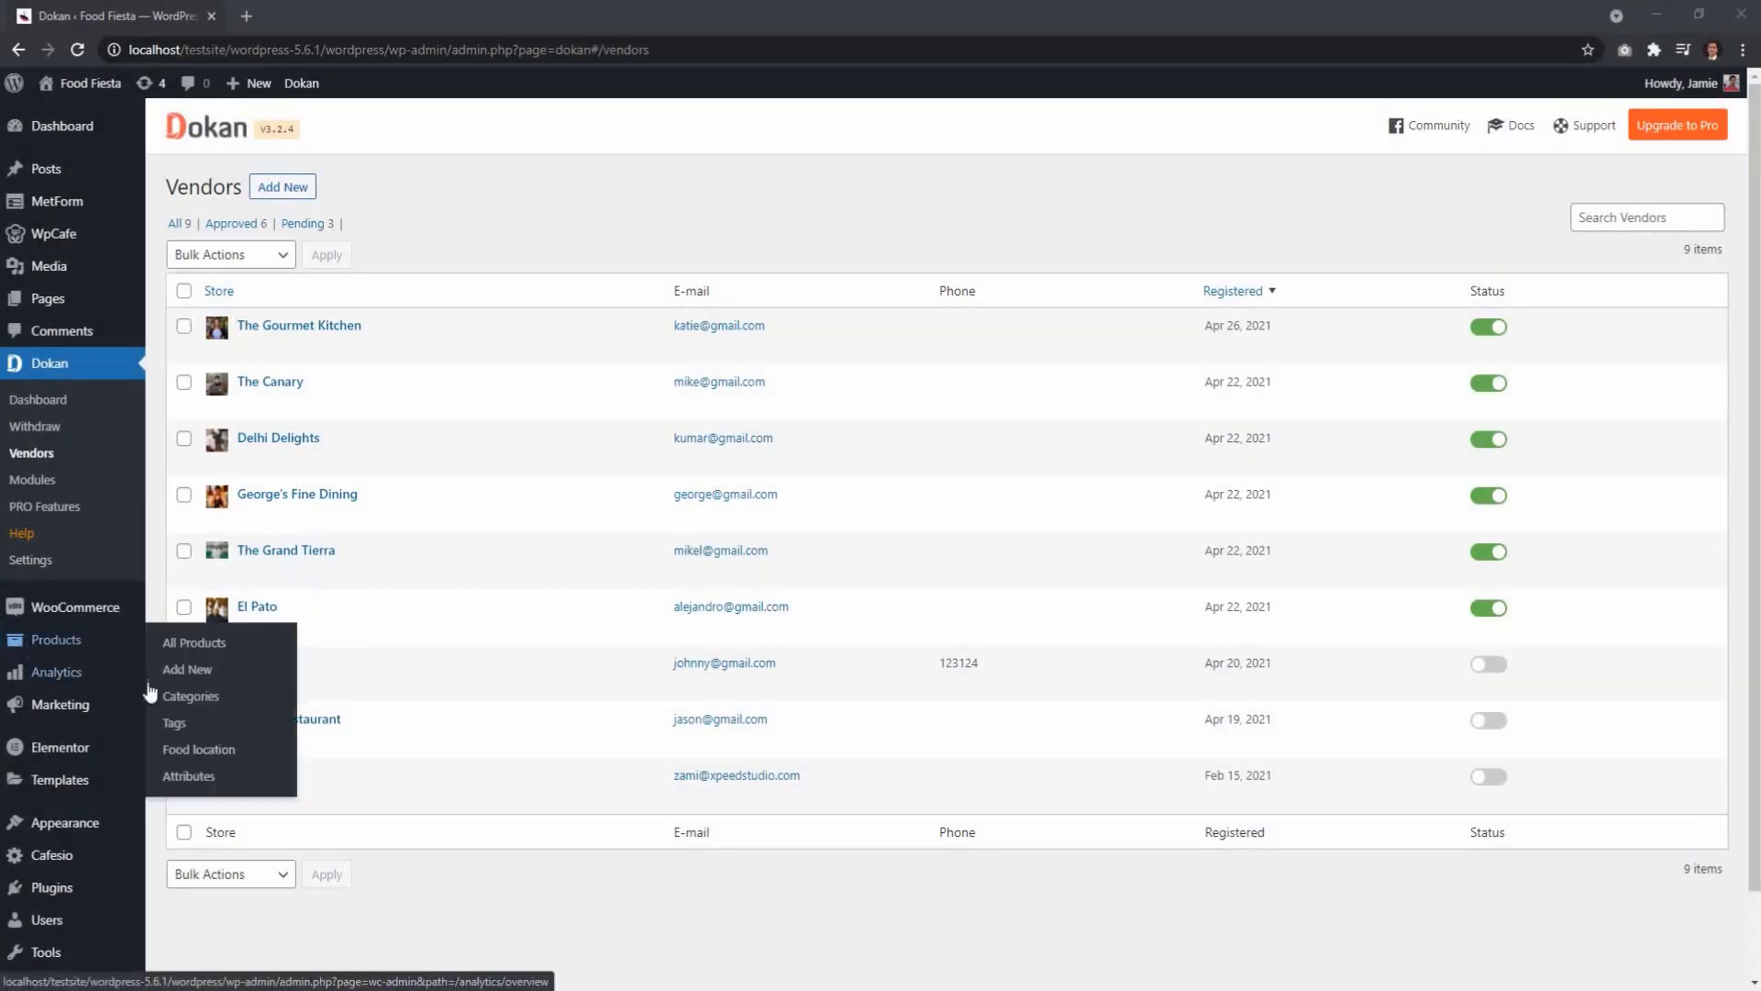
Step: Create a new product category named 'Spicy' from Products > Categories
{"action": "left_click", "coordinate": [191, 695]}
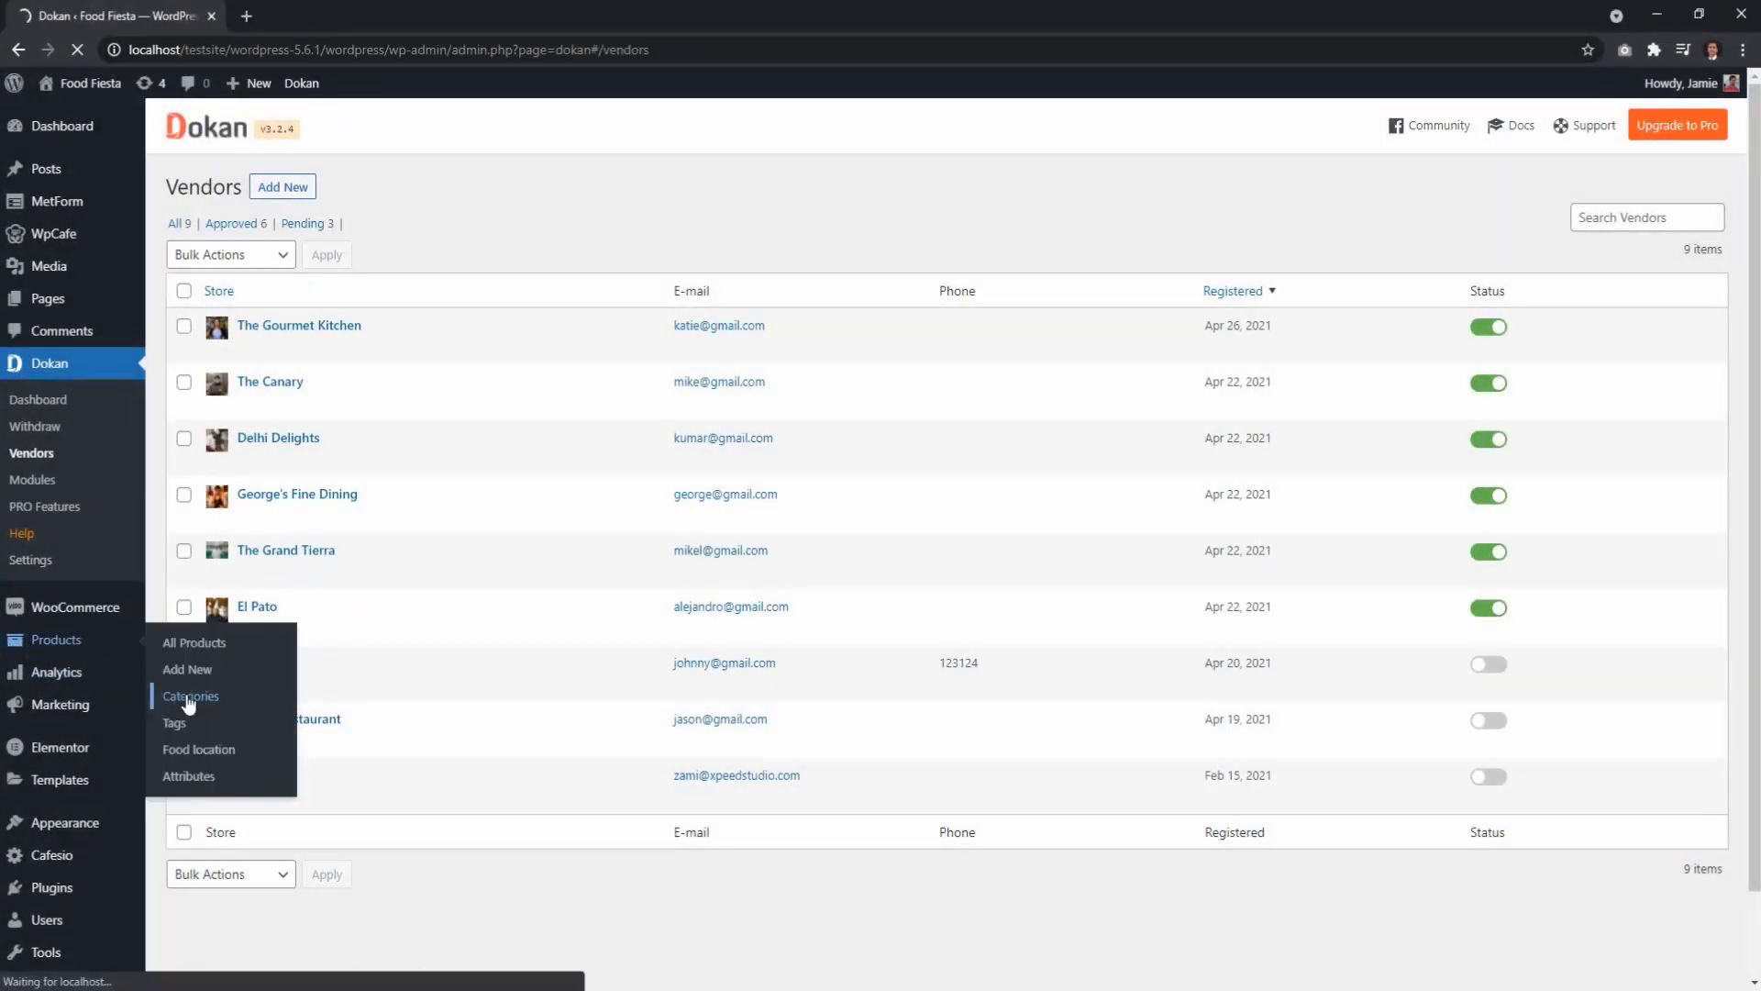
{"action": "left_click", "coordinate": [189, 695]}
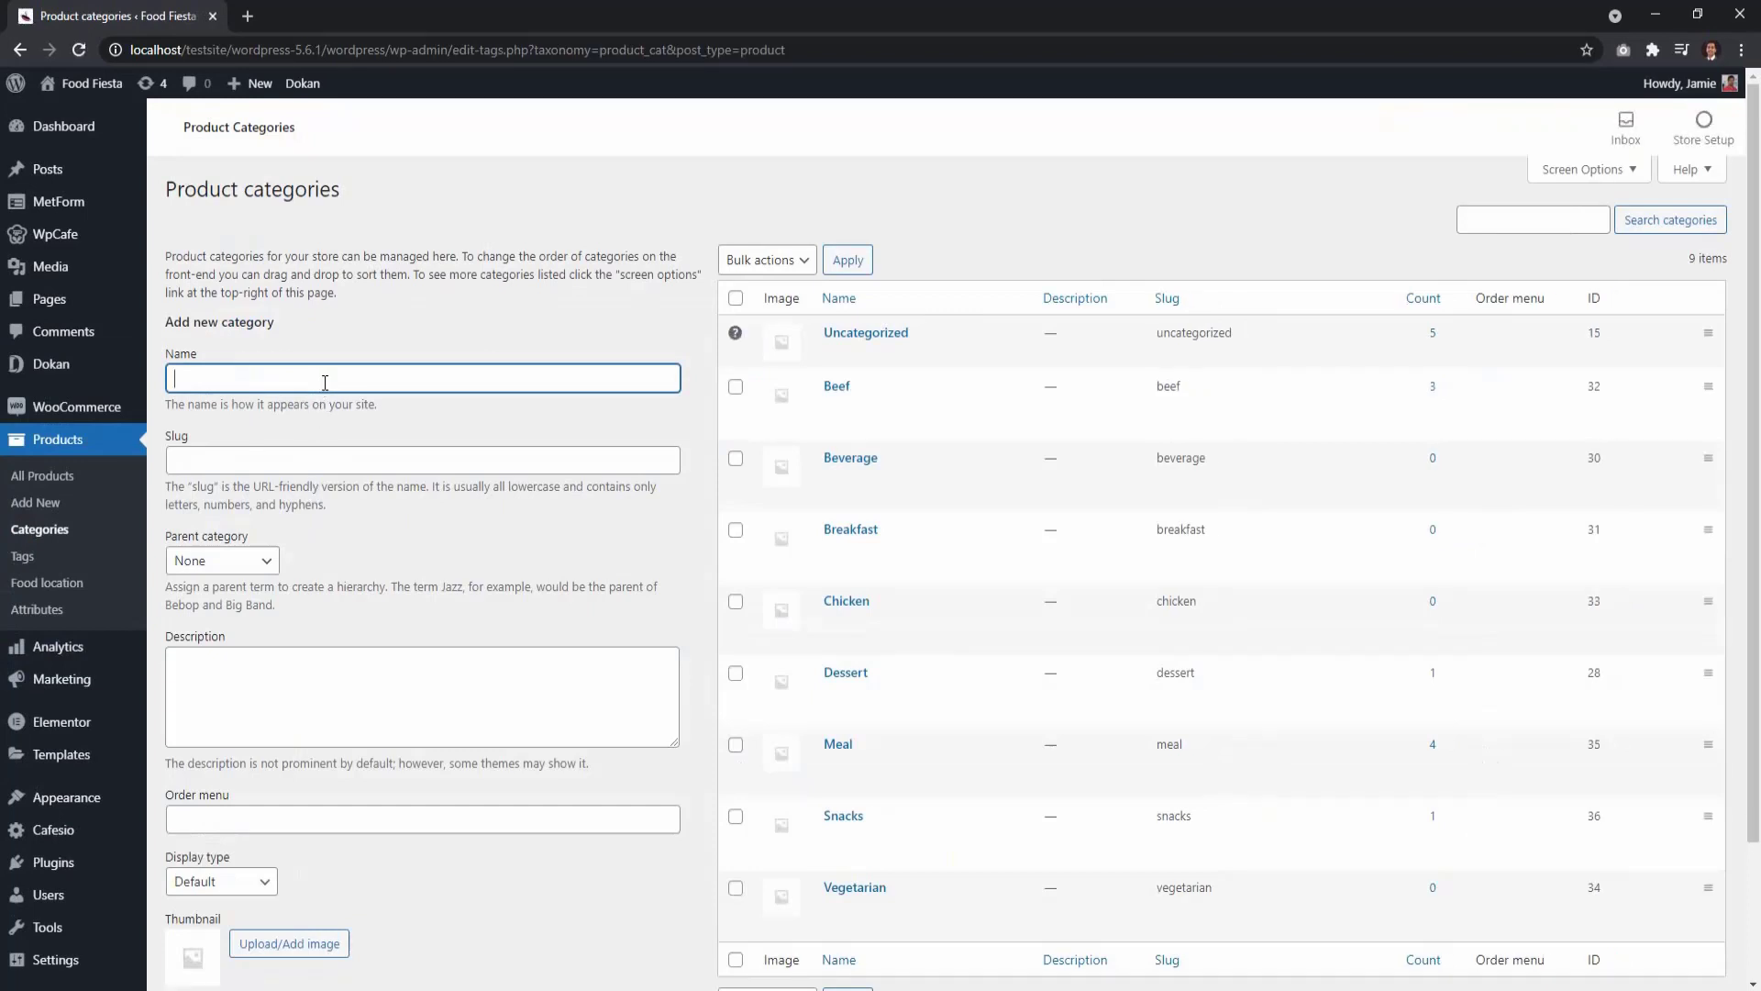
{"action": "type", "text": "Spicy"}
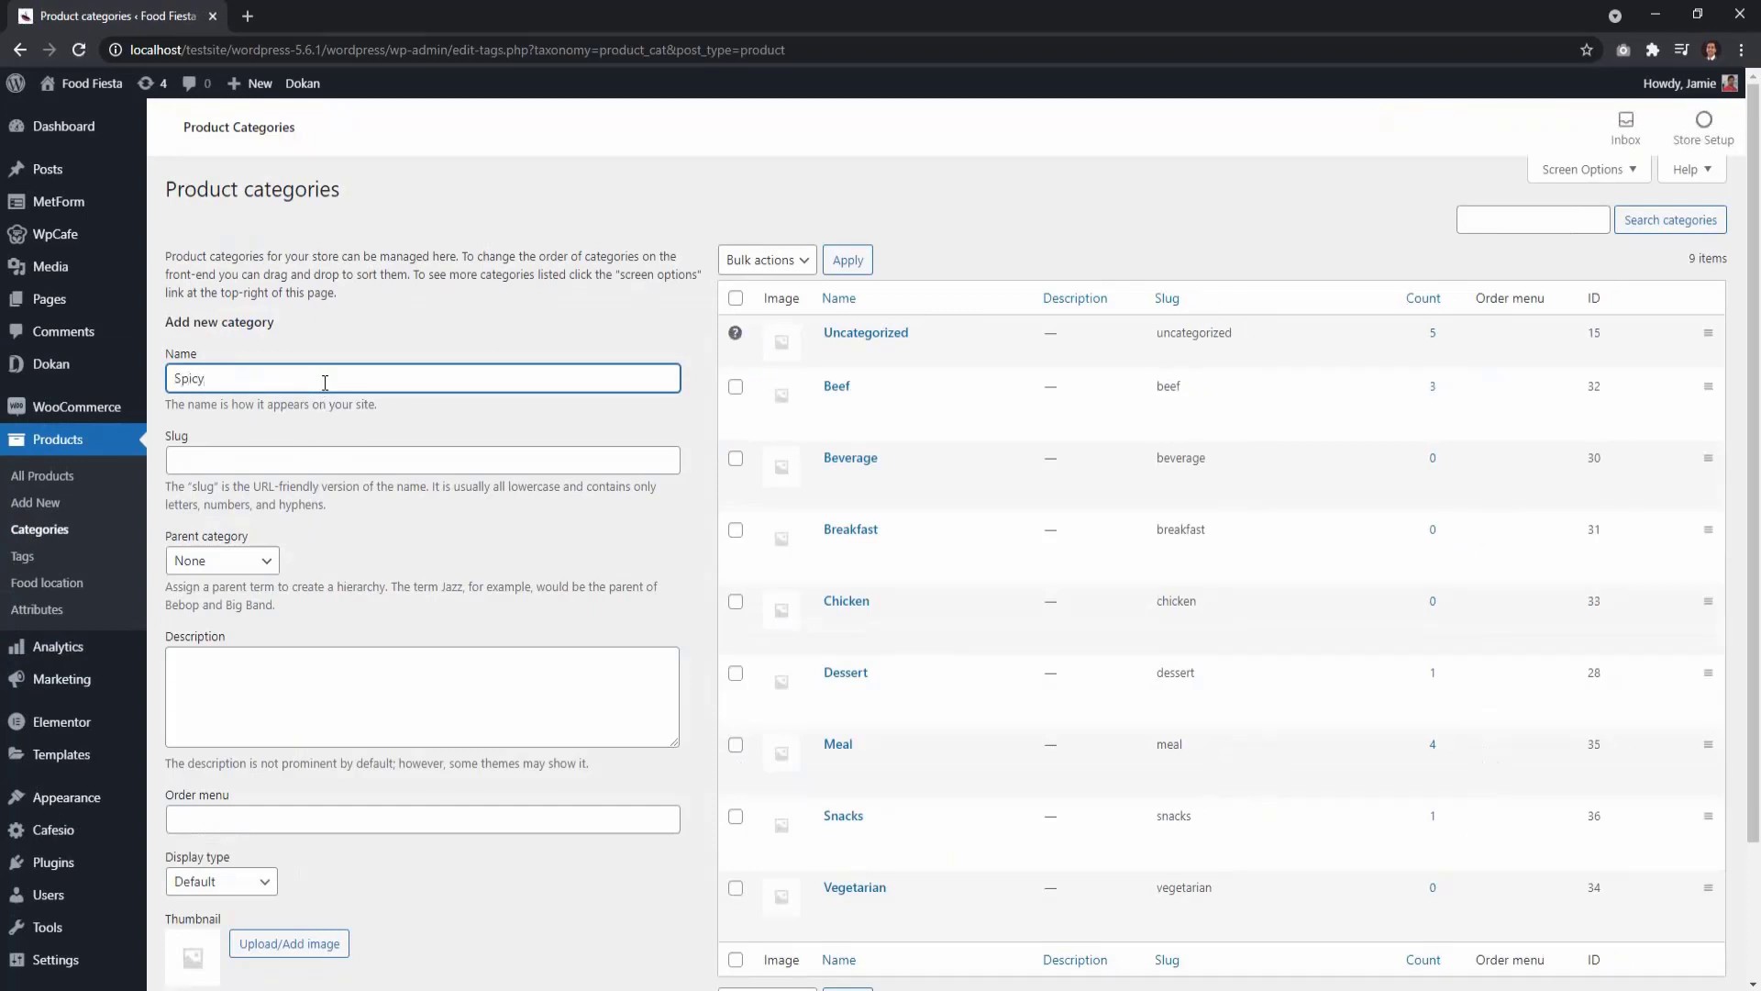
{"action": "left_click", "coordinate": [222, 853]}
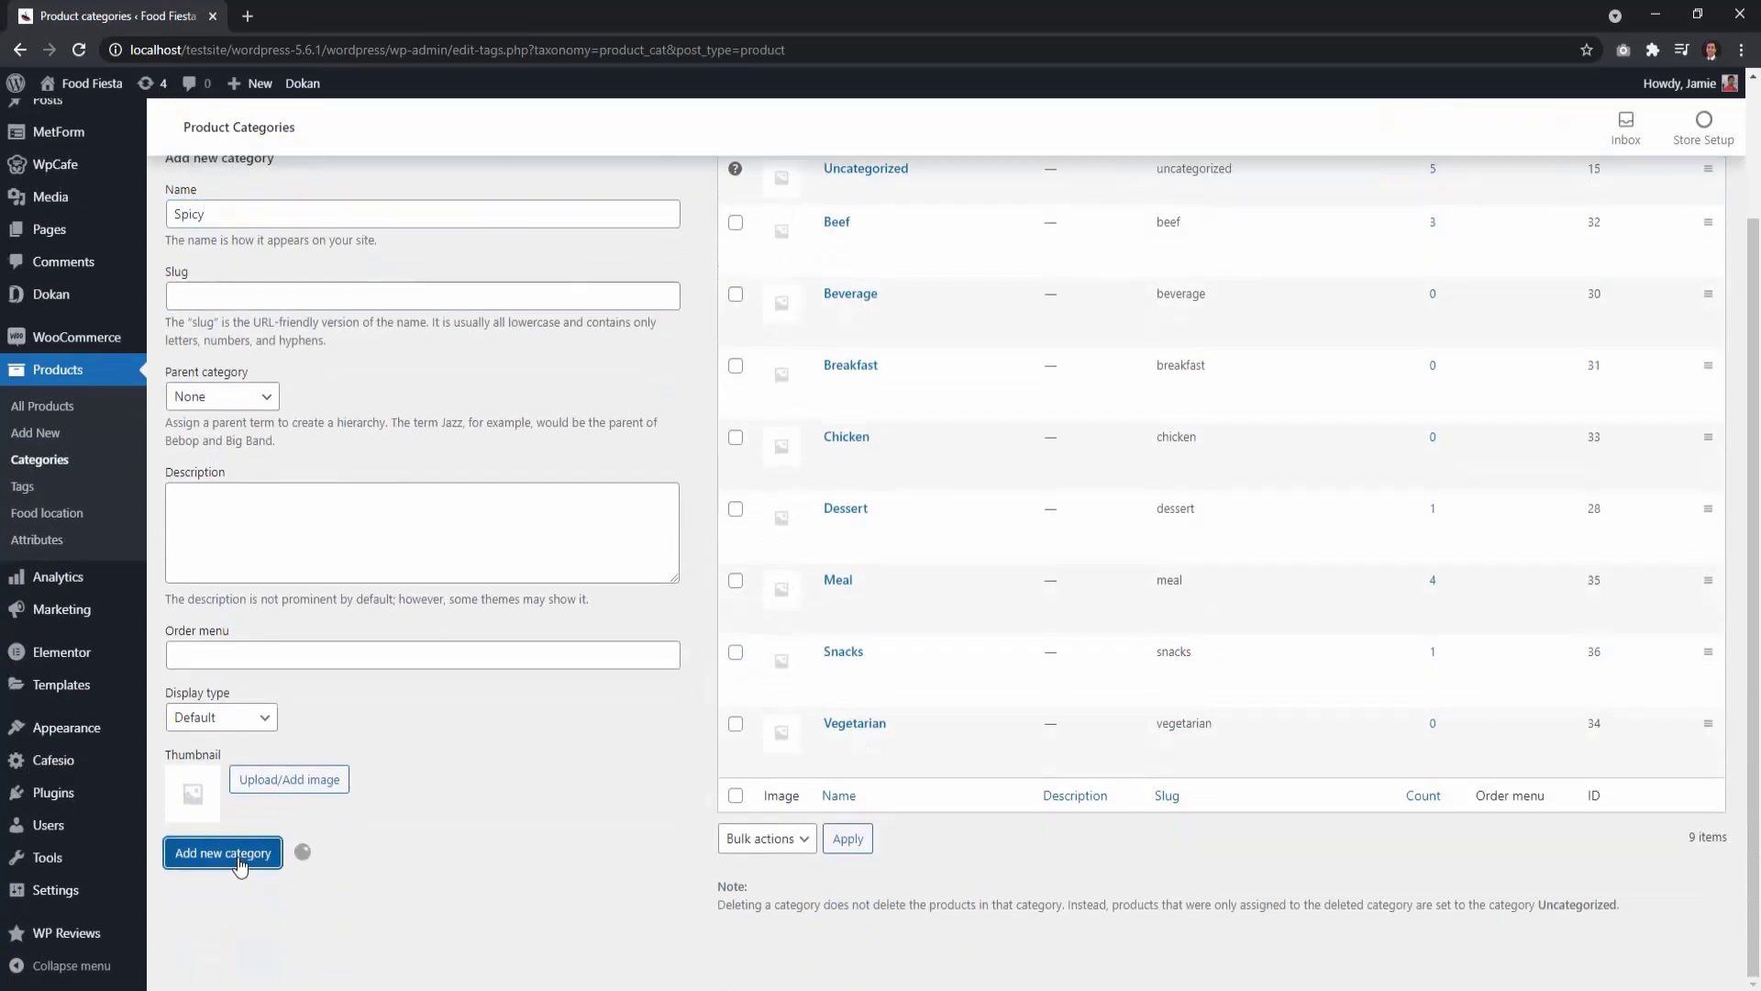
{"action": "left_click", "coordinate": [222, 851]}
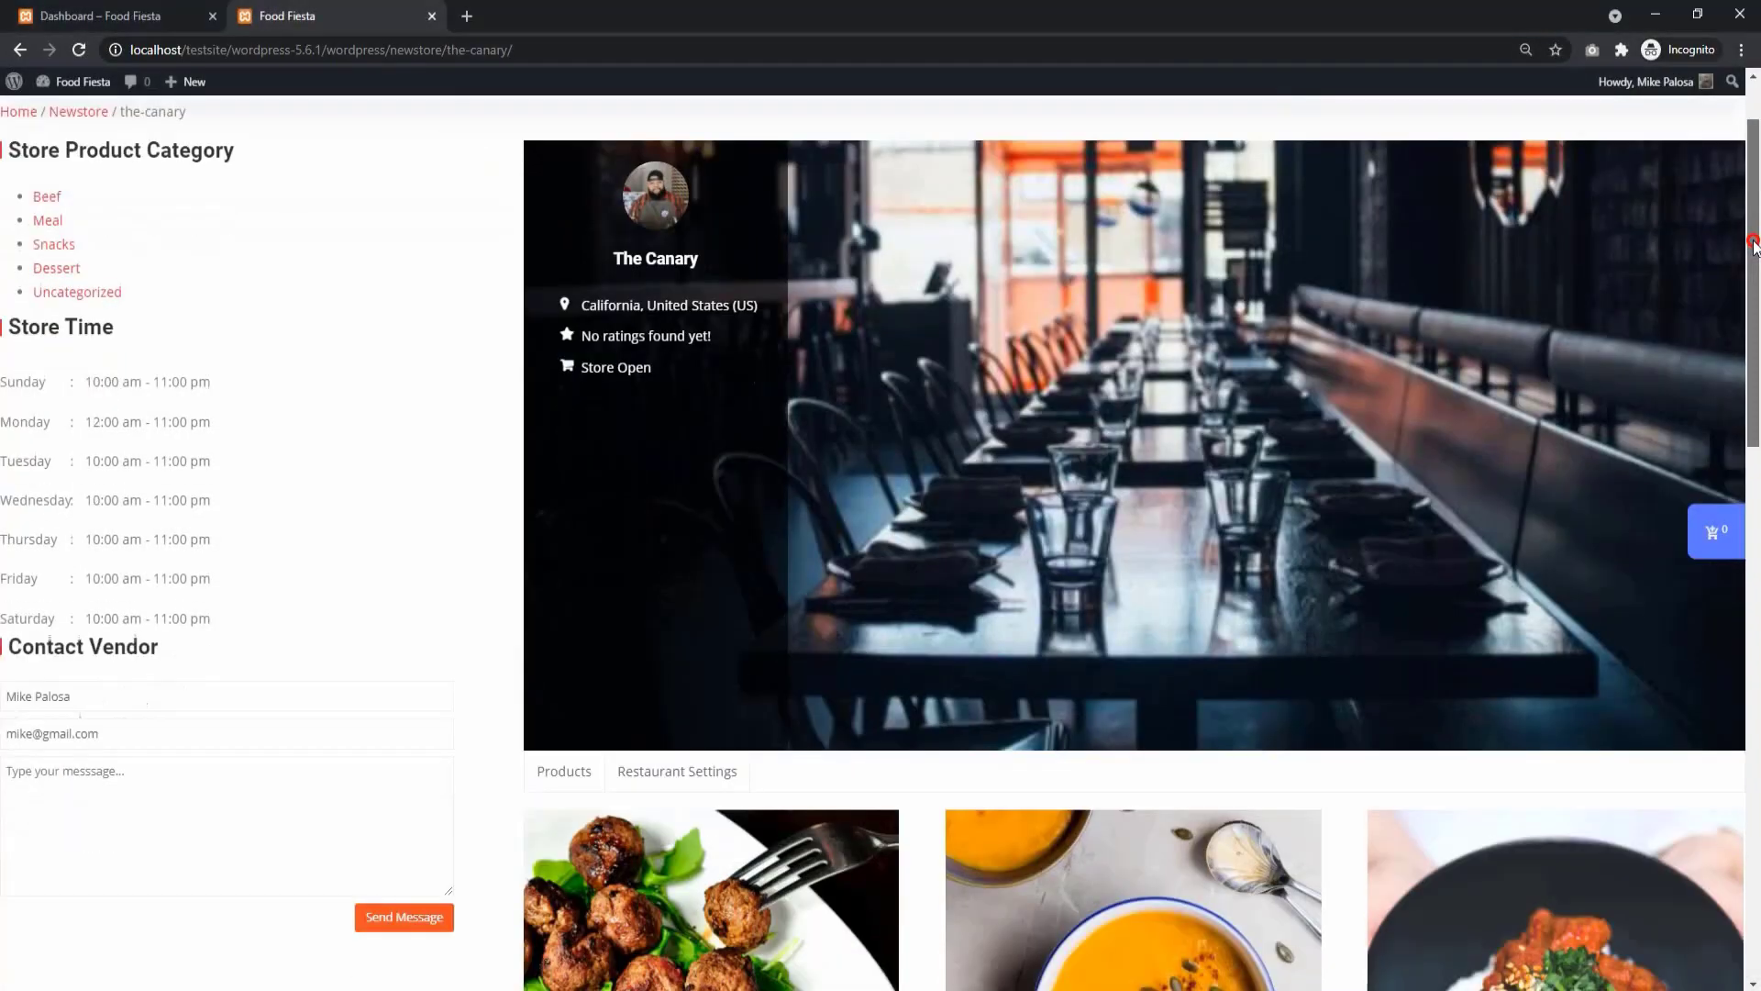
Step: Adjust the vendor's WP Cafe menu and discount options in Menu Settings
{"action": "scroll", "scroll_direction": "down", "scroll_amount": 3}
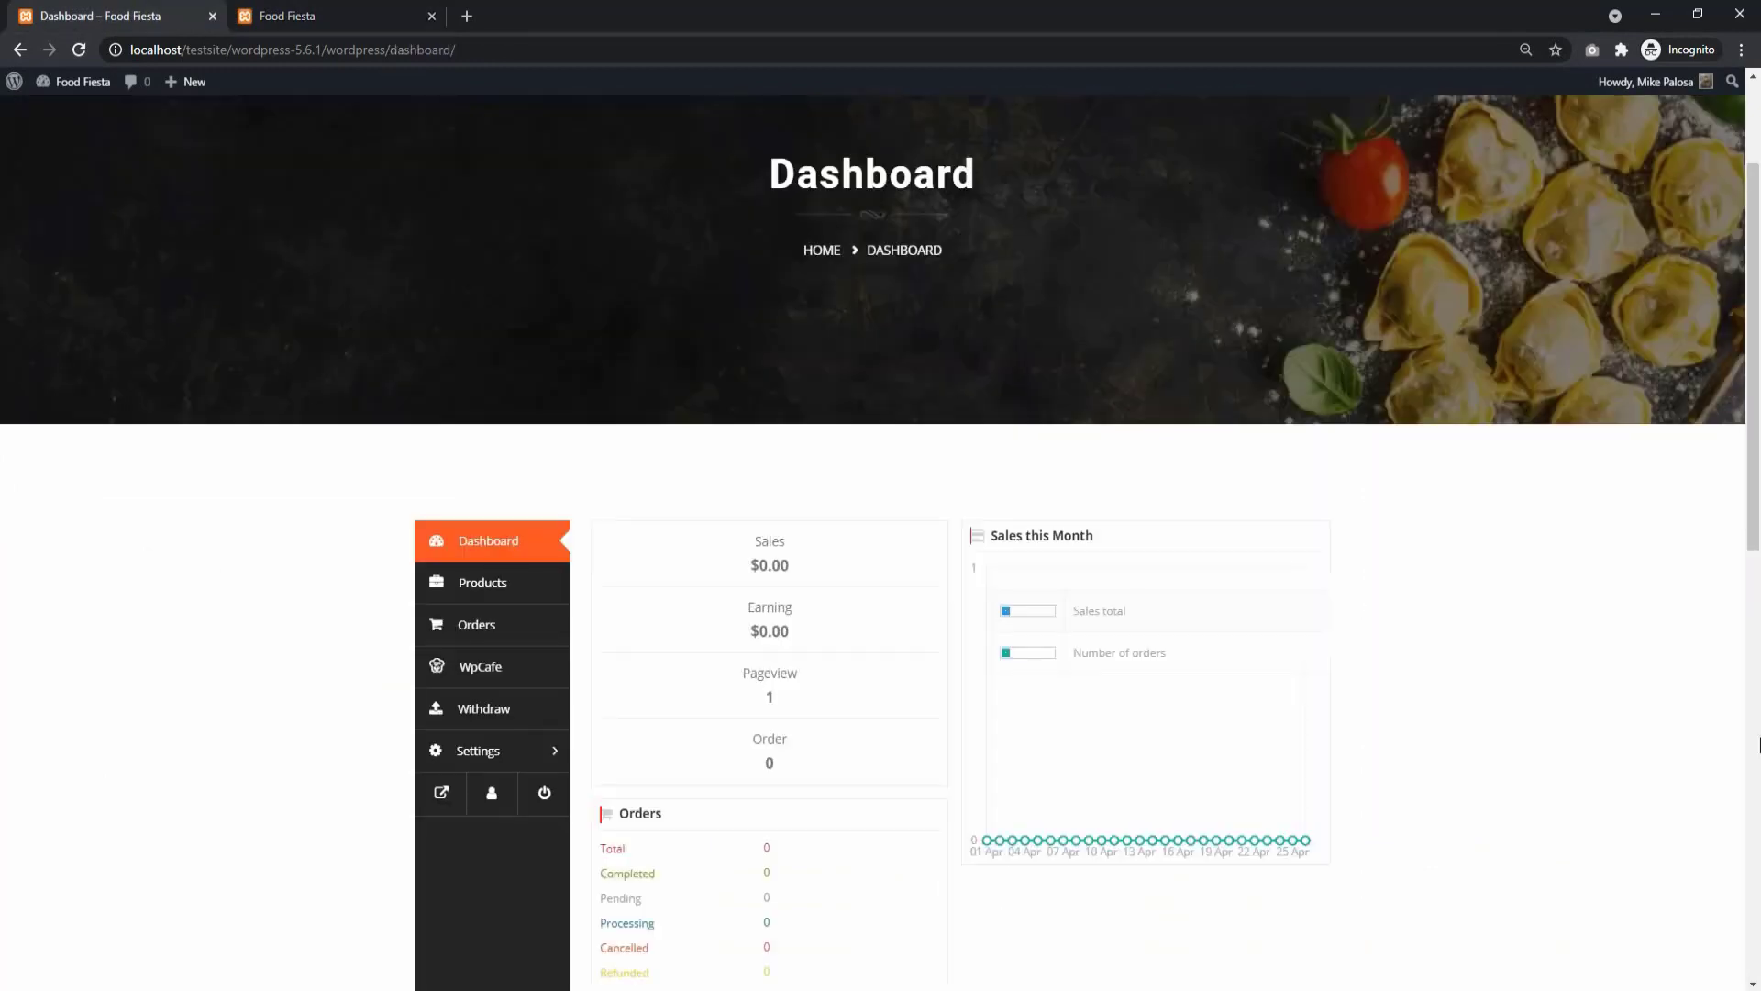
{"action": "mouse_move", "coordinate": [719, 187]}
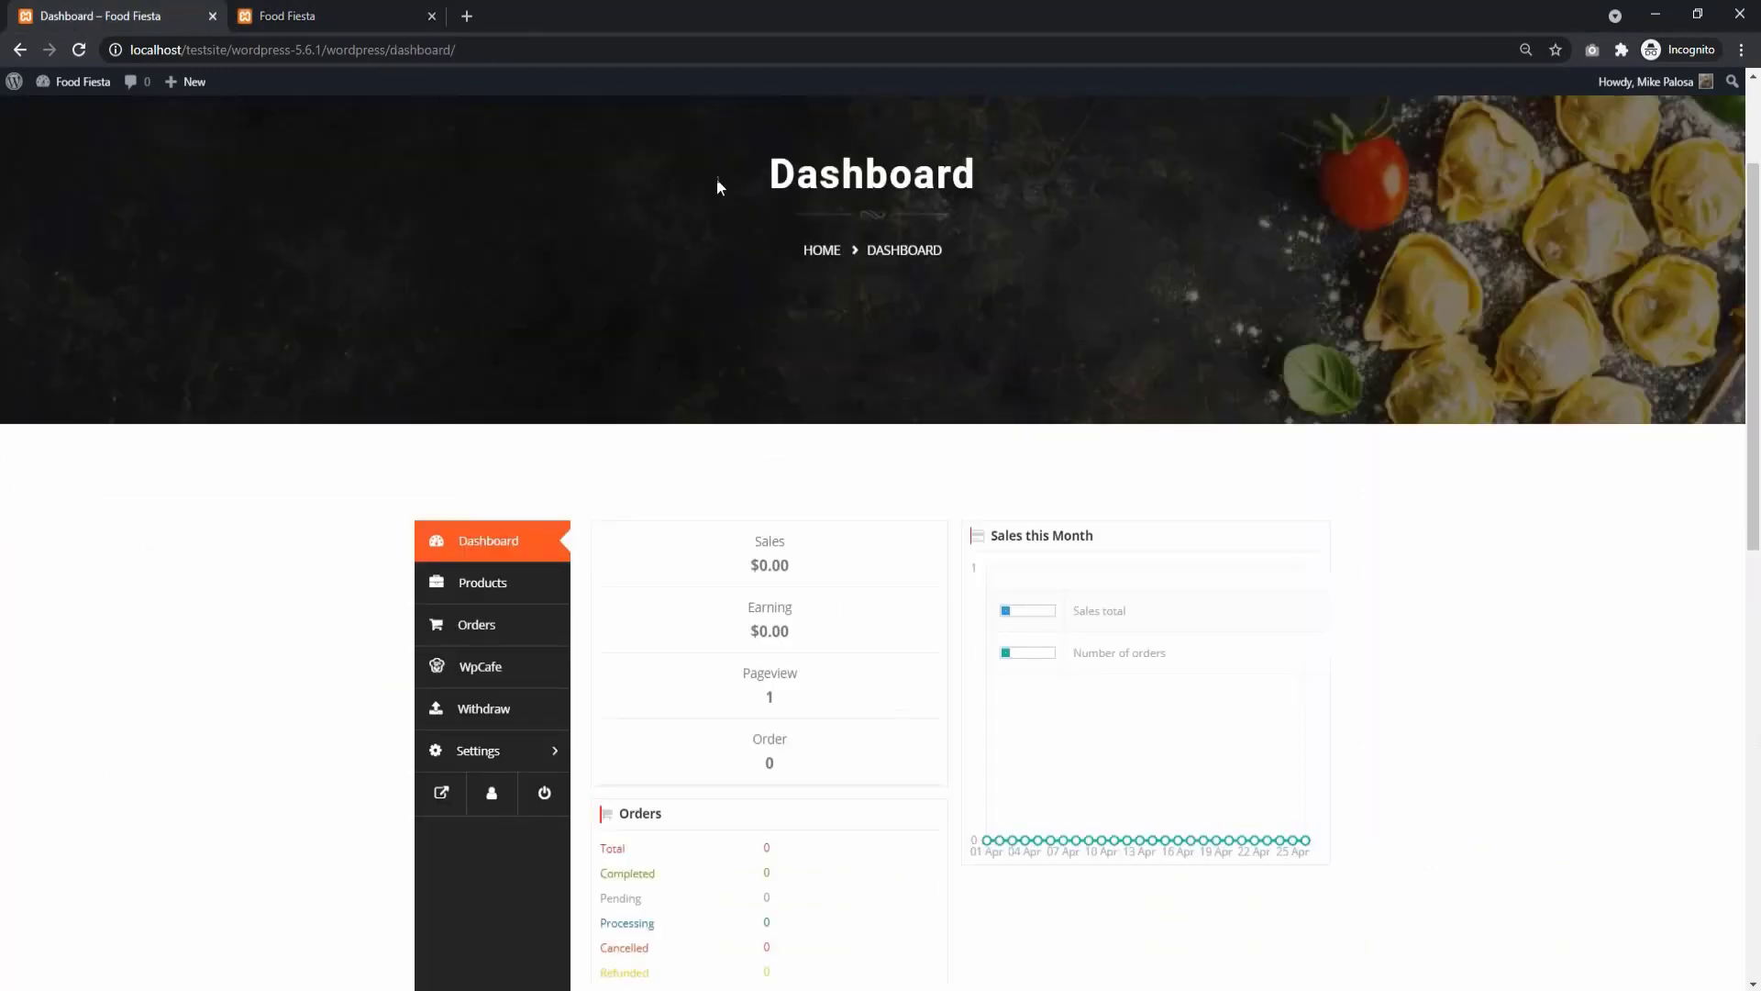
{"action": "left_click", "coordinate": [494, 666]}
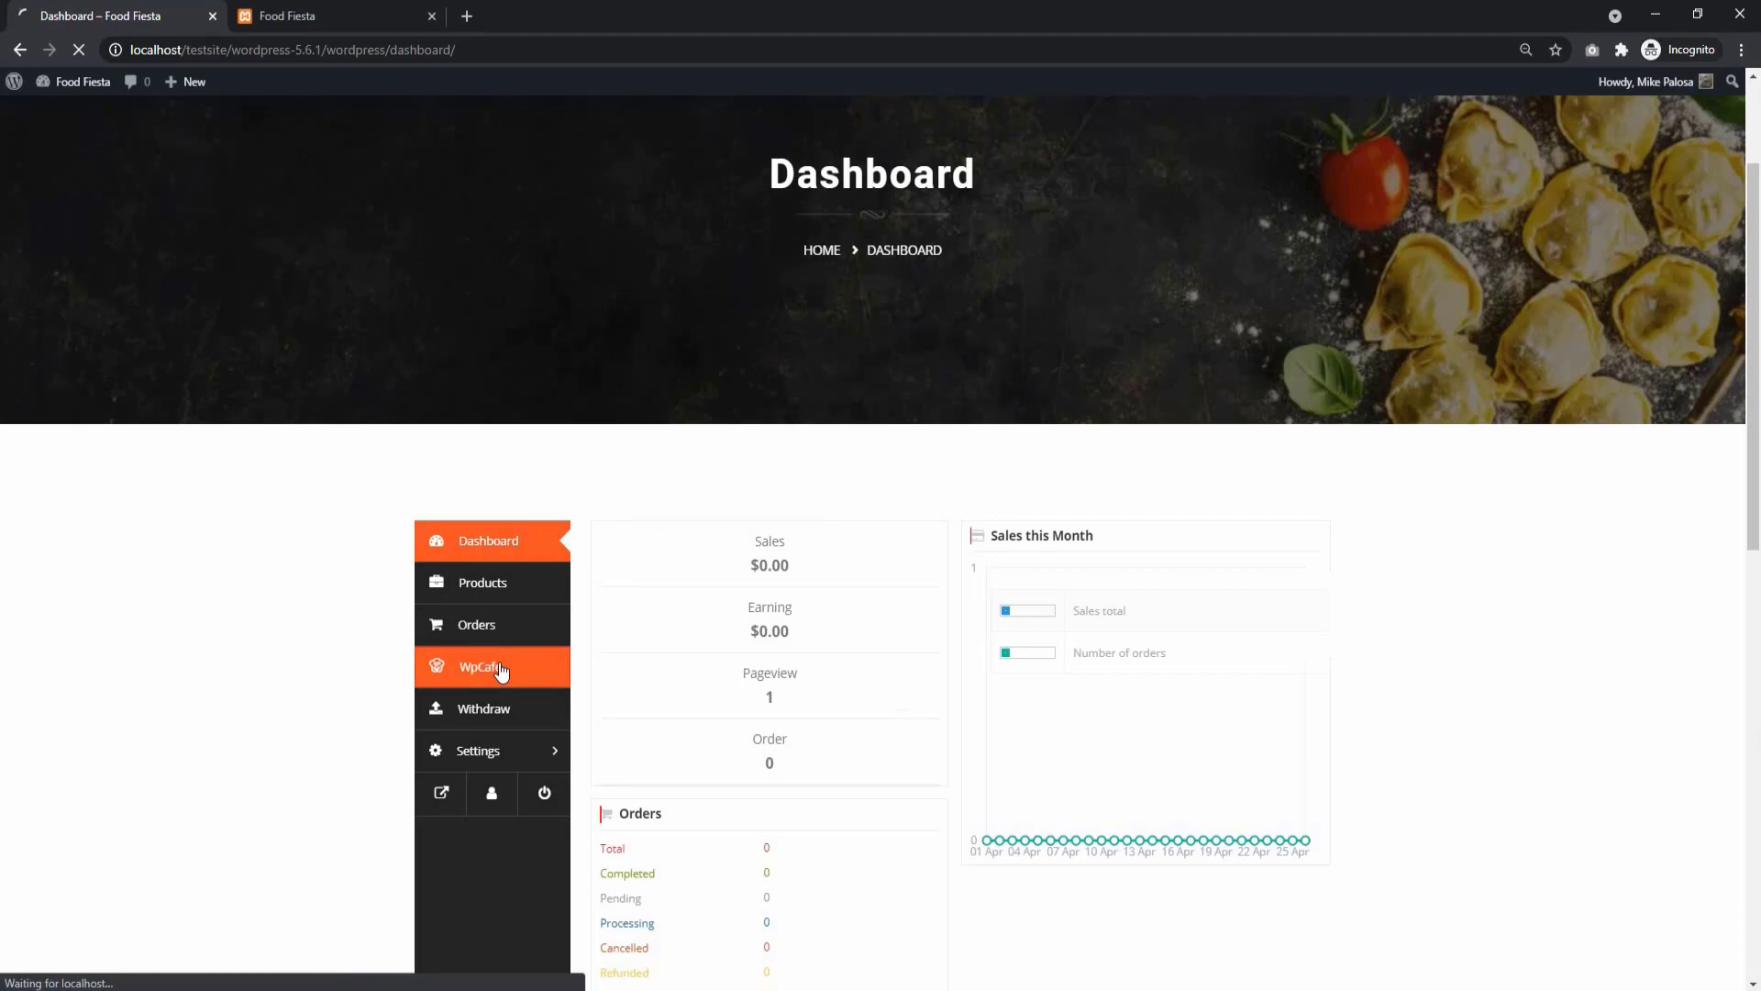
{"action": "left_click", "coordinate": [480, 668]}
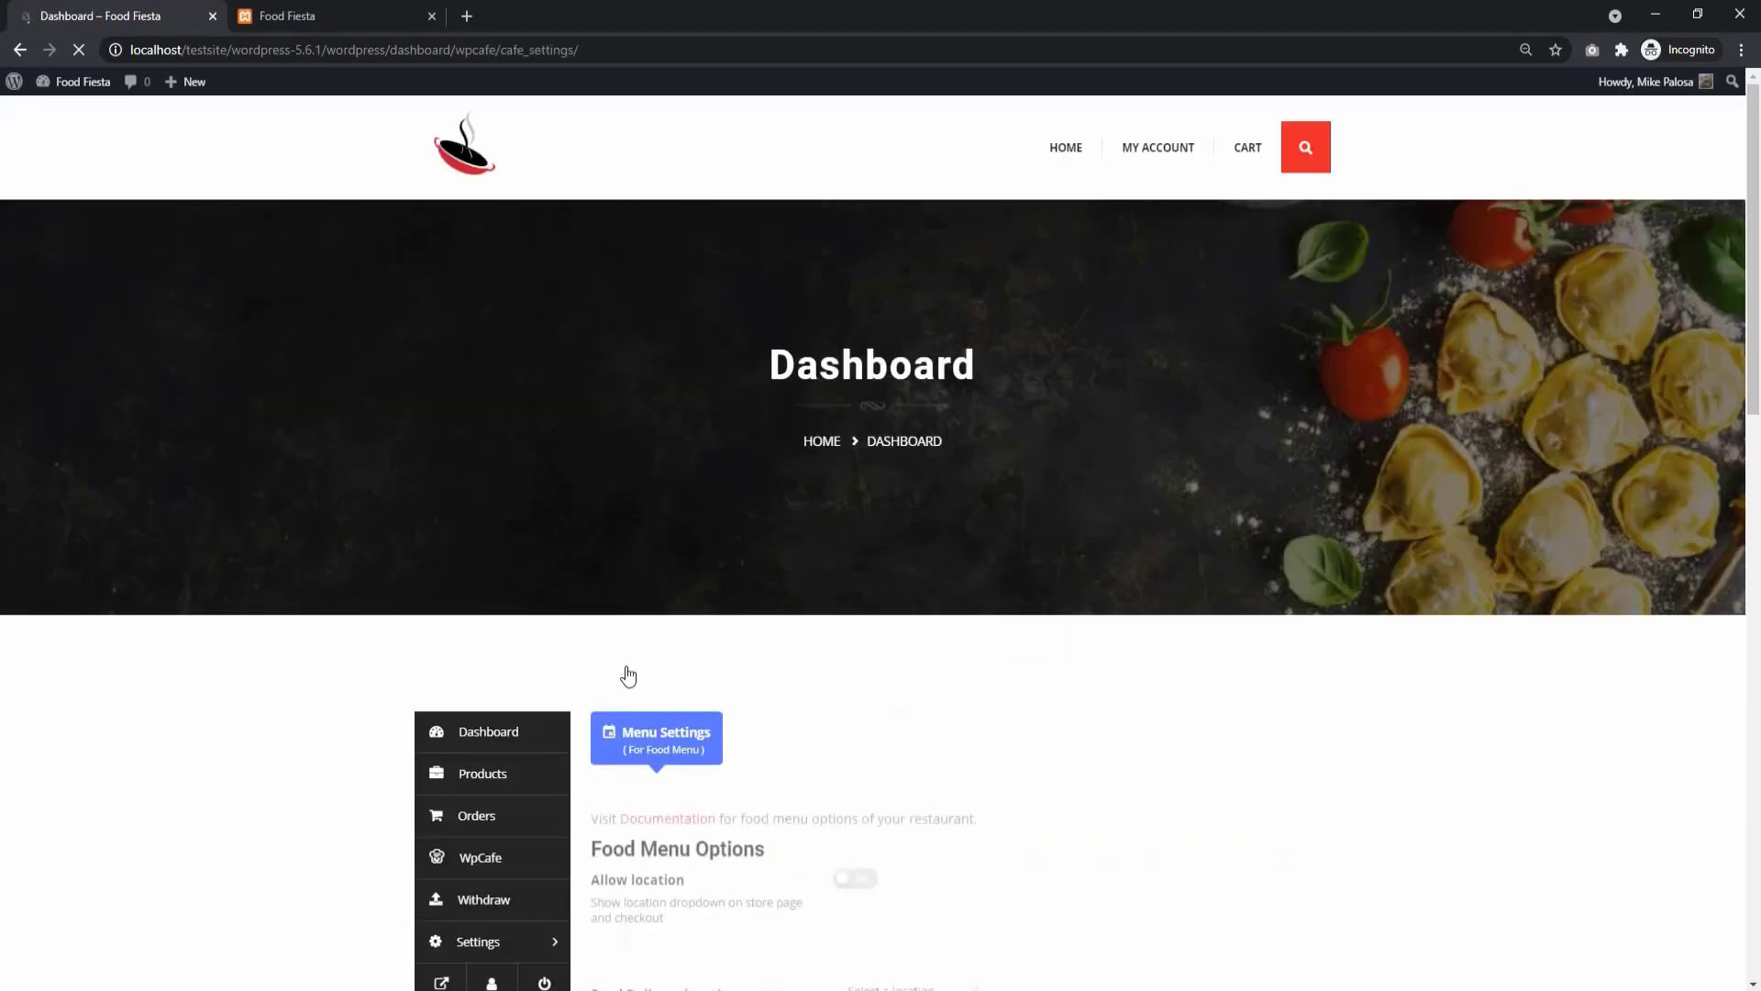
{"action": "scroll", "scroll_direction": "down", "scroll_amount": 3}
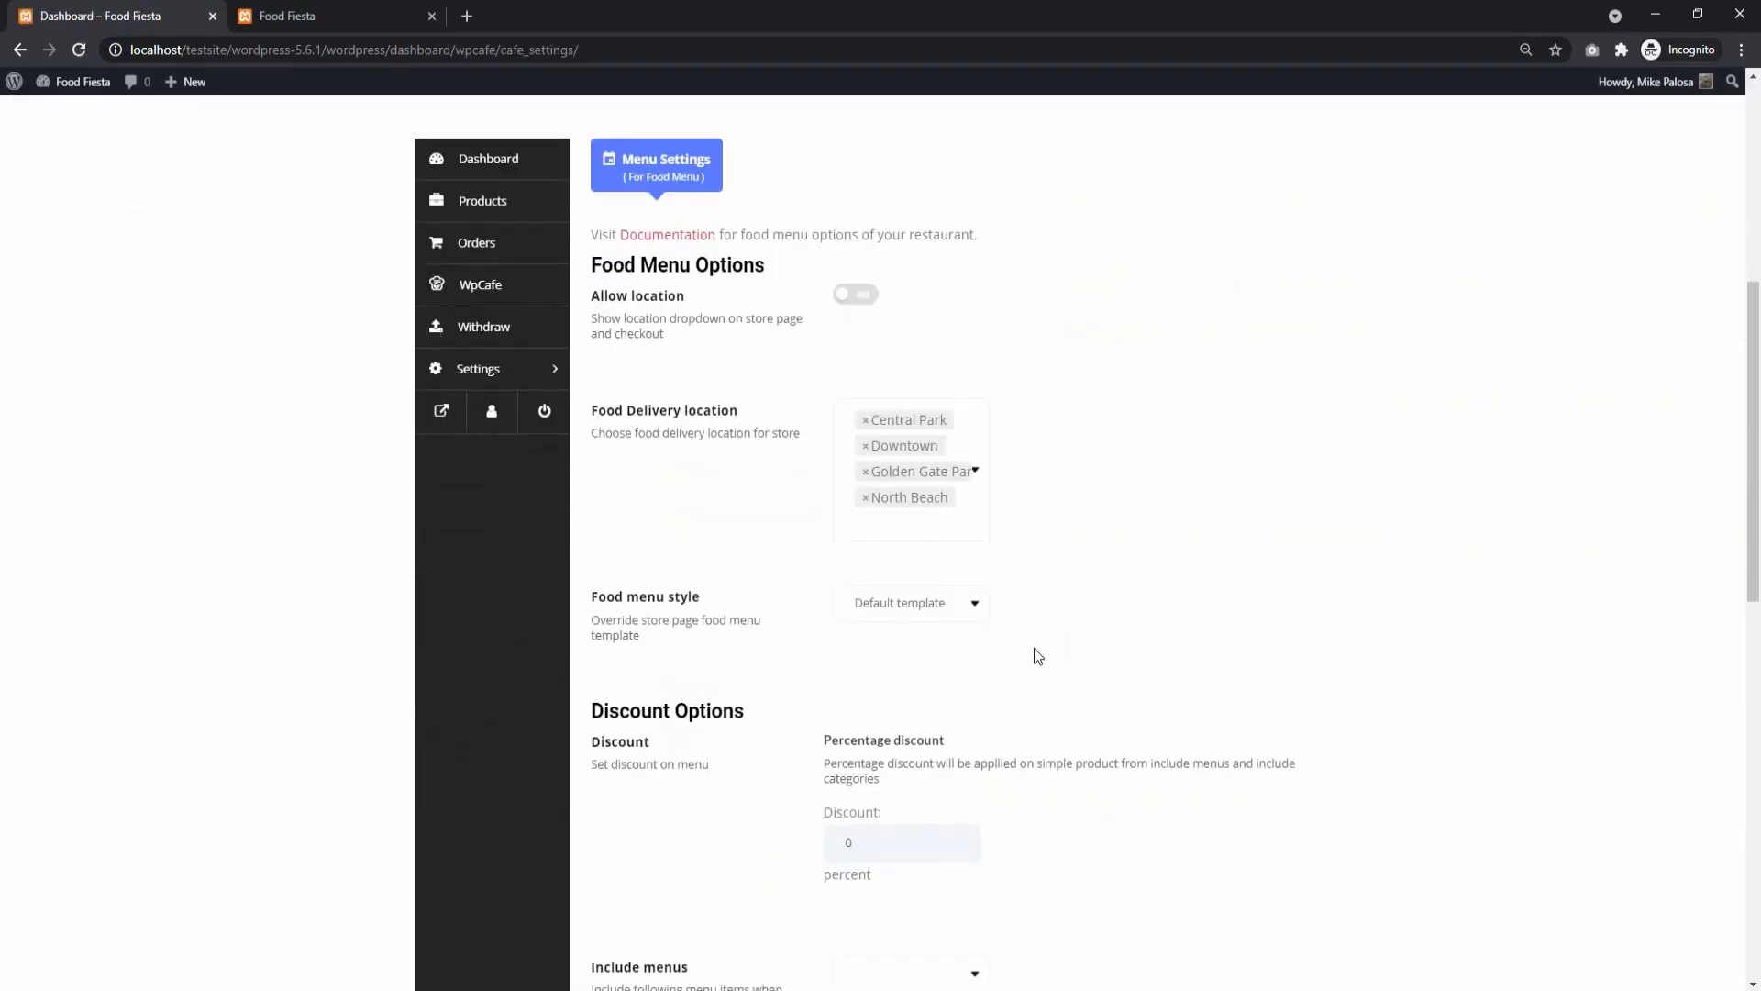
{"action": "left_click", "coordinate": [910, 602]}
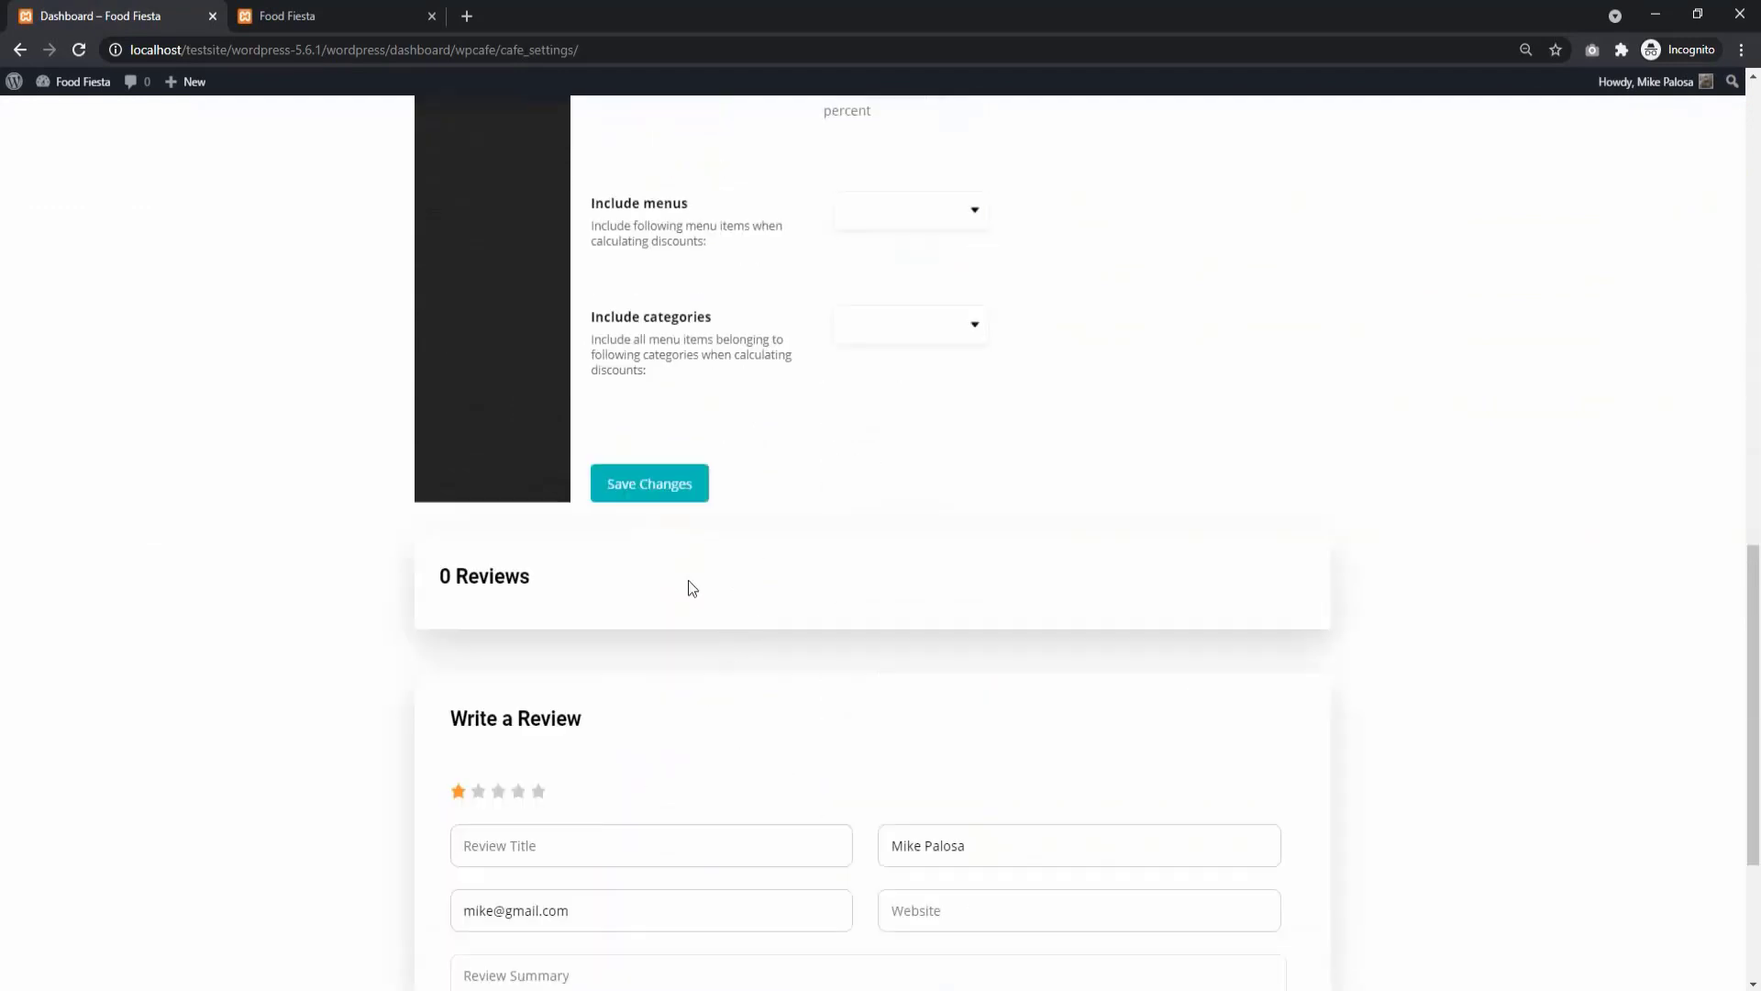
{"action": "mouse_move", "coordinate": [1148, 447]}
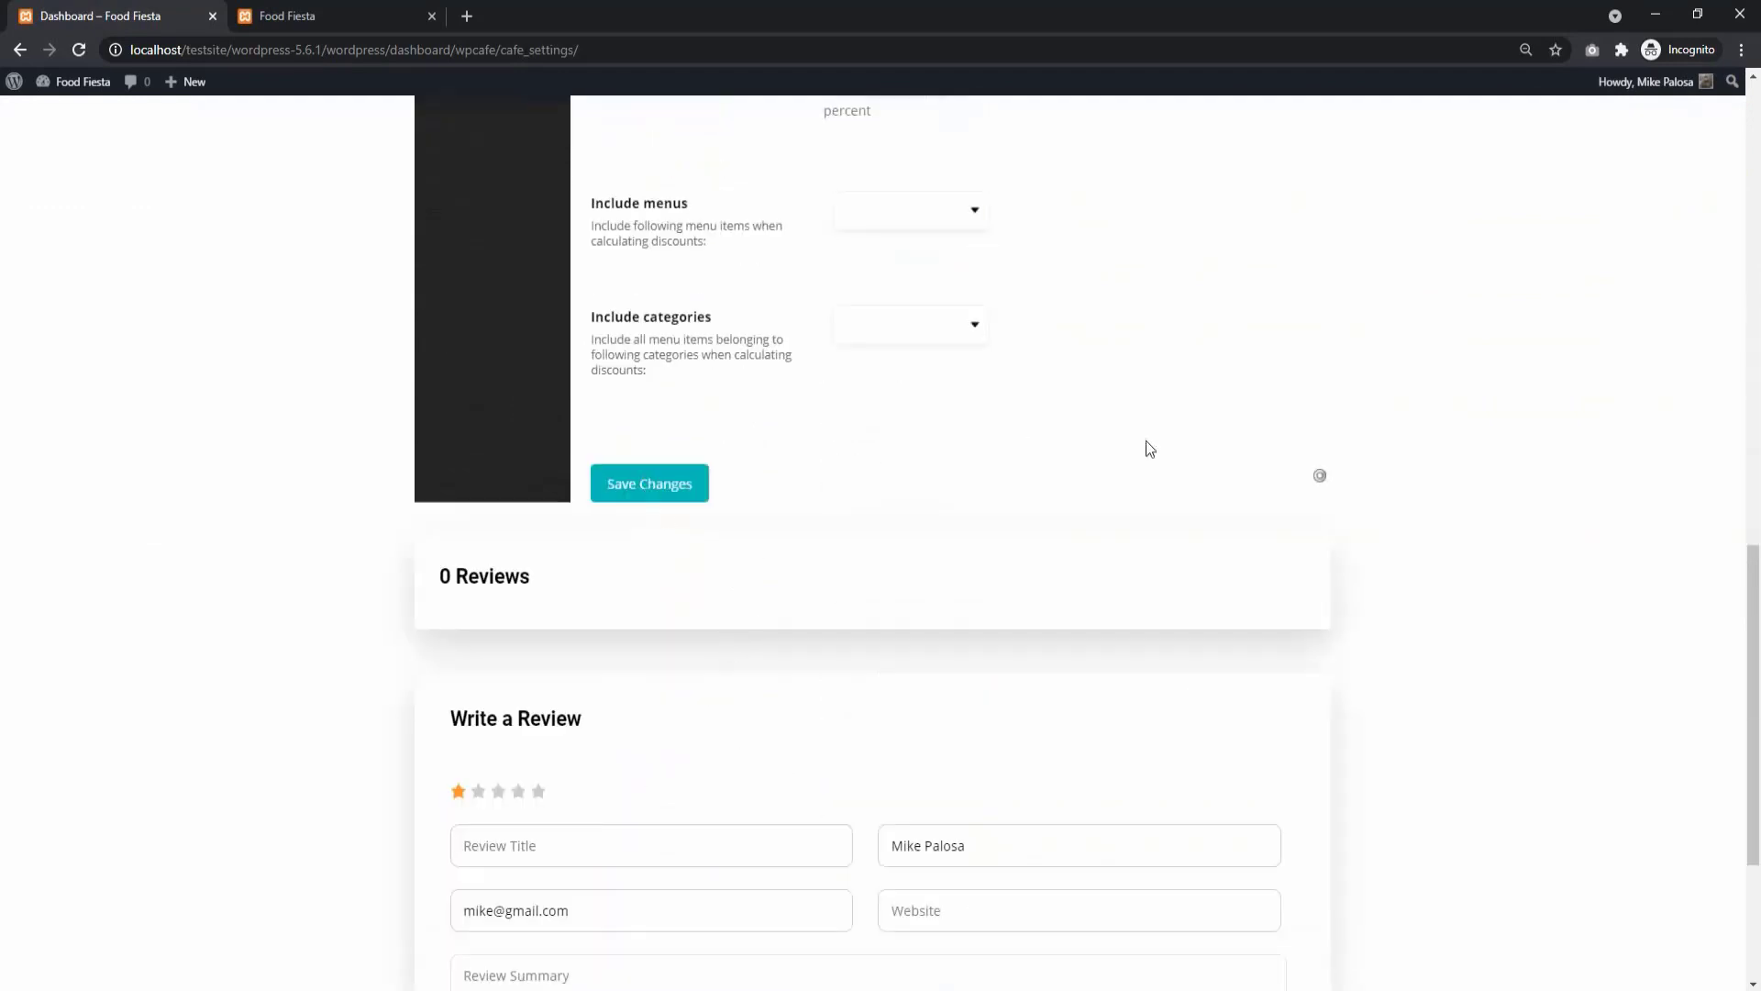
Step: Save the vendor's menu settings and return to The Canary's store page
{"action": "left_click", "coordinate": [649, 484]}
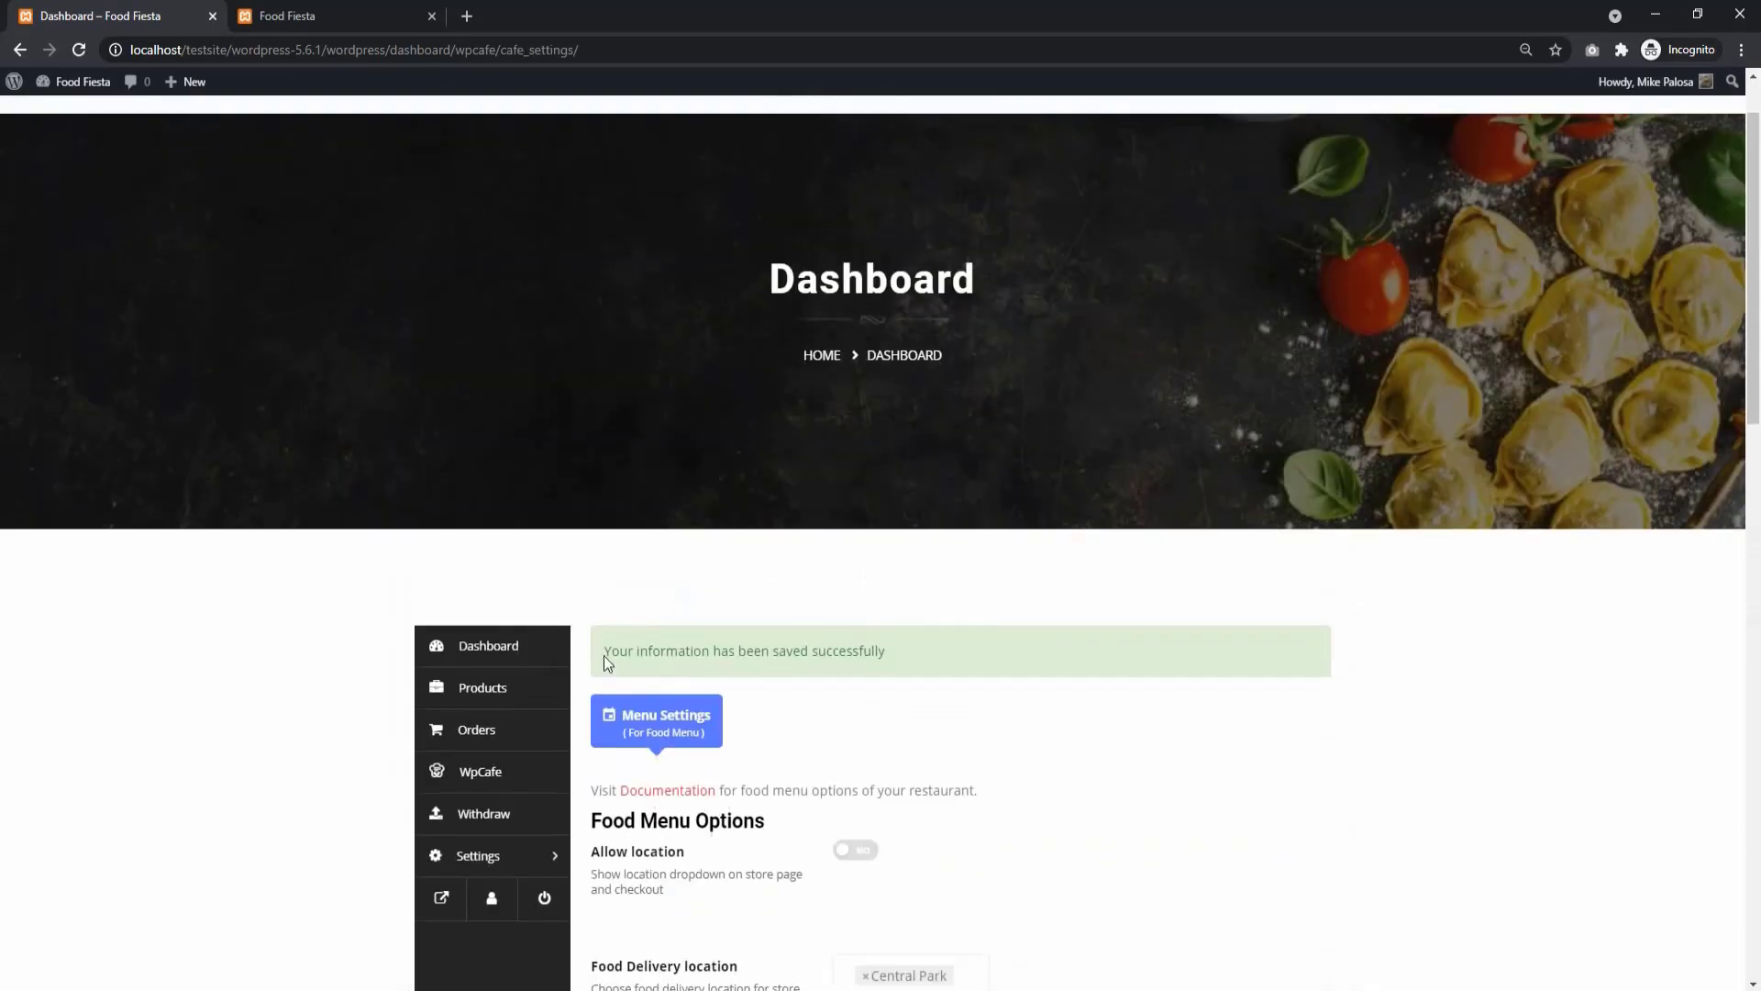
{"action": "mouse_move", "coordinate": [958, 653]}
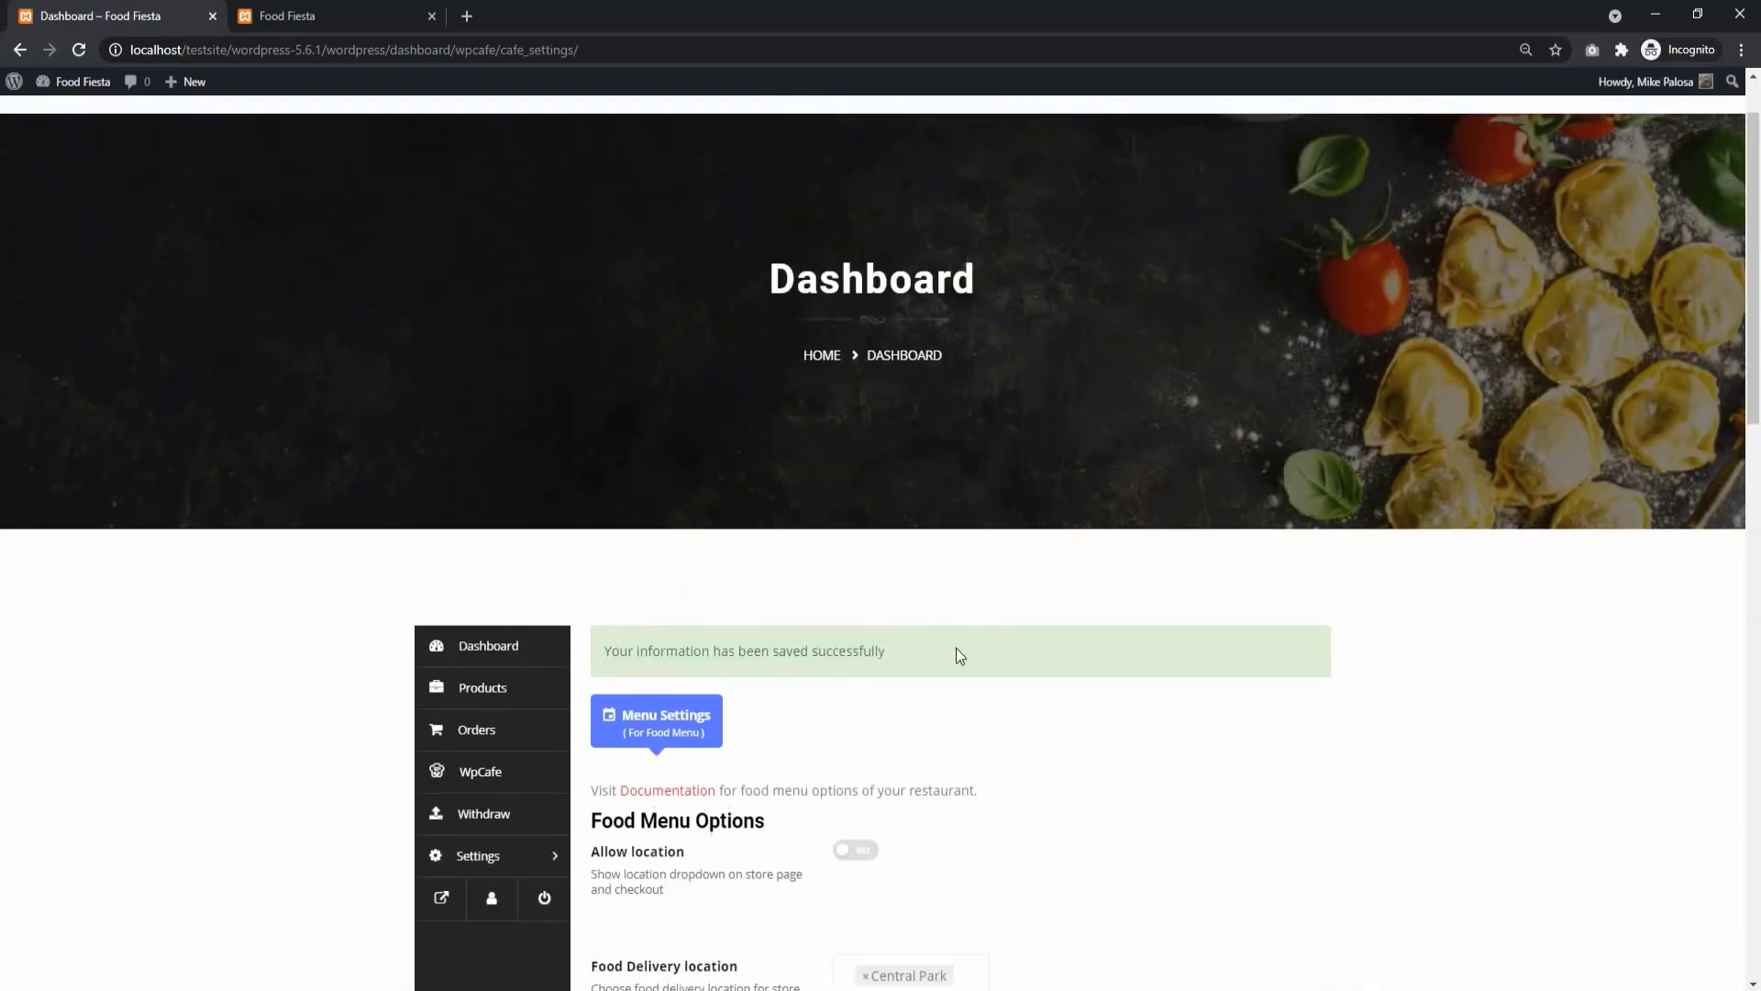
{"action": "left_click", "coordinate": [312, 16]}
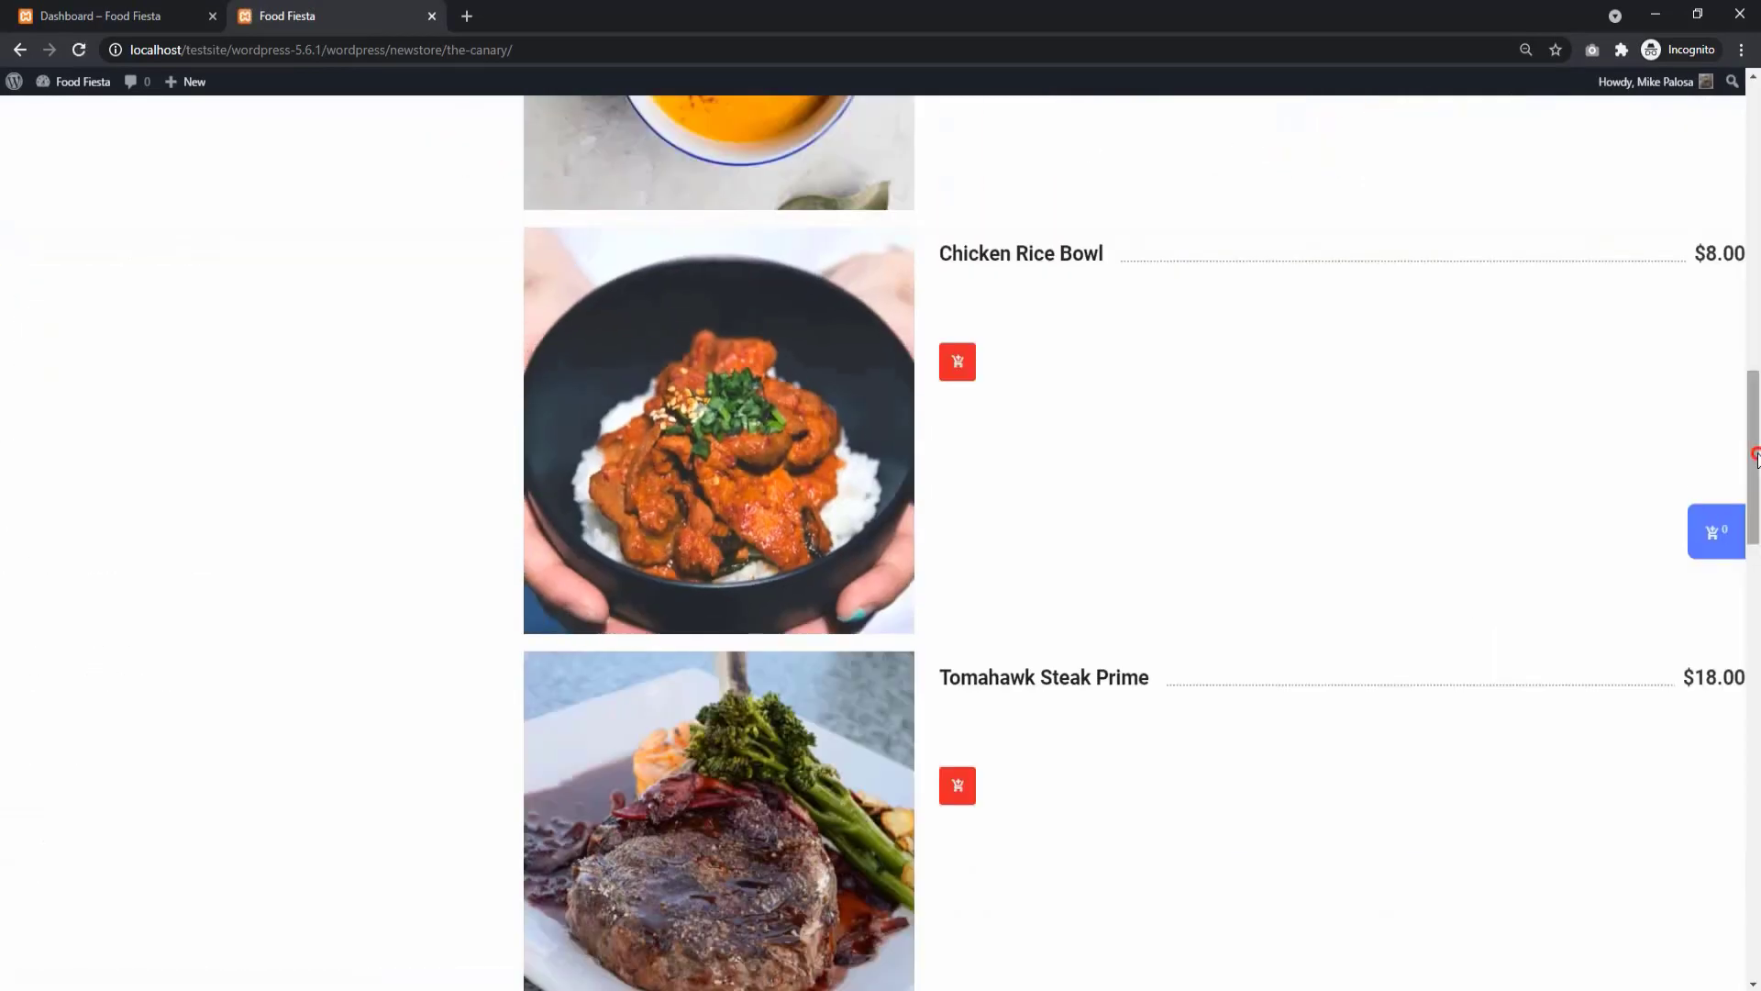
{"action": "scroll", "scroll_direction": "up", "scroll_amount": 3}
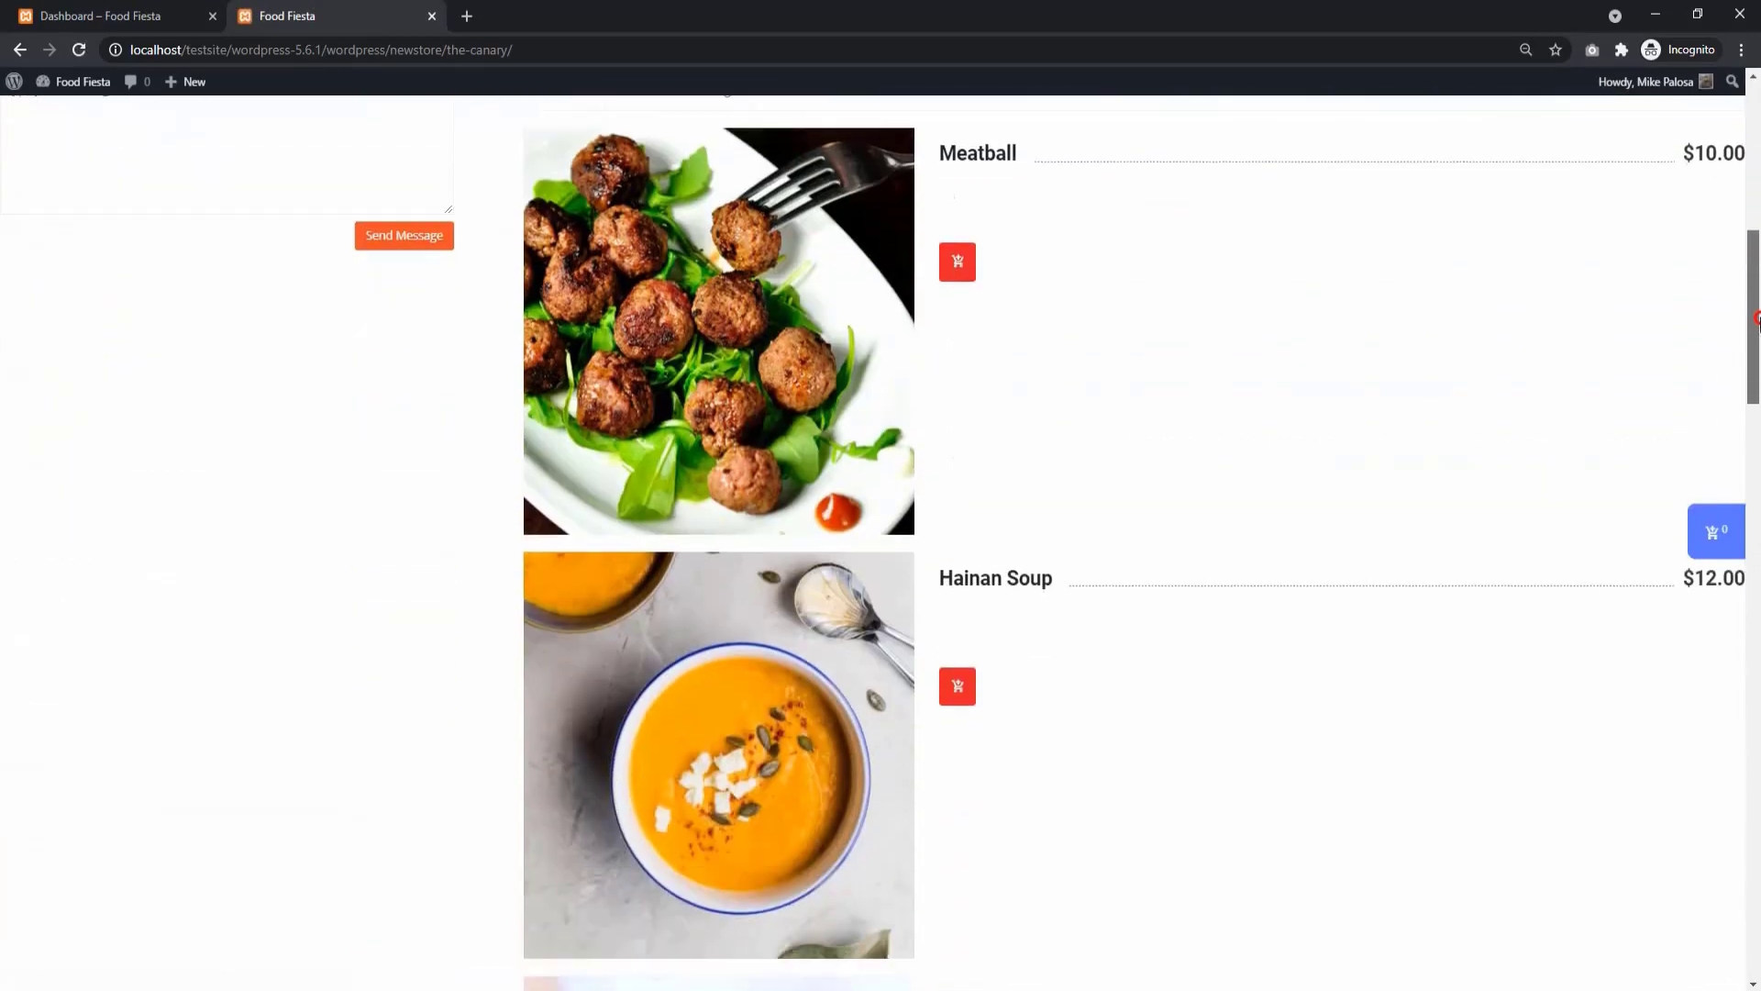
{"action": "scroll", "scroll_direction": "down", "scroll_amount": 3}
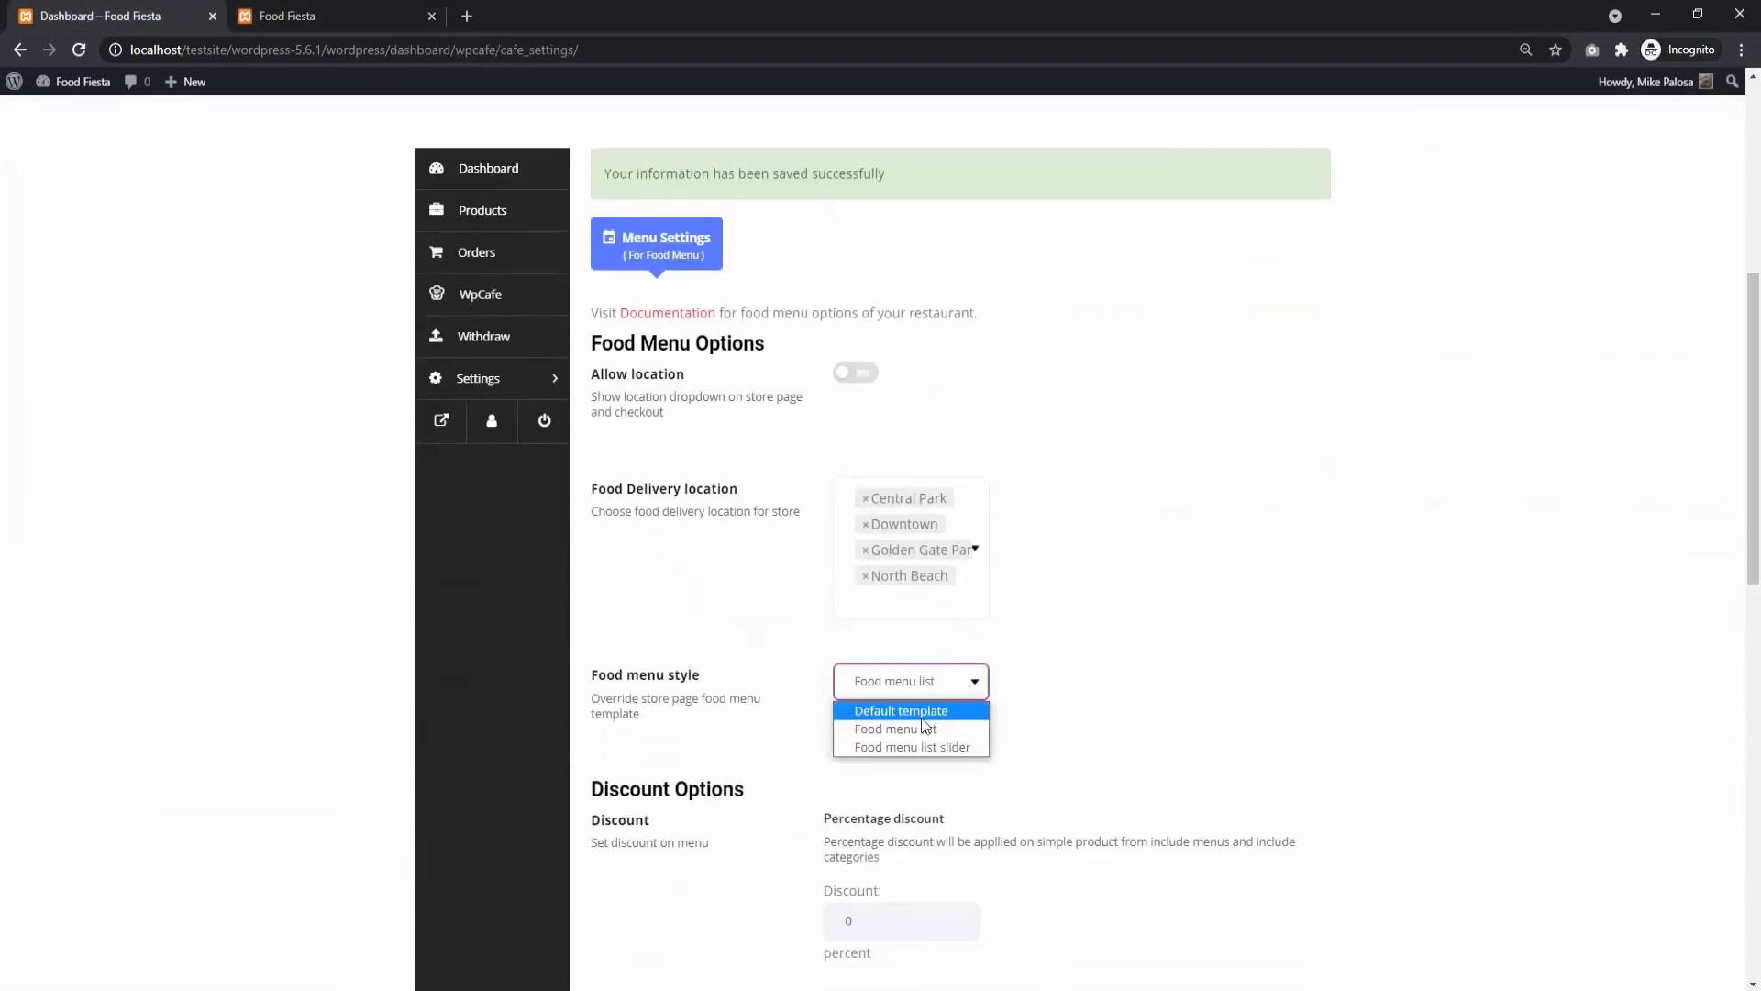
Step: Set Food menu style to 'Food menu list slider', save, and view the store page
{"action": "left_click", "coordinate": [899, 747]}
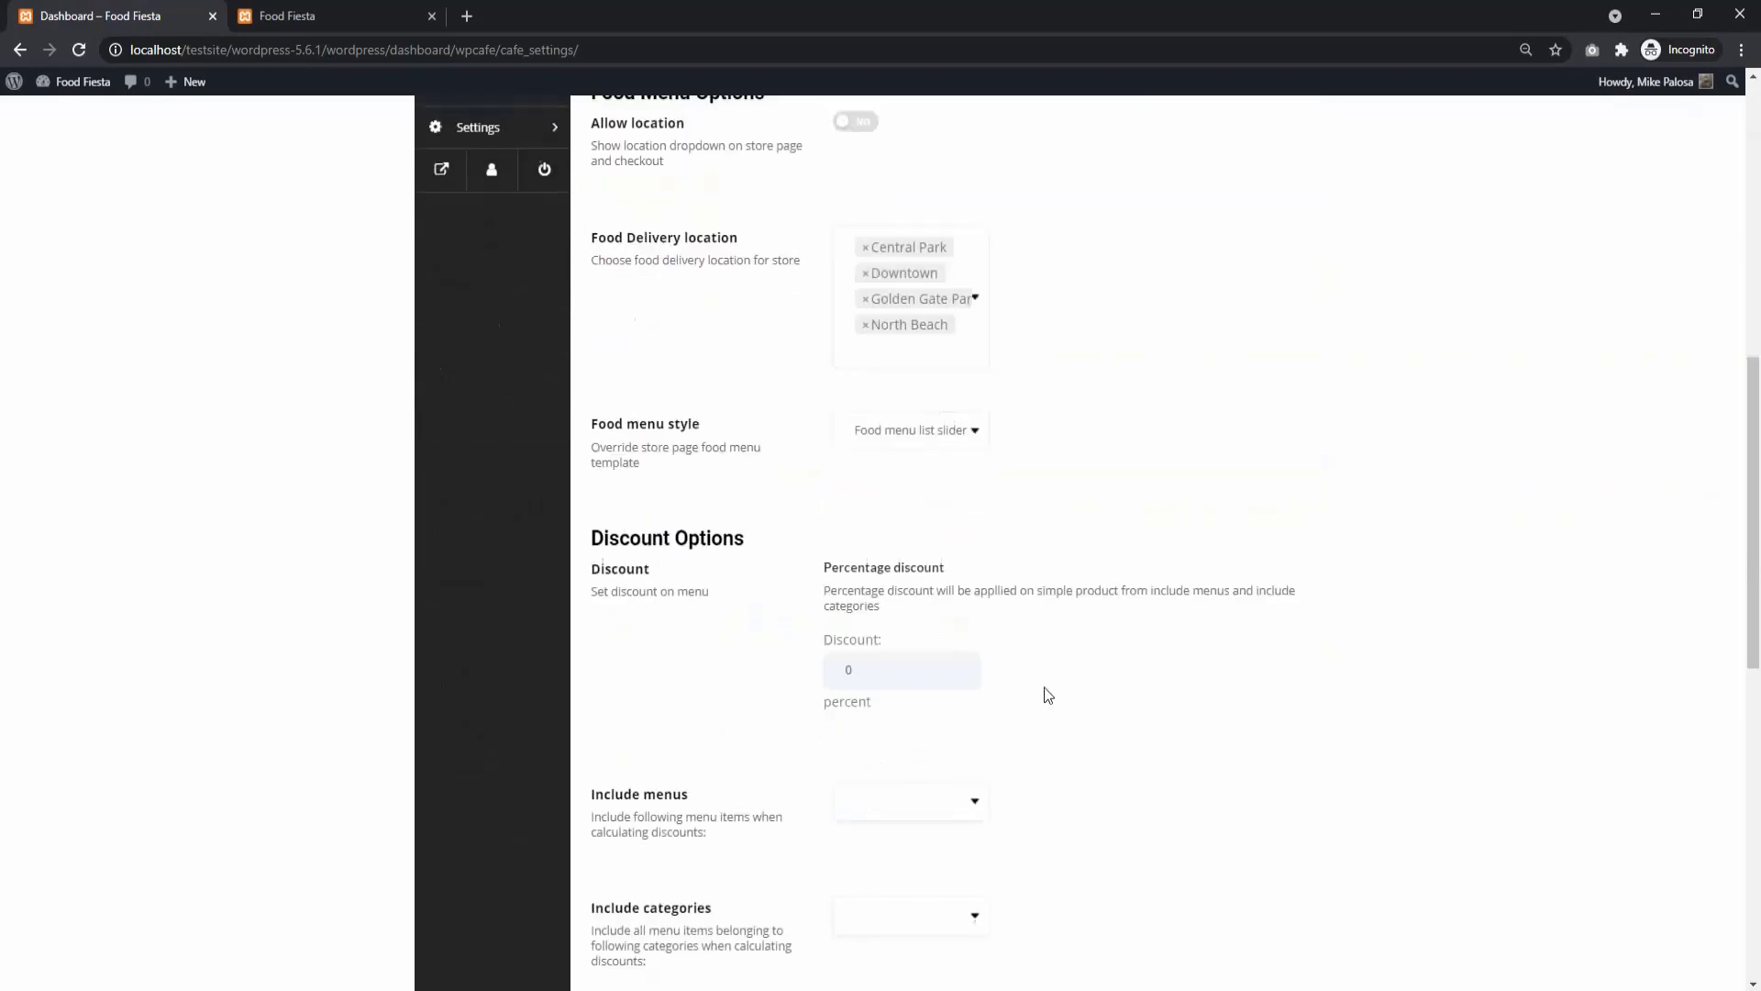
{"action": "scroll", "scroll_direction": "down", "scroll_amount": 3}
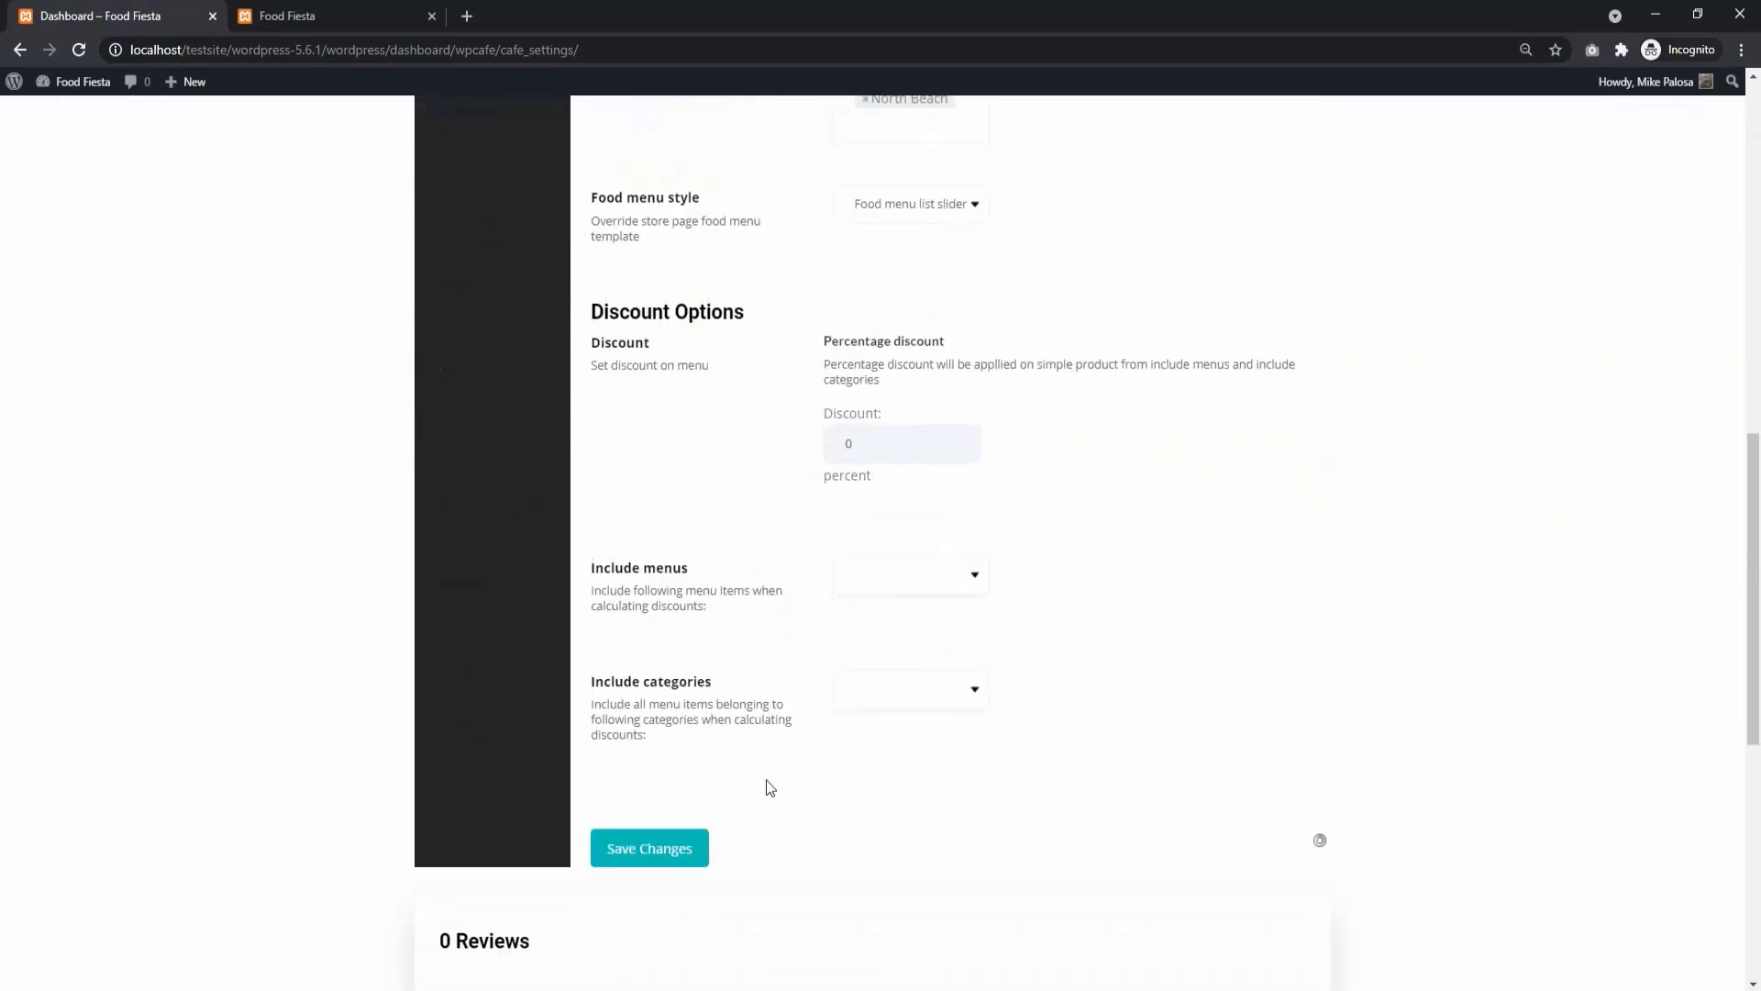
{"action": "left_click", "coordinate": [649, 848]}
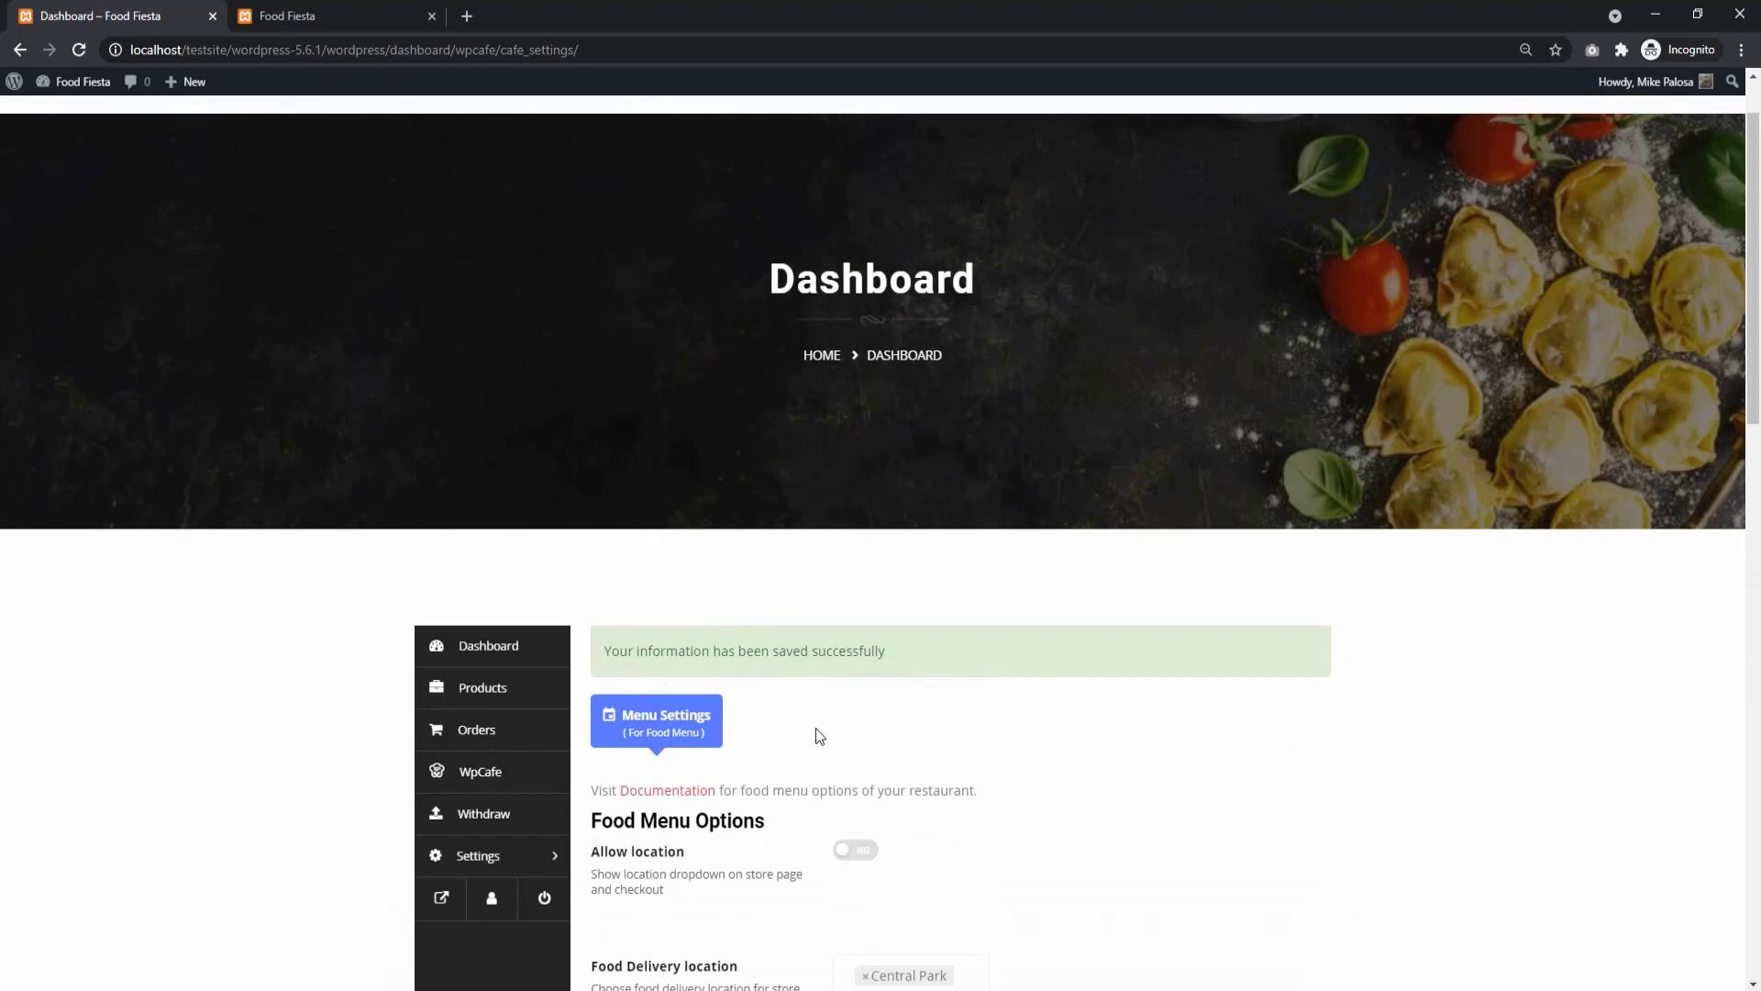
{"action": "left_click", "coordinate": [311, 16]}
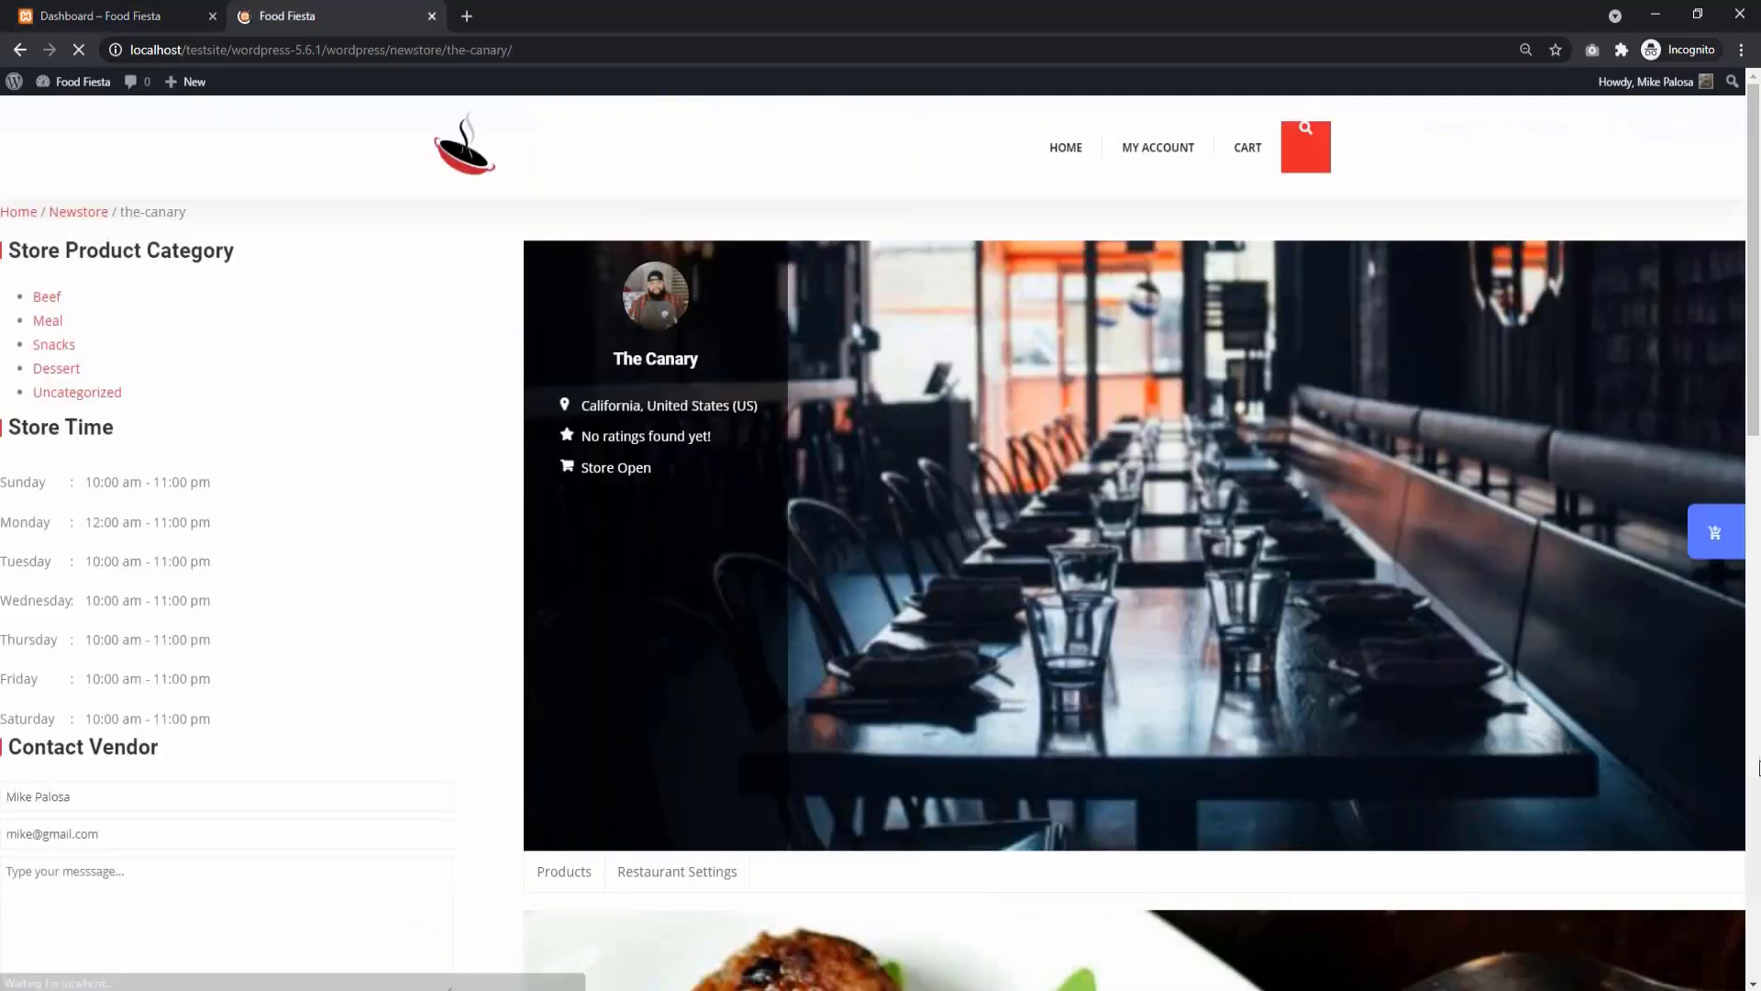
{"action": "scroll", "scroll_direction": "down", "scroll_amount": 3}
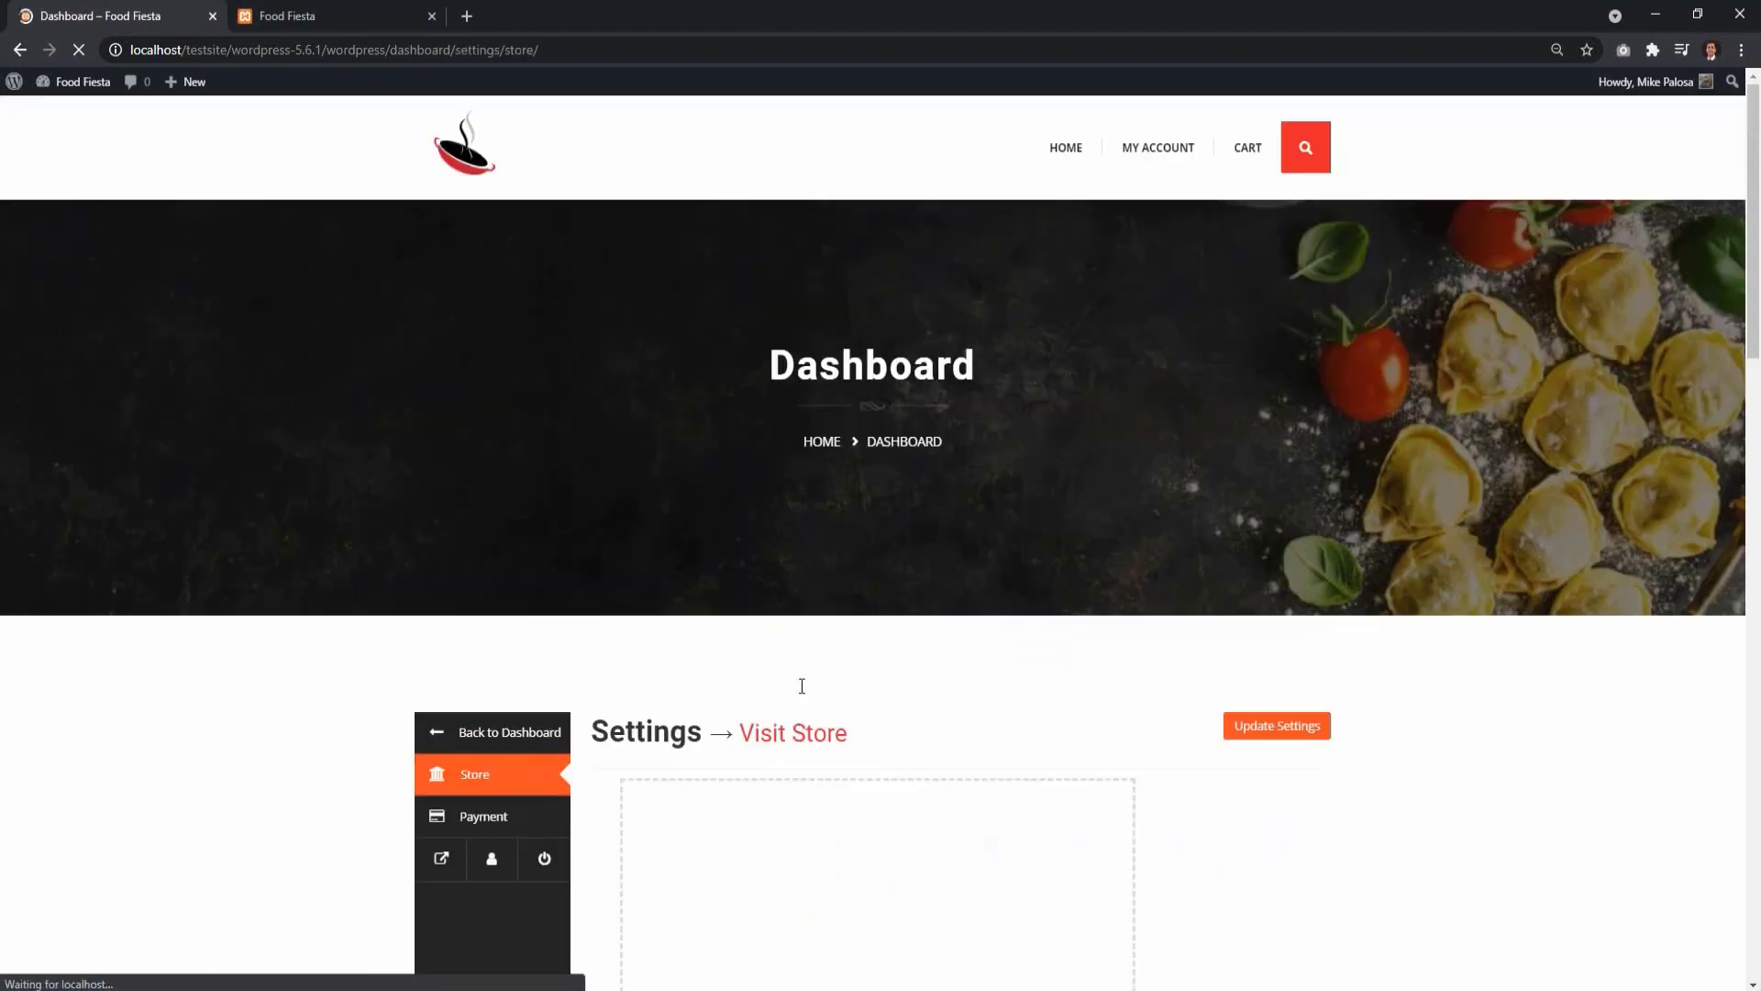
Step: Check Store Products Per Page in Settings > Store, then view the store's location prompt
{"action": "scroll", "scroll_direction": "down", "scroll_amount": 3}
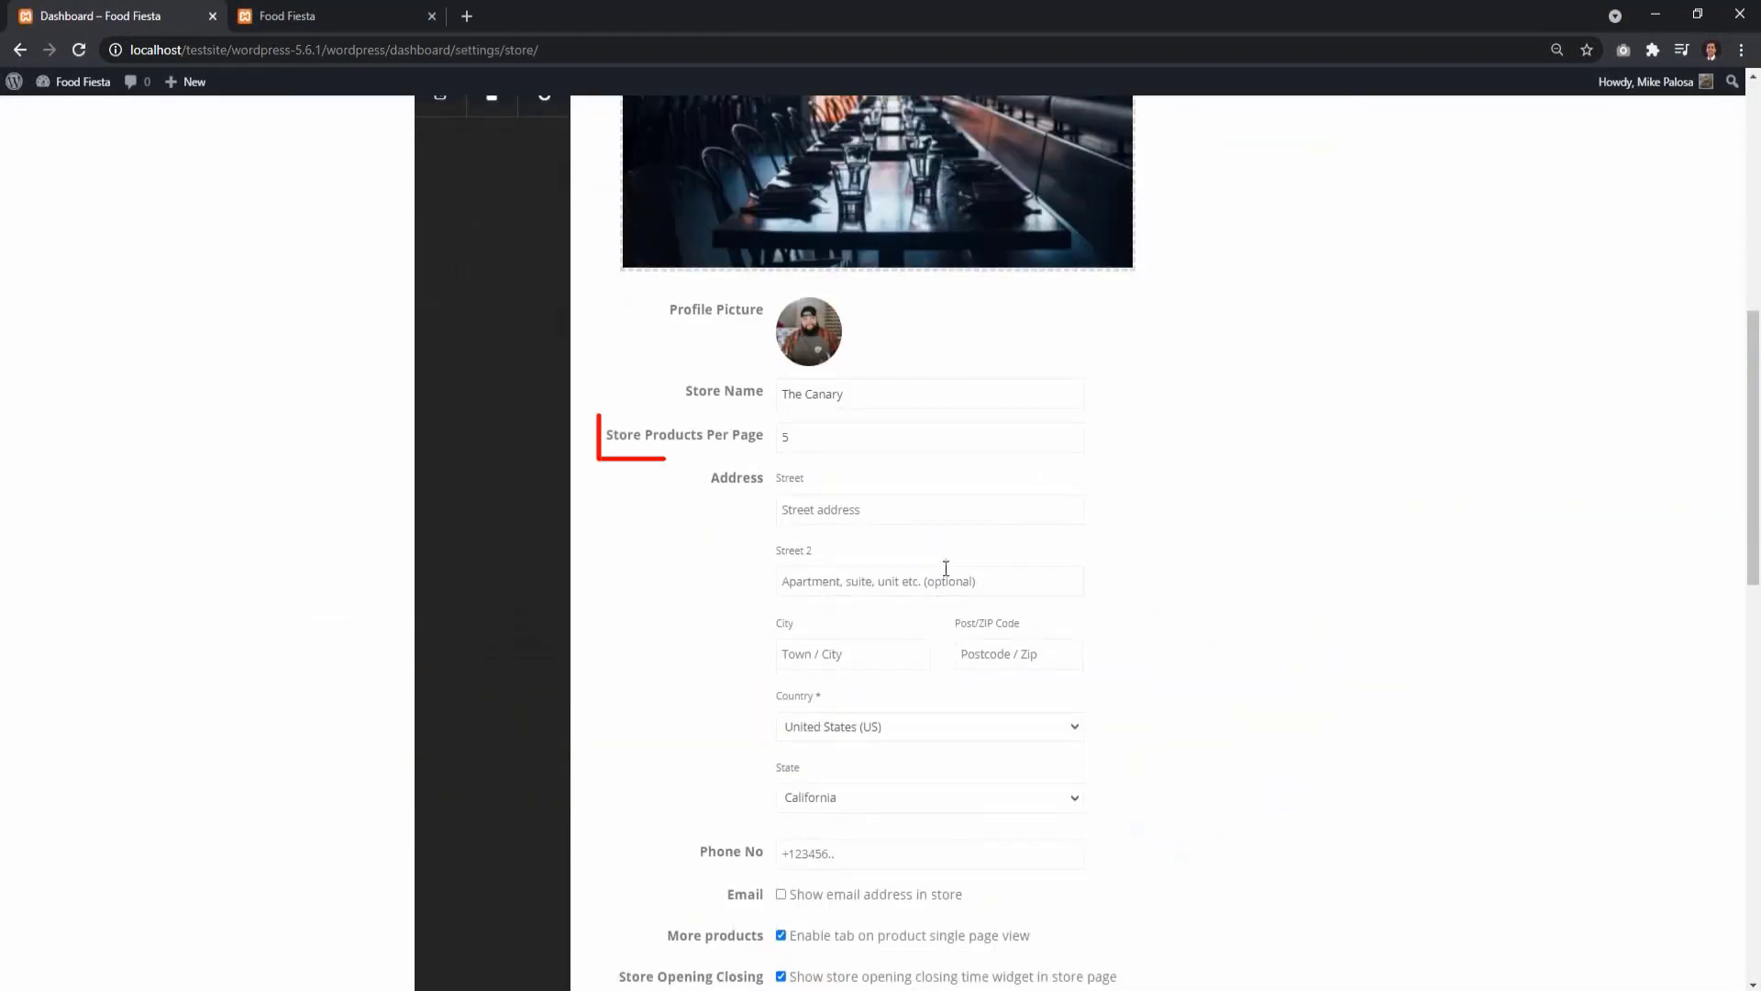
{"action": "left_click", "coordinate": [929, 436]}
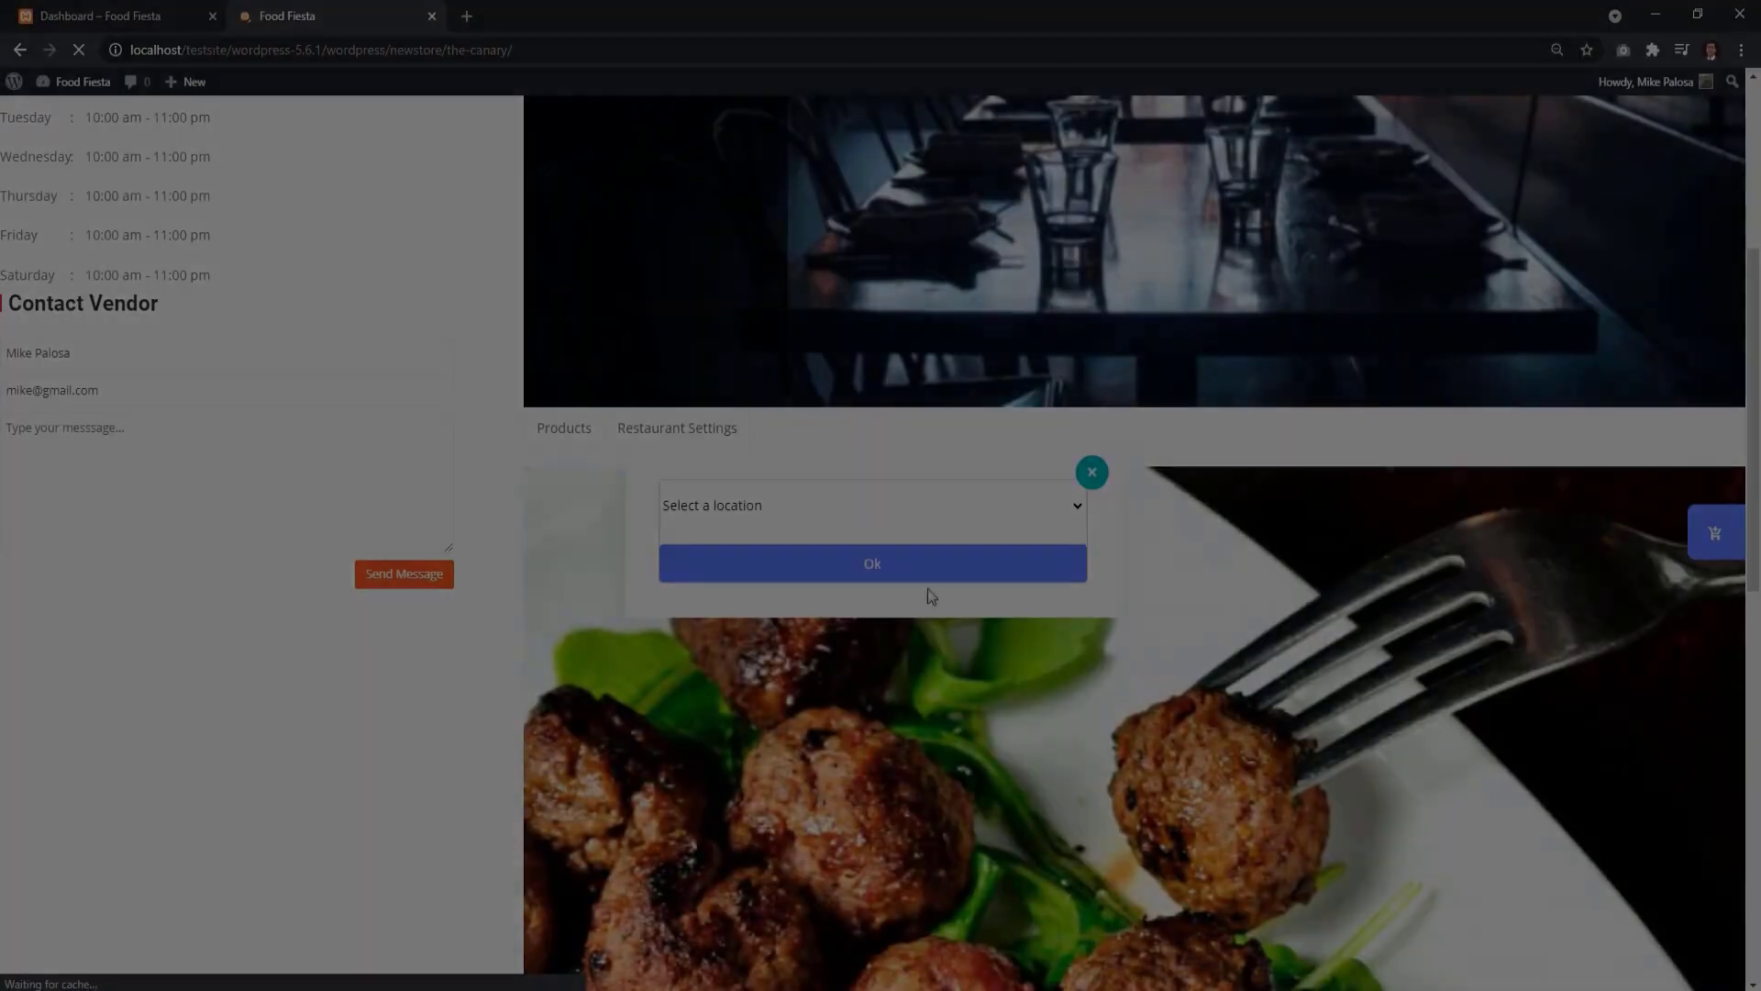
{"action": "left_click", "coordinate": [1092, 469]}
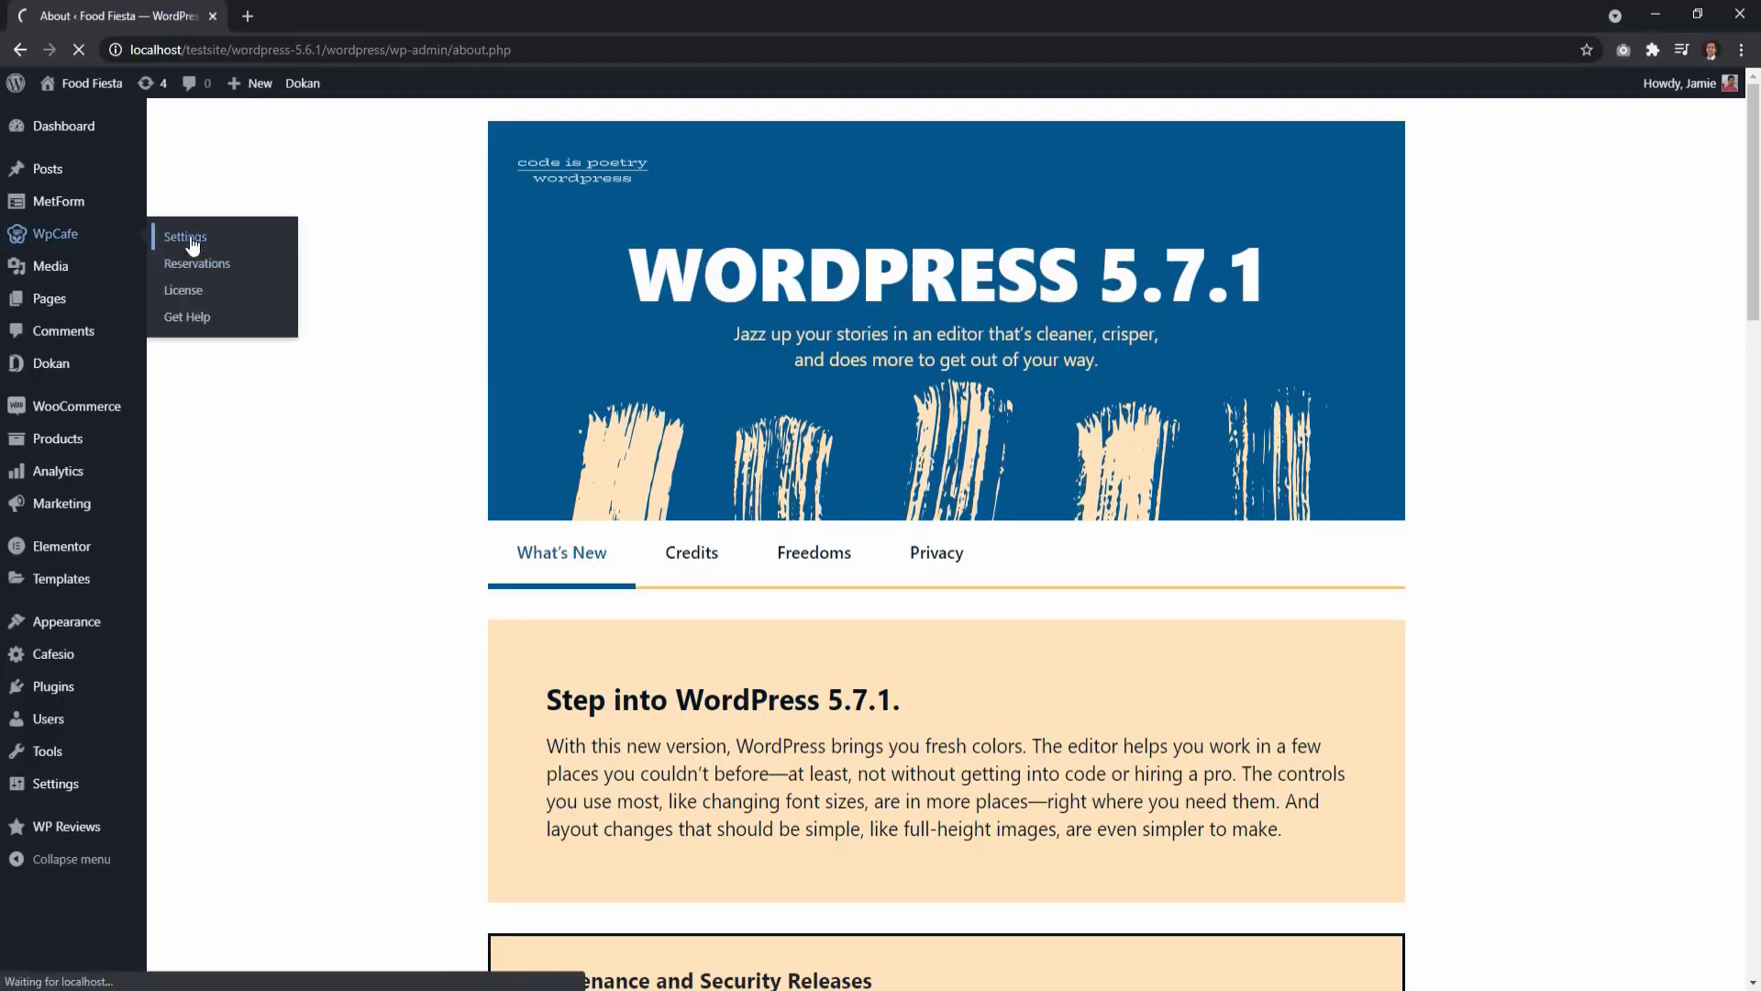
Step: Review the admin WpCafe food menu settings before adding a location
{"action": "left_click", "coordinate": [184, 237]}
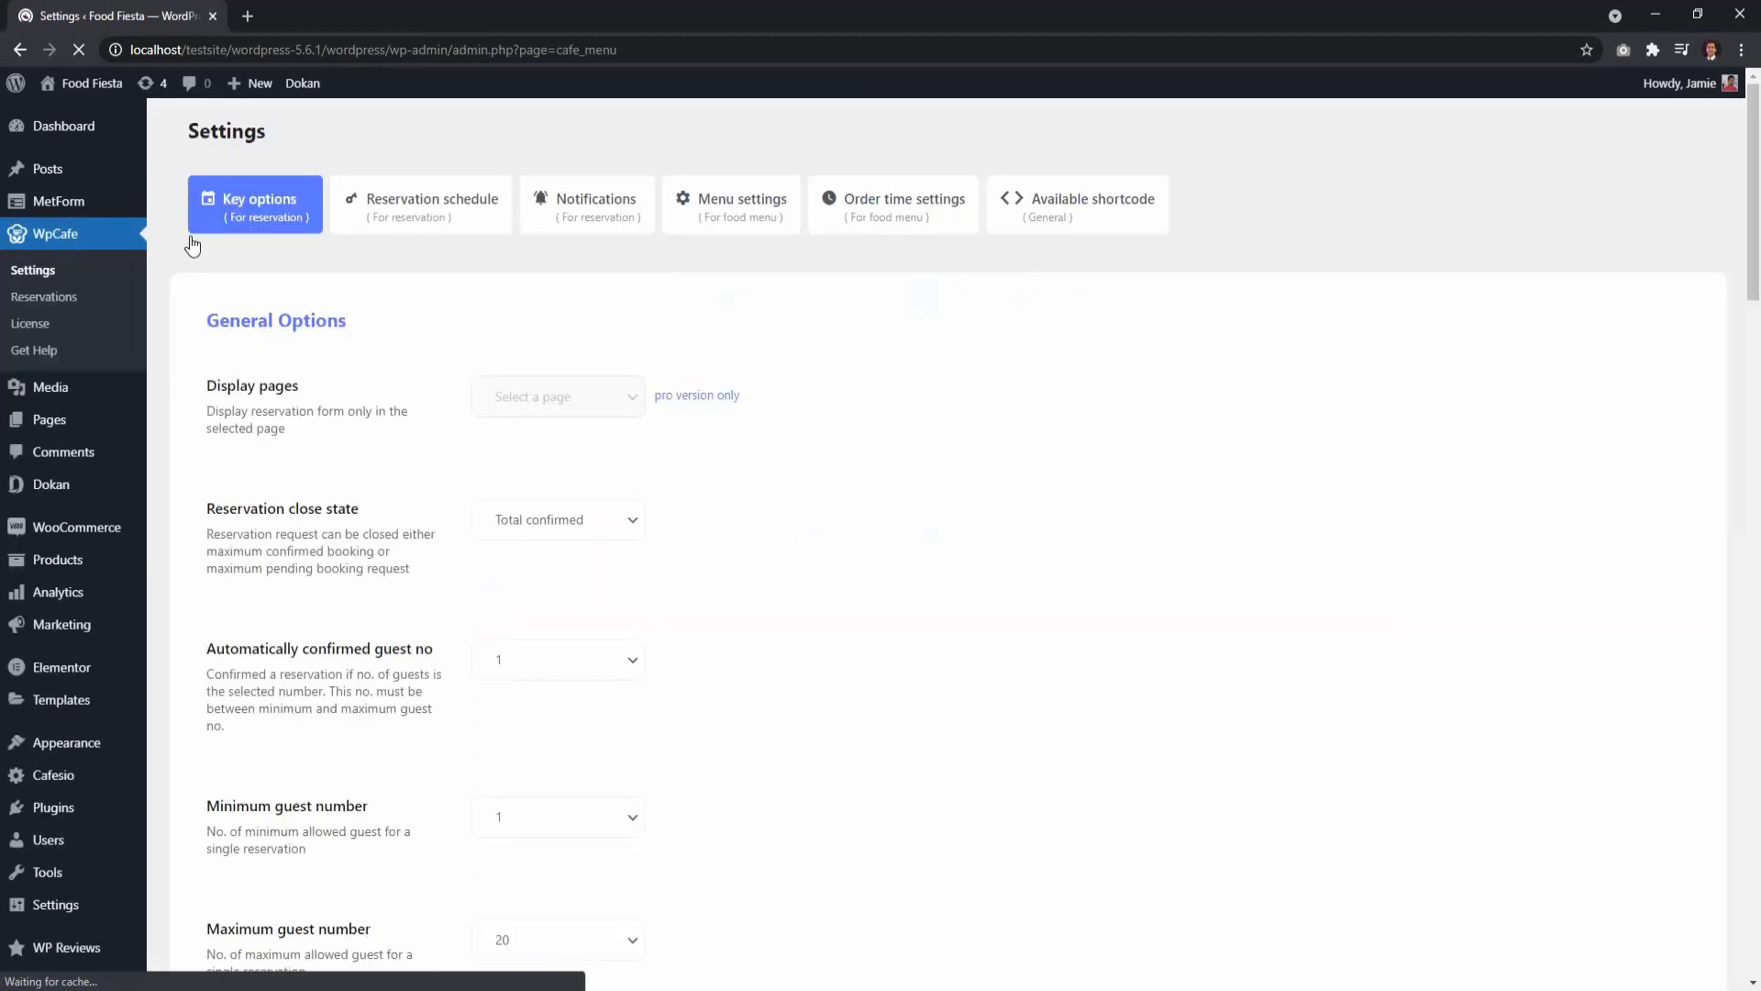
{"action": "left_click", "coordinate": [732, 204]}
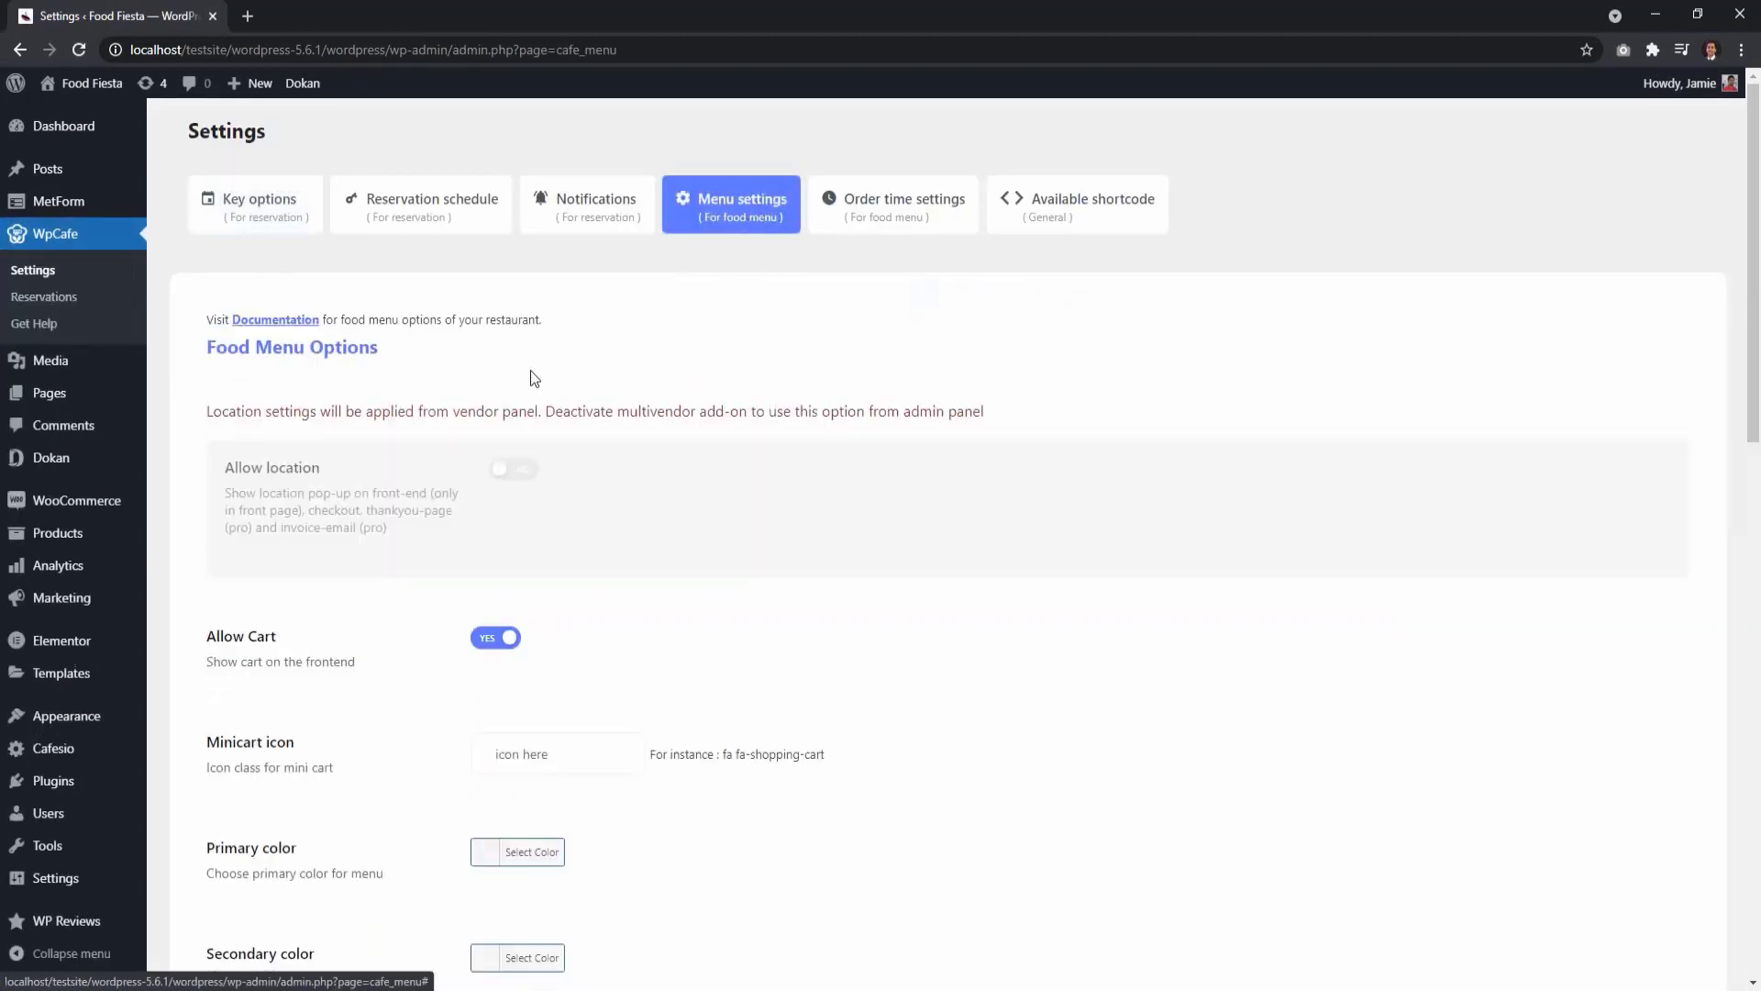
{"action": "mouse_move", "coordinate": [974, 440]}
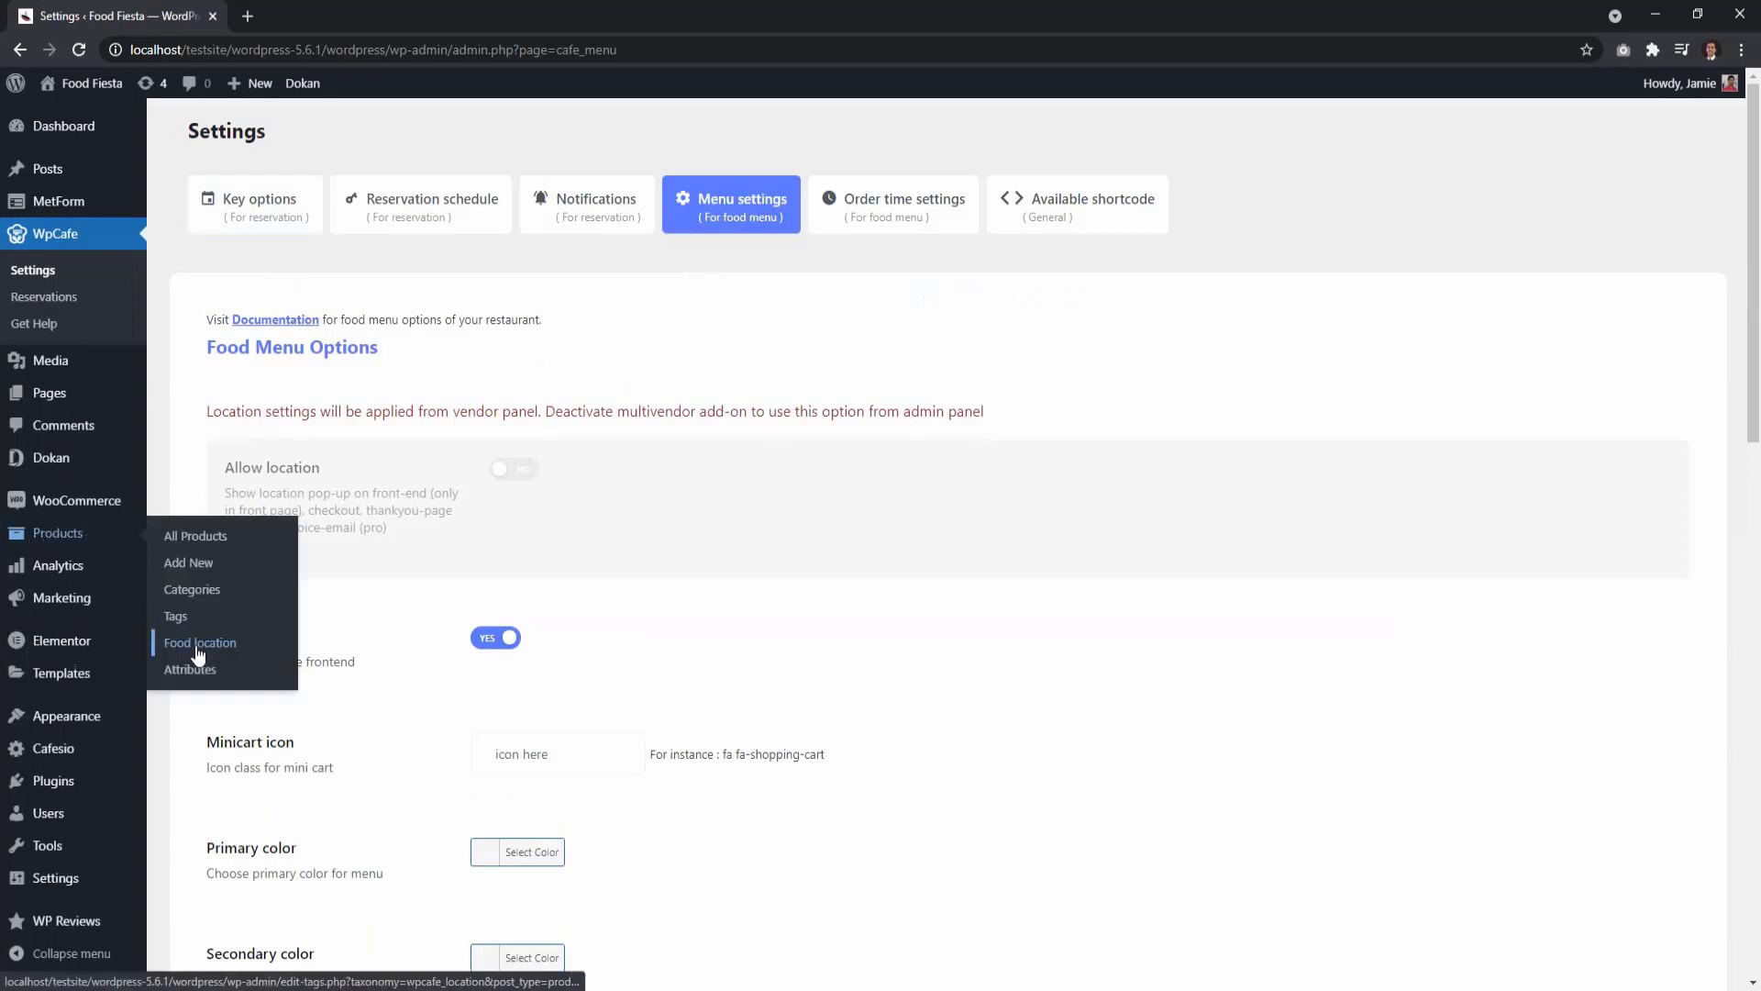
Step: Add 'Bay Area' as a new food location under Products > Food location
{"action": "left_click", "coordinate": [198, 644]}
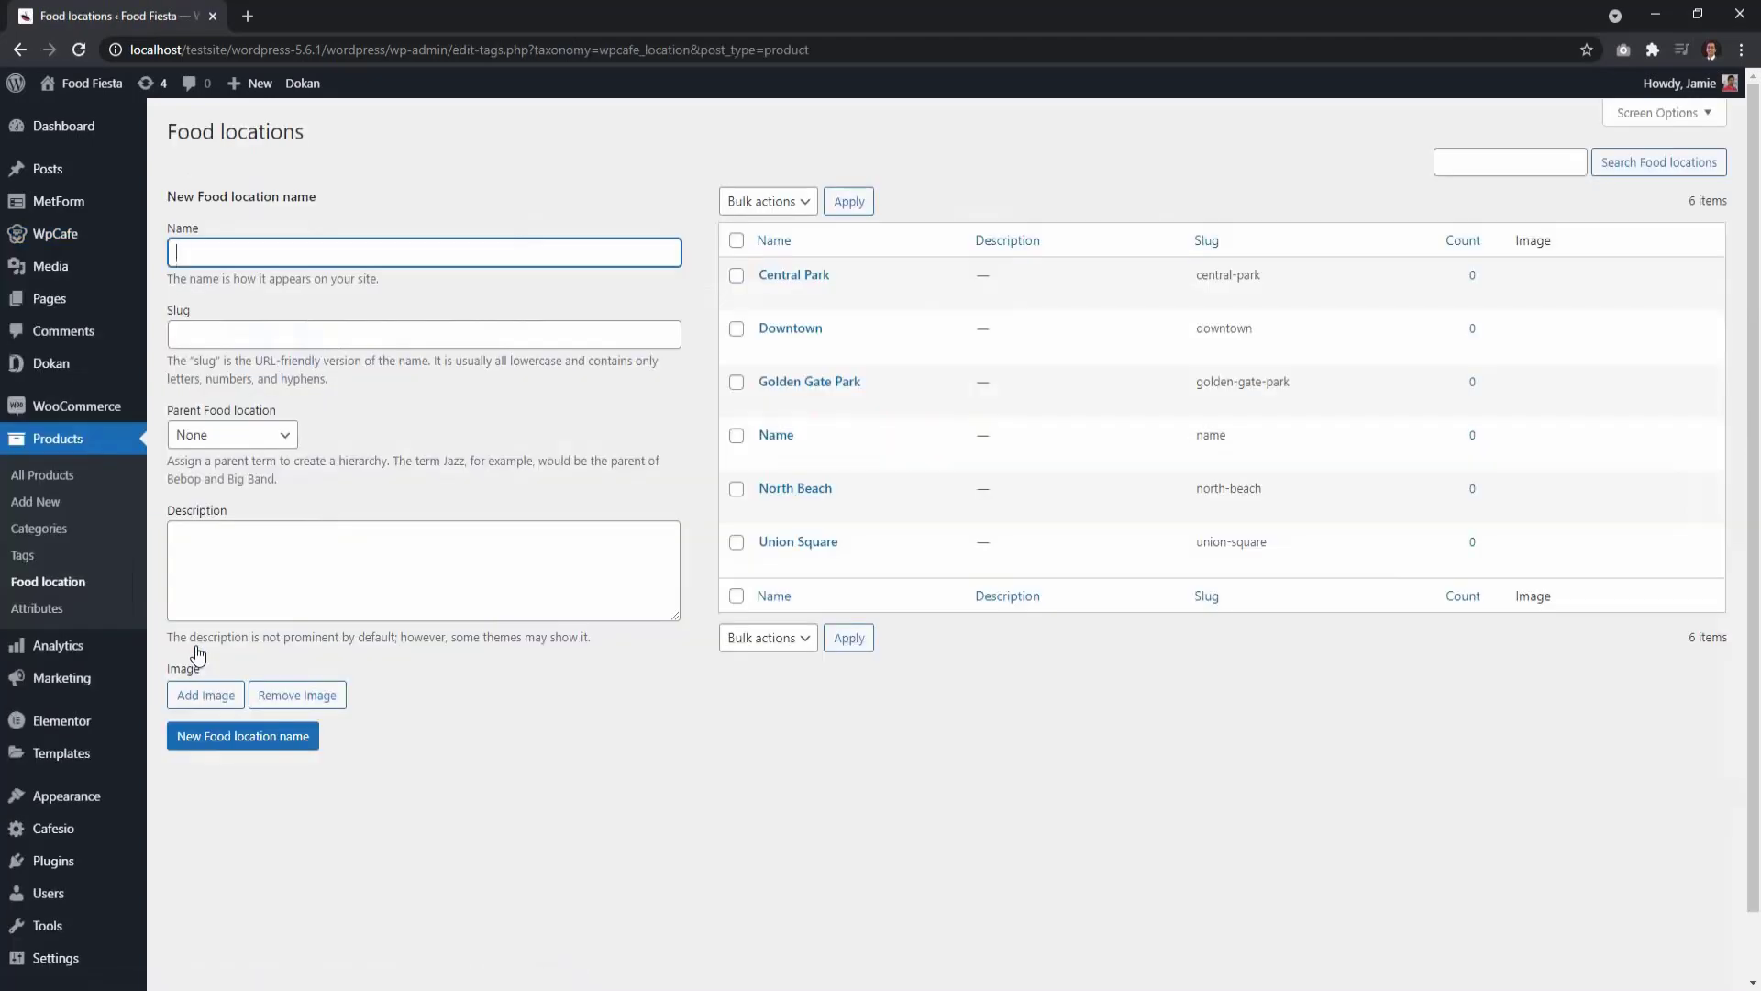
{"action": "type", "text": "Bay Area"}
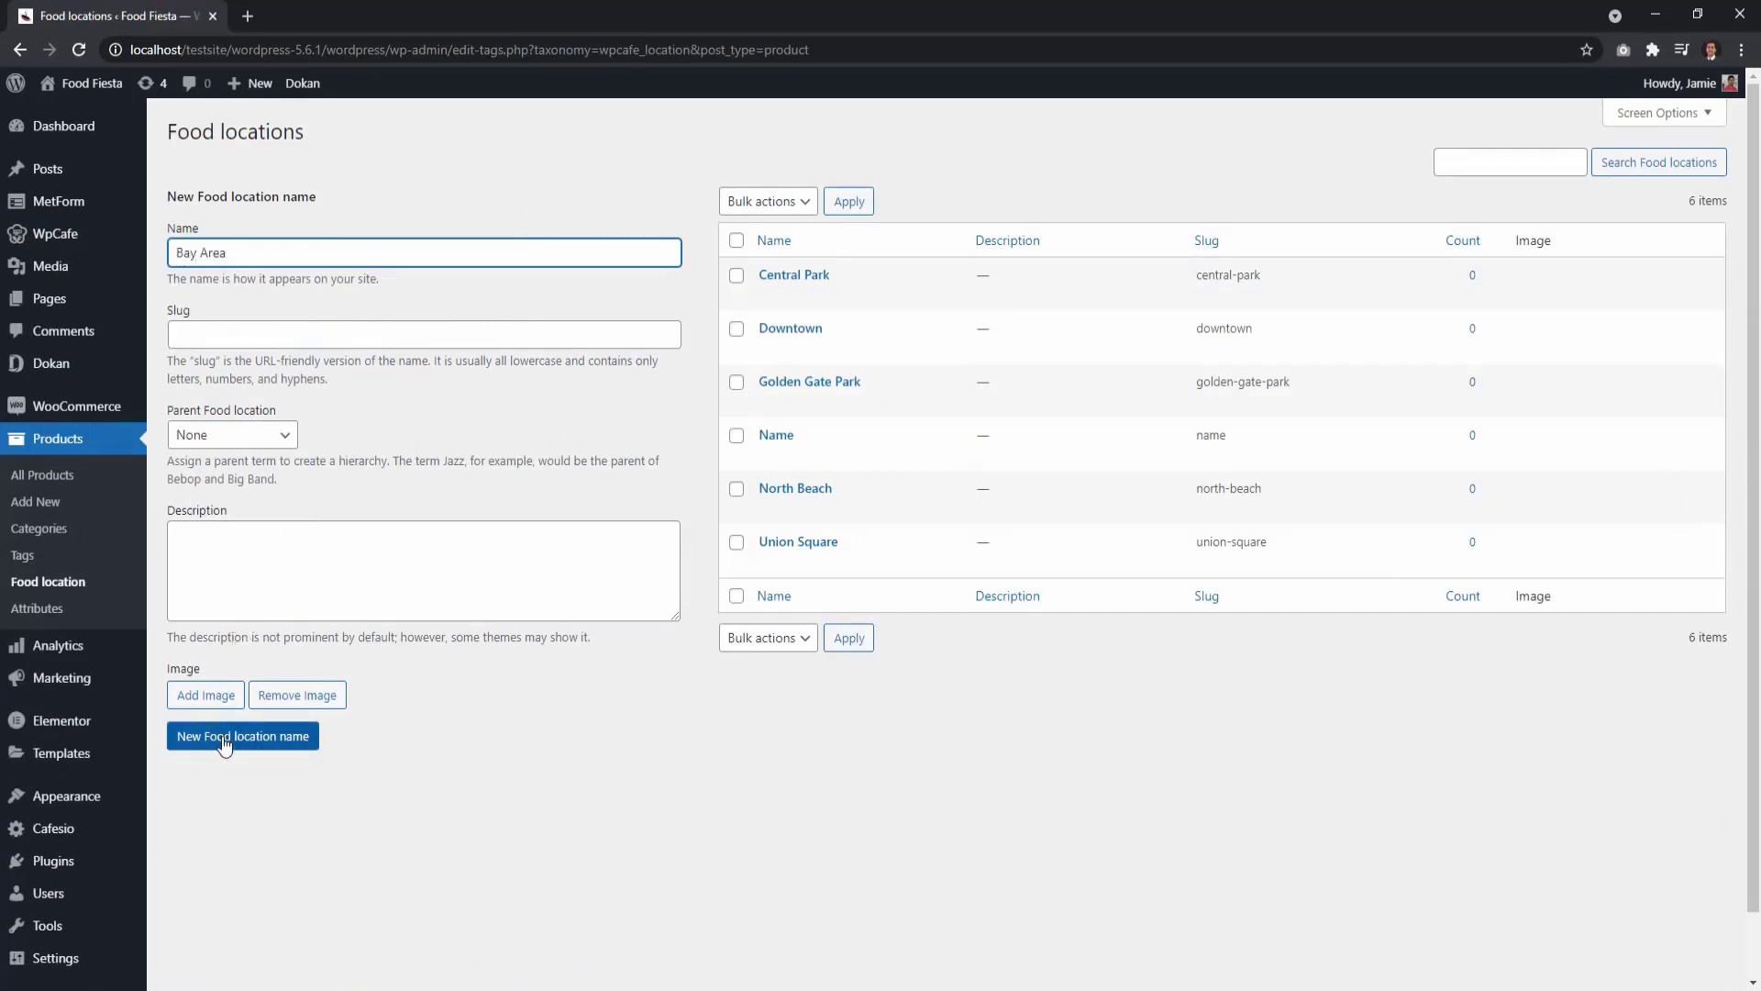
{"action": "left_click", "coordinate": [242, 735]}
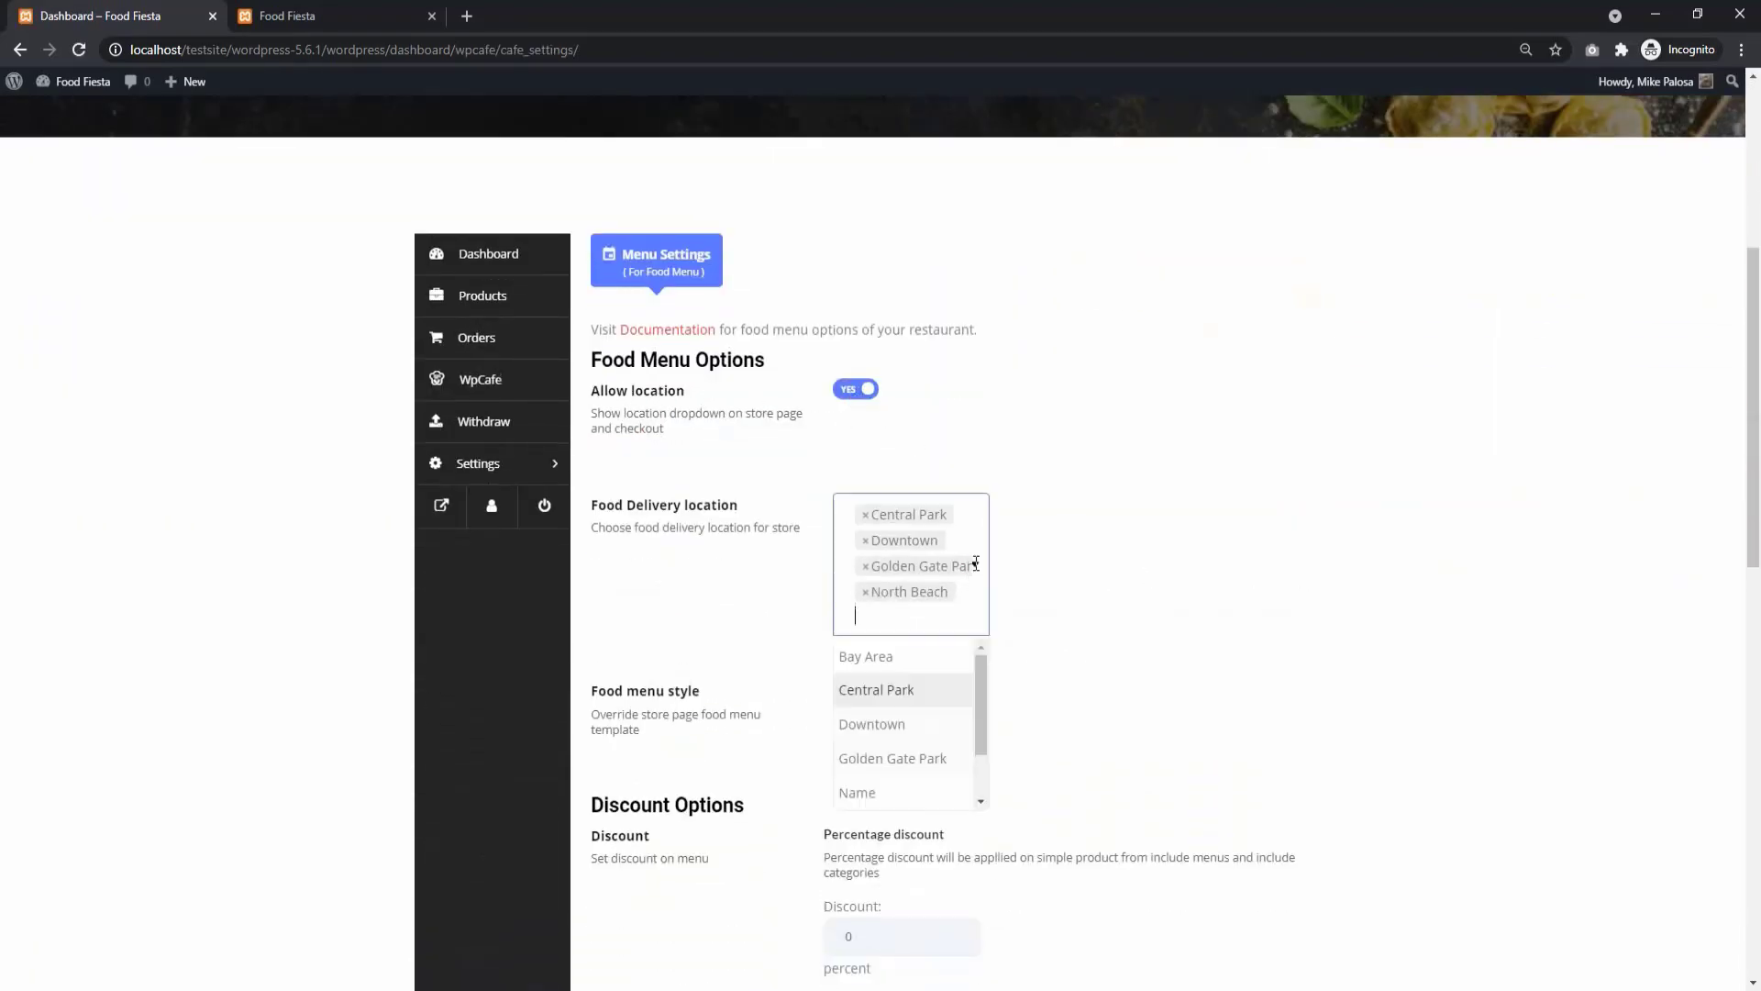
Step: Add Bay Area to the vendor's food delivery locations and save the settings
{"action": "left_click", "coordinate": [866, 655]}
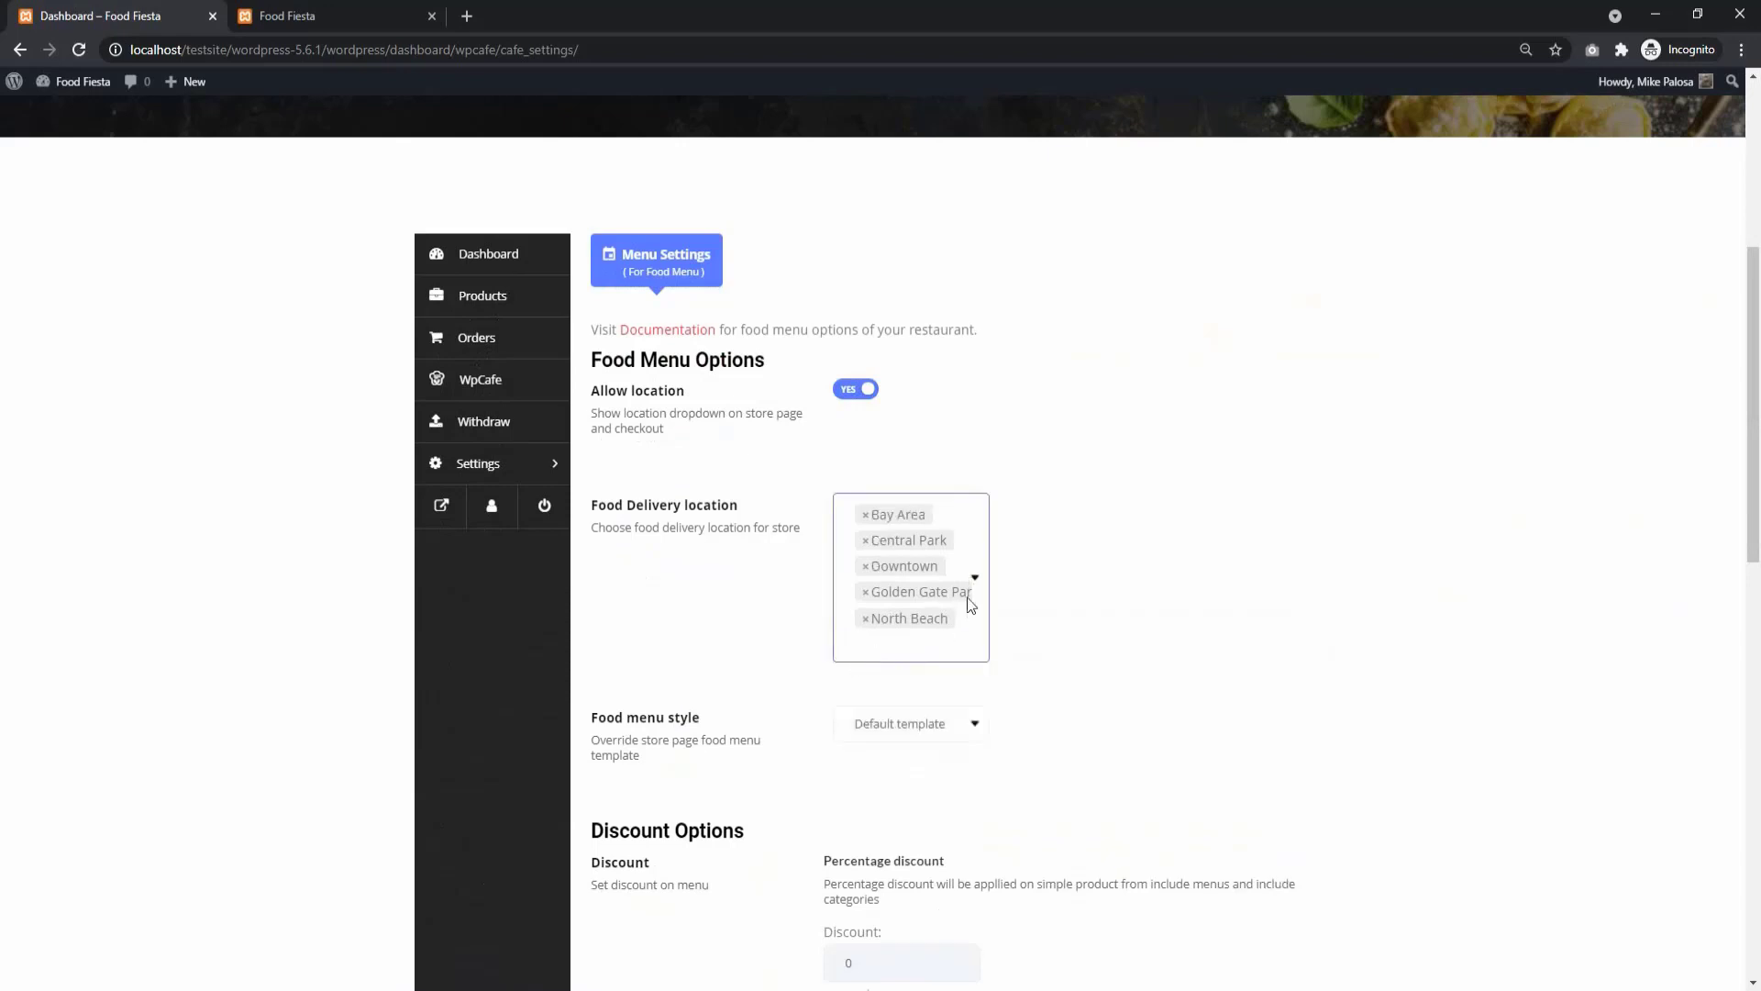
{"action": "left_click", "coordinate": [910, 642]}
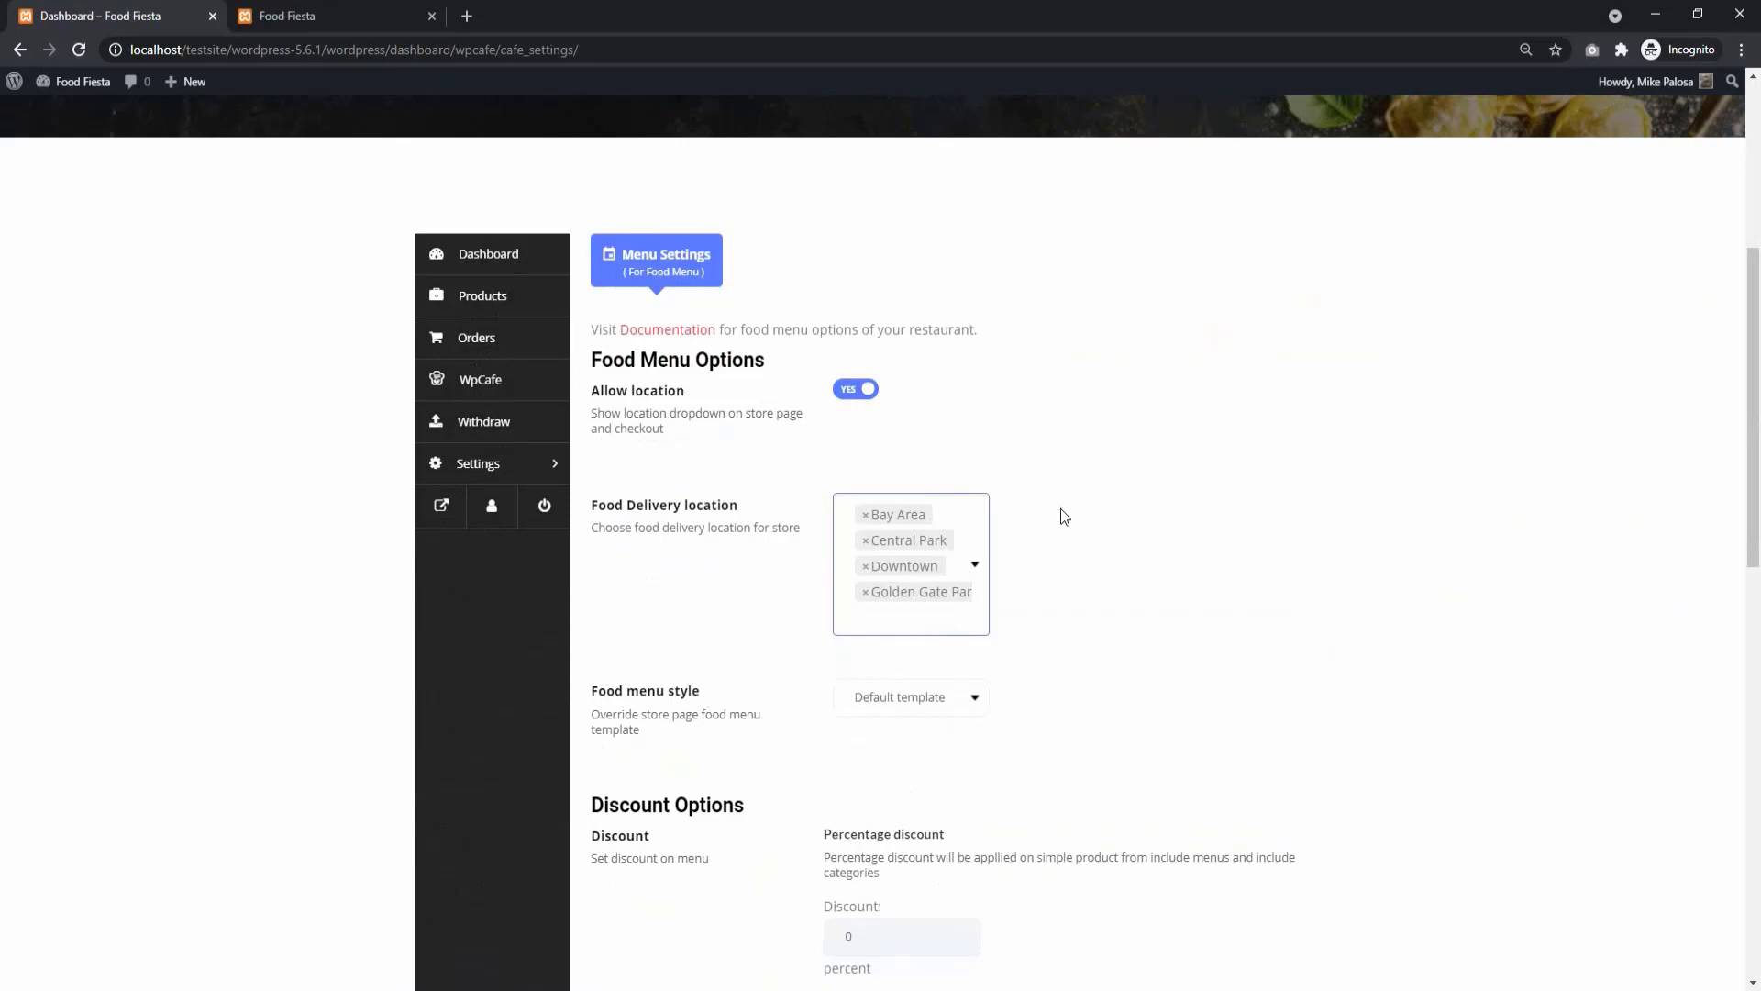
{"action": "scroll", "scroll_direction": "down", "scroll_amount": 3}
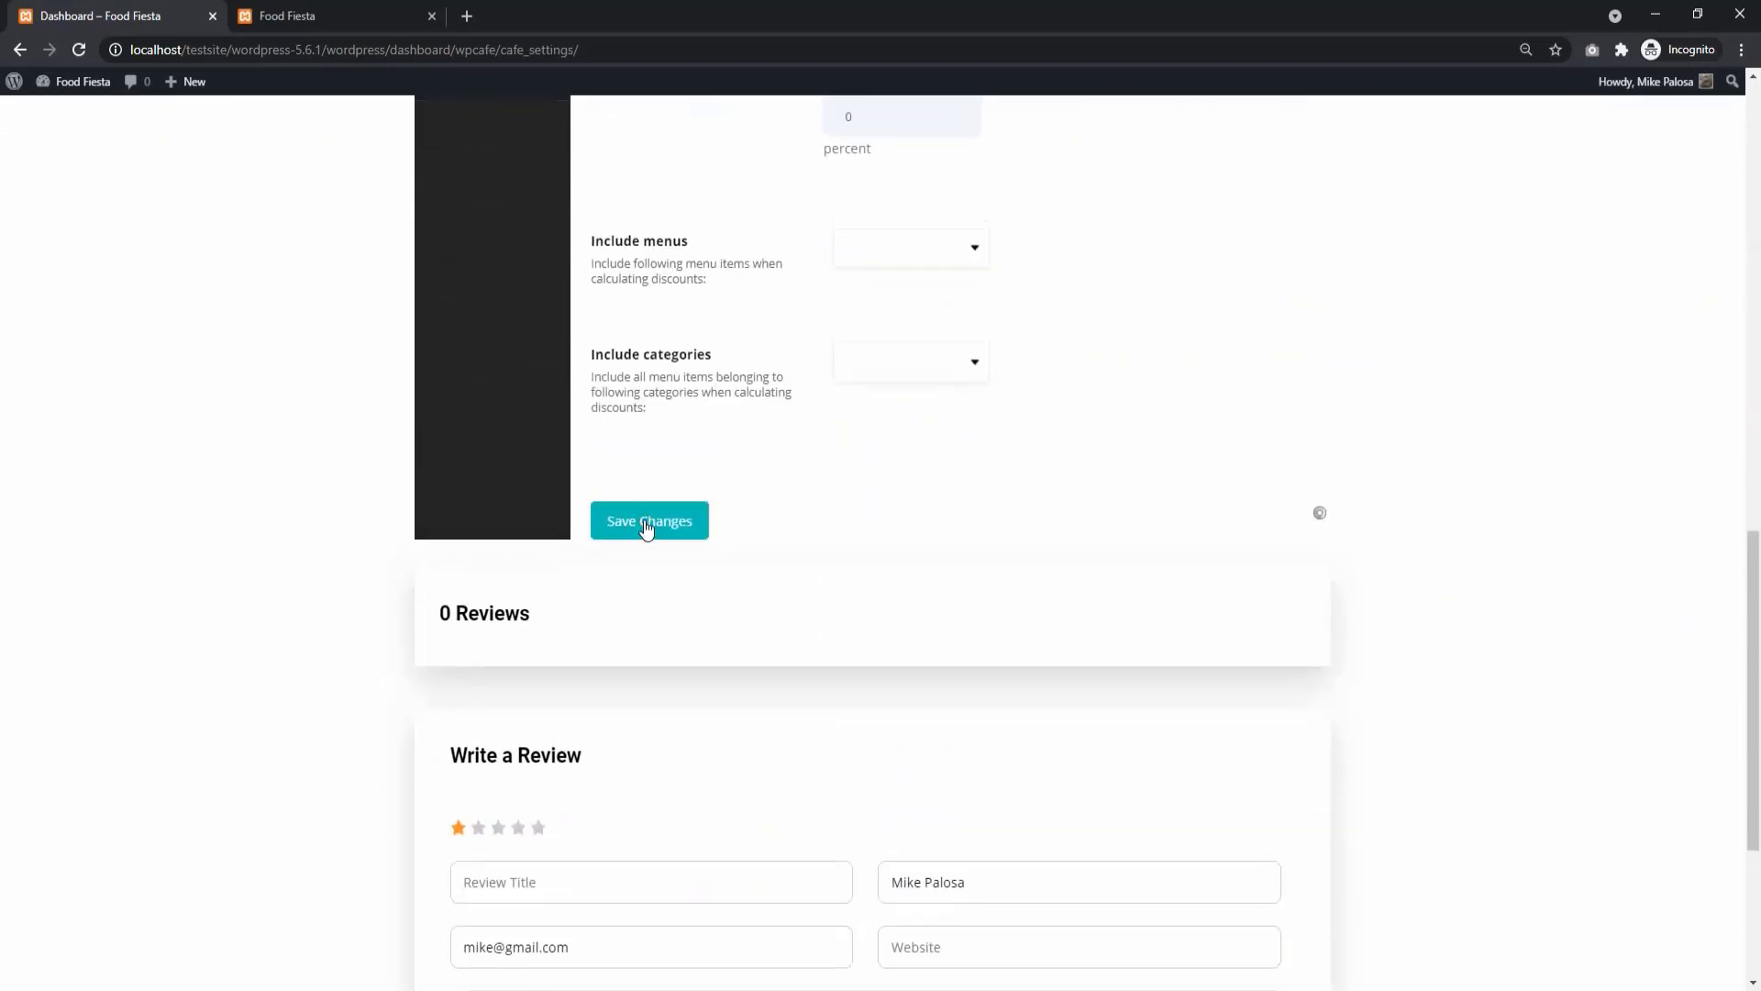
{"action": "left_click", "coordinate": [650, 521]}
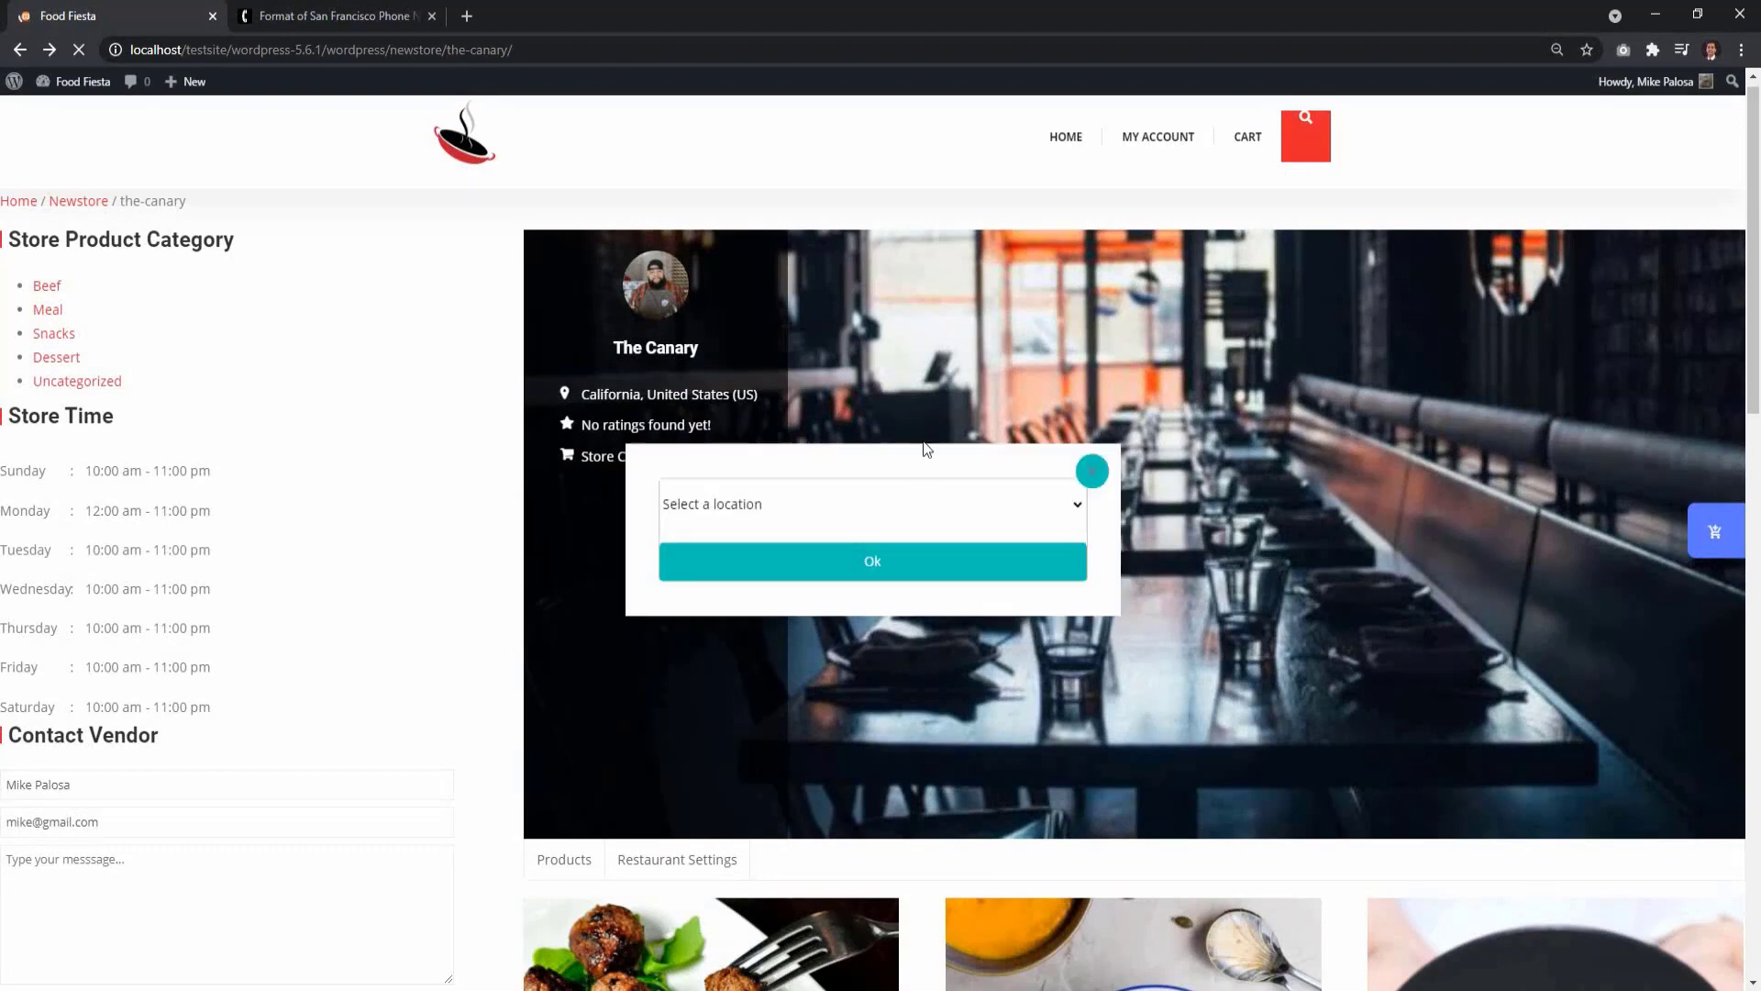
Step: Choose Central Park as the location and add Hainan Soup to the mini cart
{"action": "left_click", "coordinate": [872, 502]}
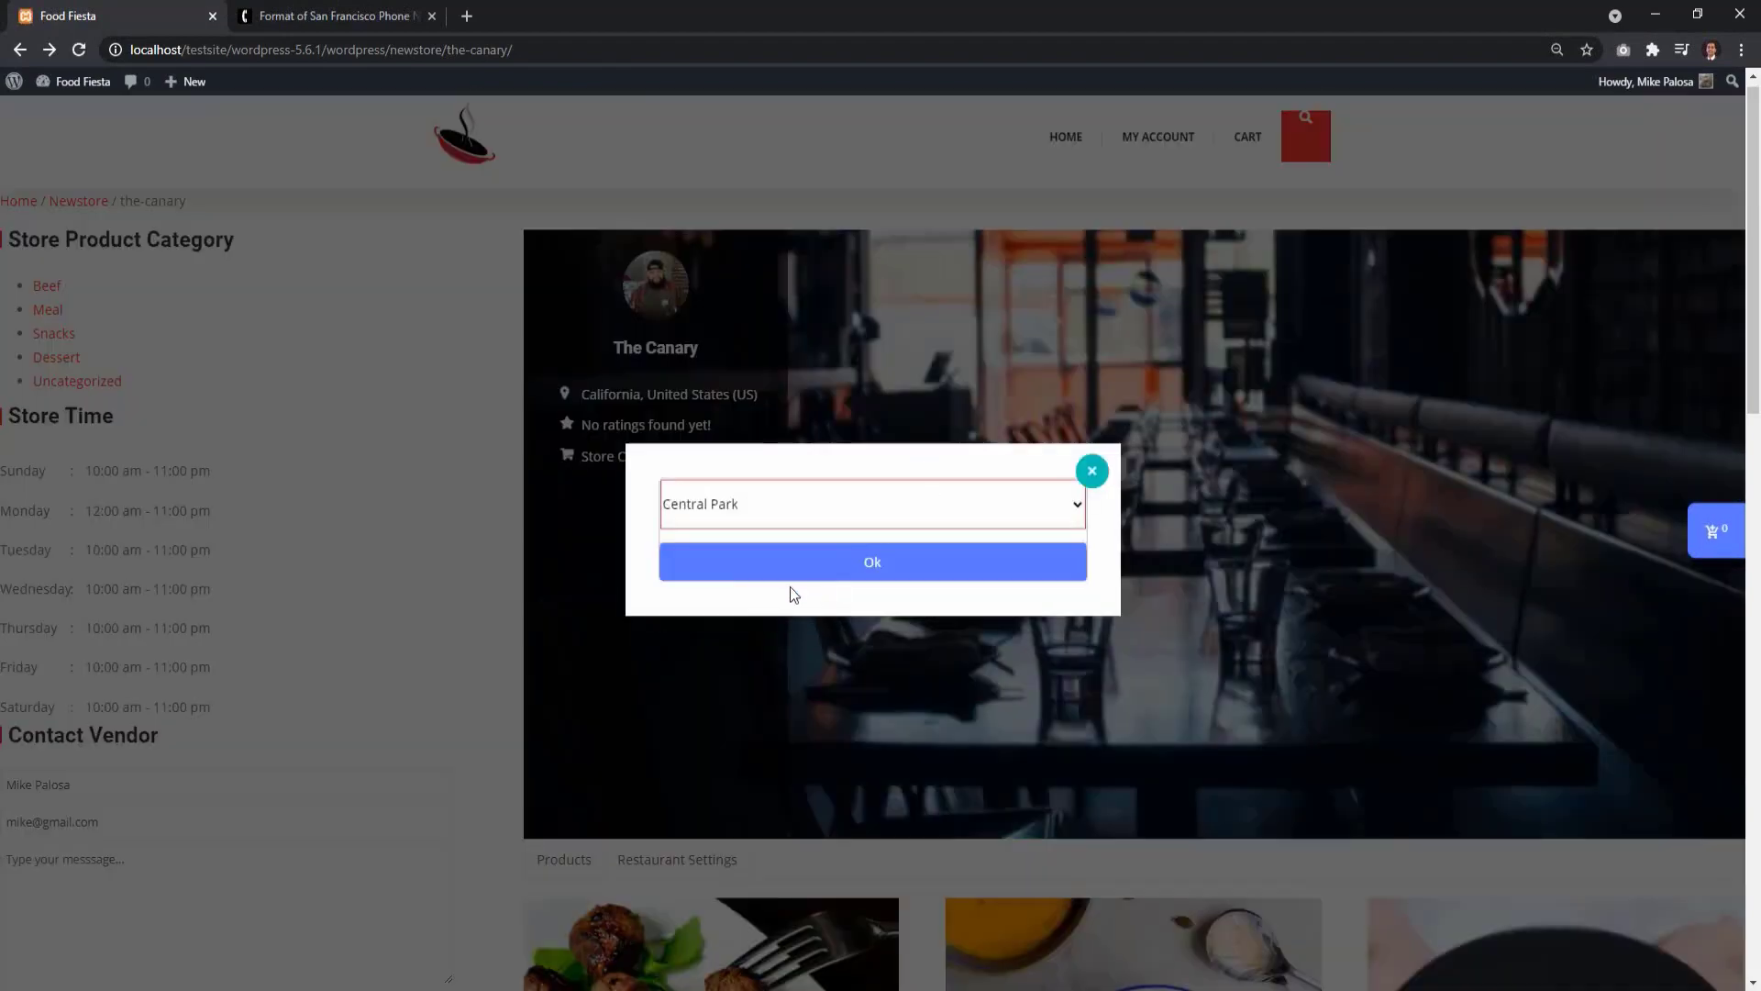
{"action": "left_click", "coordinate": [873, 562]}
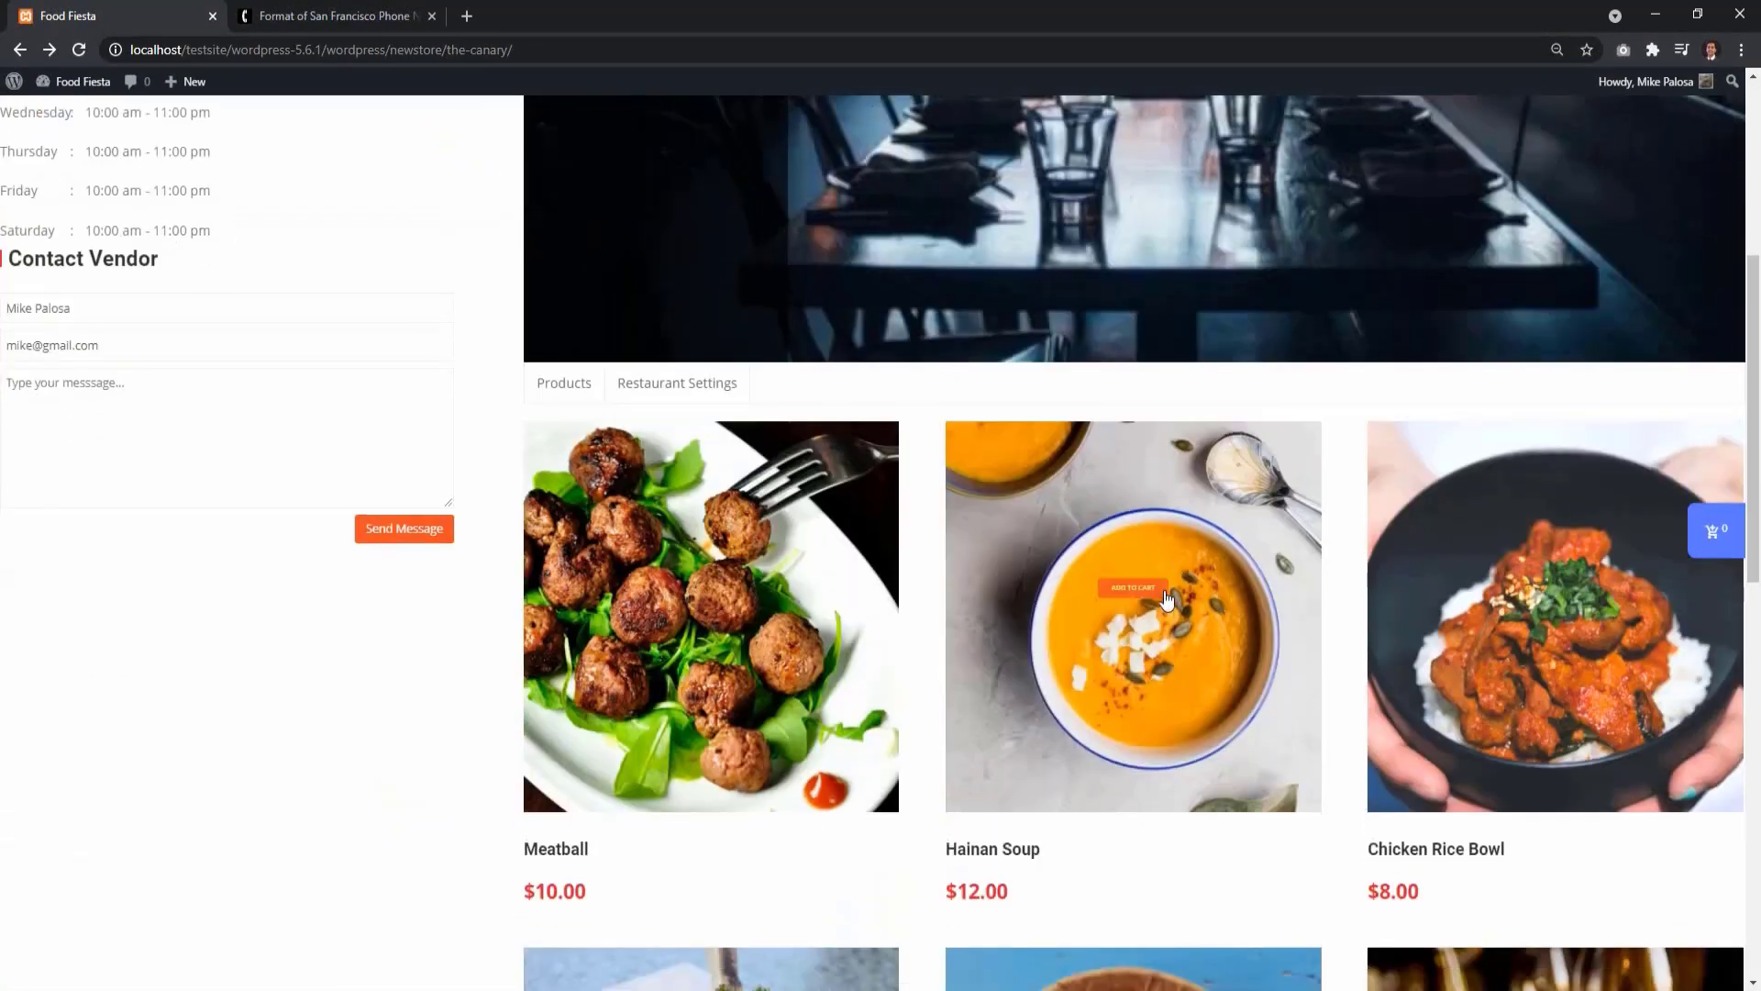
{"action": "left_click", "coordinate": [1133, 587]}
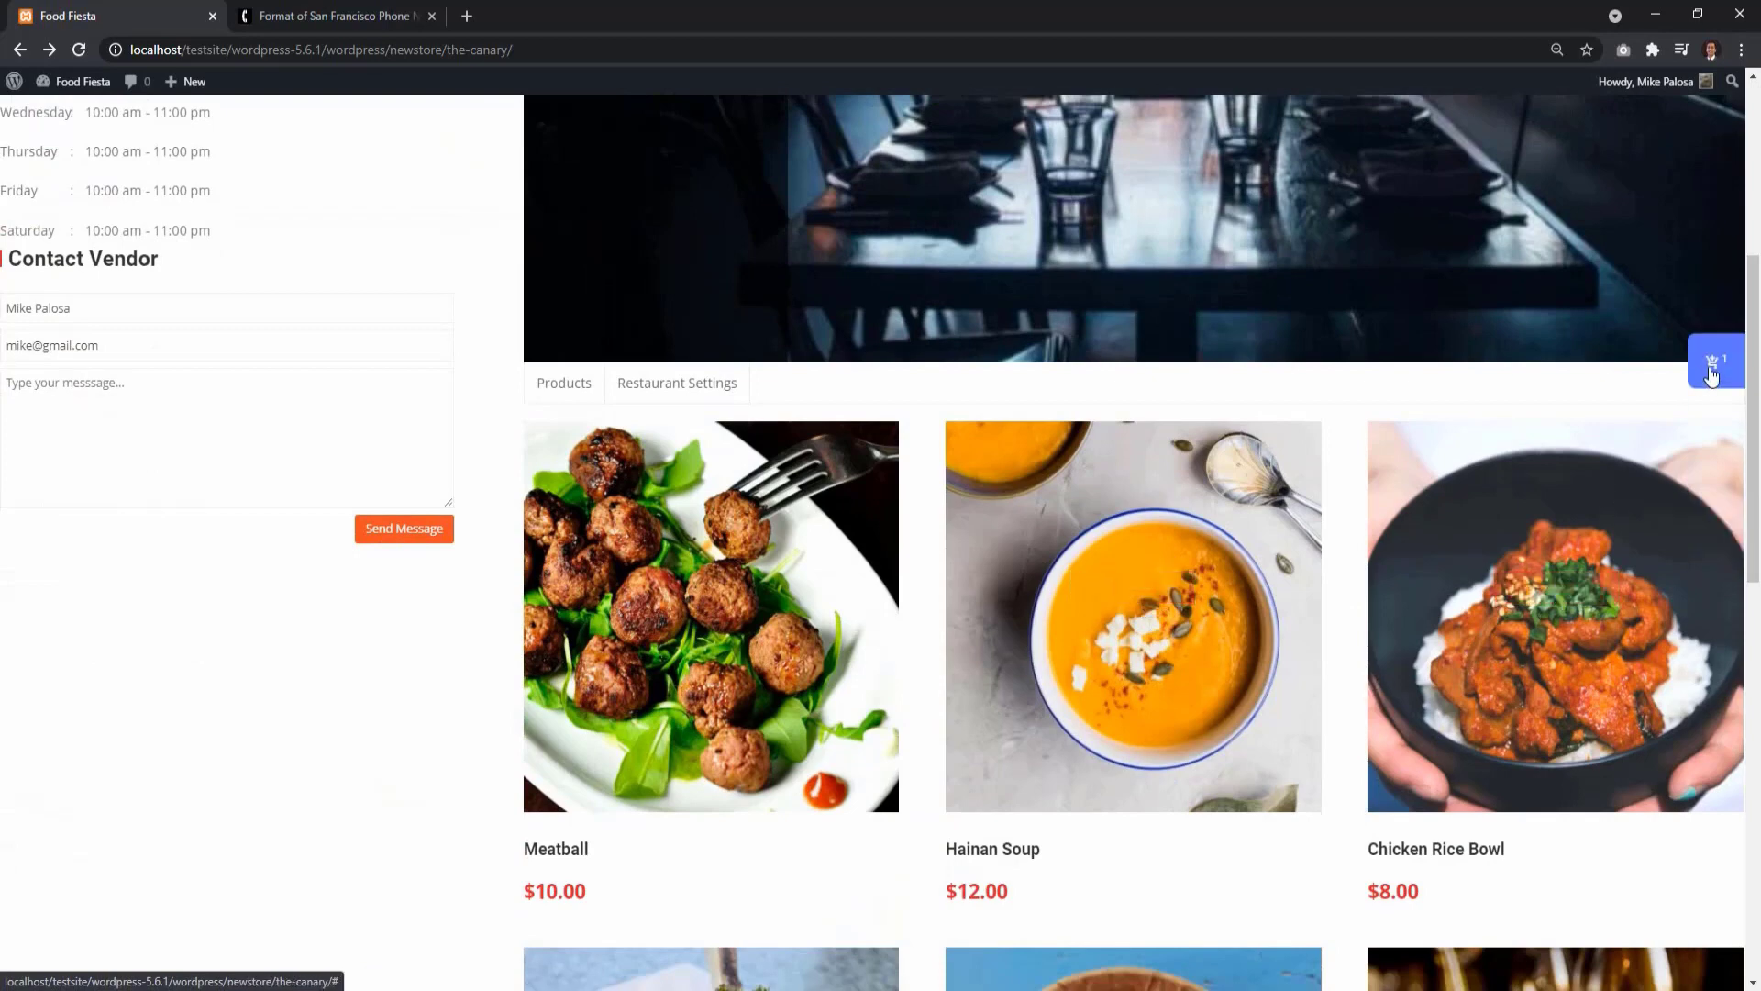
{"action": "left_click", "coordinate": [1713, 360]}
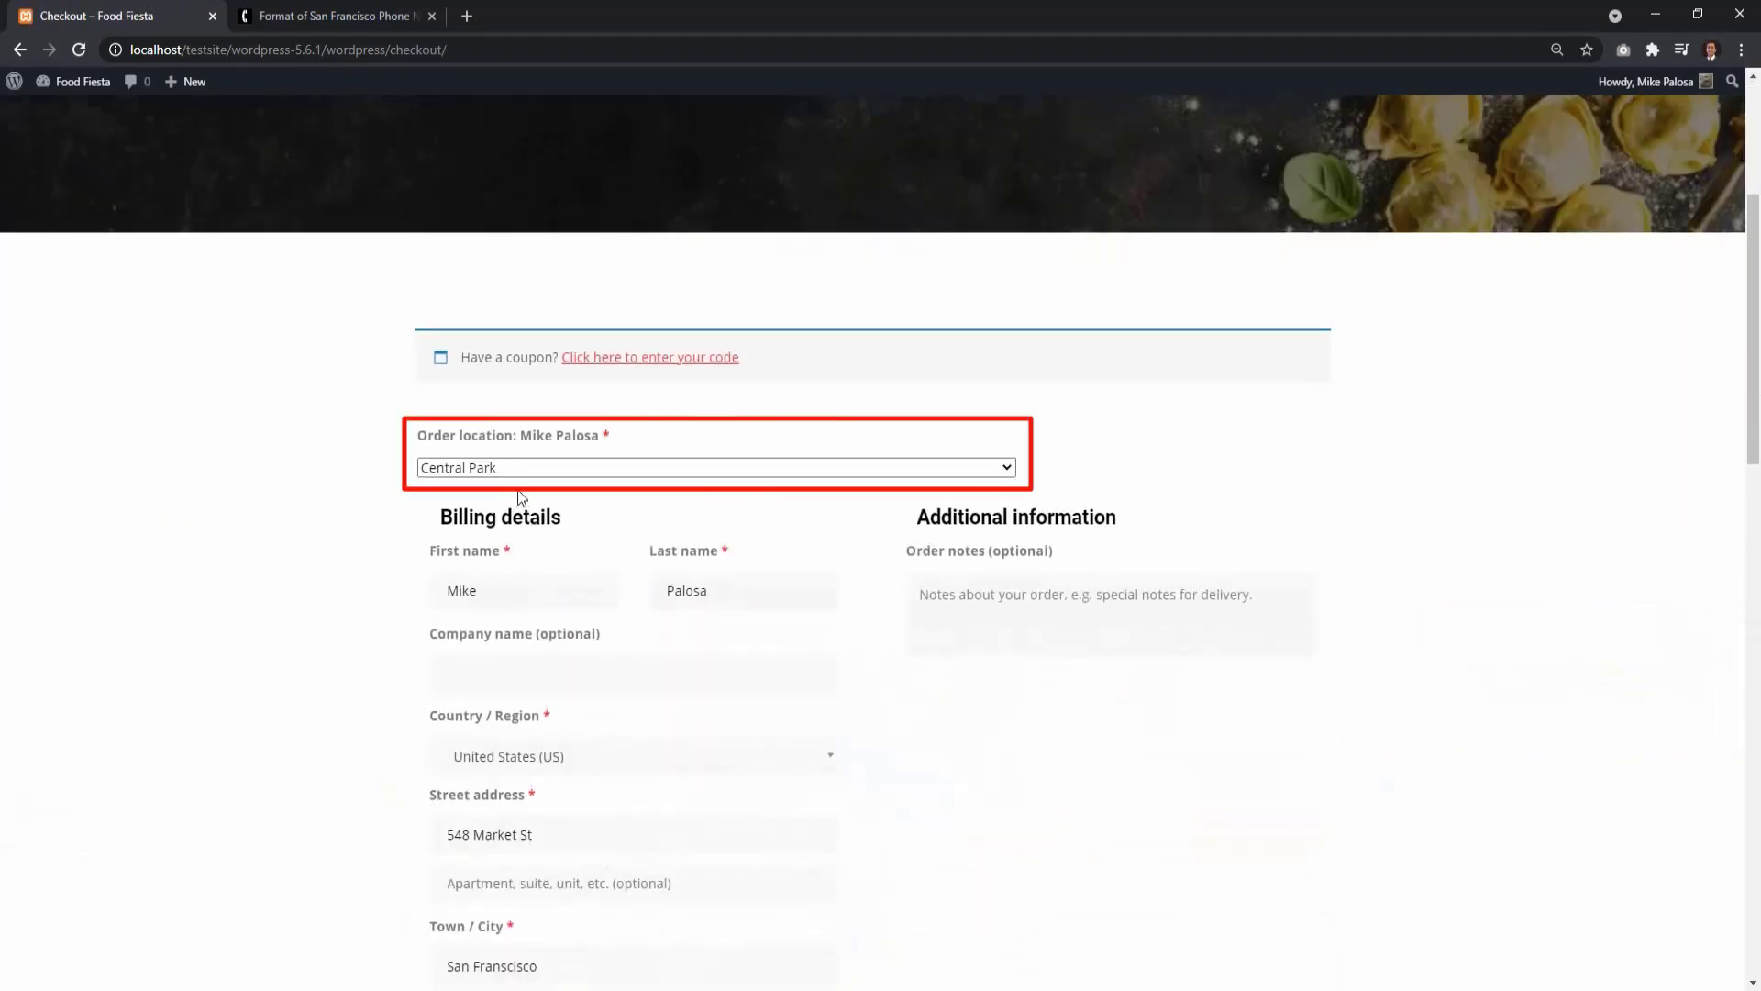
Step: Review the order confirmation showing Central Park location and a $15.00 total
{"action": "scroll", "scroll_direction": "down", "scroll_amount": 3}
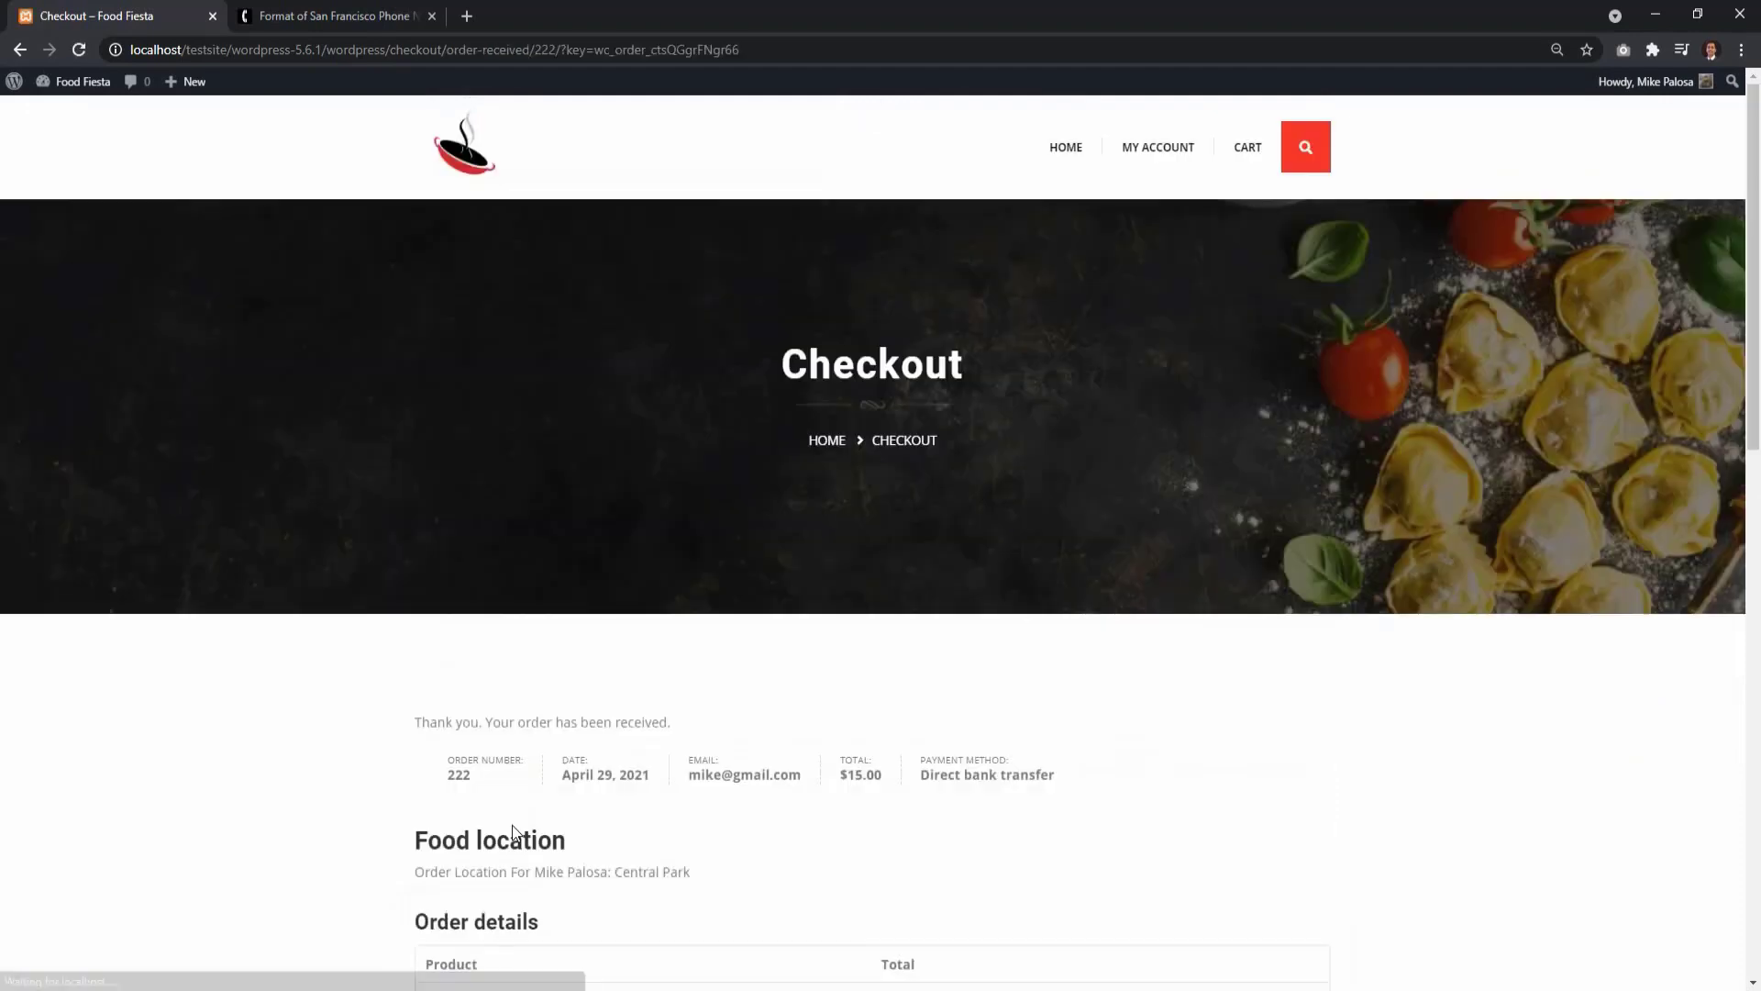
{"action": "scroll", "scroll_direction": "down", "scroll_amount": 3}
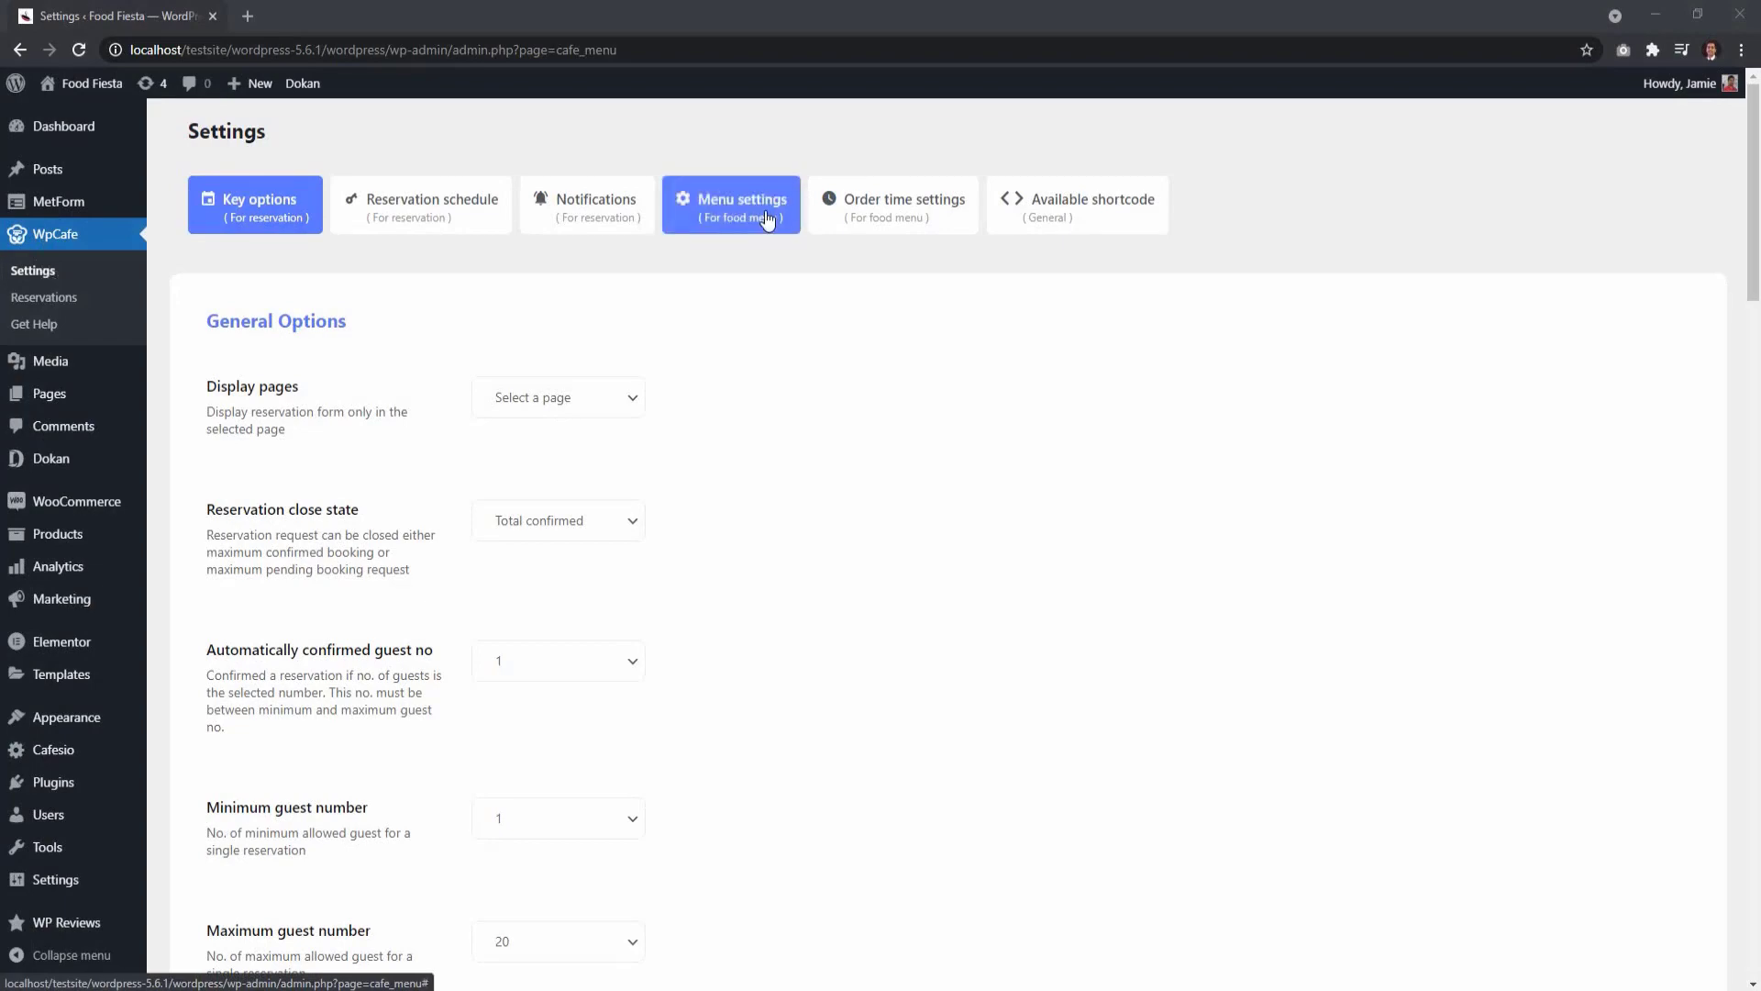
Step: View admin Menu settings where location and discount options are vendor-controlled
{"action": "left_click", "coordinate": [730, 203]}
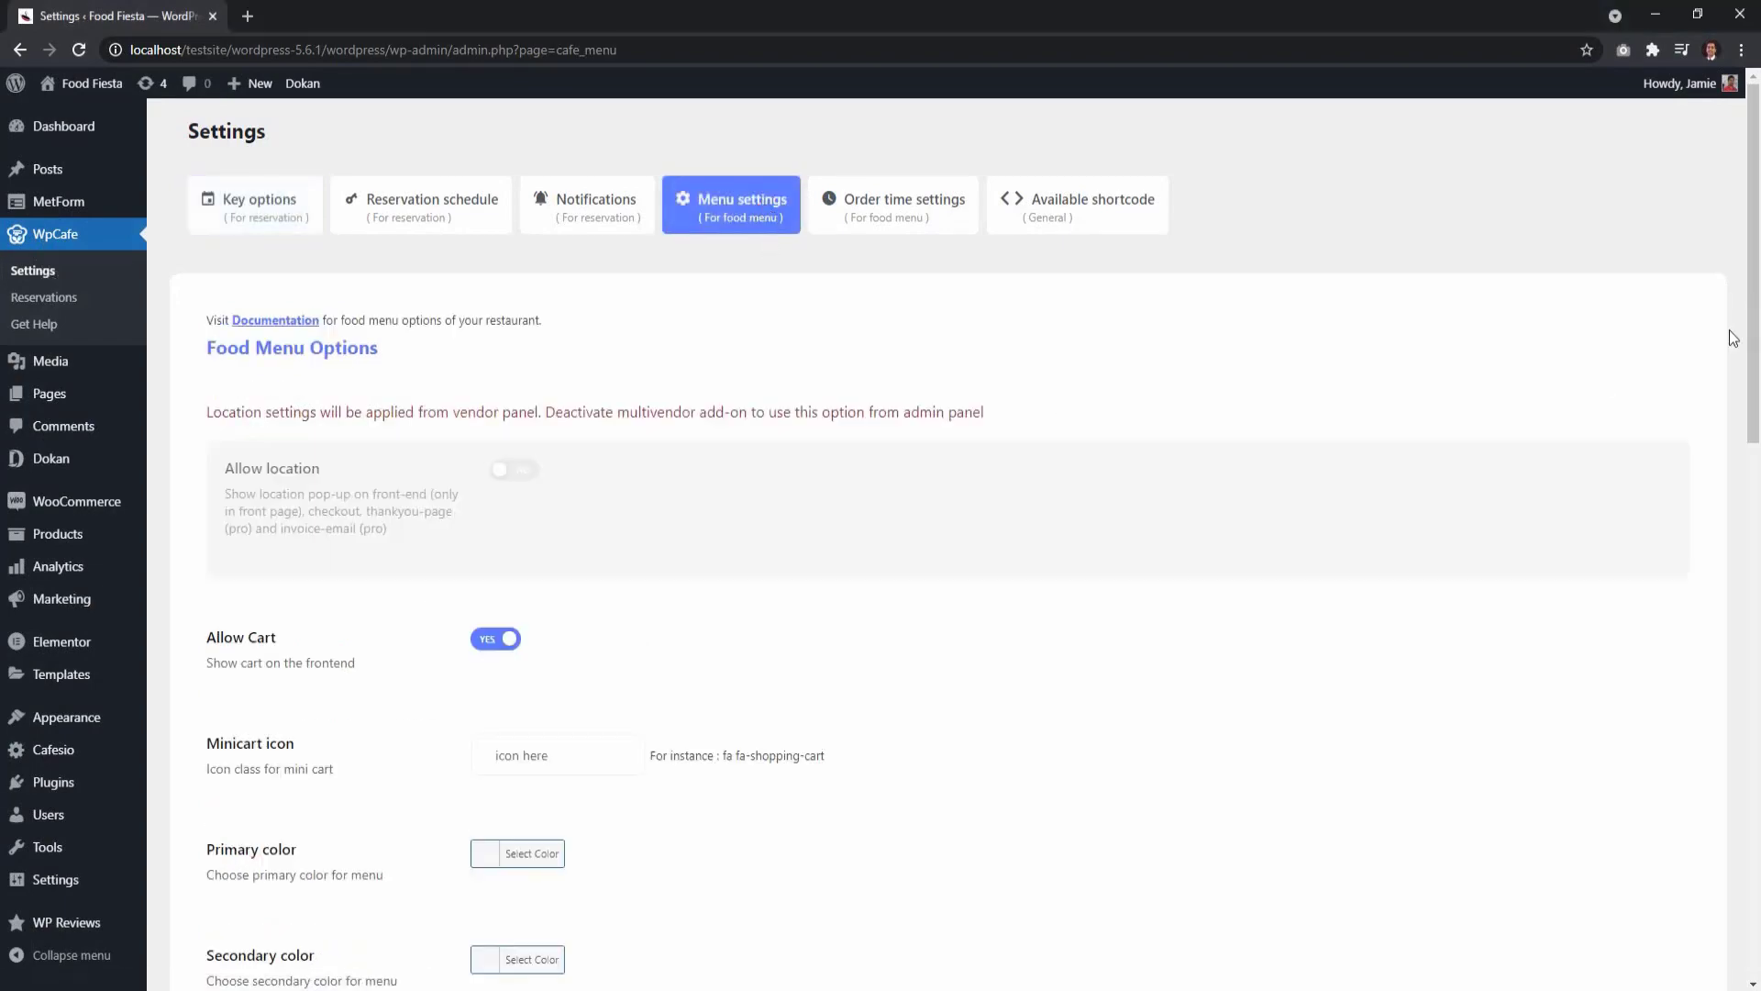
{"action": "scroll", "scroll_direction": "down", "scroll_amount": 3}
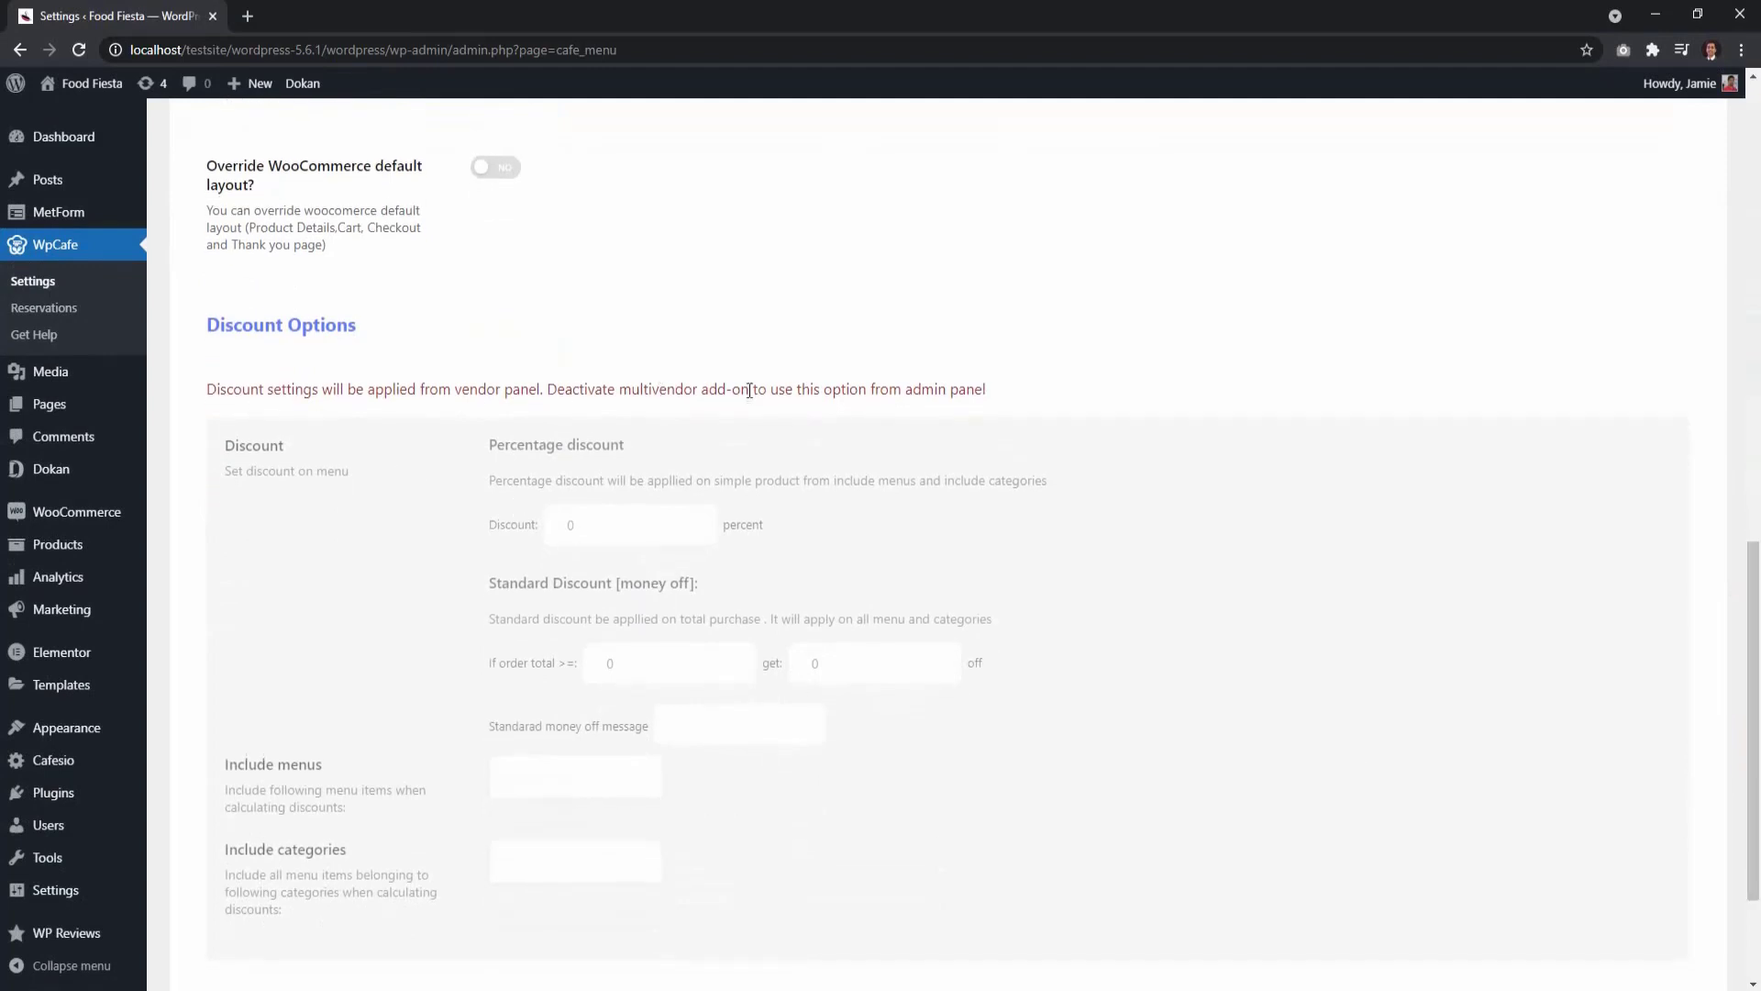
{"action": "mouse_move", "coordinate": [1002, 391]}
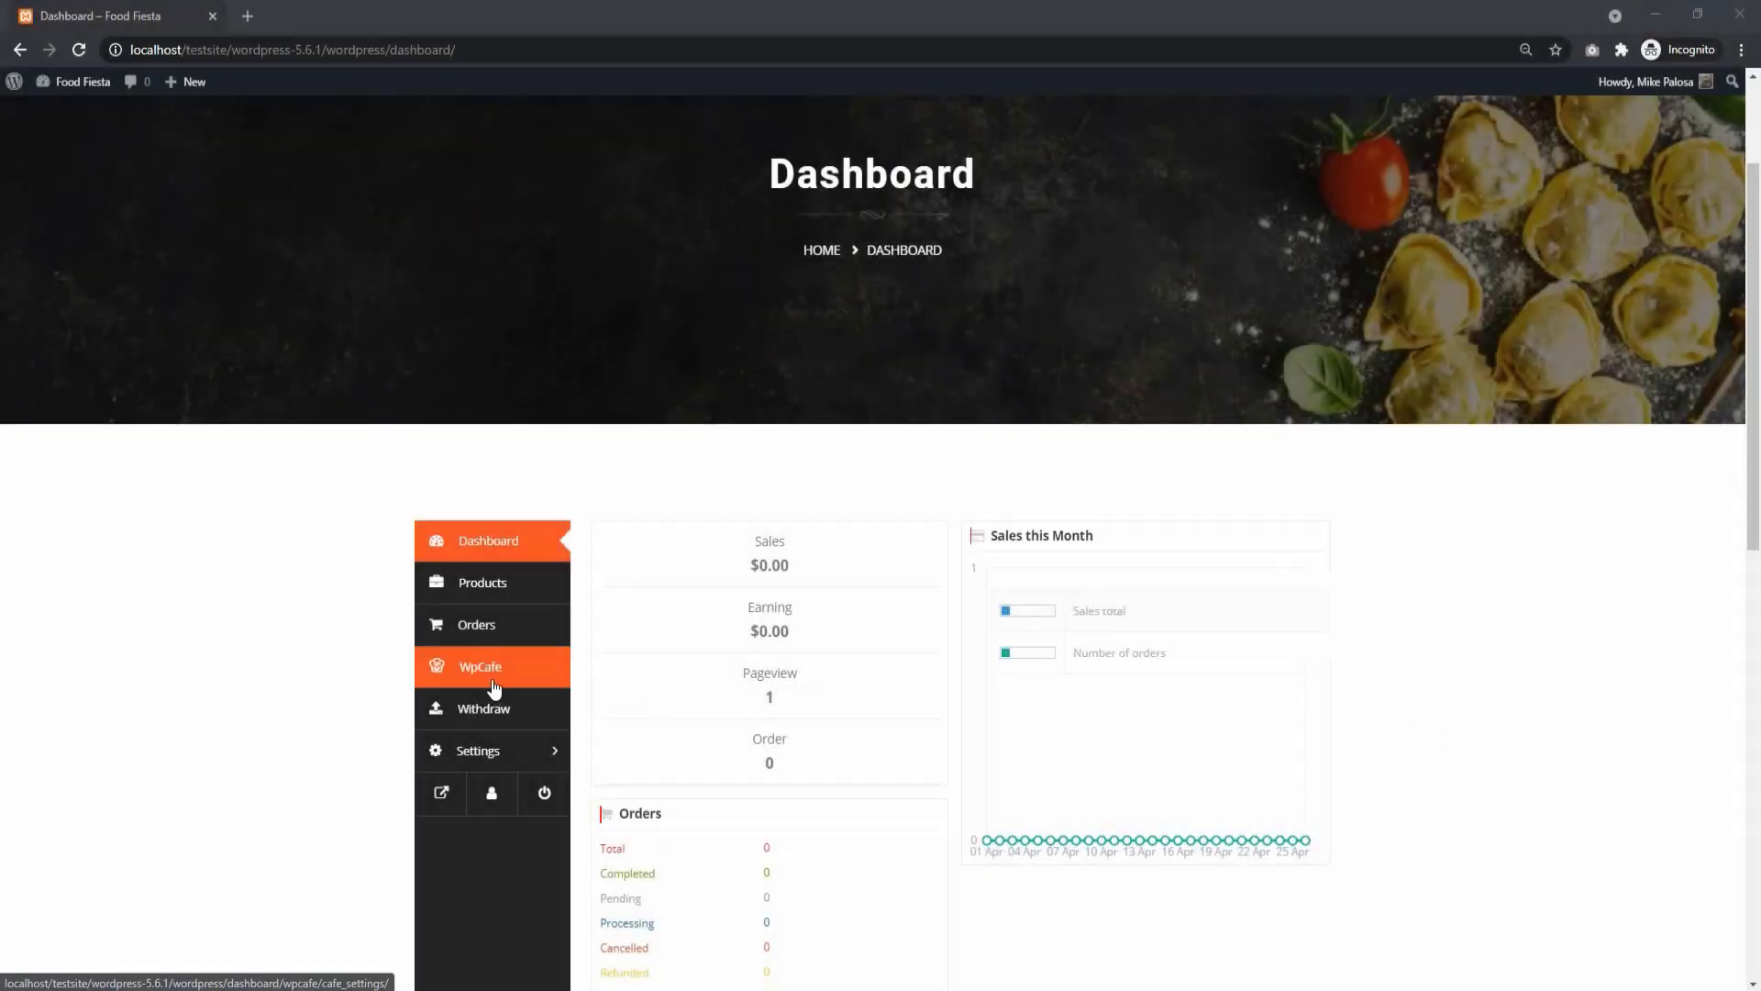
Step: Set the vendor discount to 25% for the included menus and Dessert, and save
{"action": "left_click", "coordinate": [479, 666]}
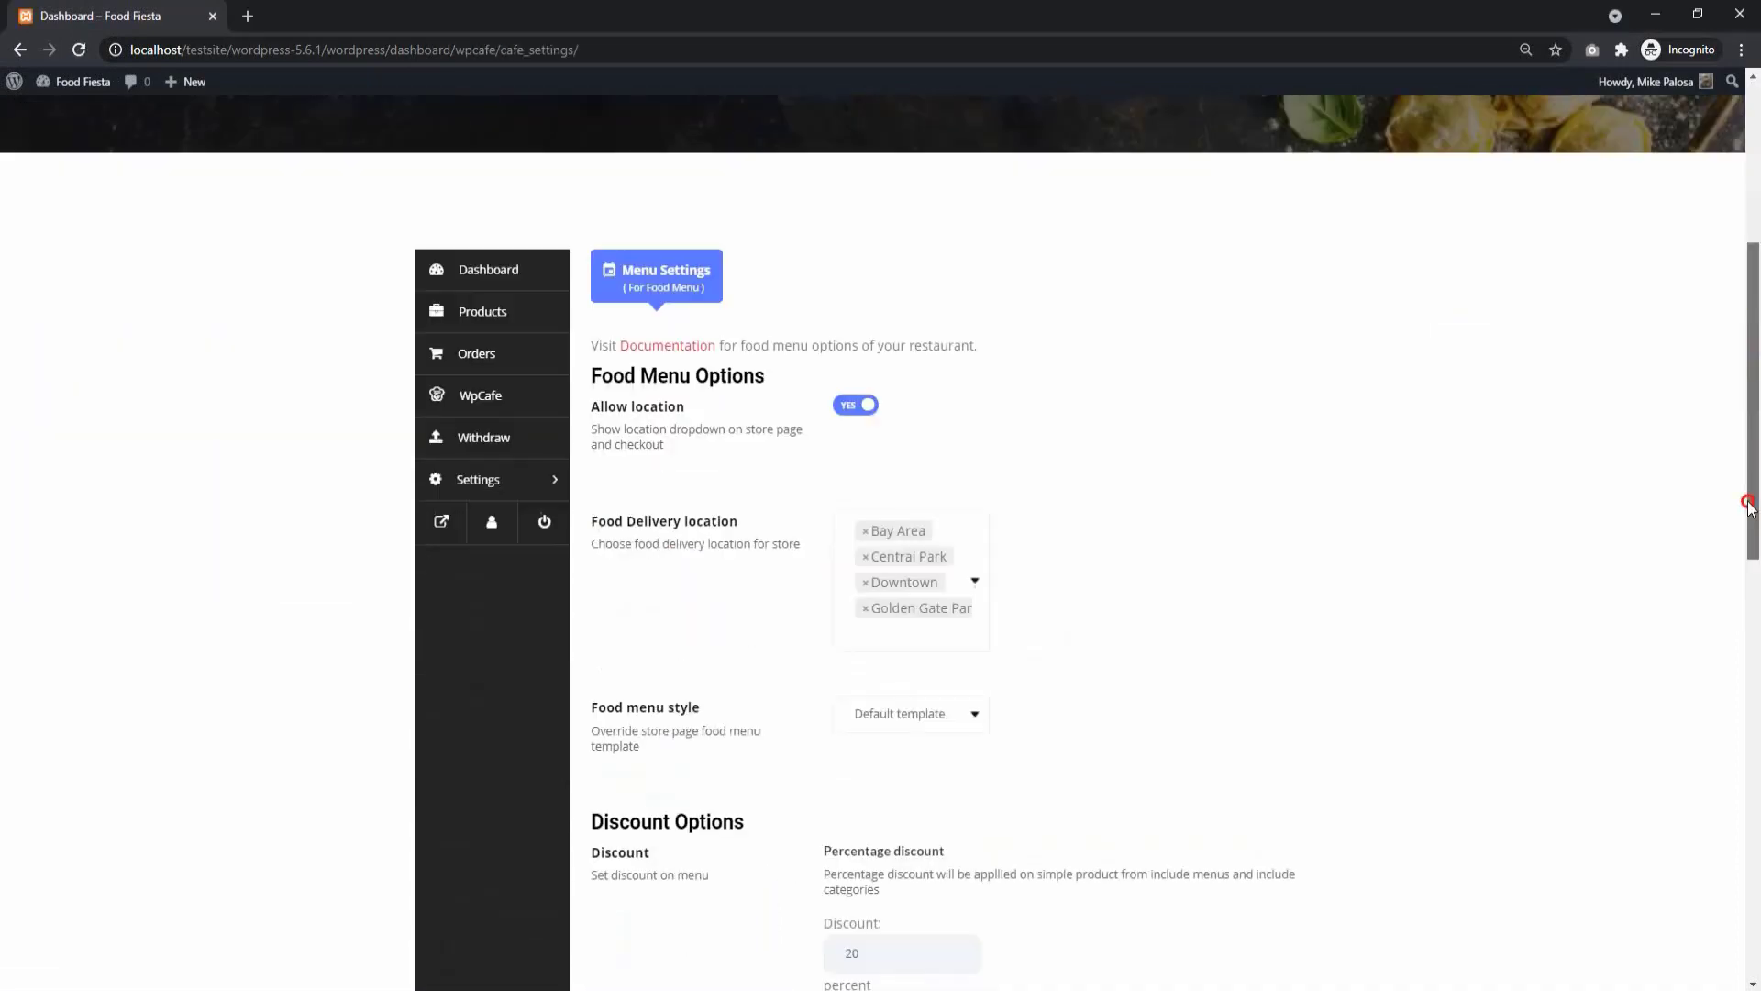
{"action": "scroll", "scroll_direction": "down", "scroll_amount": 3}
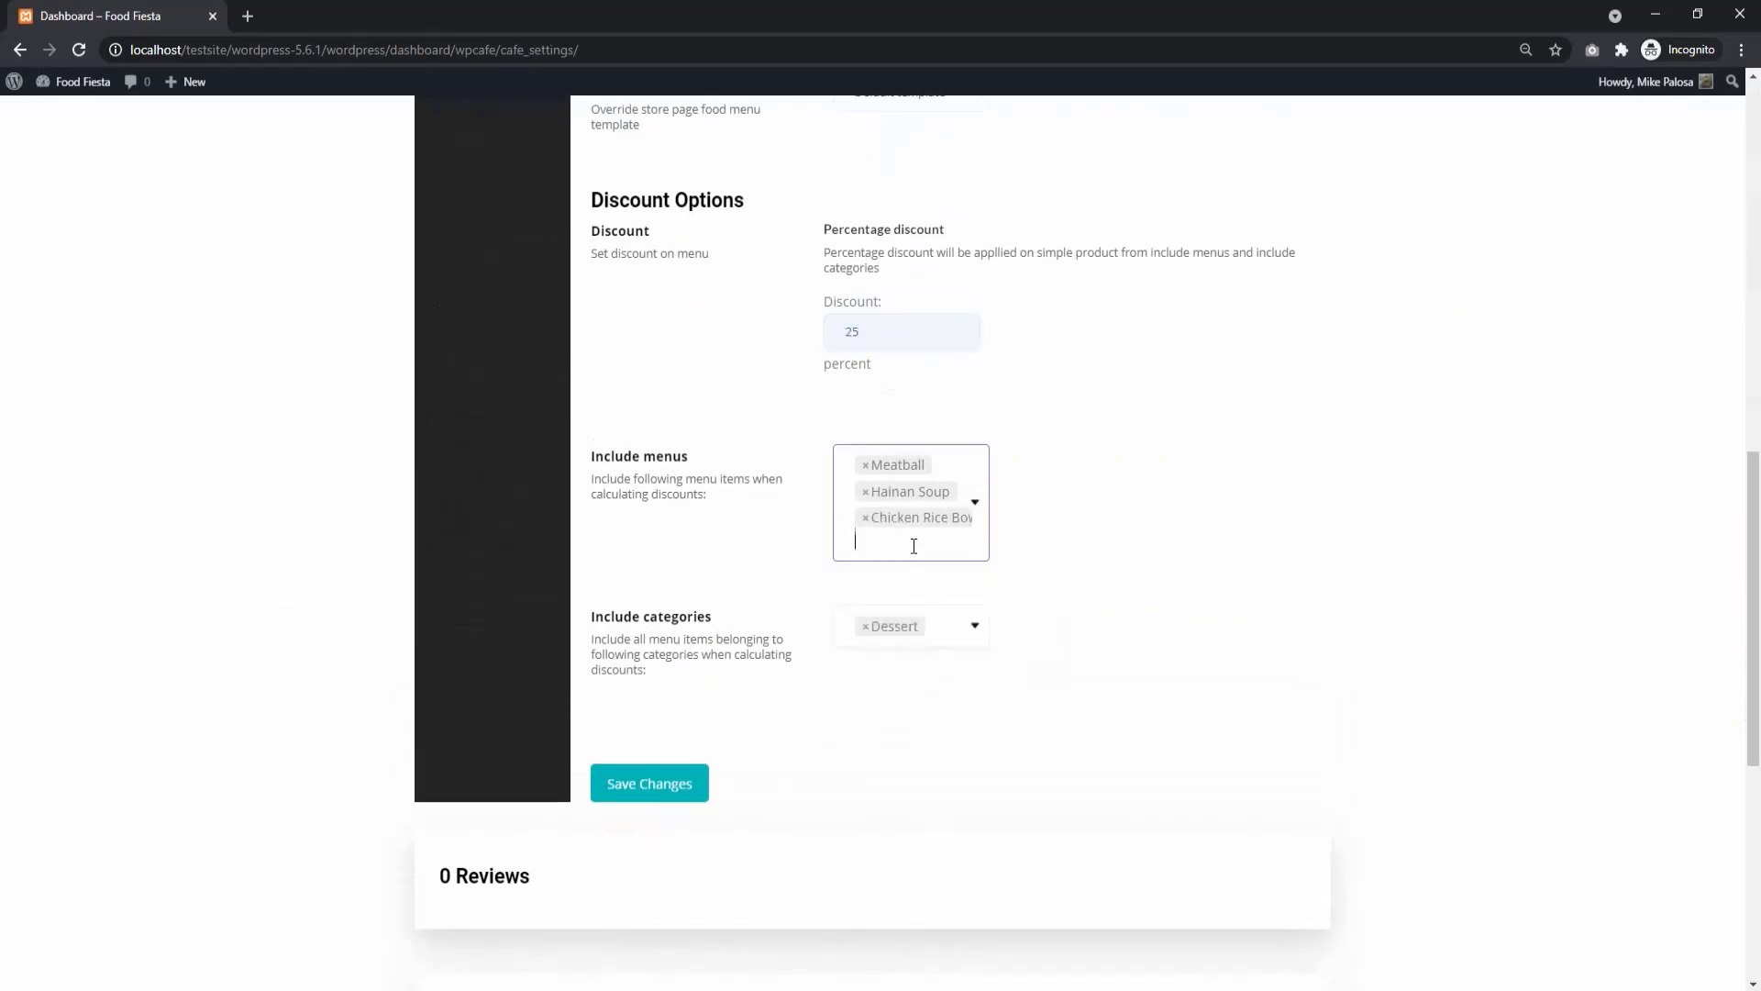
{"action": "left_click", "coordinate": [650, 782]}
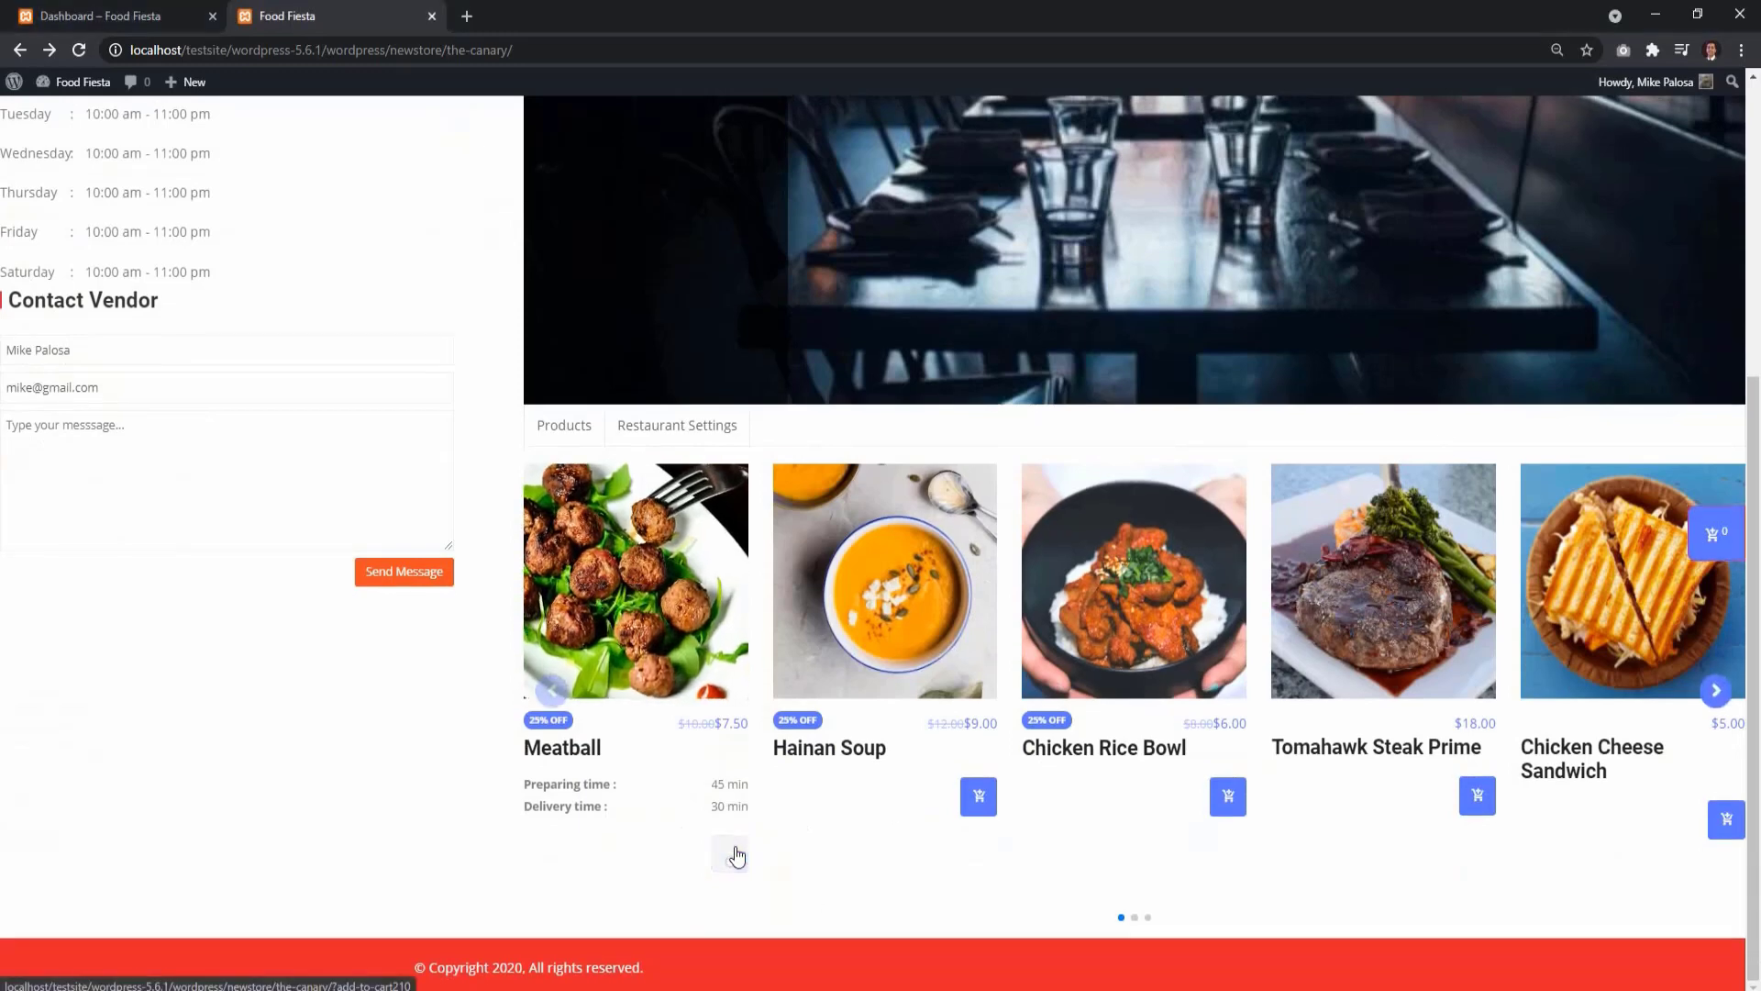
Step: Add Meatball to the cart and go to the full cart page via the mini cart
{"action": "left_click", "coordinate": [730, 853]}
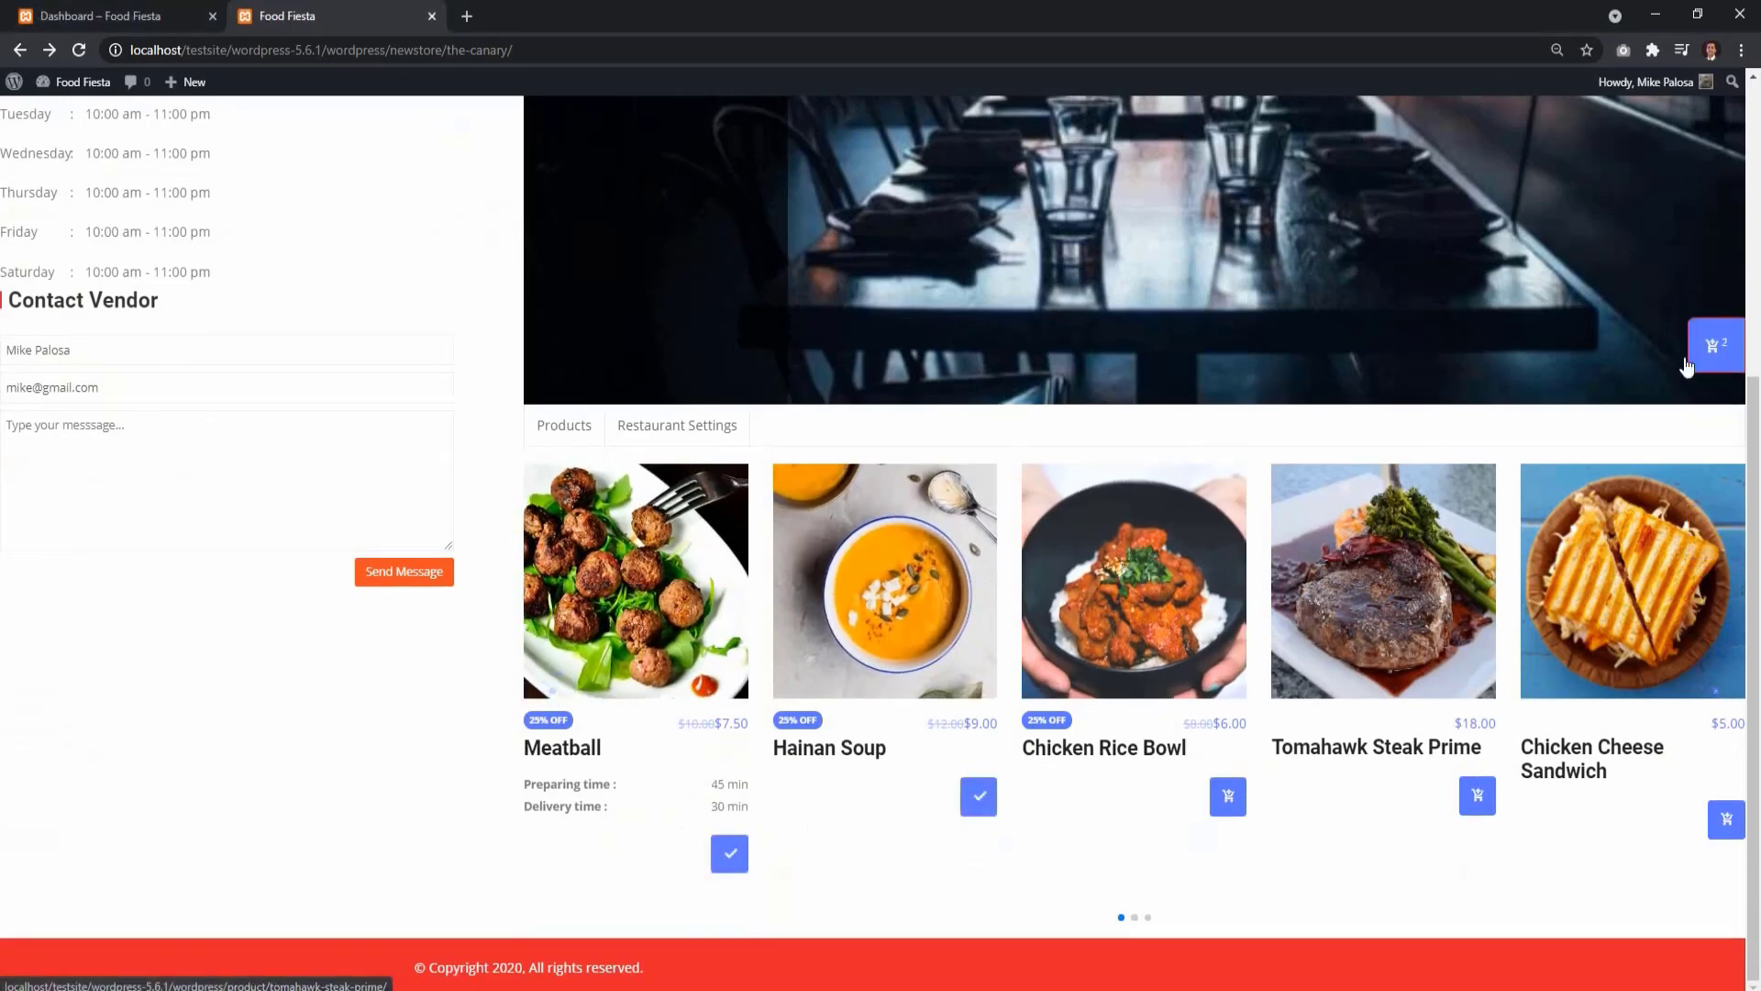
{"action": "left_click", "coordinate": [1715, 345]}
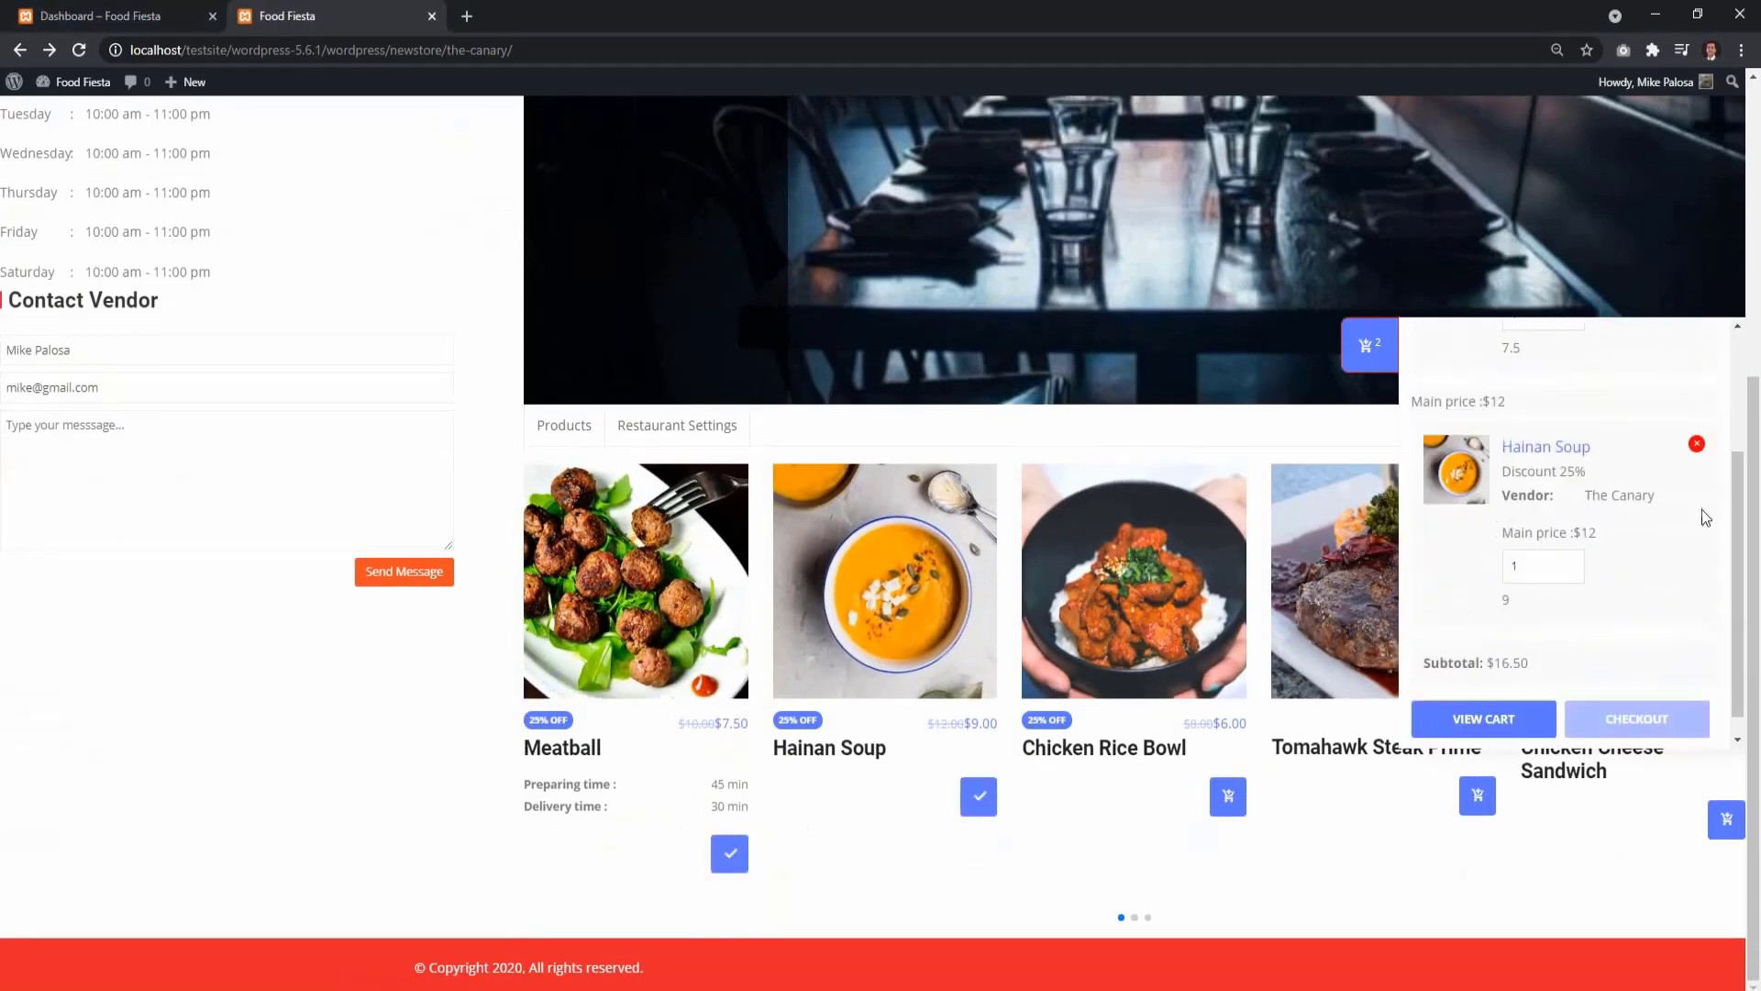
{"action": "left_click", "coordinate": [1482, 693]}
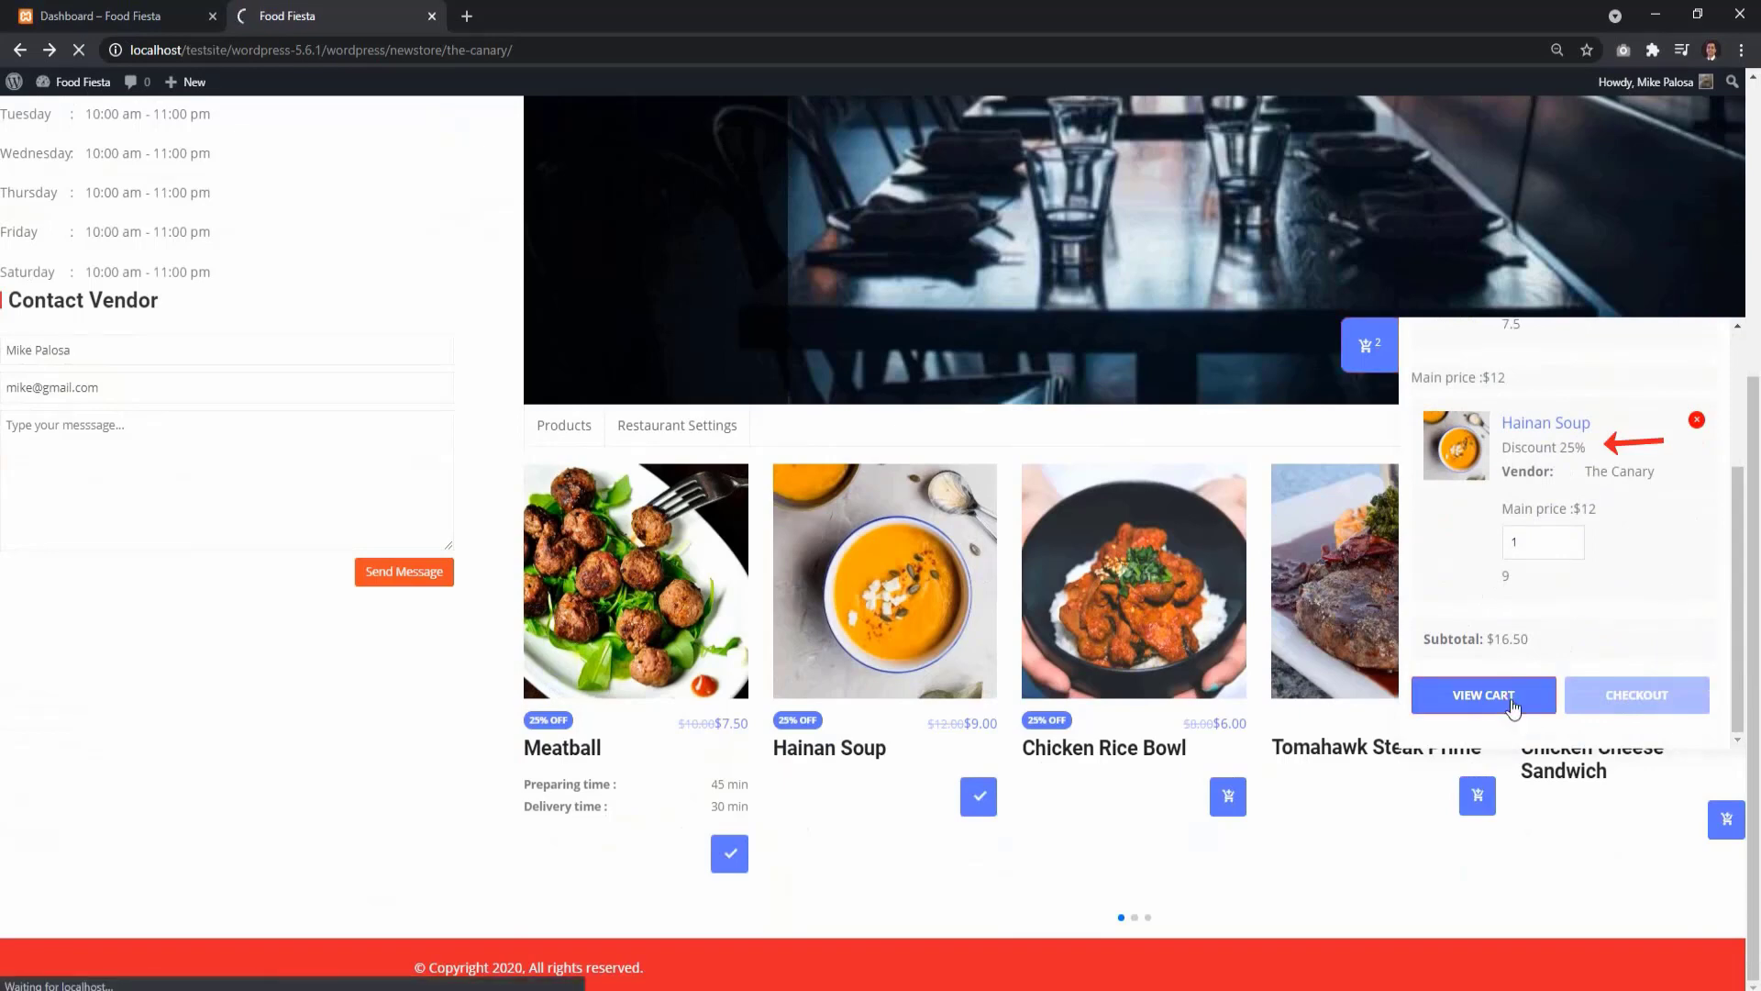
{"action": "left_click", "coordinate": [1482, 694]}
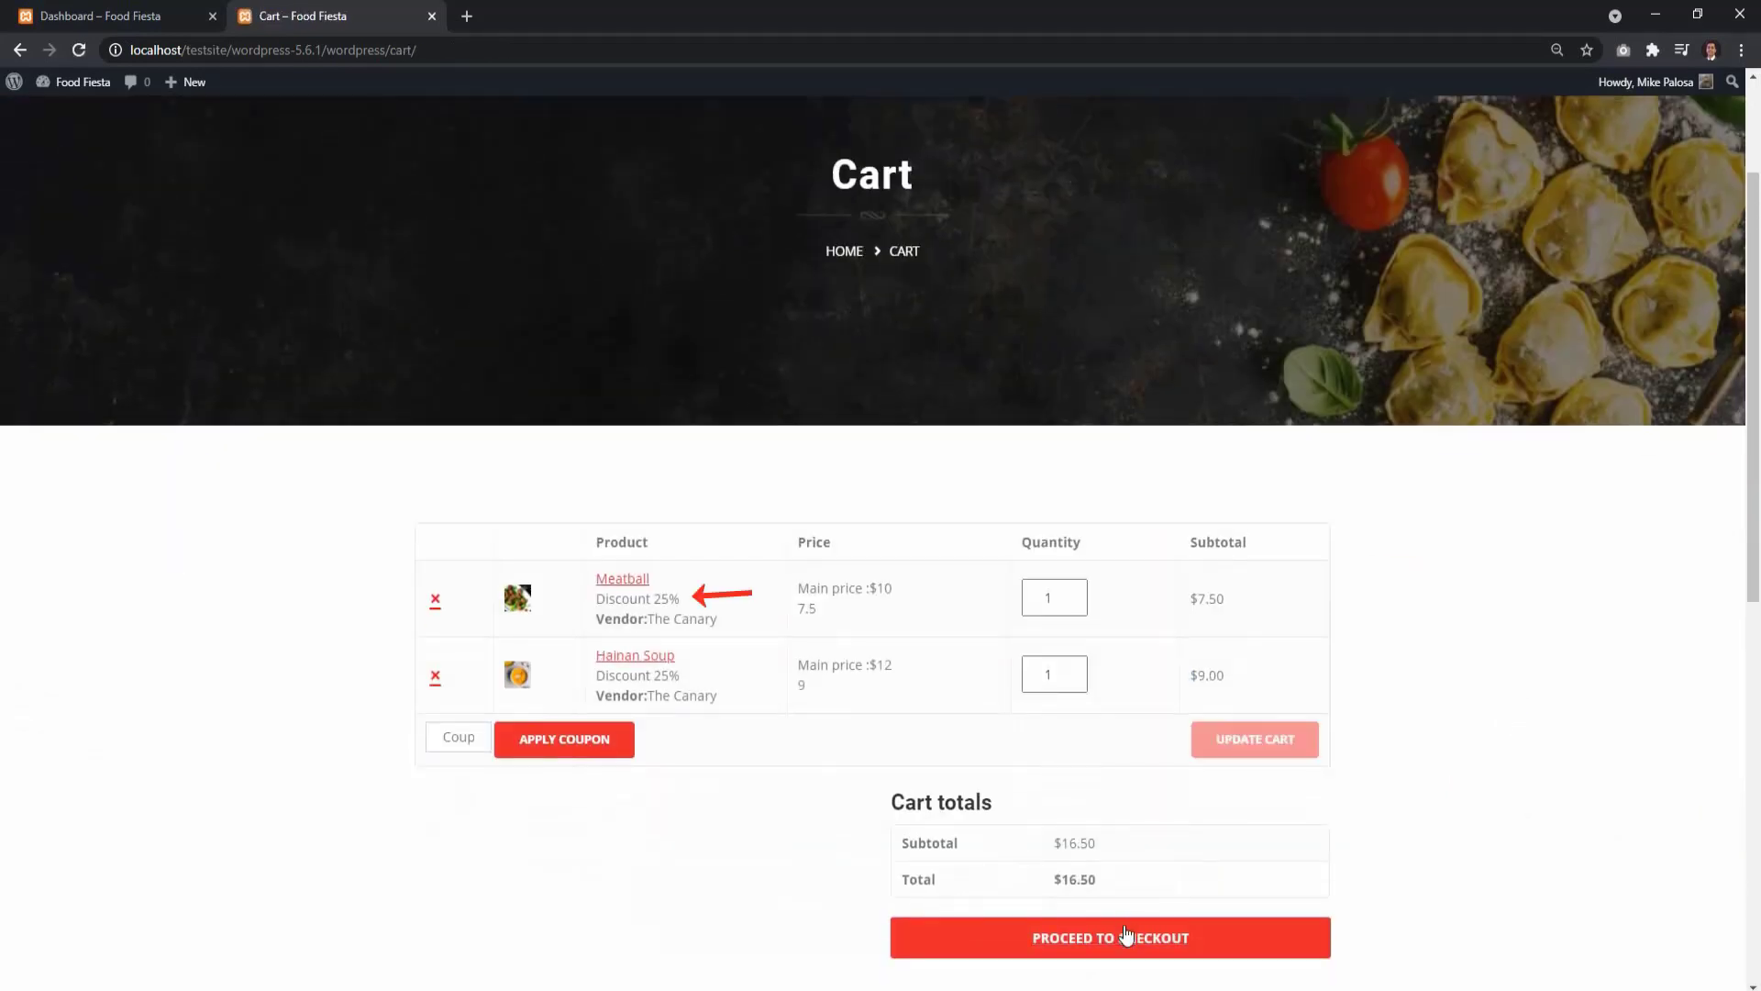
Step: Check out and place the order, confirming order #224 totalling $16.50
{"action": "left_click", "coordinate": [1112, 938]}
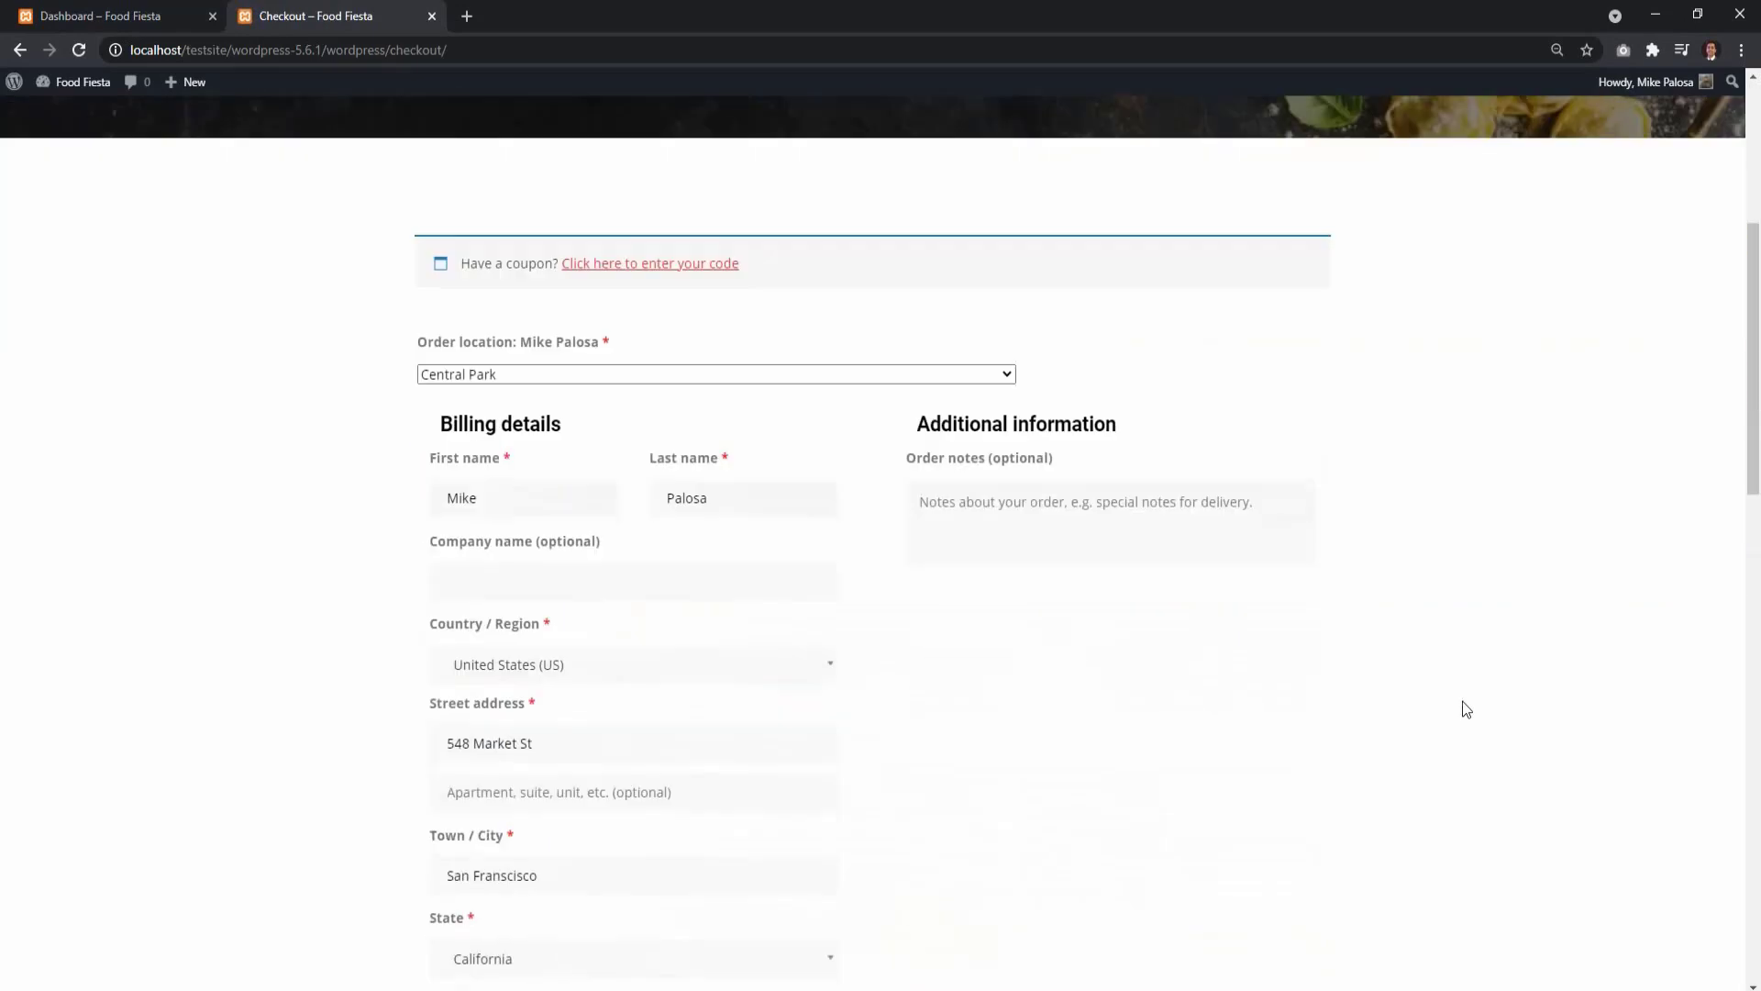
{"action": "scroll", "scroll_direction": "down", "scroll_amount": 3}
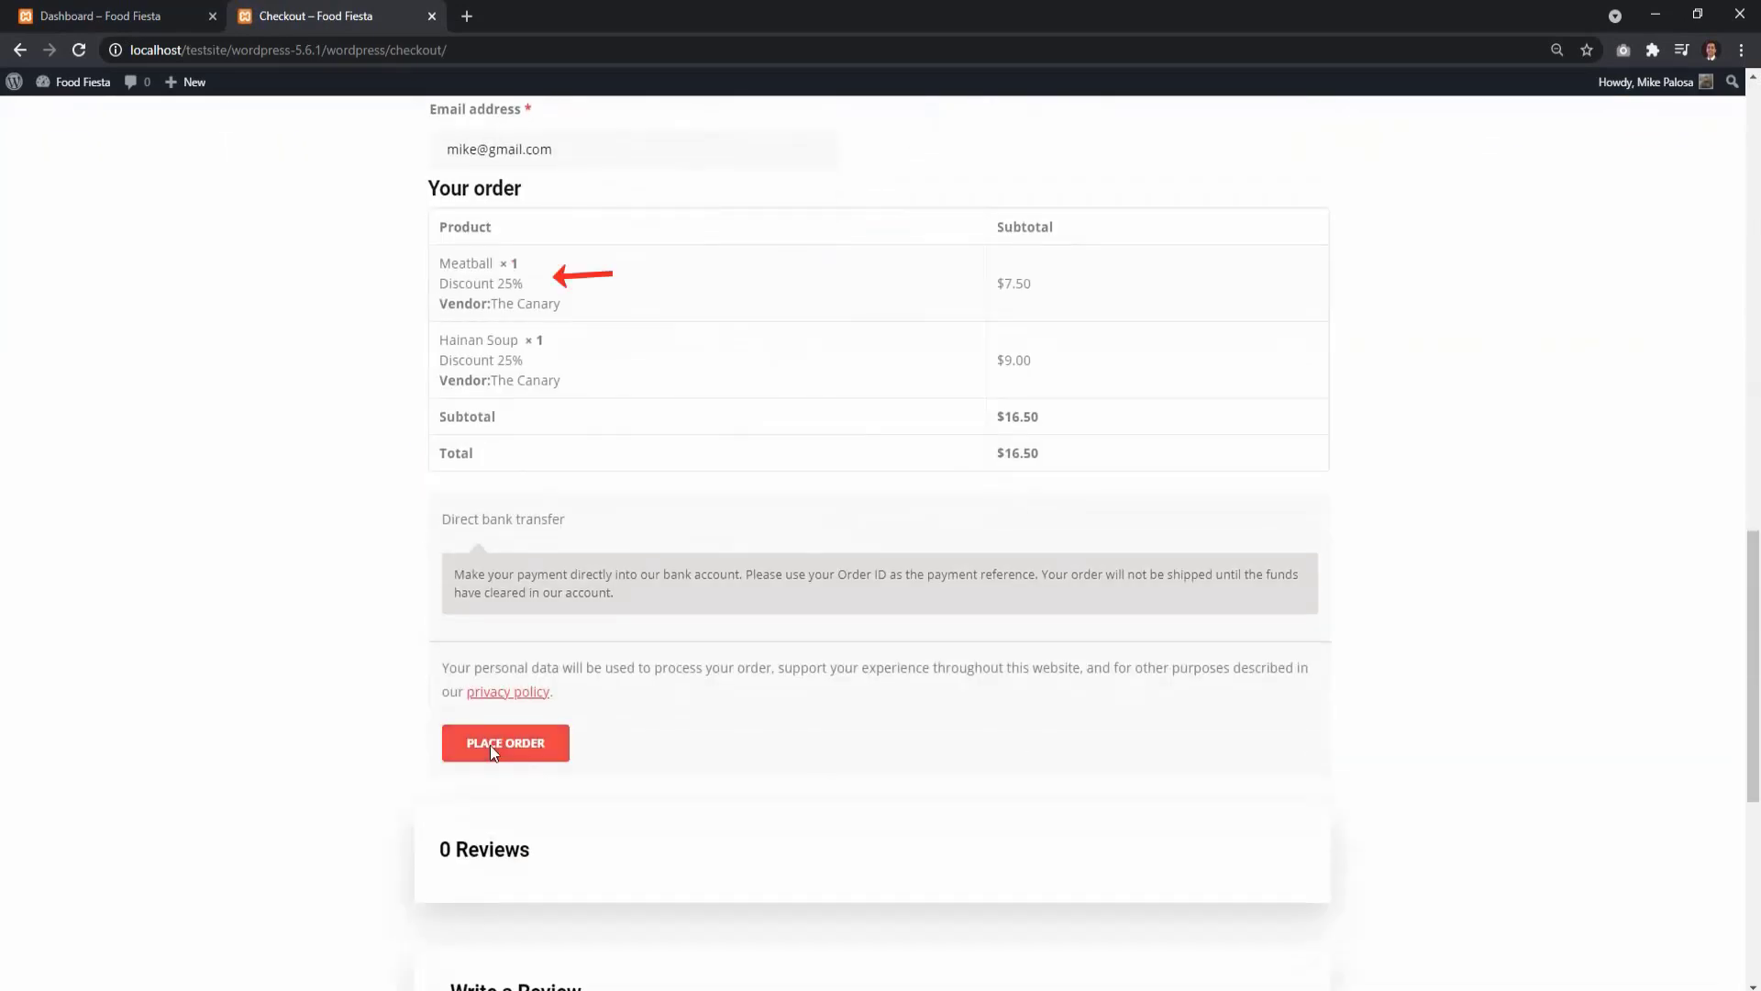
{"action": "left_click", "coordinate": [506, 743]}
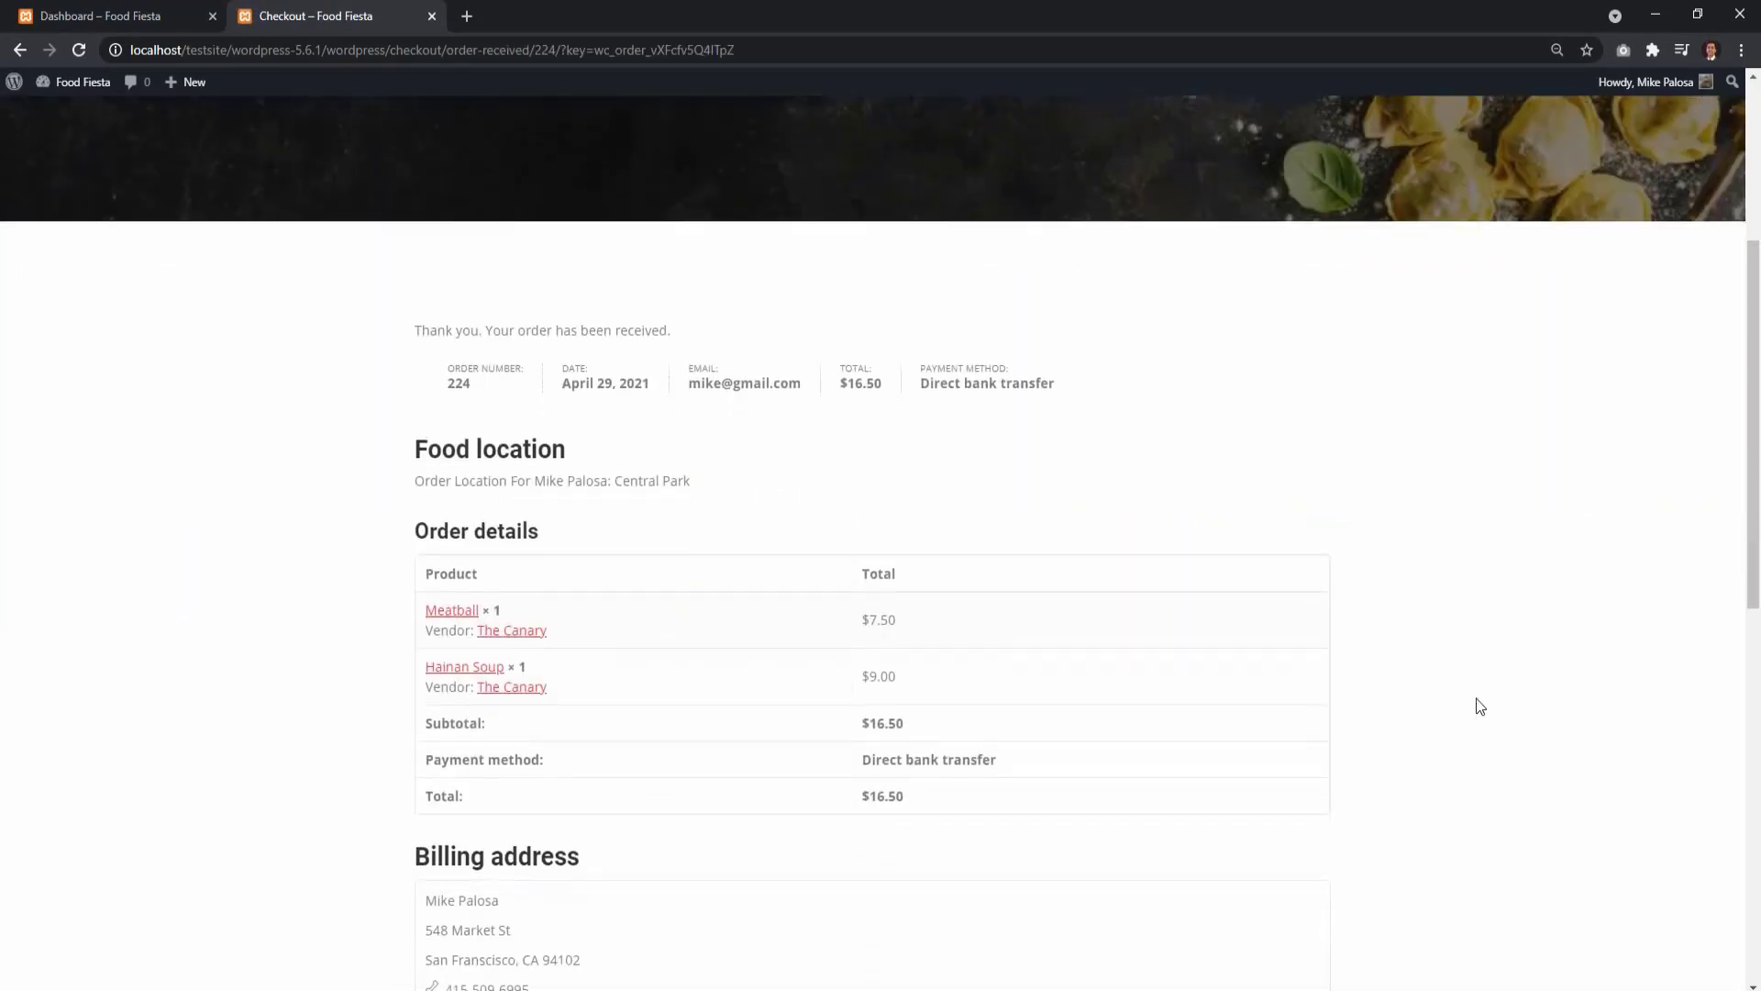
{"action": "scroll", "scroll_direction": "down", "scroll_amount": 3}
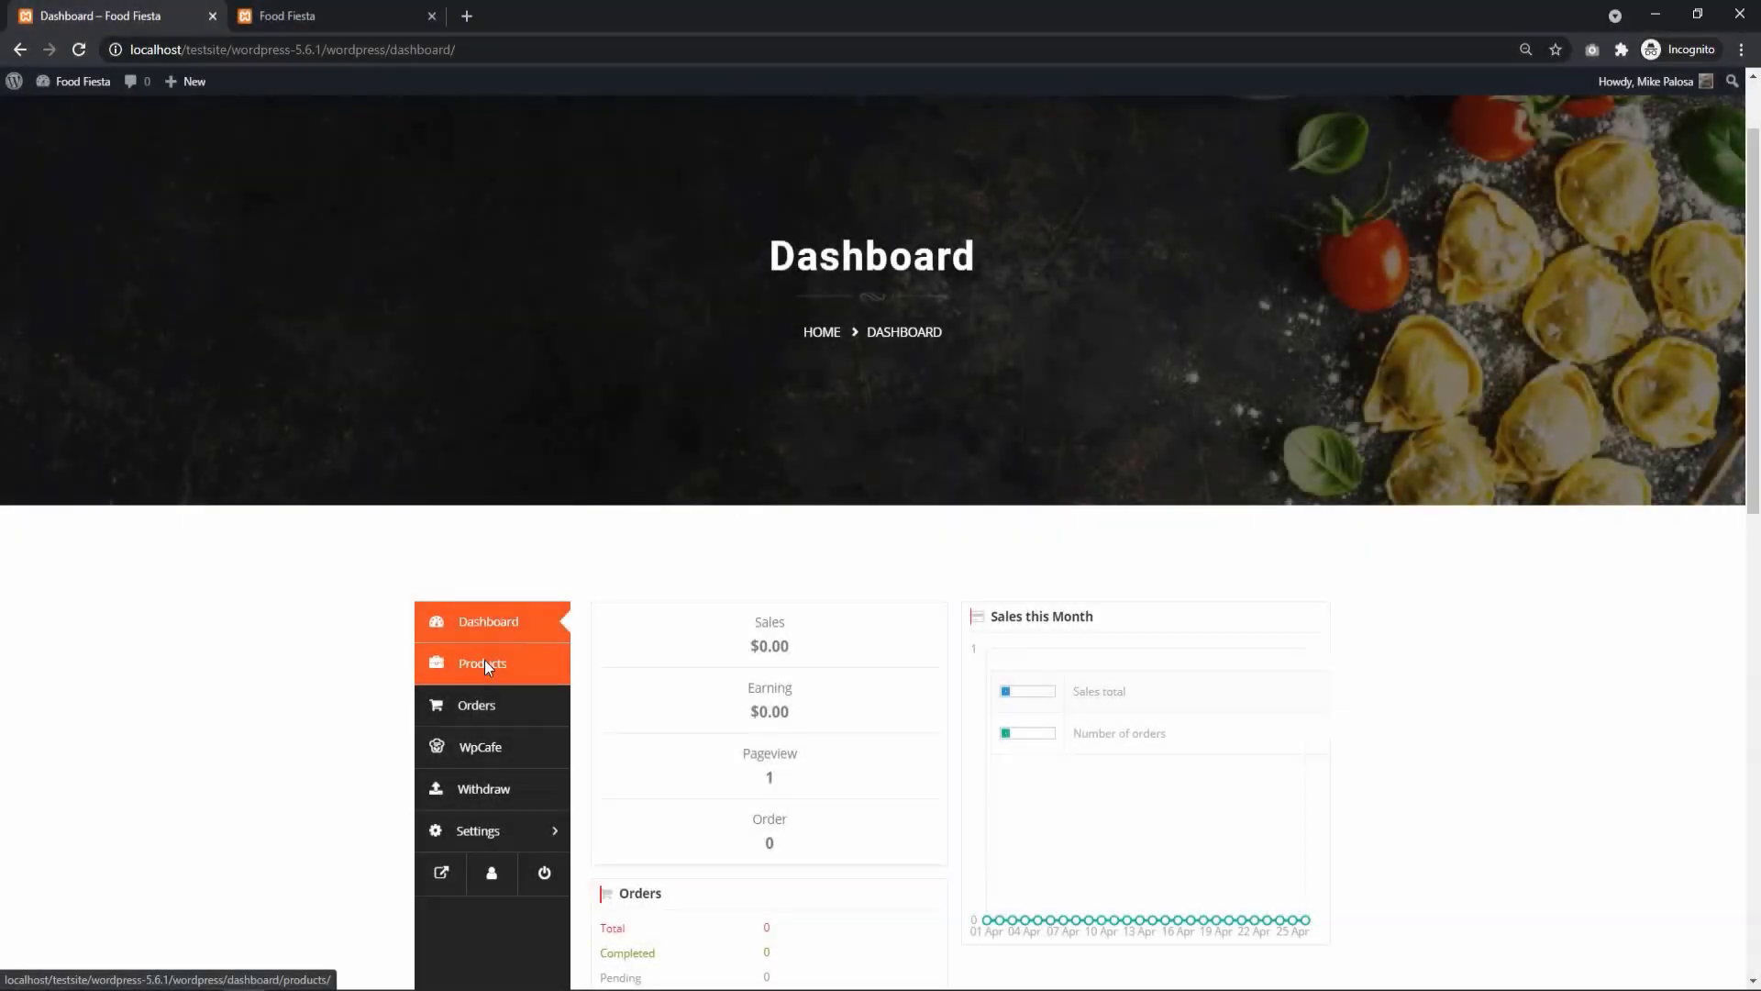
Step: Set Meatball's preparing time to 00:45 and delivery time to 00:30
{"action": "left_click", "coordinate": [481, 664]}
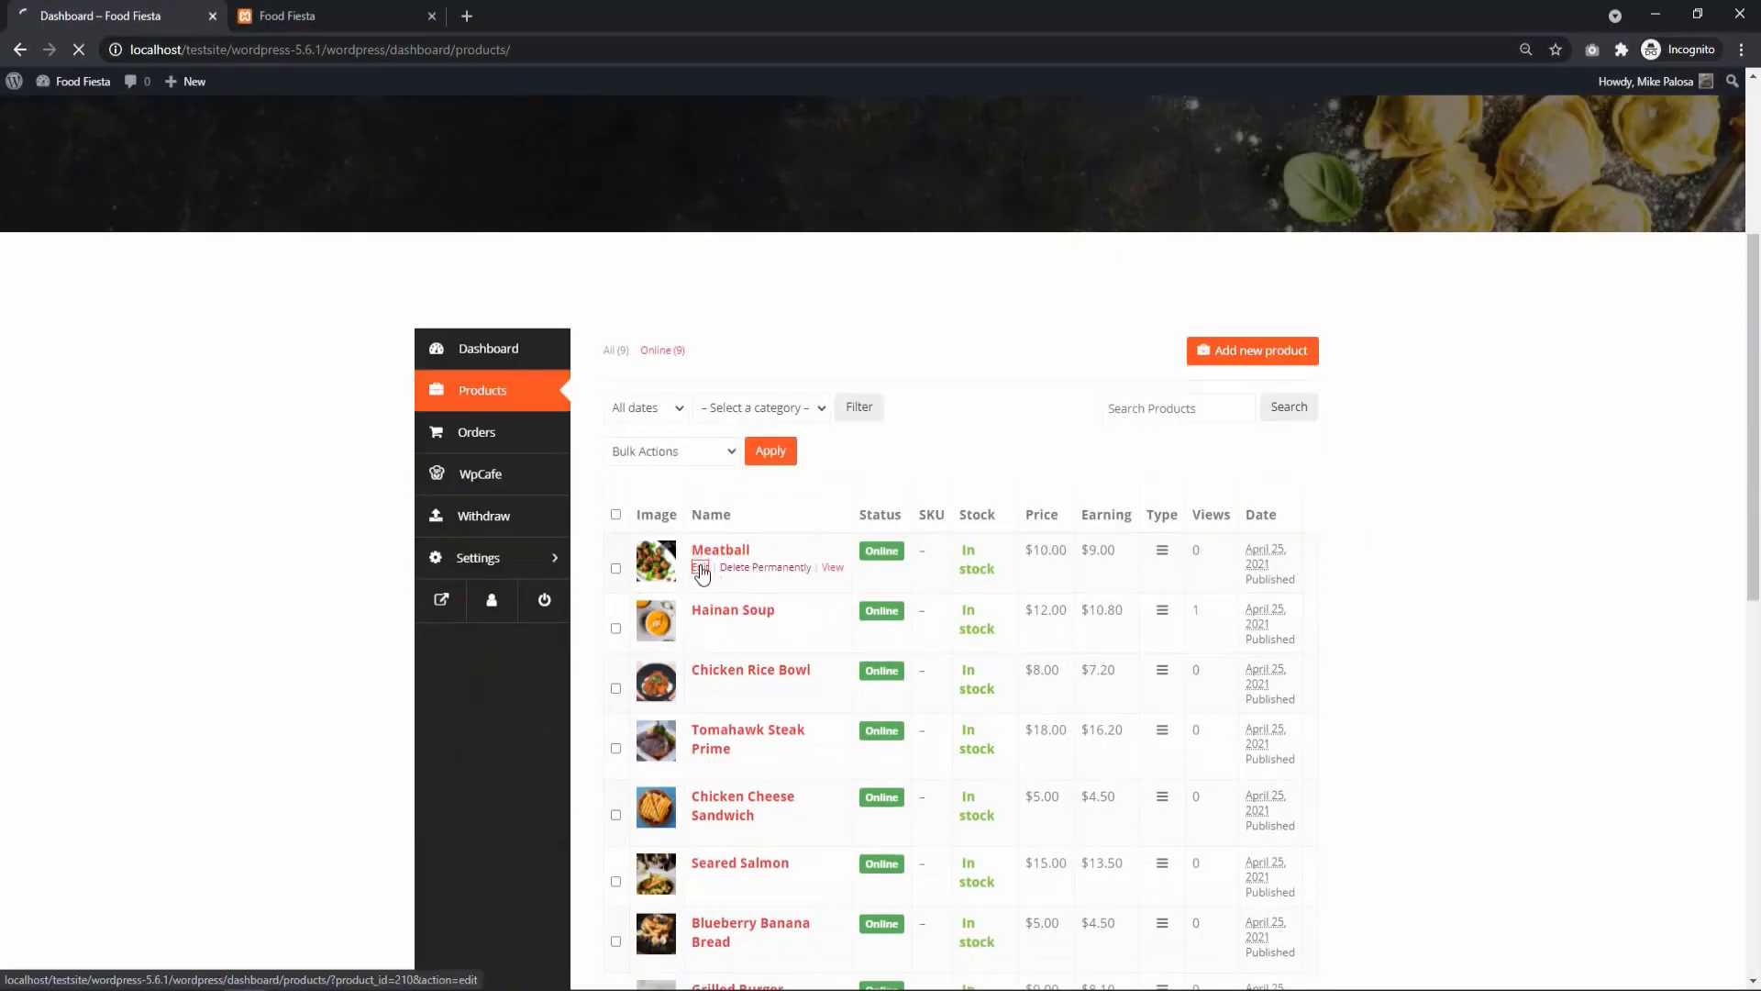
{"action": "left_click", "coordinate": [699, 567]}
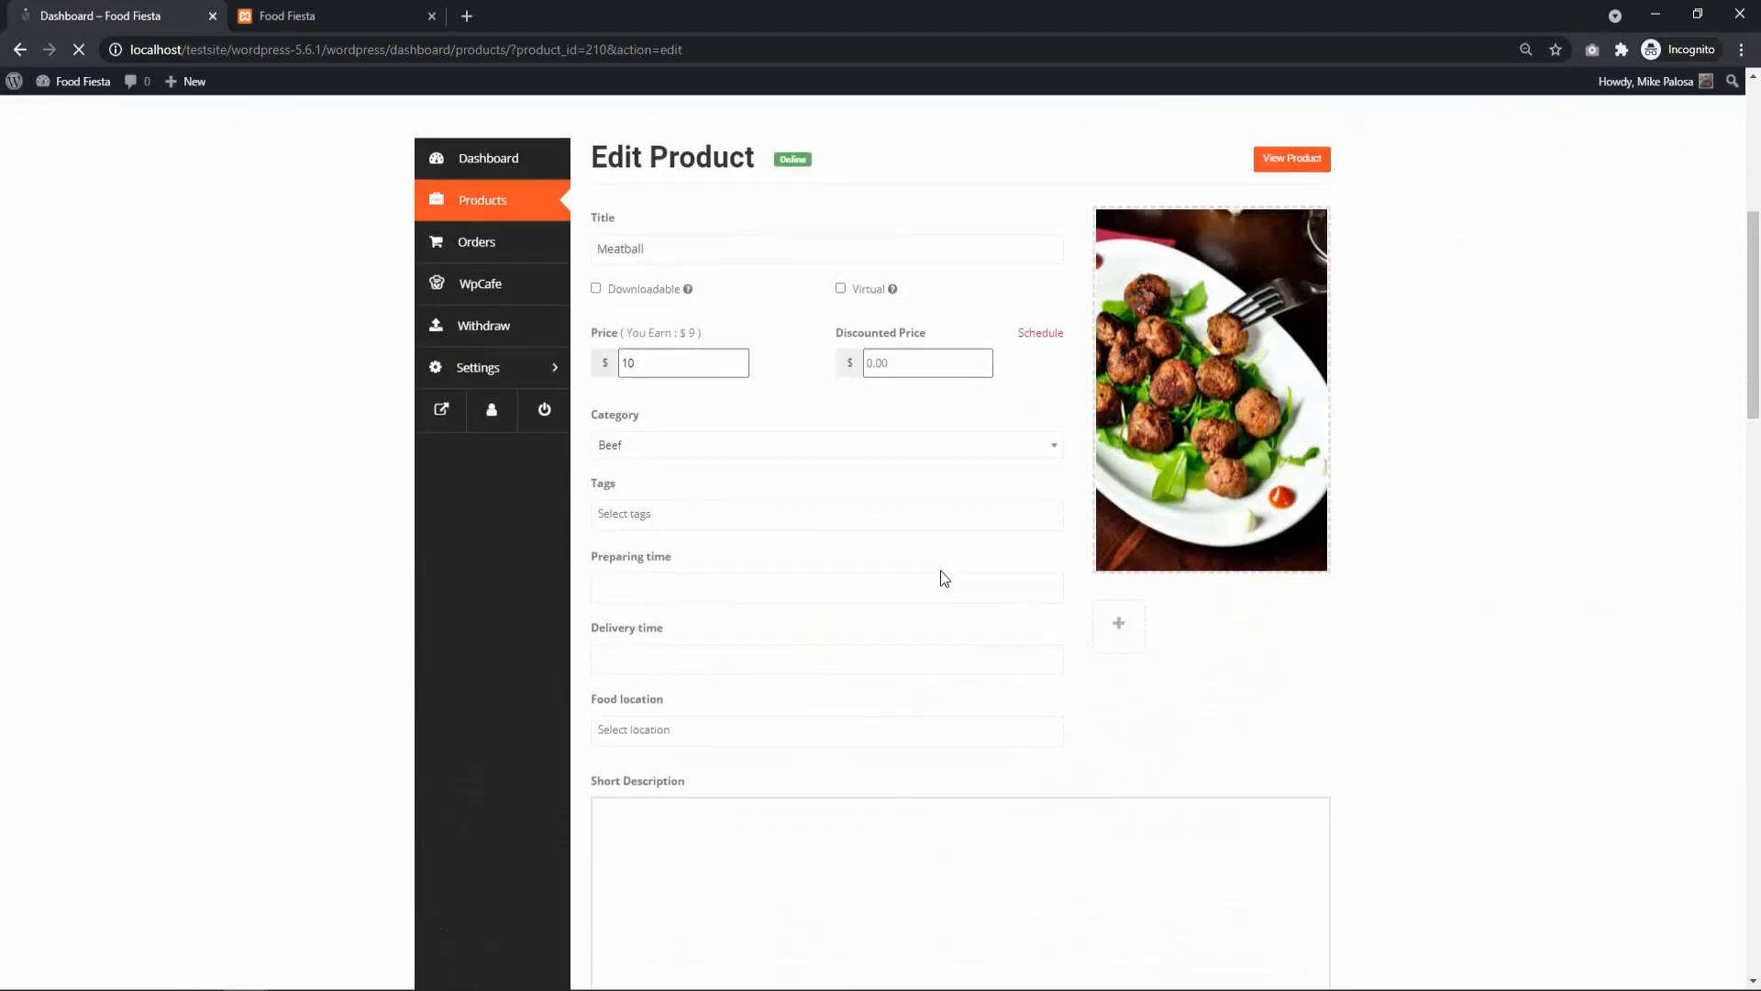
{"action": "left_click", "coordinate": [826, 588]}
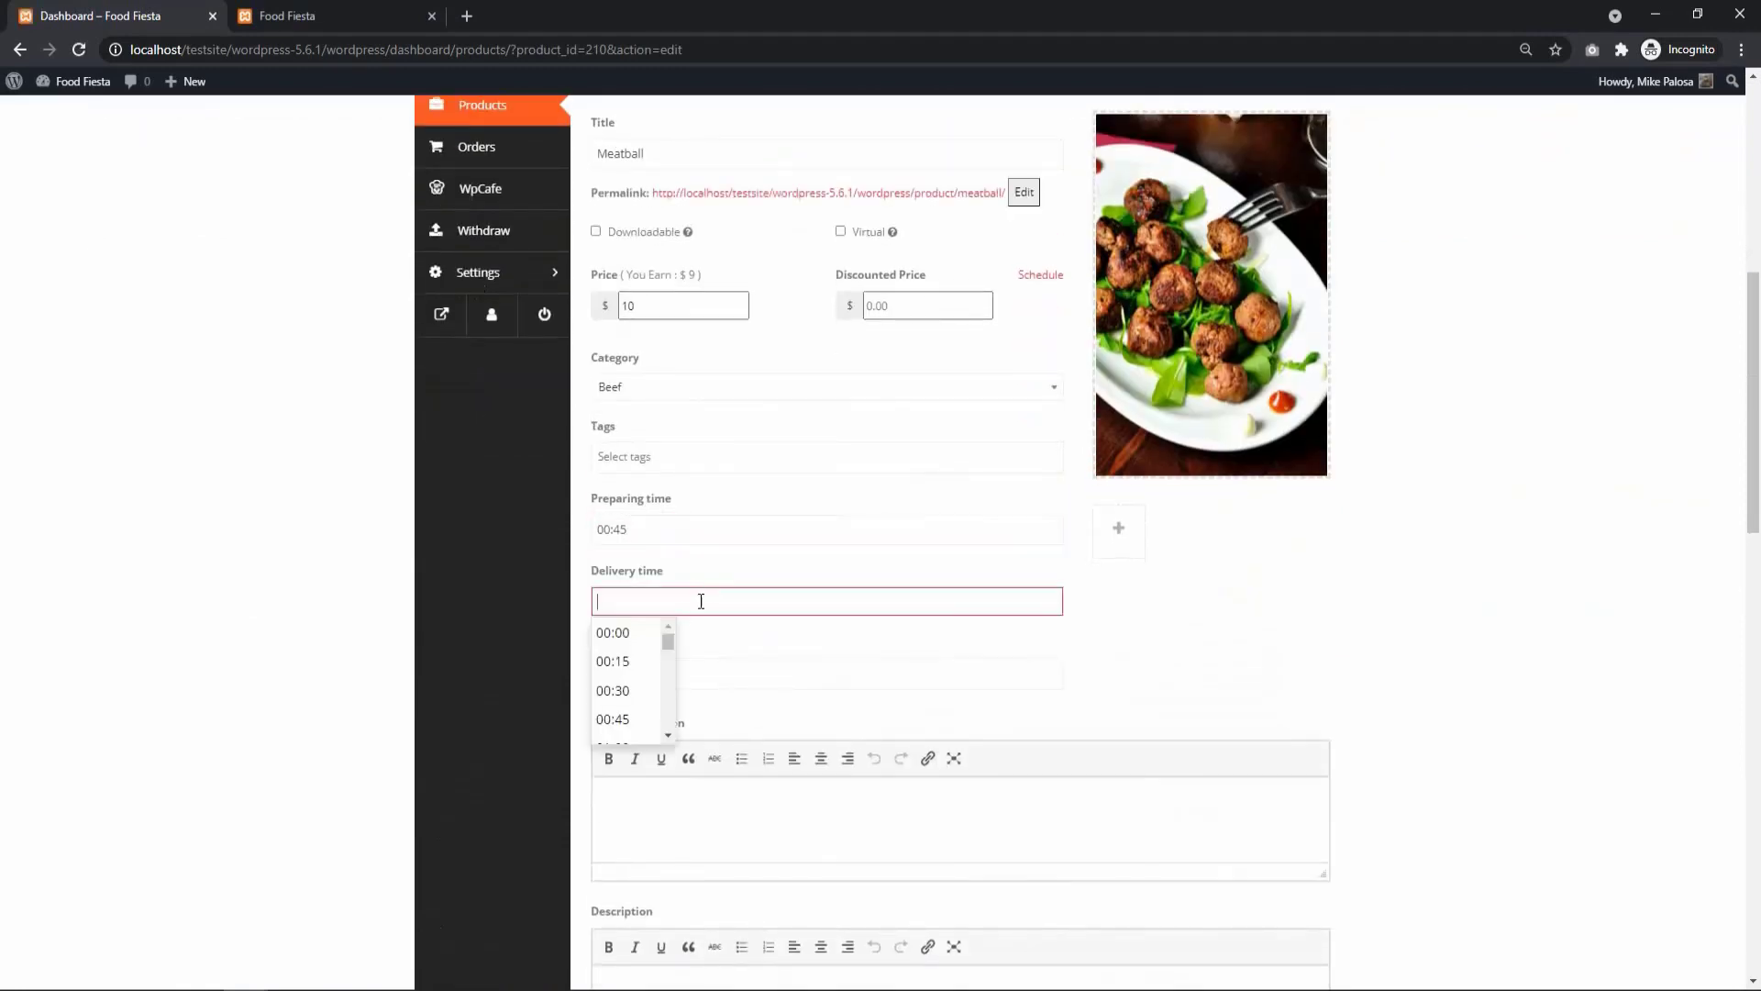
{"action": "left_click", "coordinate": [613, 689]}
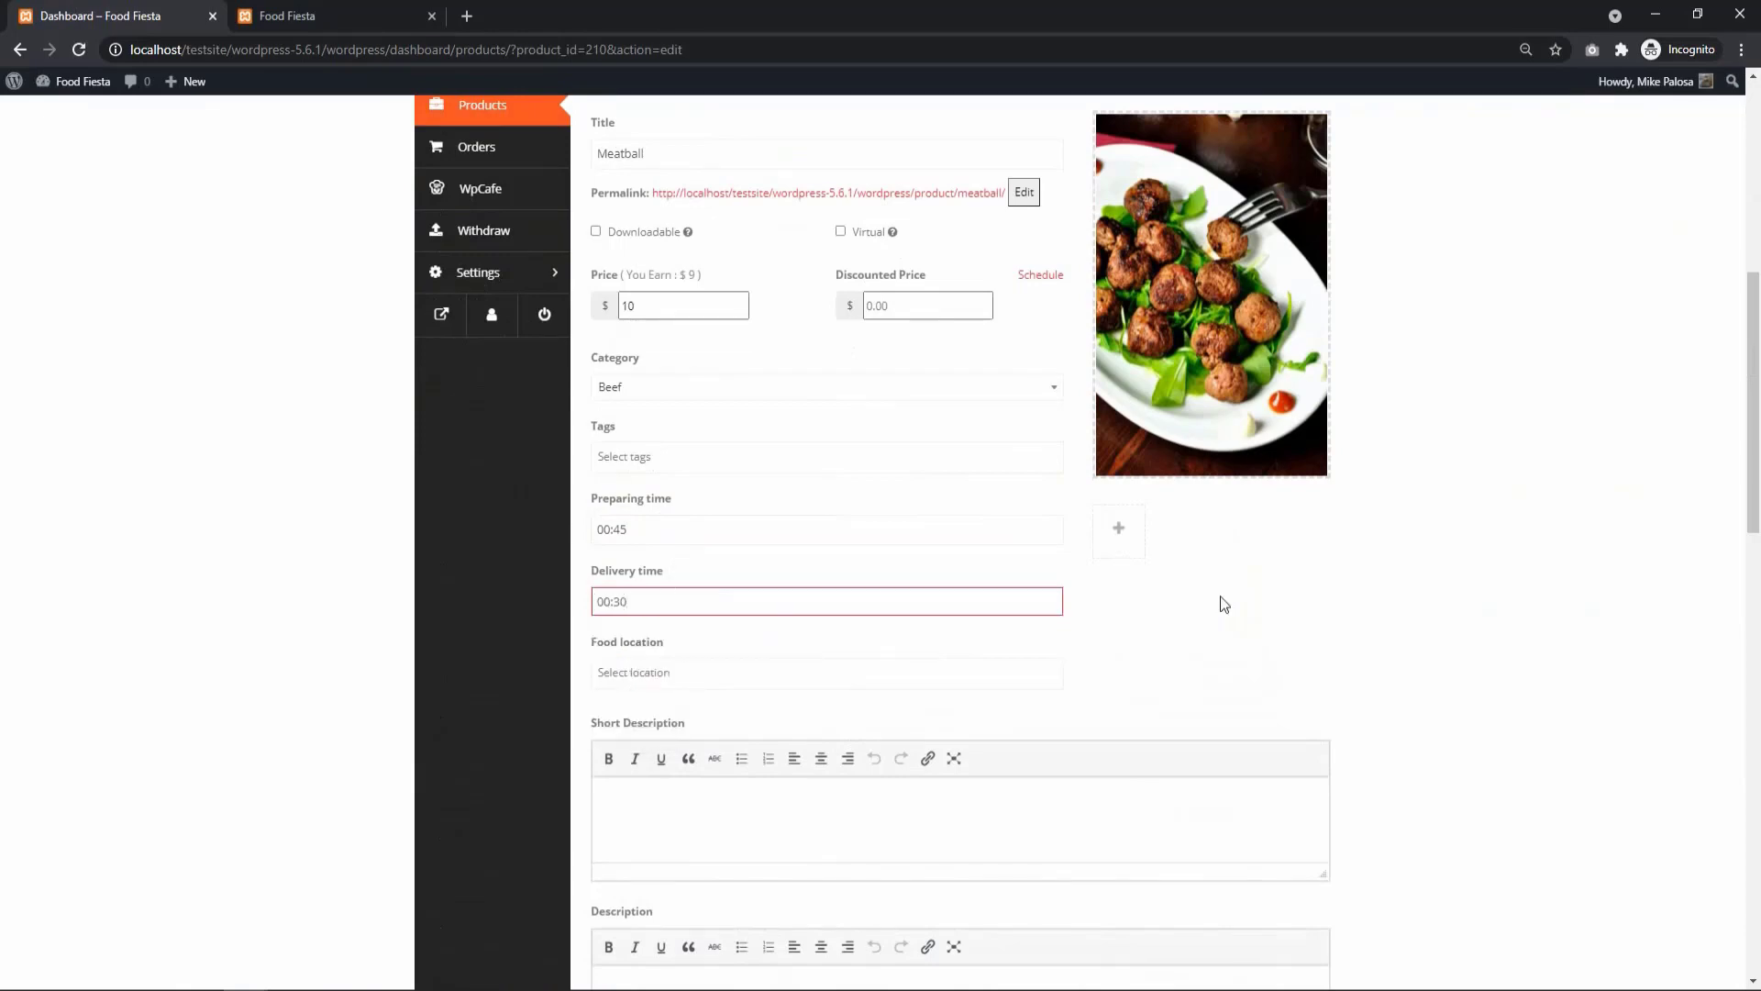
{"action": "scroll", "scroll_direction": "down", "scroll_amount": 3}
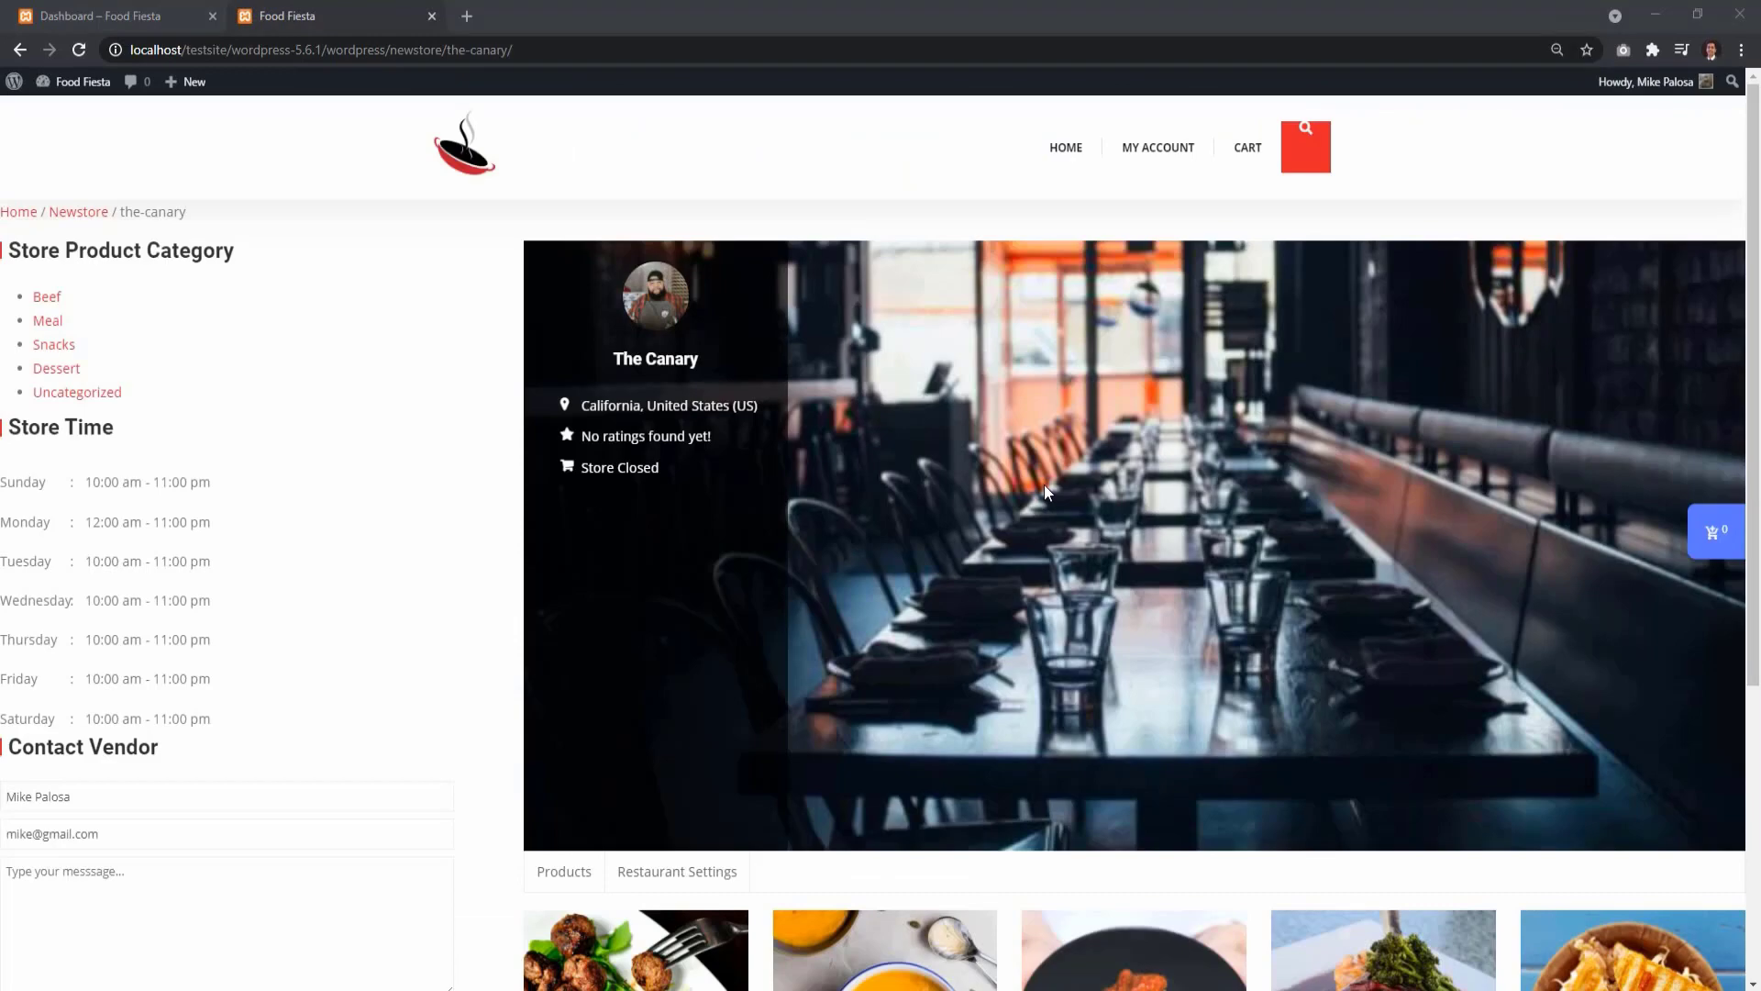
{"action": "scroll", "scroll_direction": "down", "scroll_amount": 3}
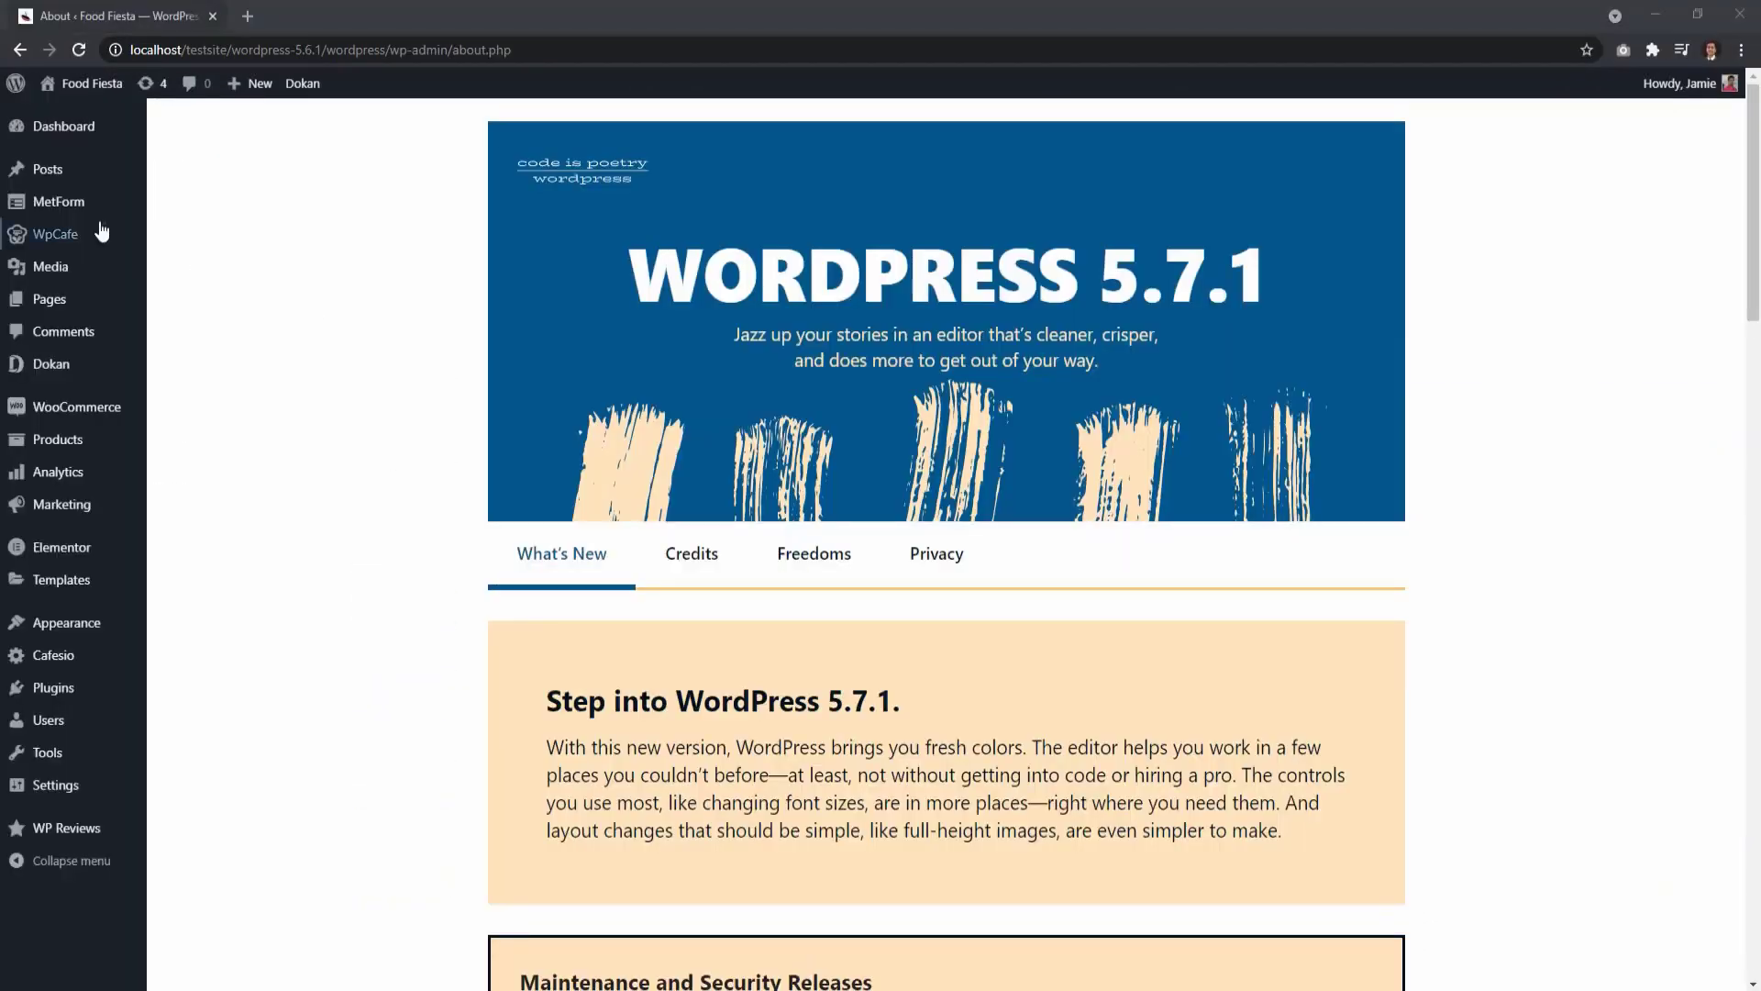
Step: Enable Allow Cart in the WpCafe Menu settings so the frontend shows the cart
{"action": "left_click", "coordinate": [55, 234]}
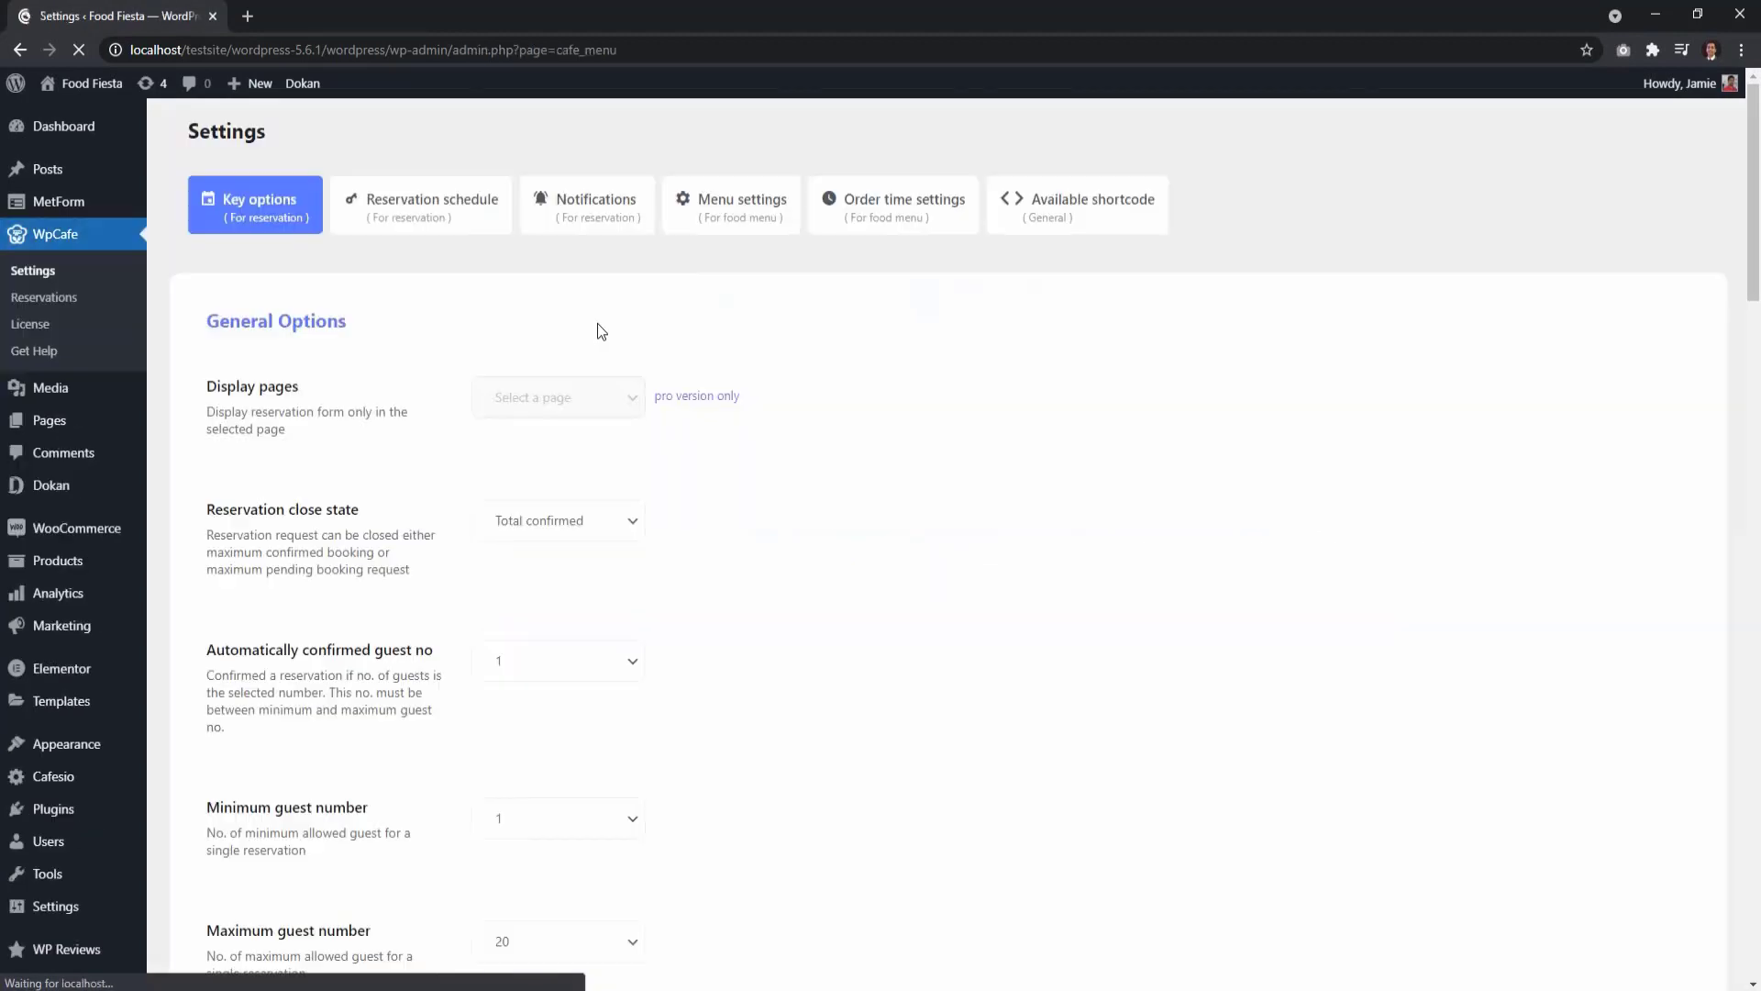
{"action": "left_click", "coordinate": [731, 206]}
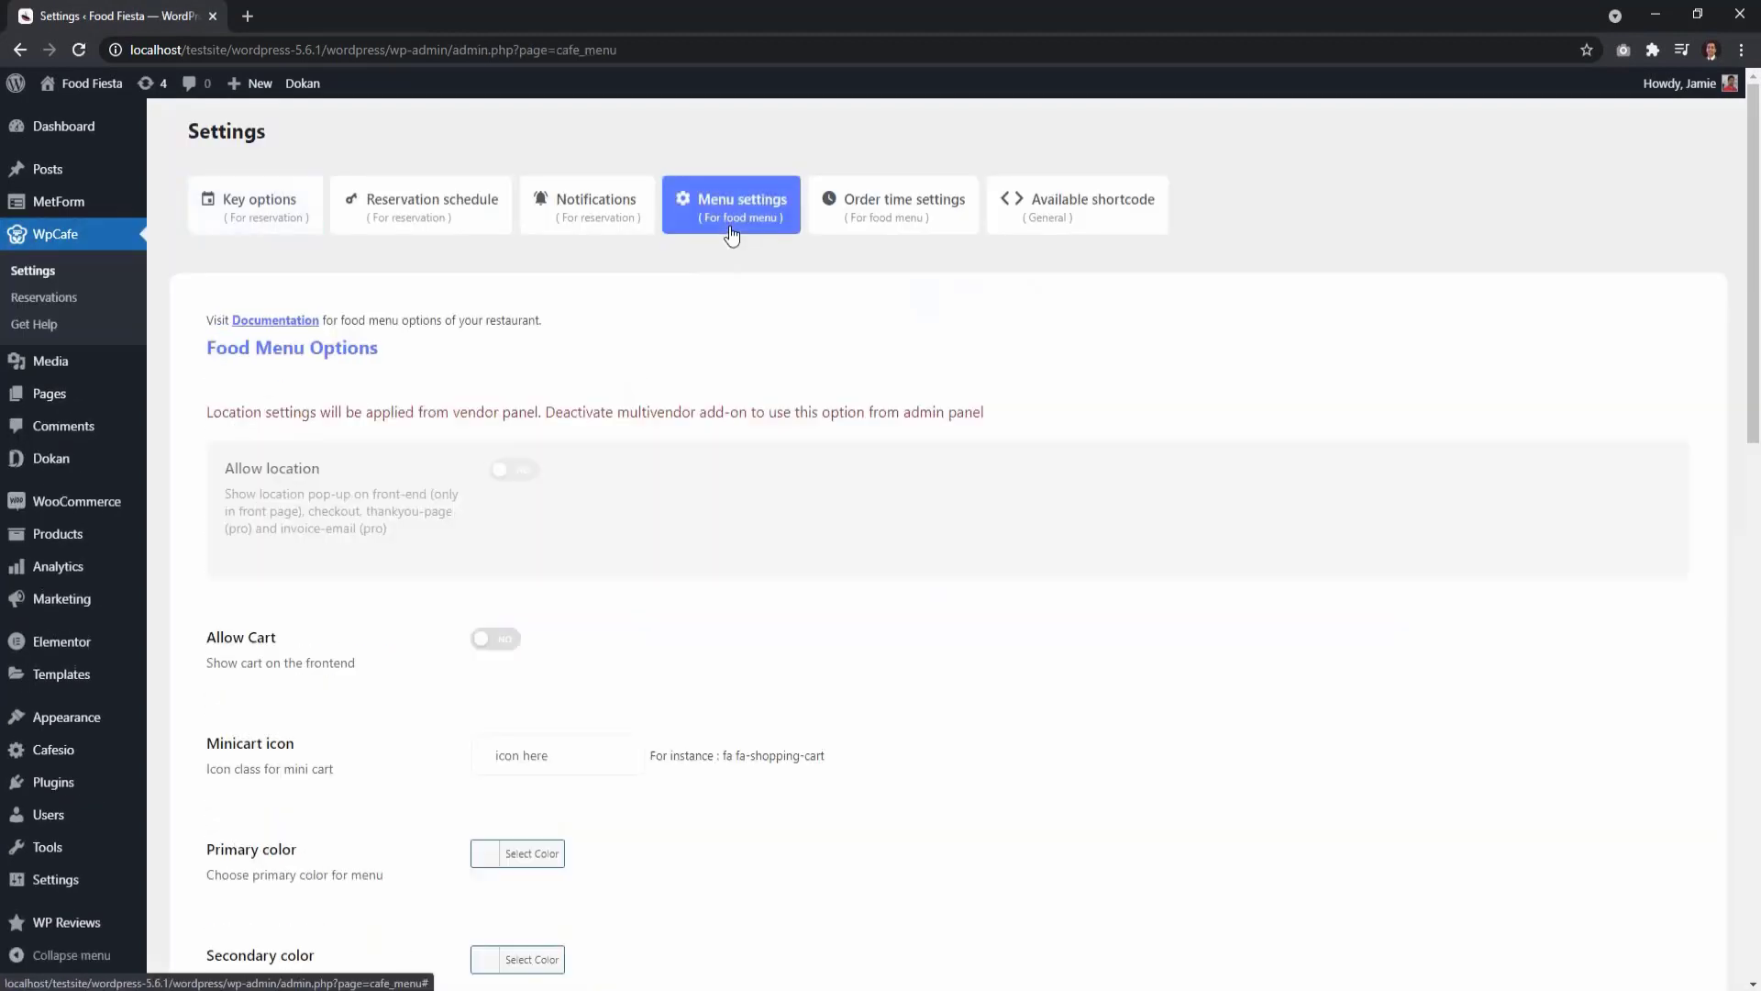
{"action": "left_click", "coordinate": [495, 638]}
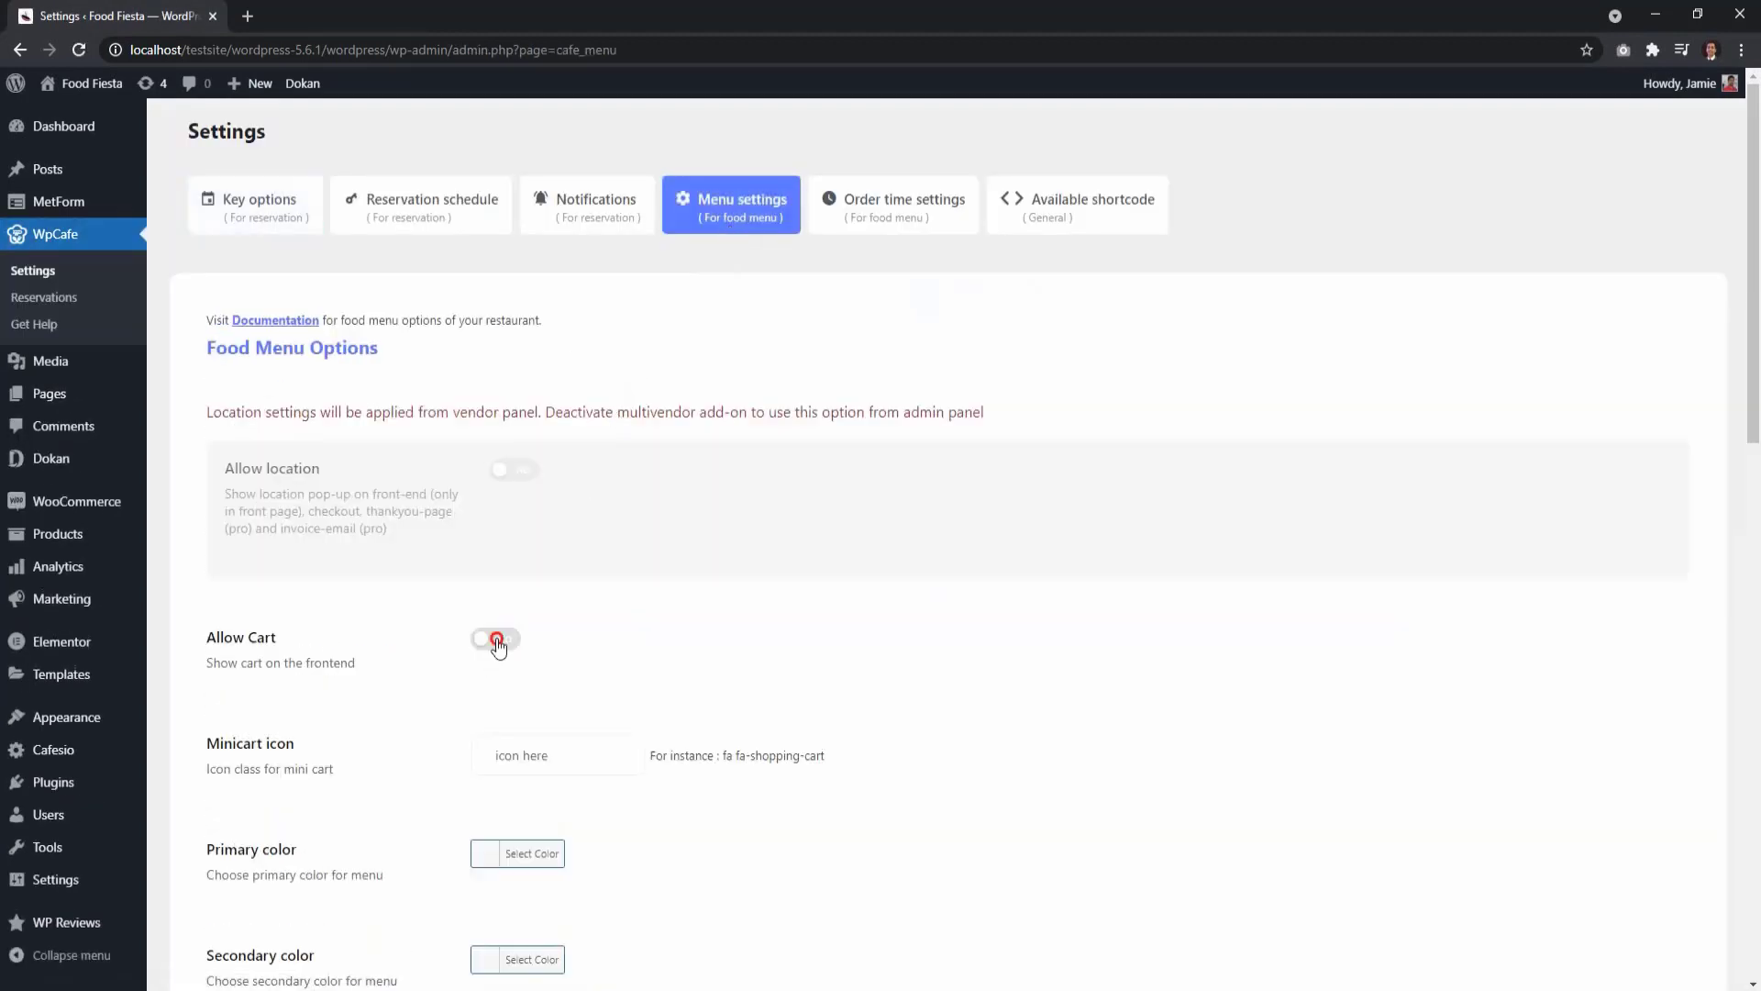
{"action": "scroll", "scroll_direction": "down", "scroll_amount": 3}
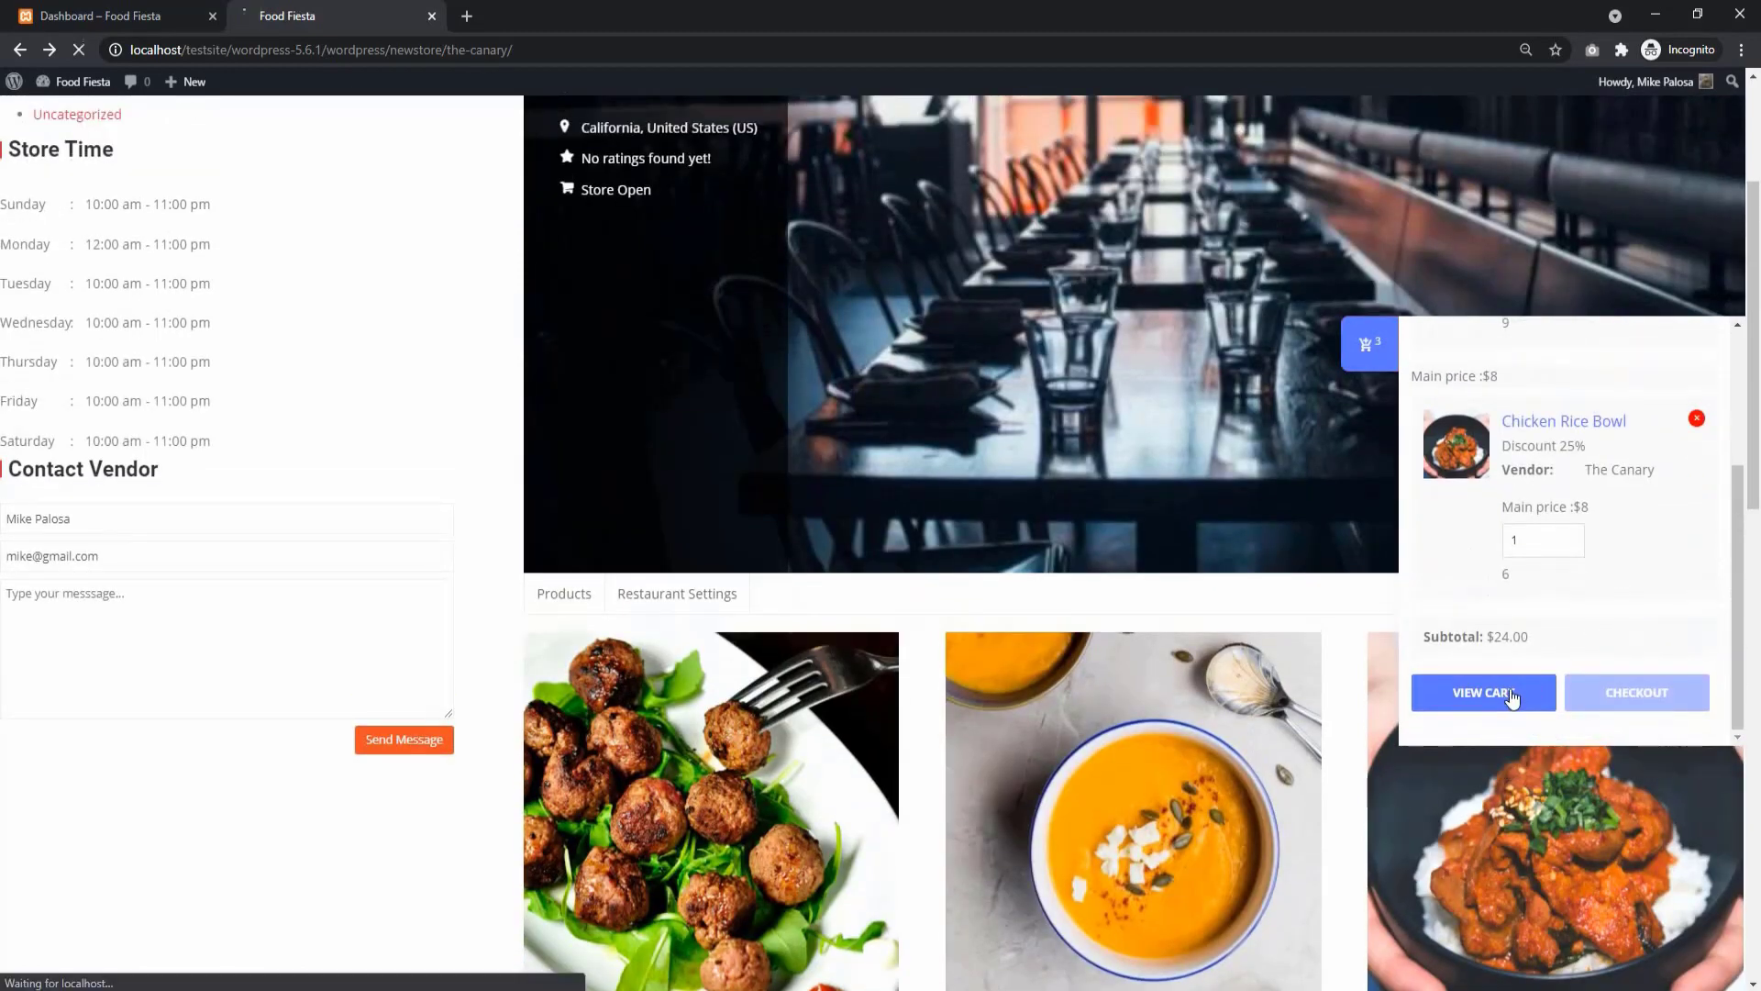
Step: View the full cart with Hainan Soup ×2 and Chicken Rice Bowl ×1, total $24.00
{"action": "left_click", "coordinate": [1482, 694]}
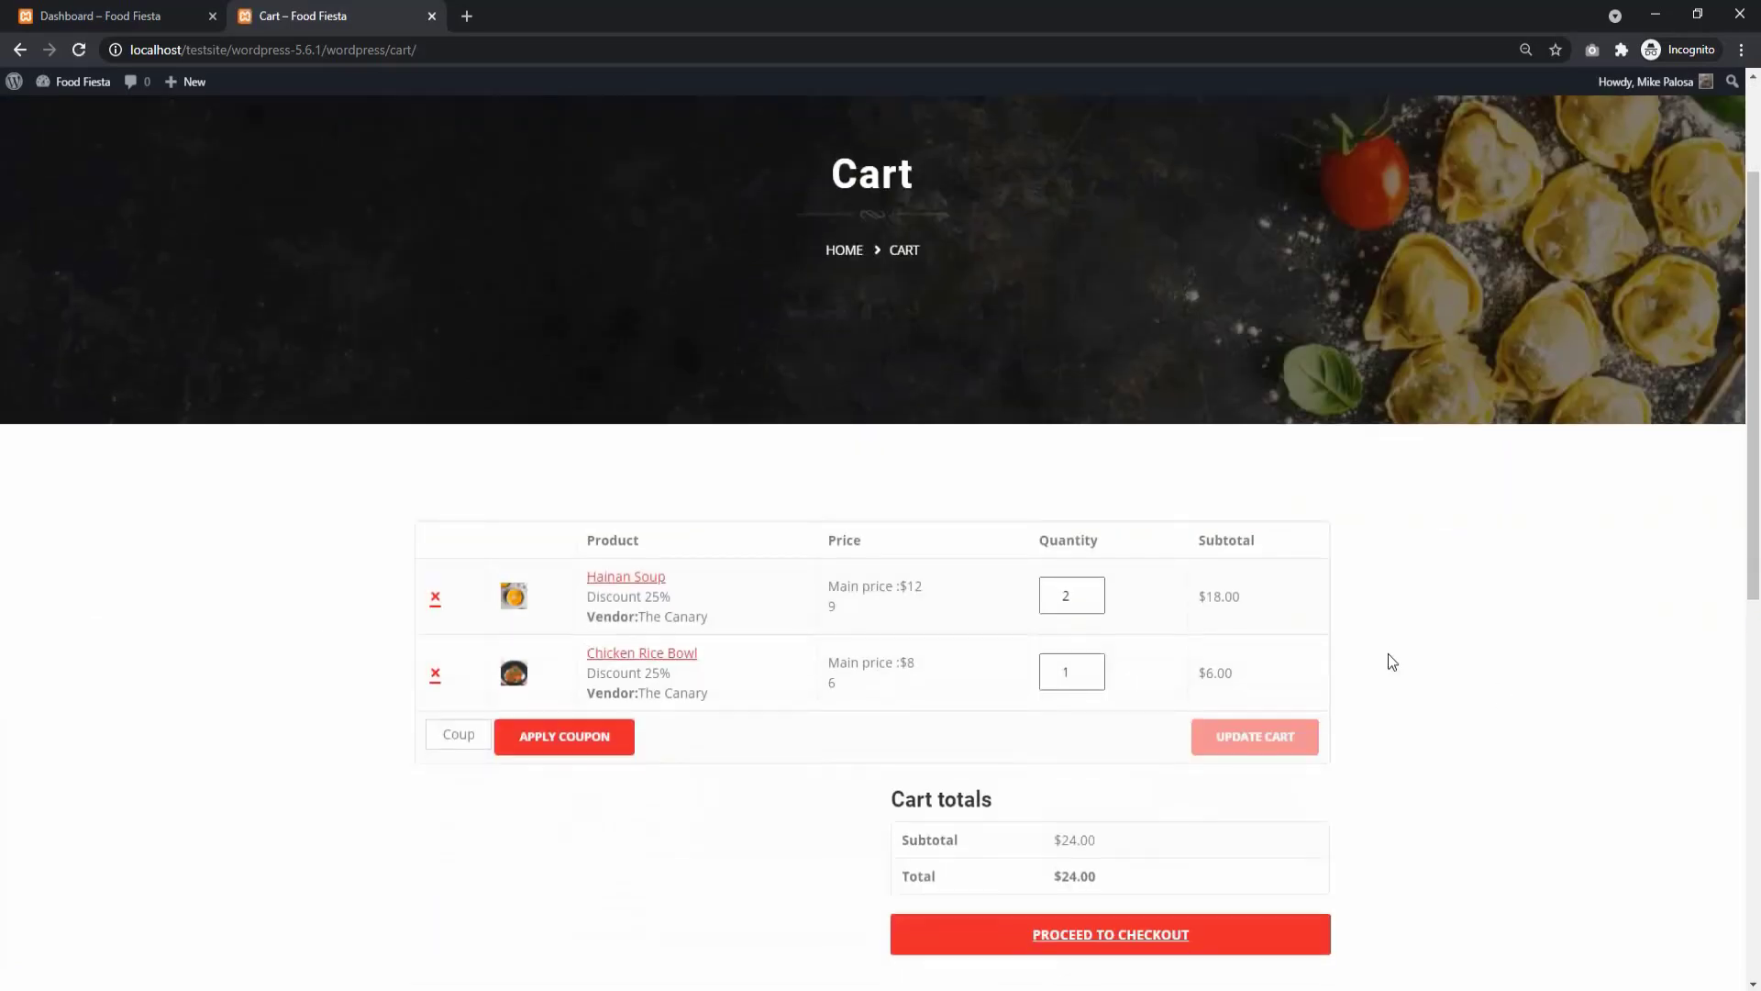